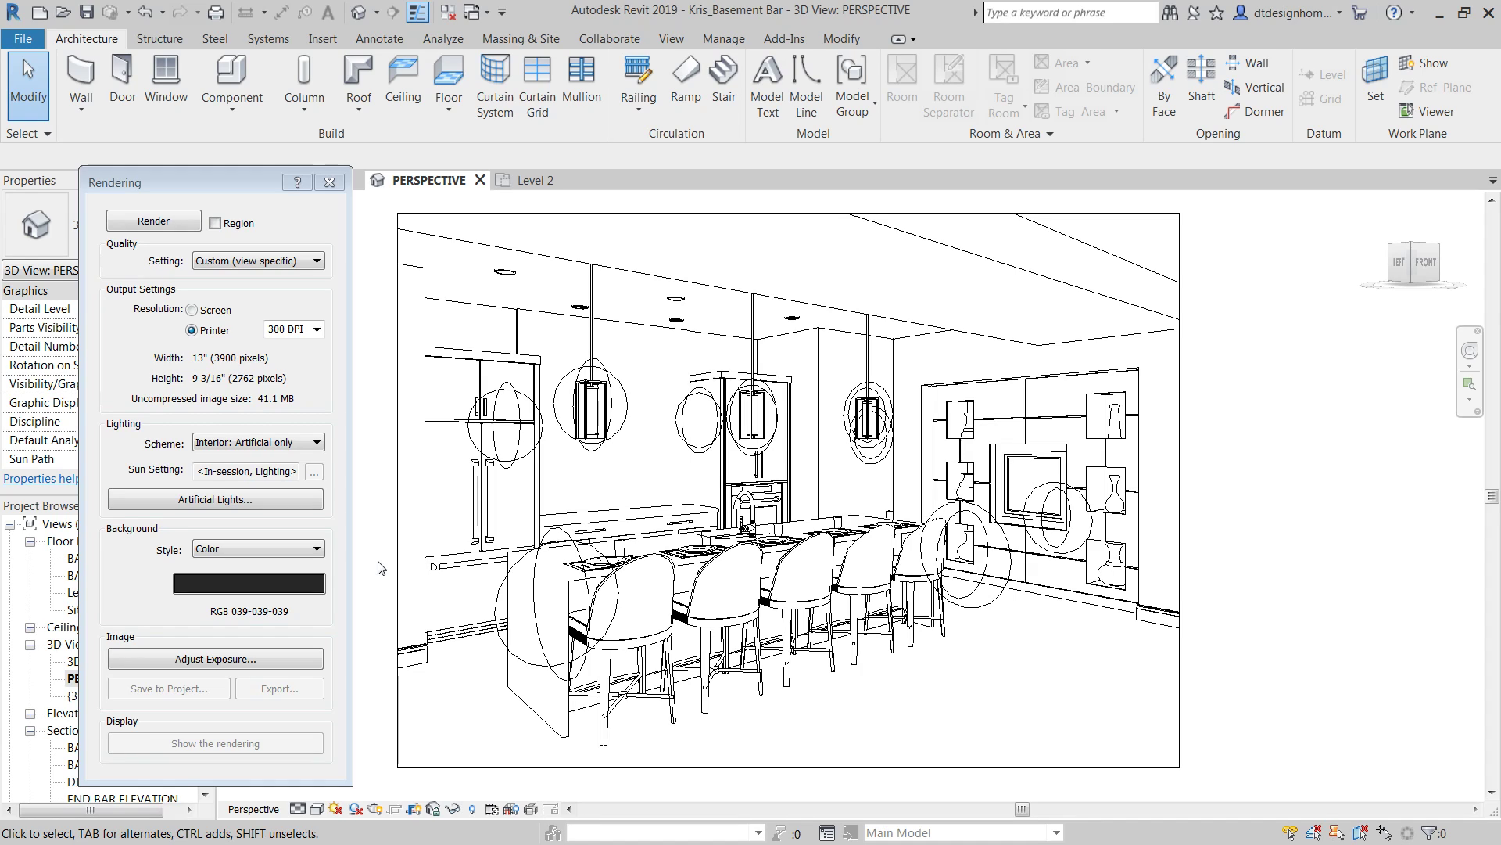
pyautogui.moveTo(364, 241)
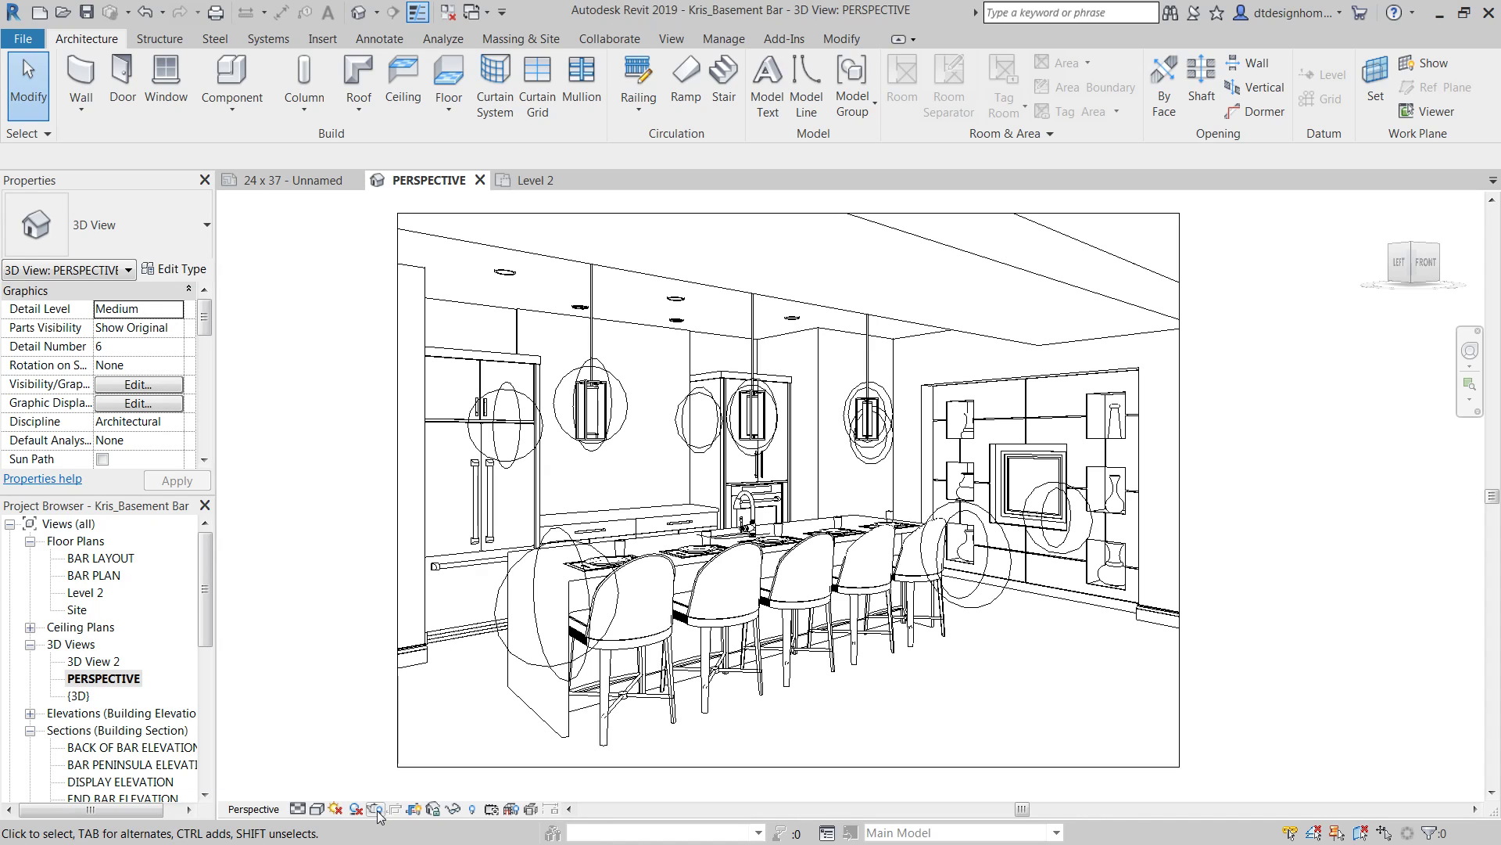
# Step: Reopen Rendering settings and choose Screen resolution for a 1000 × 708 pixel image
pyautogui.click(379, 809)
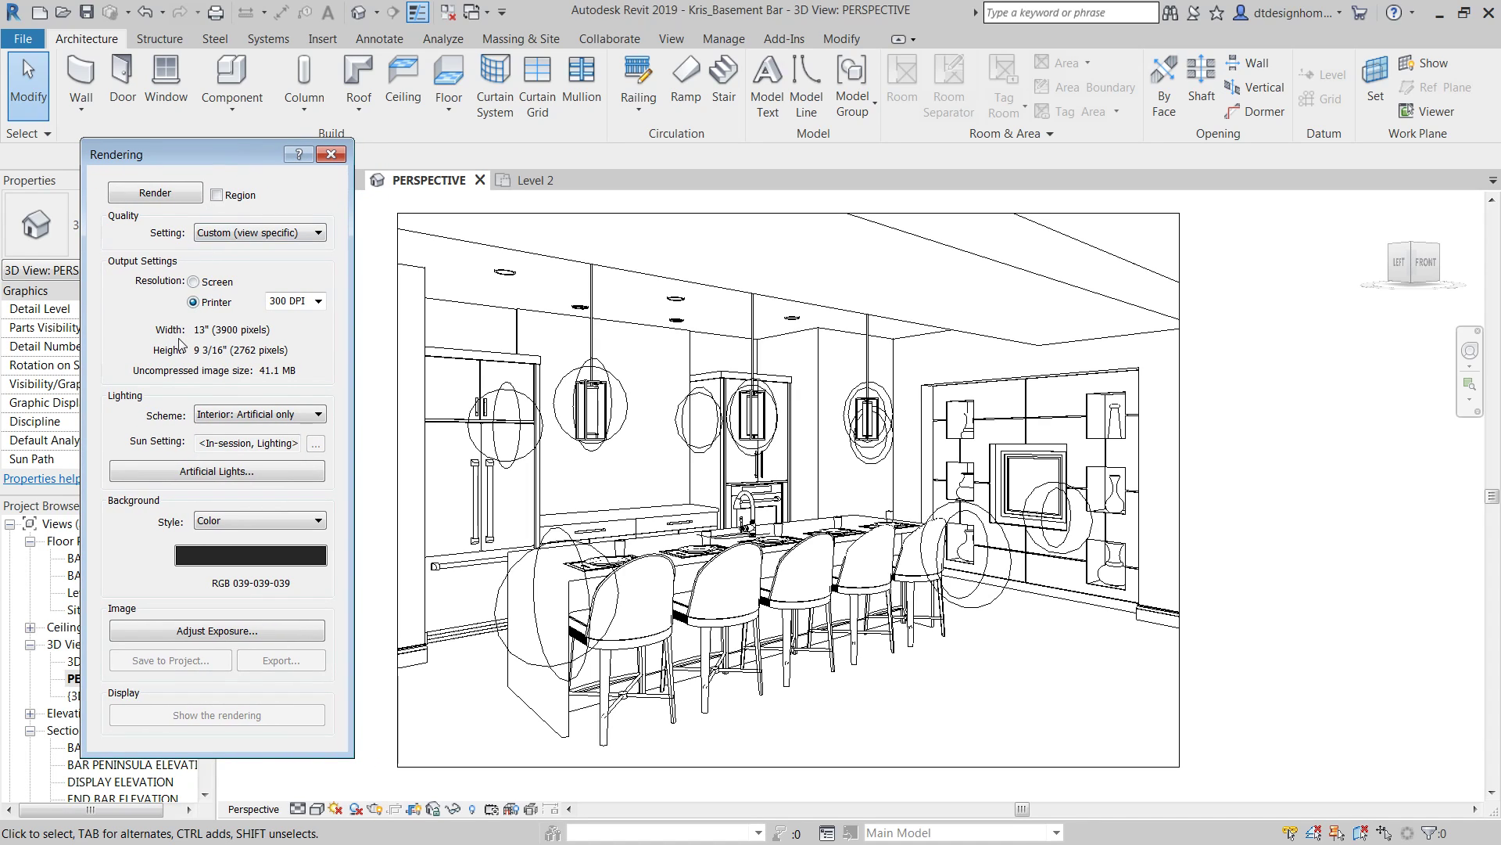
pyautogui.click(194, 281)
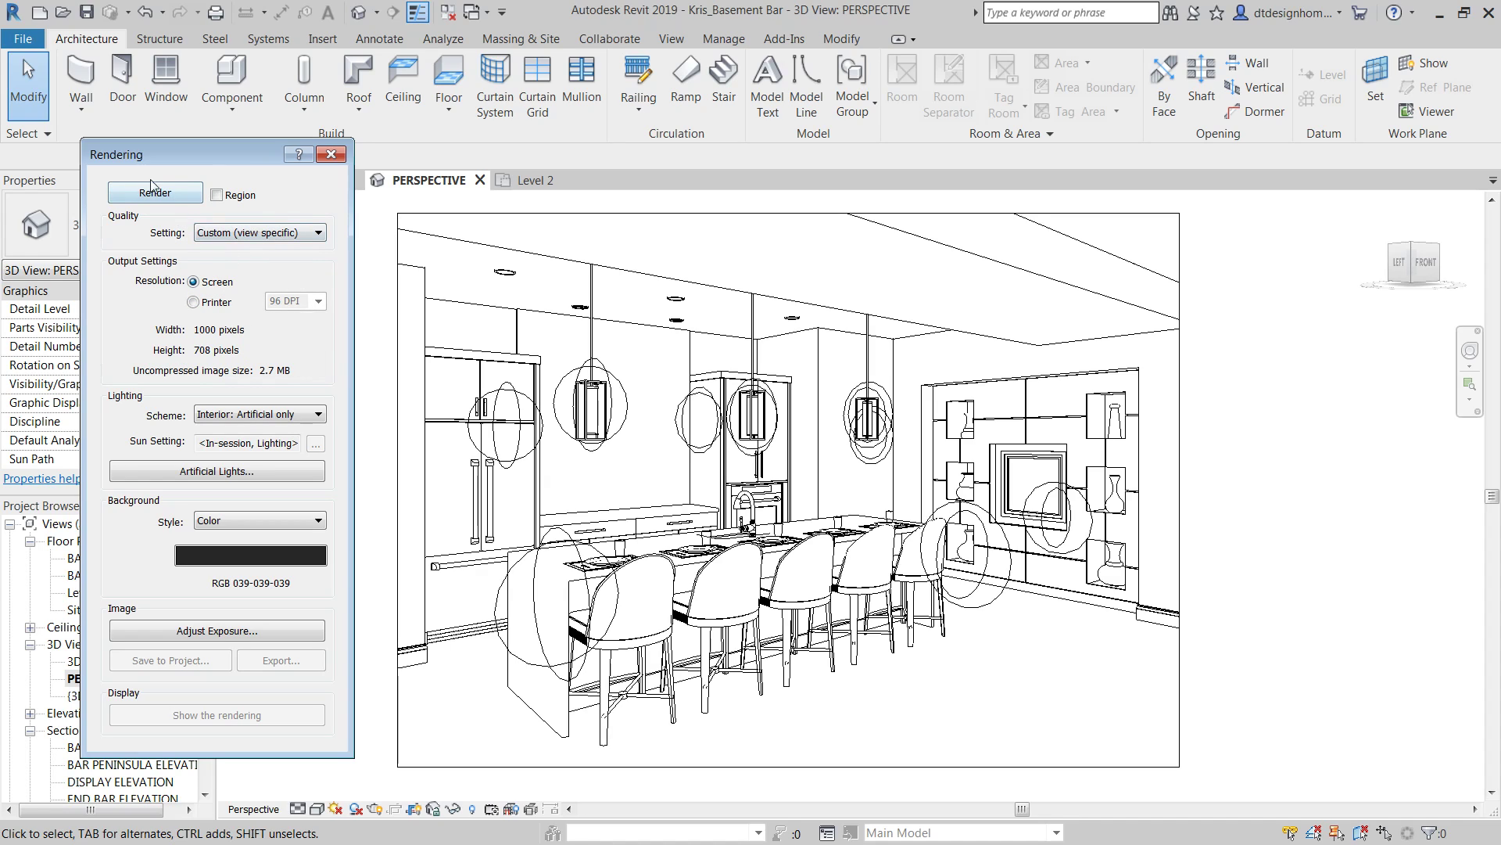
pyautogui.moveTo(302, 652)
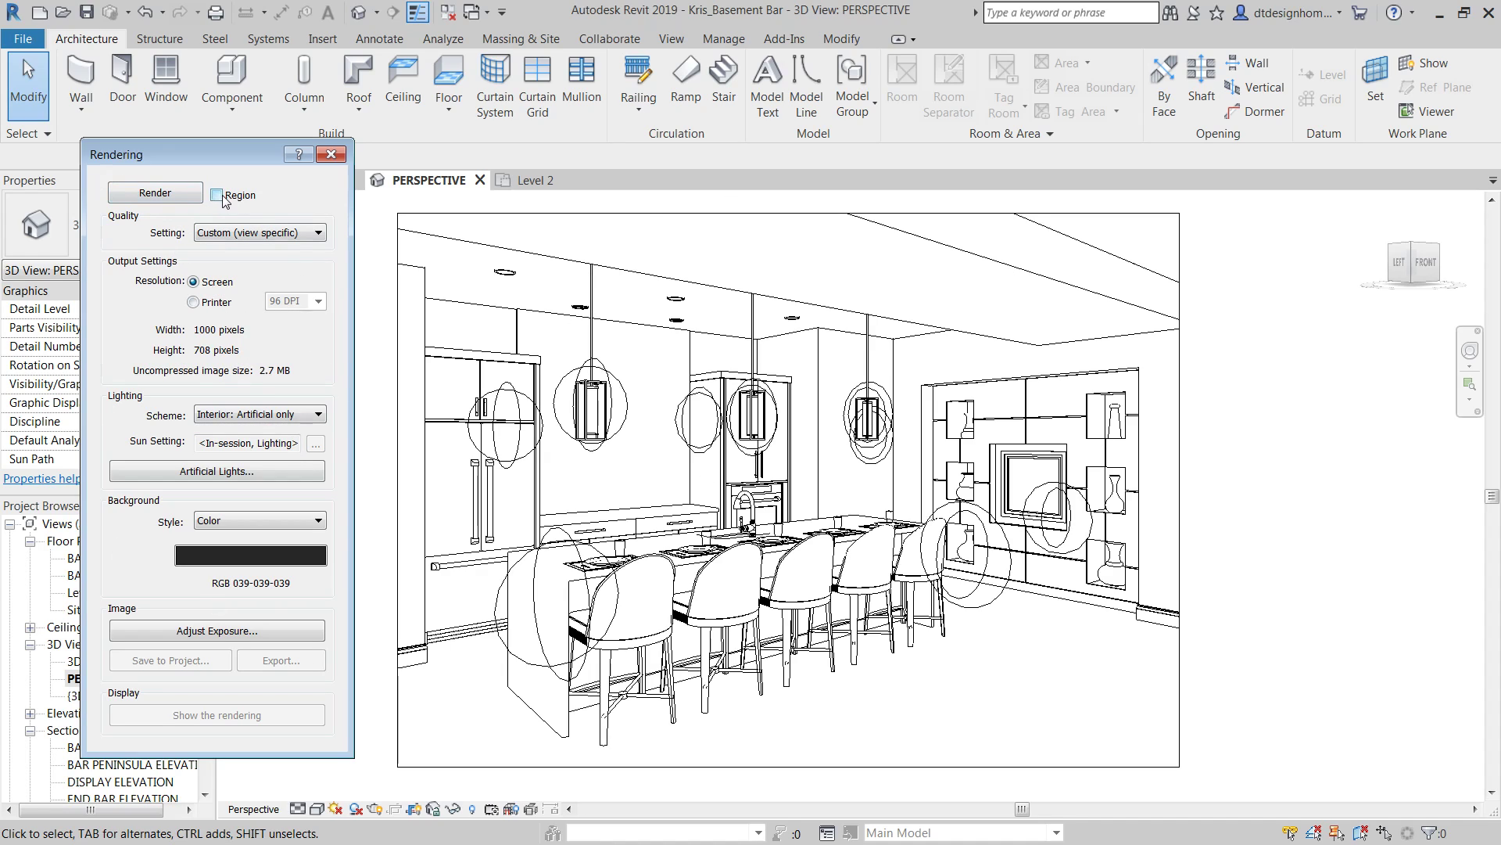
# Step: Enable Region rendering and select the red region rectangle framing the bar area
pyautogui.click(219, 195)
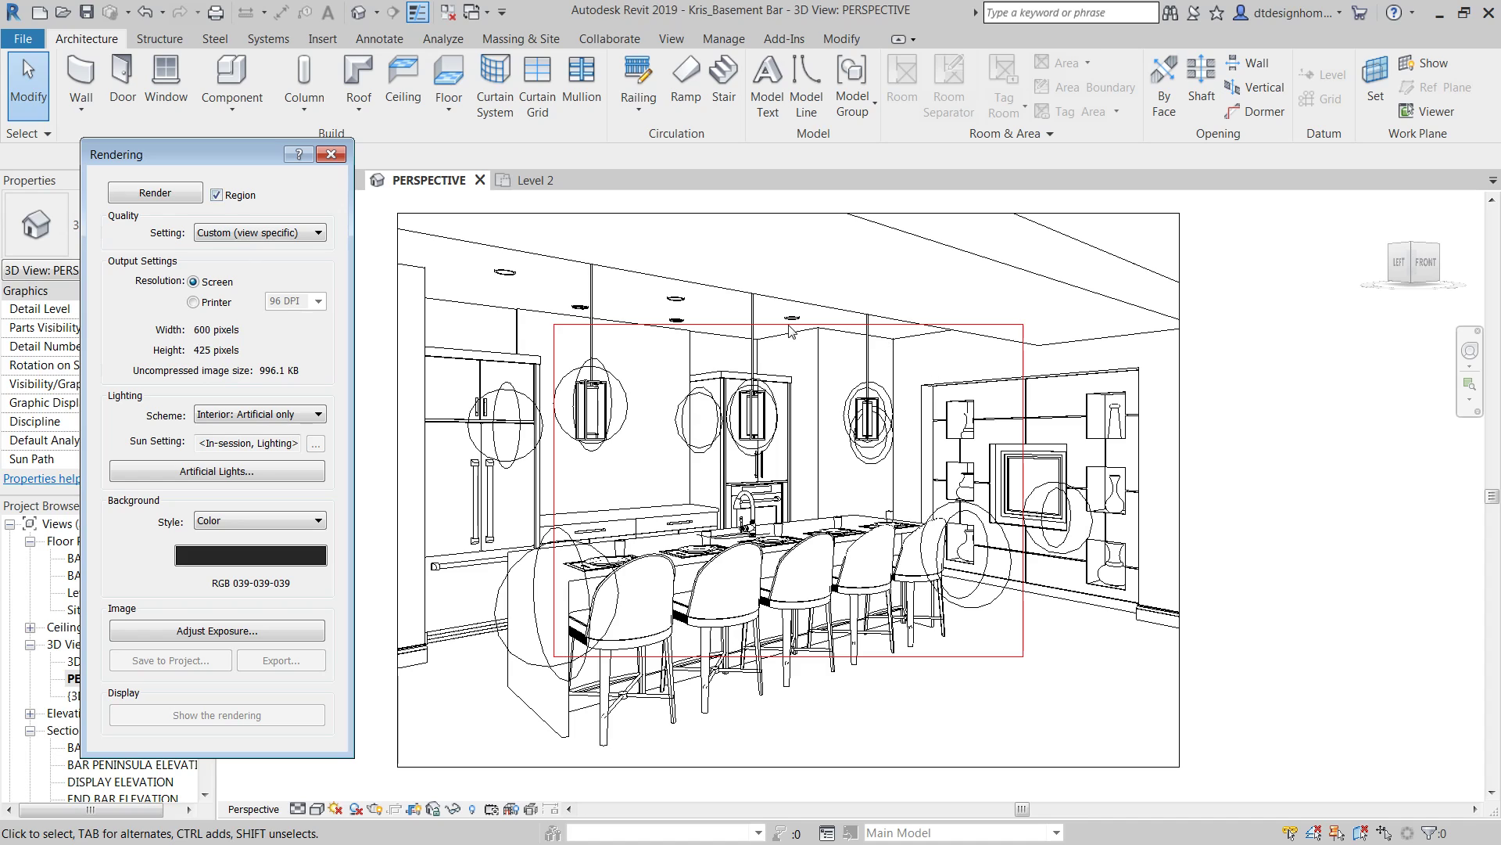
pyautogui.click(788, 323)
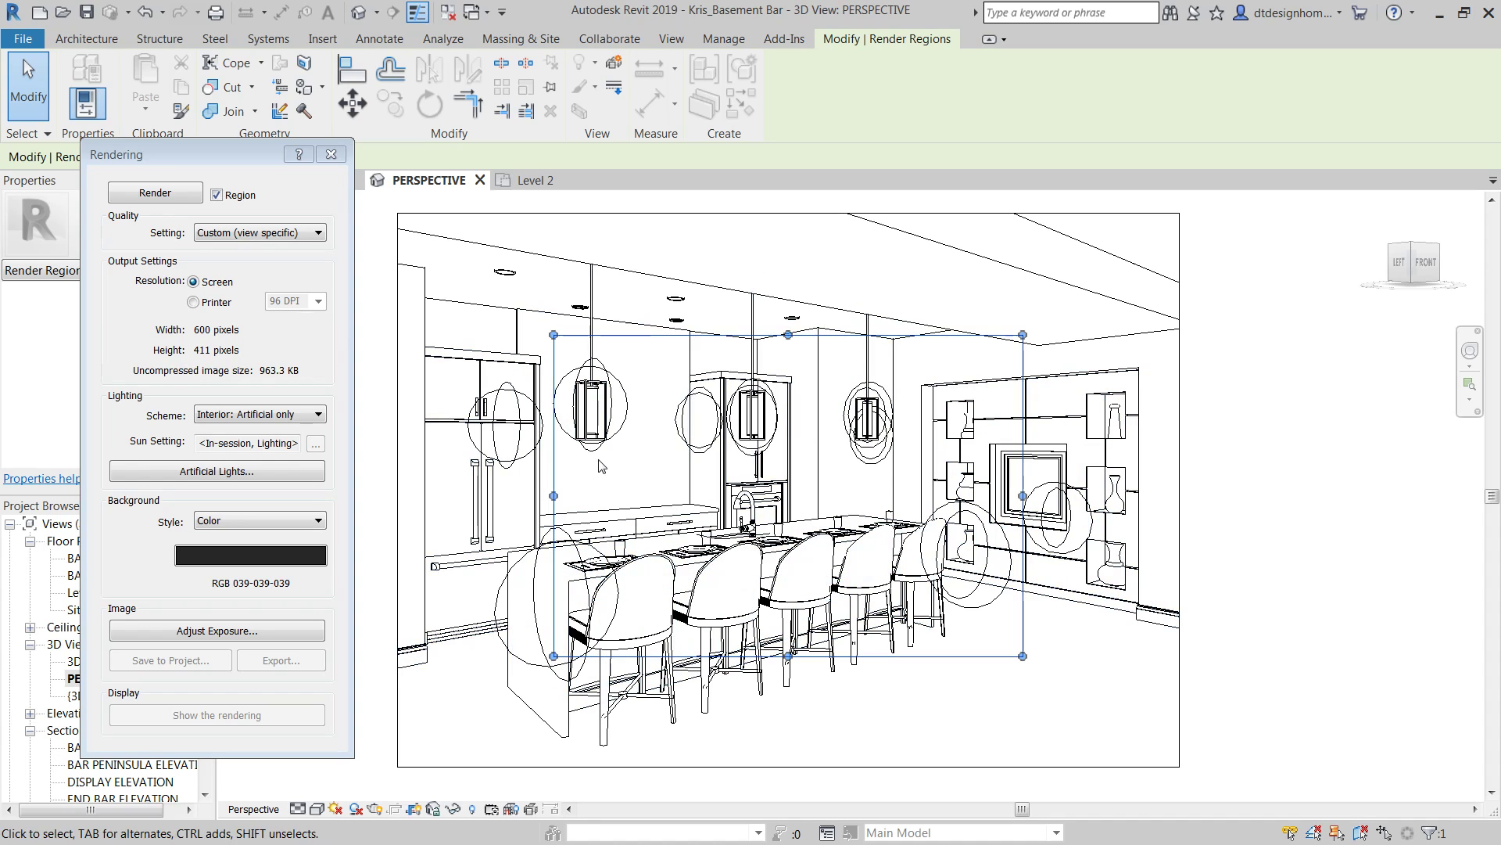
pyautogui.moveTo(860, 179)
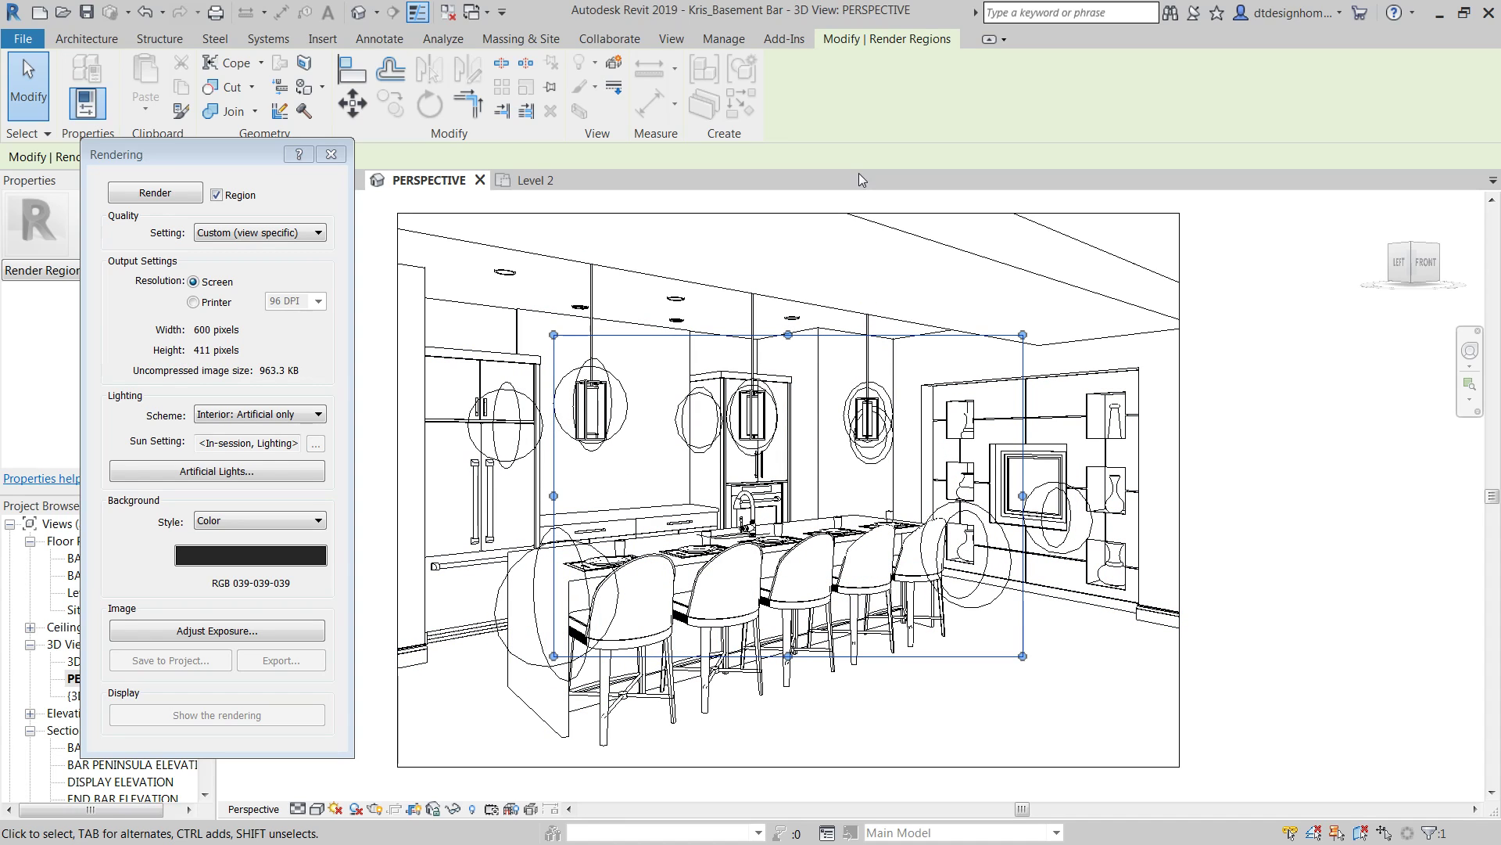
pyautogui.moveTo(1098, 625)
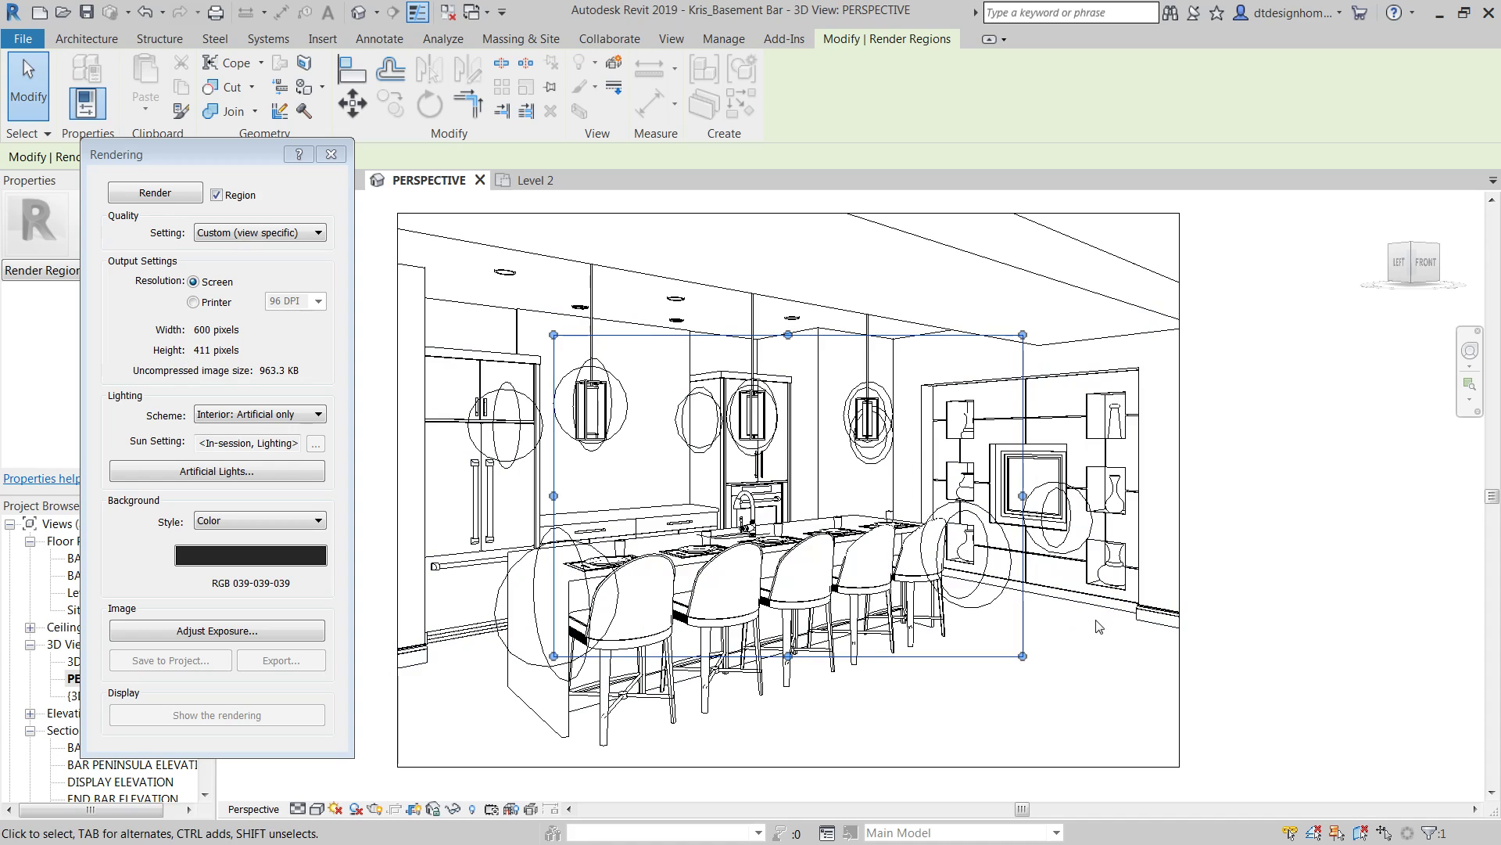
pyautogui.moveTo(1142, 629)
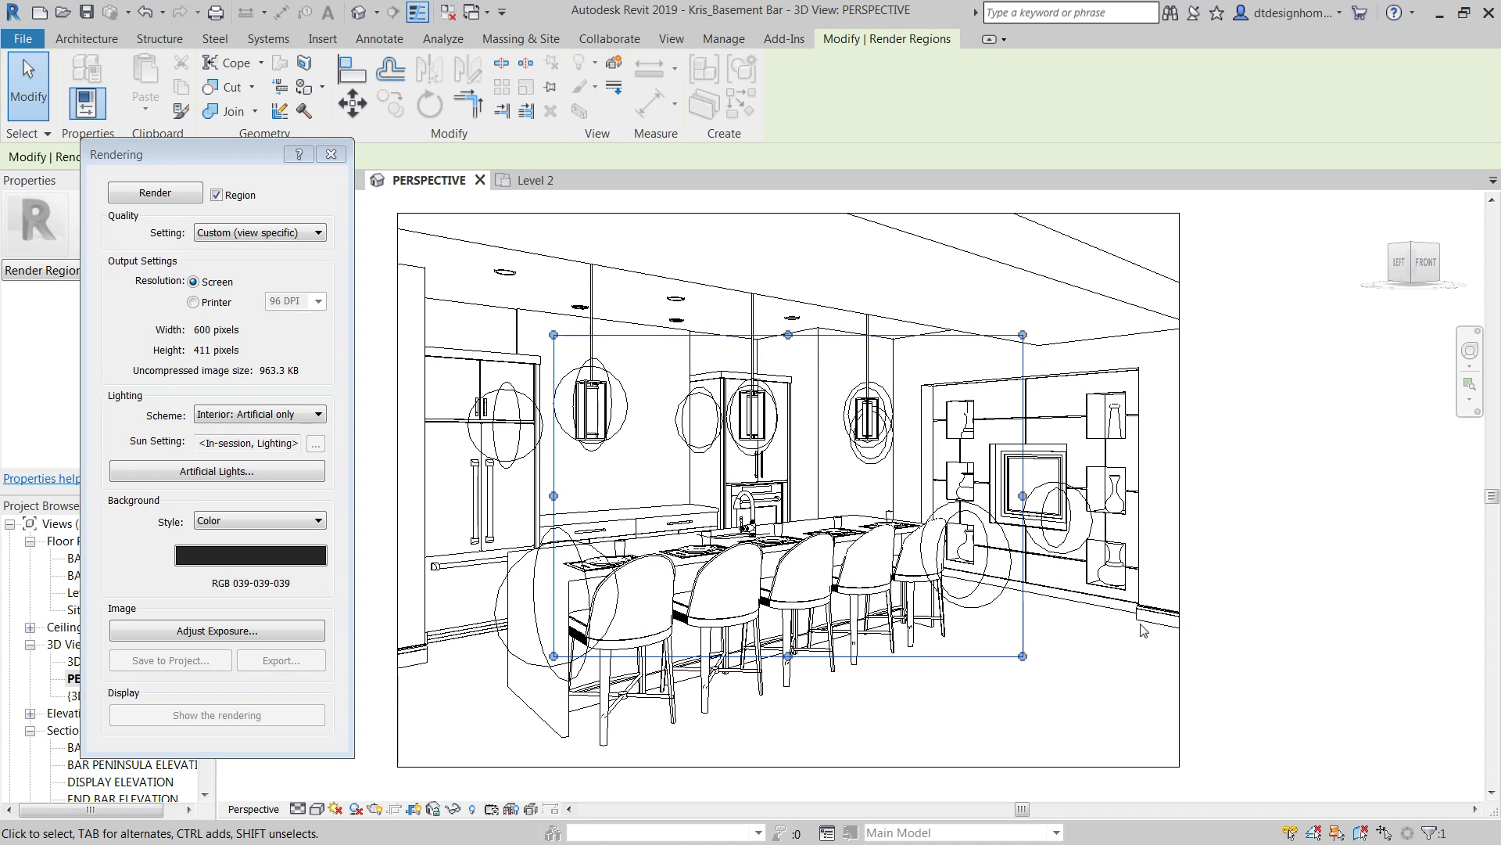
pyautogui.moveTo(1065, 684)
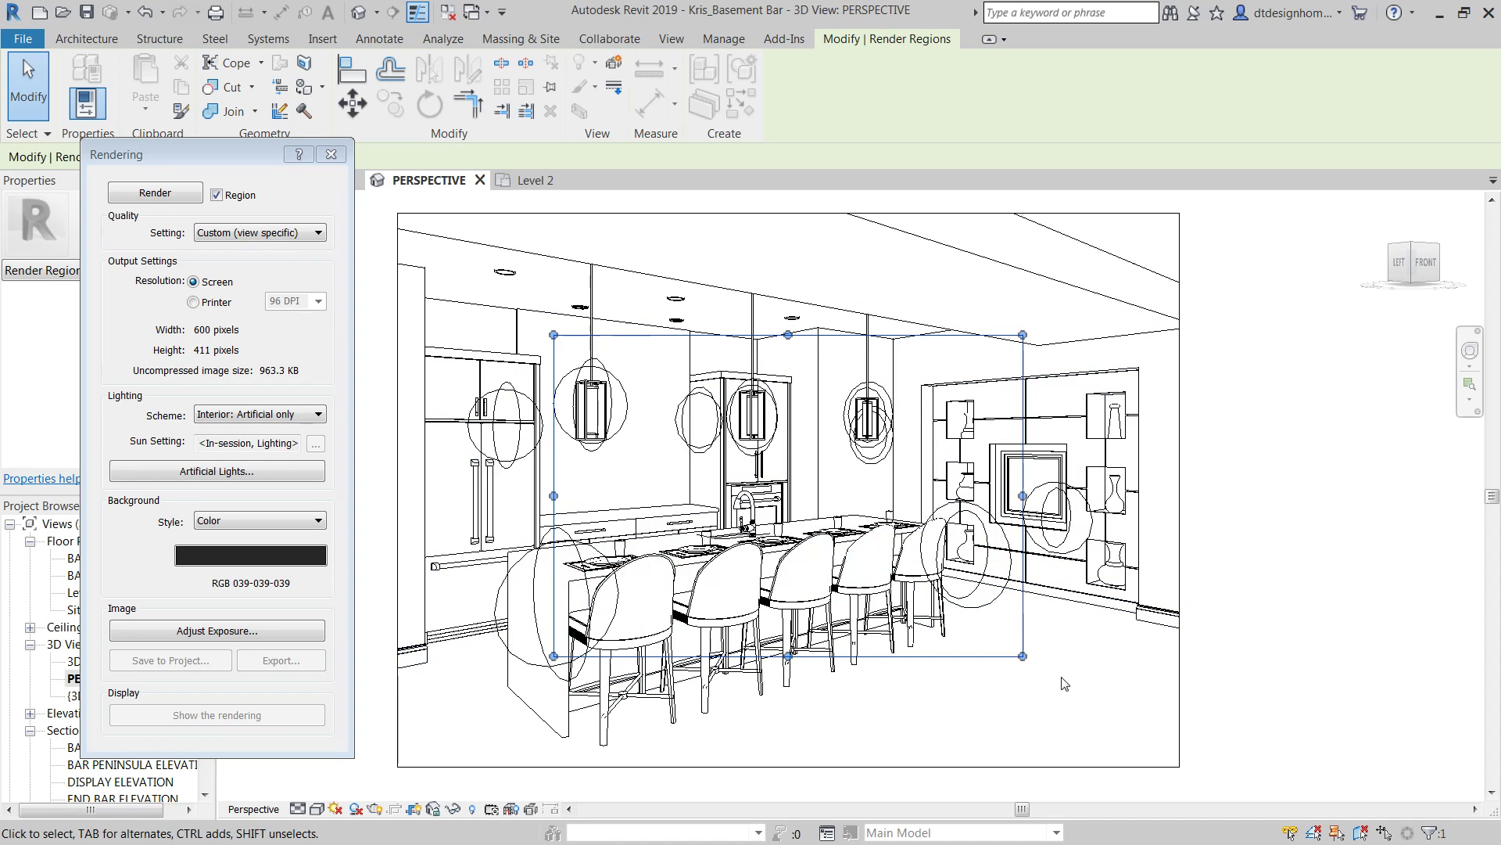
pyautogui.moveTo(1100, 688)
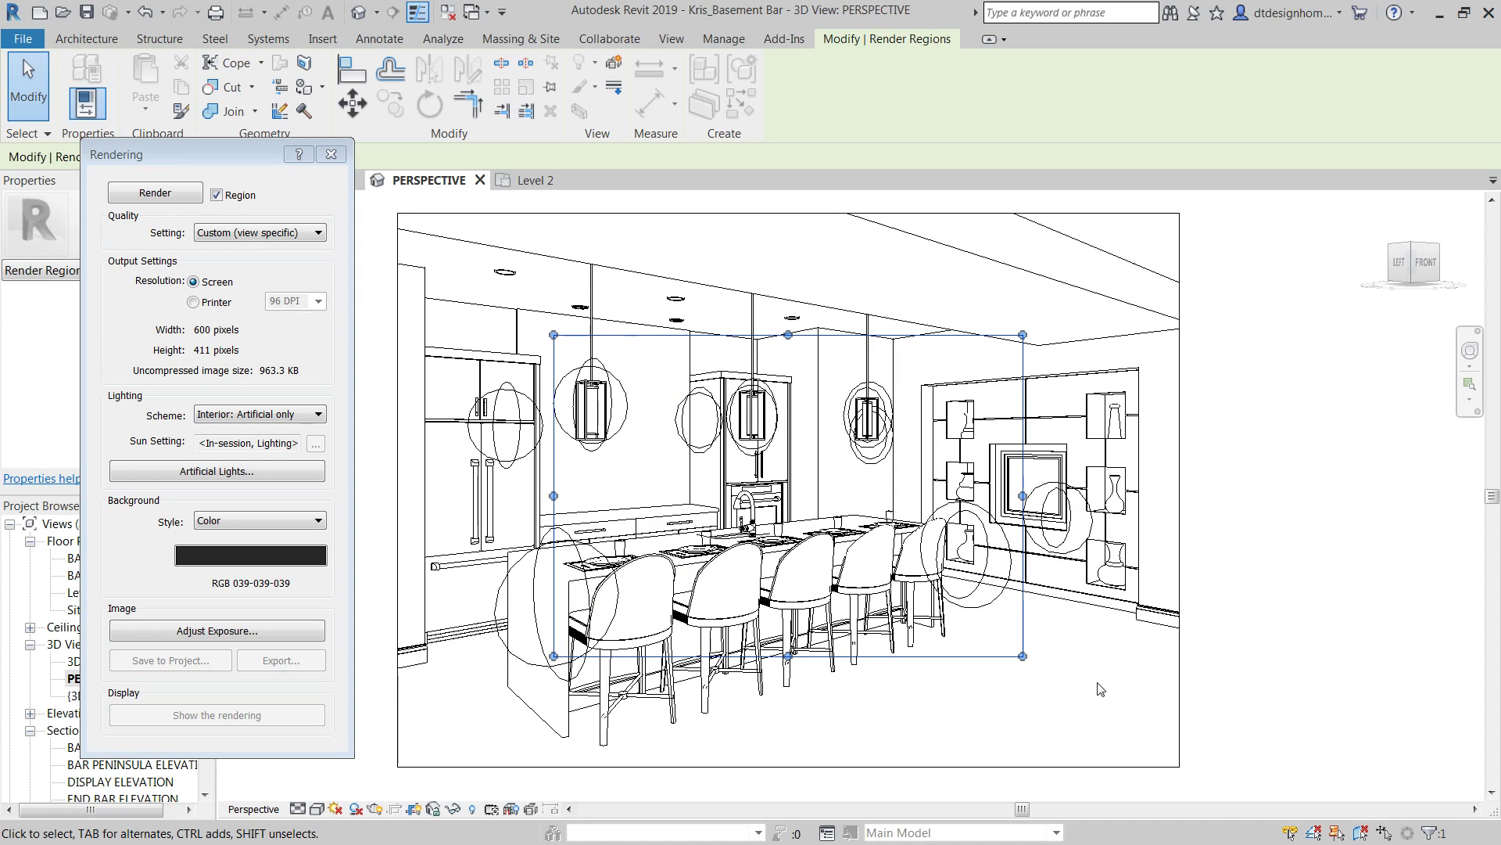
pyautogui.moveTo(1168, 637)
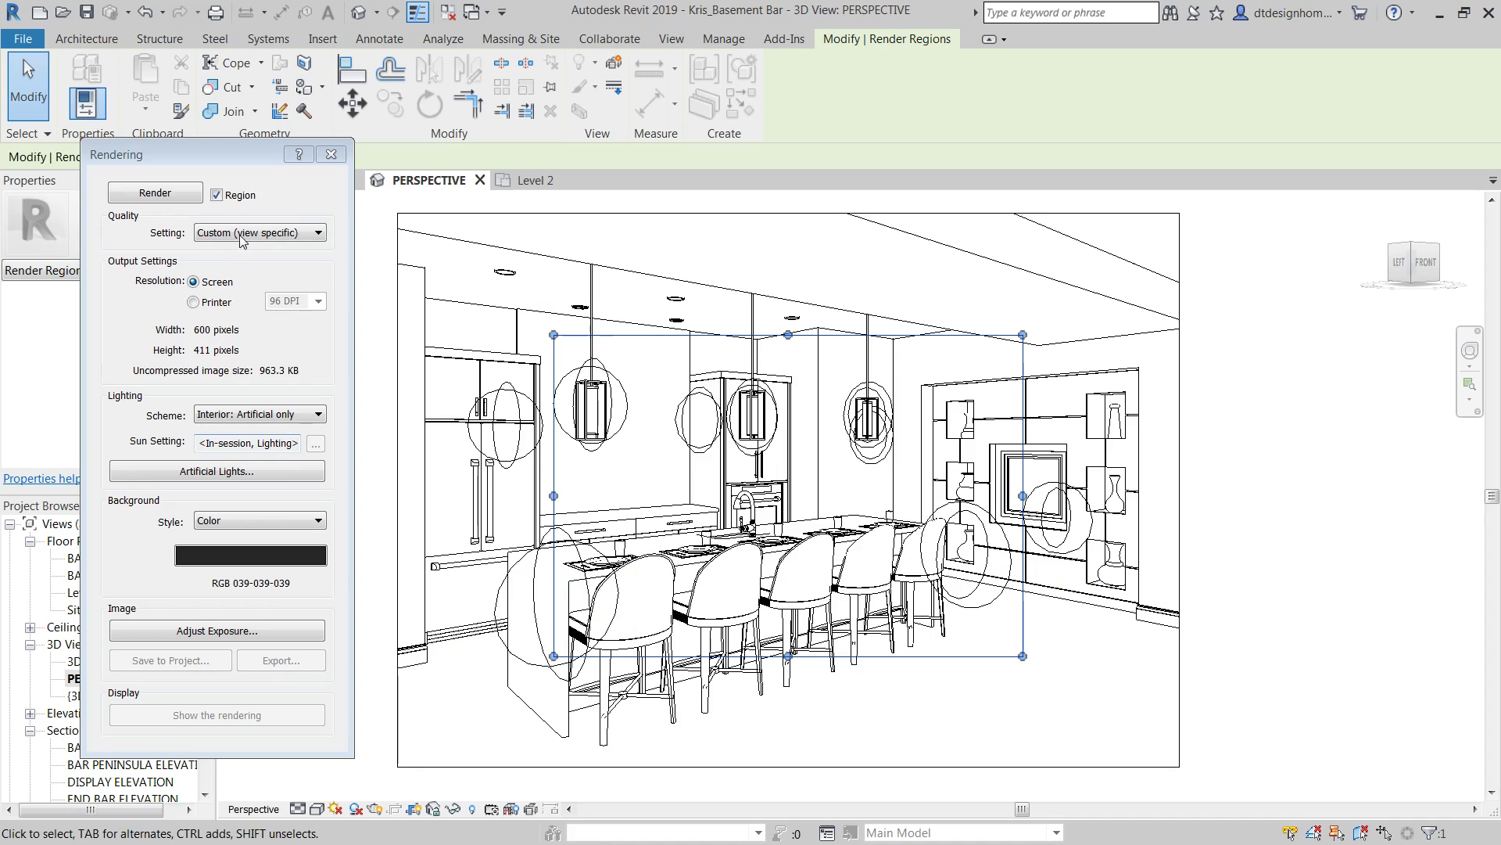
pyautogui.moveTo(138, 262)
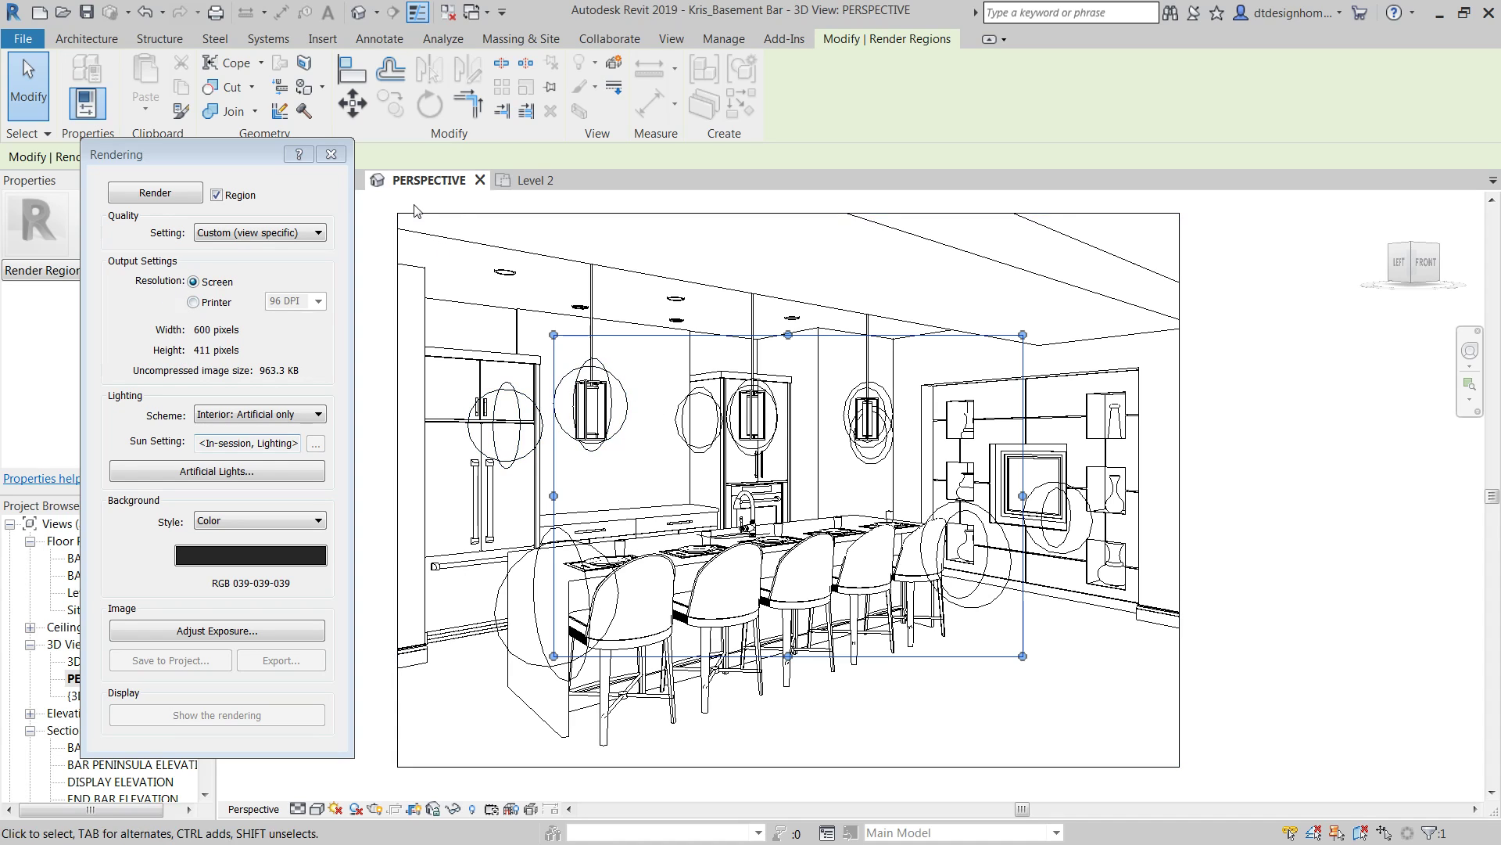
pyautogui.moveTo(1290, 472)
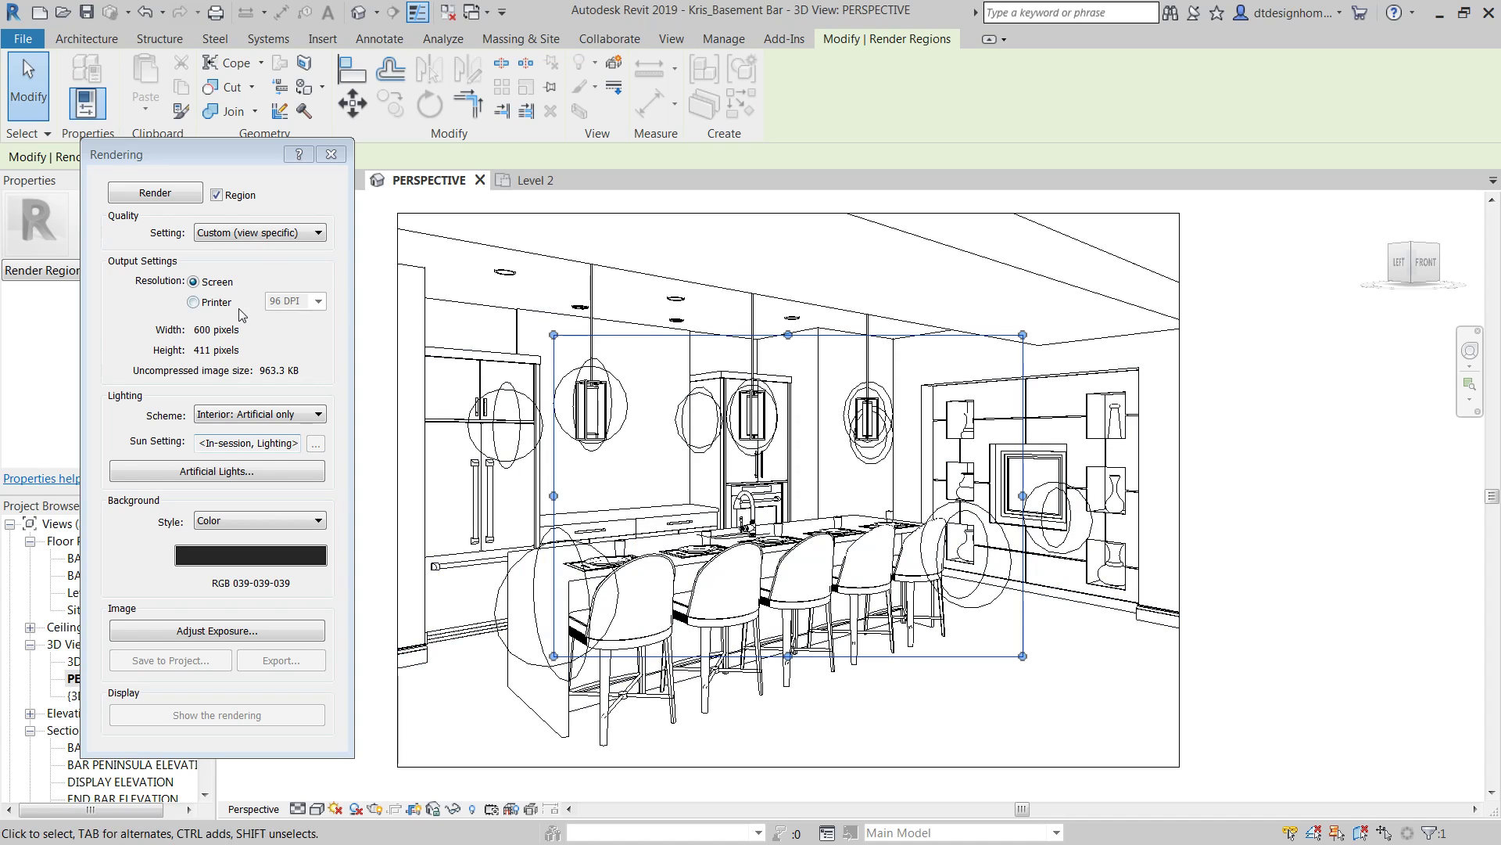
# Step: Set output to Printer resolution at 300 DPI, yielding a 2340 × 1603 pixel region
pyautogui.click(194, 302)
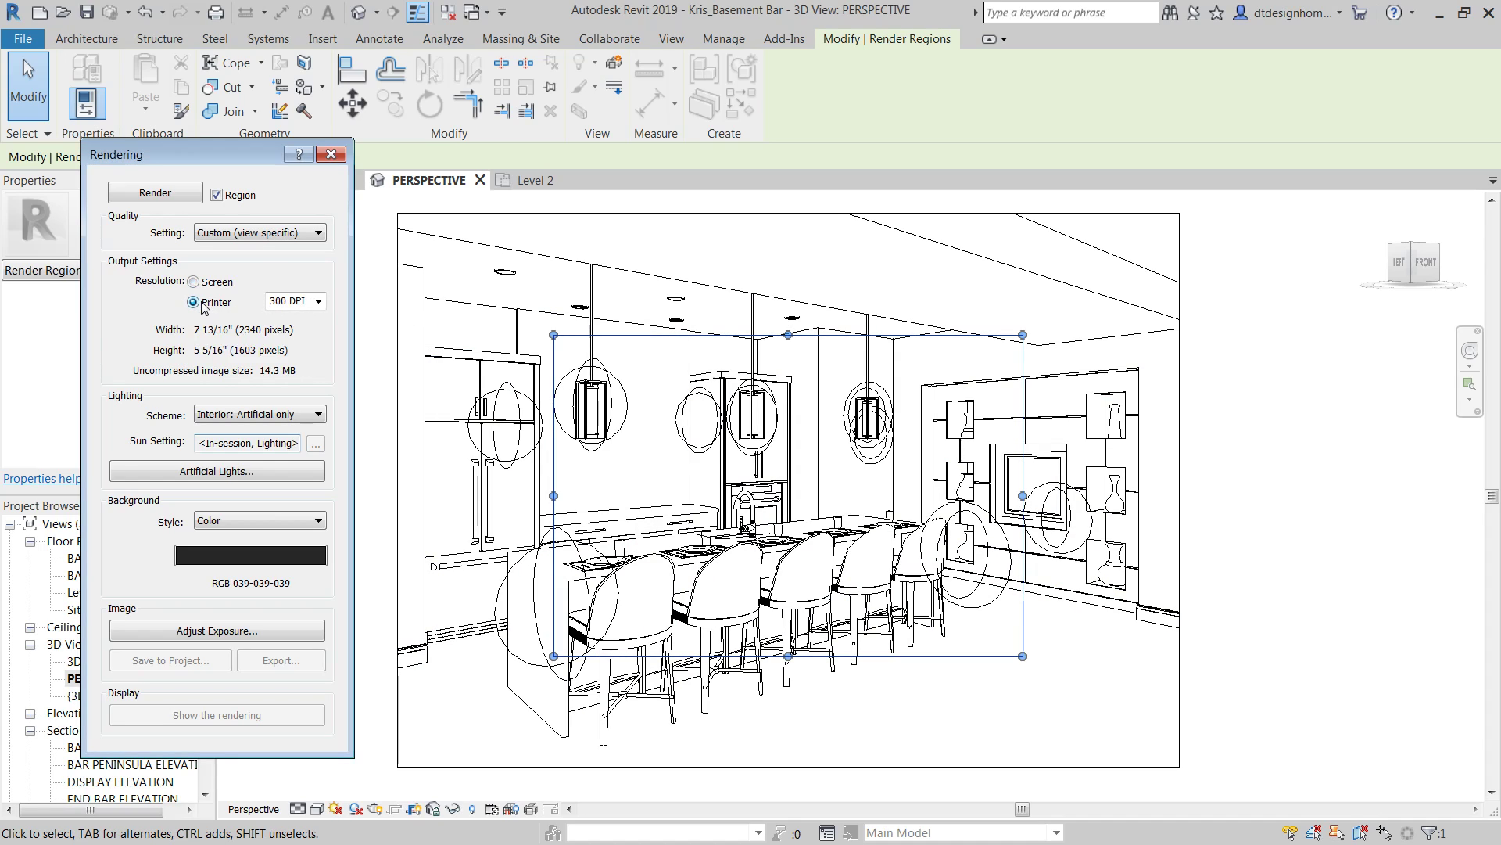
pyautogui.click(317, 301)
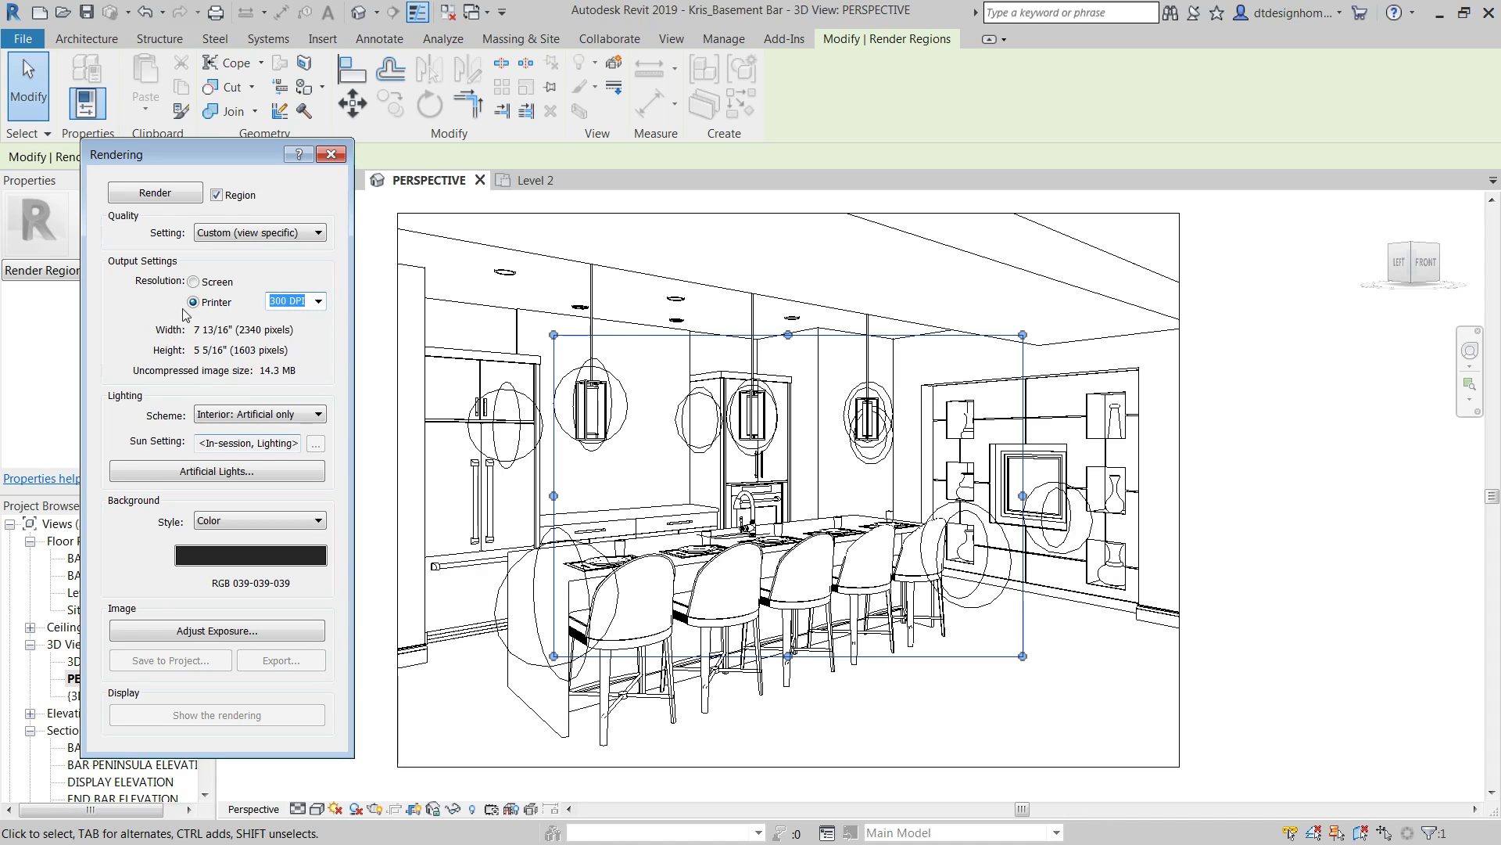
pyautogui.click(192, 280)
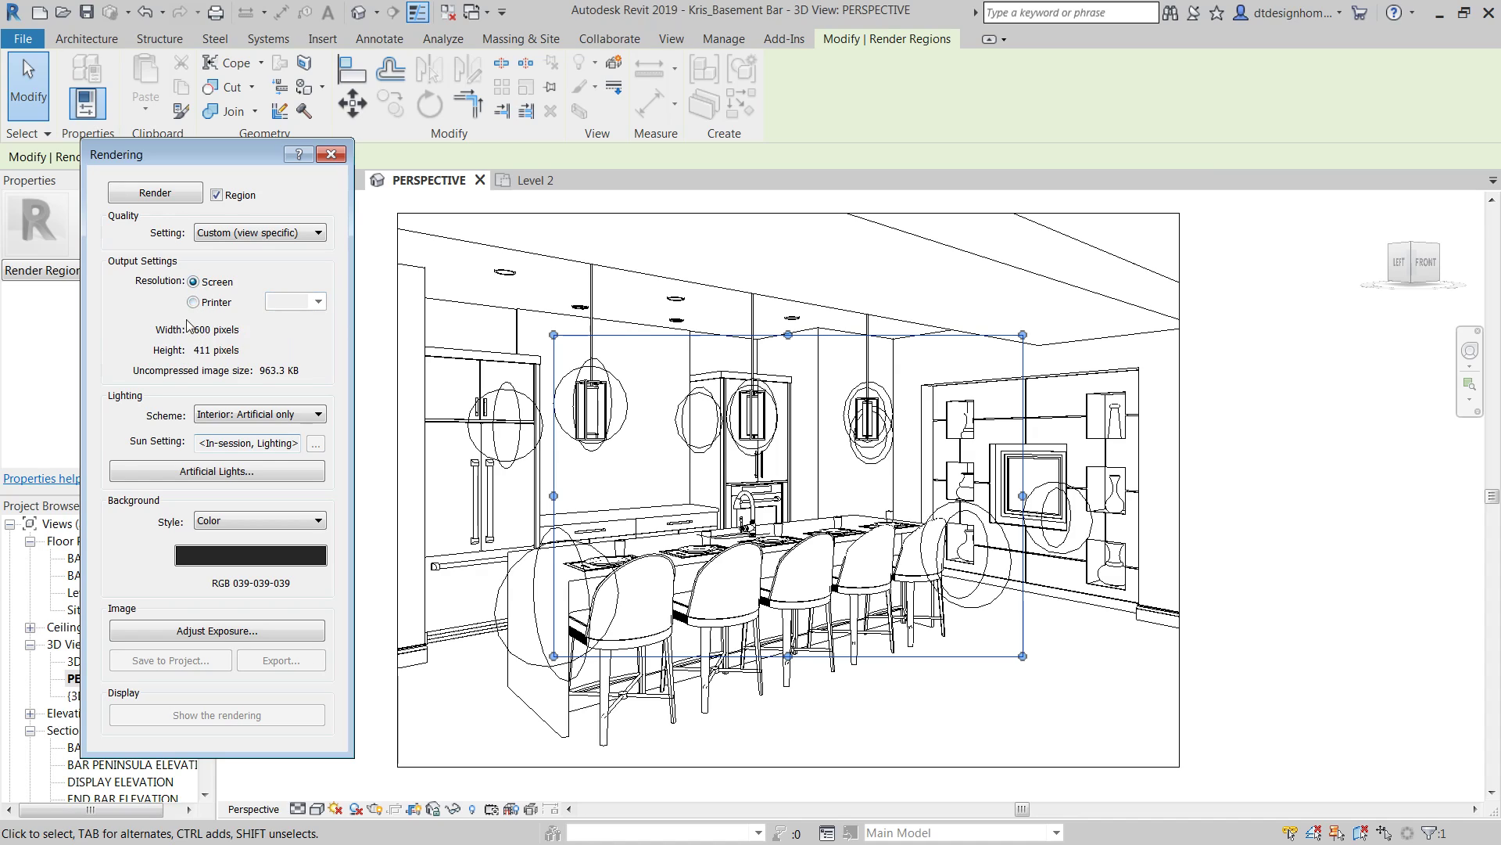
pyautogui.click(194, 301)
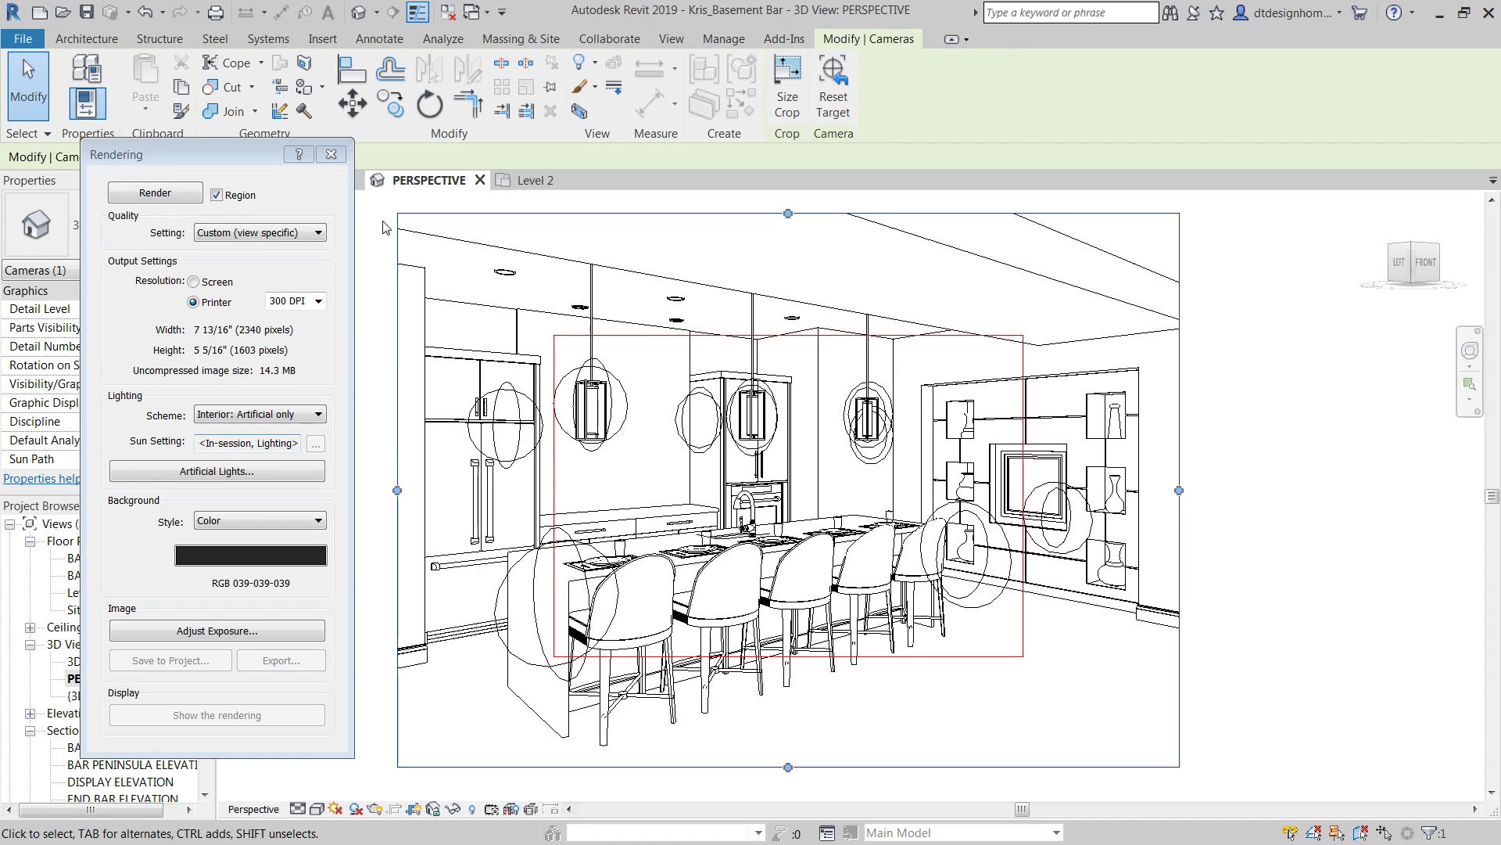
# Step: Scale the crop region with locked proportions to 15" wide, giving 2700 × 1849 pixels
pyautogui.click(787, 77)
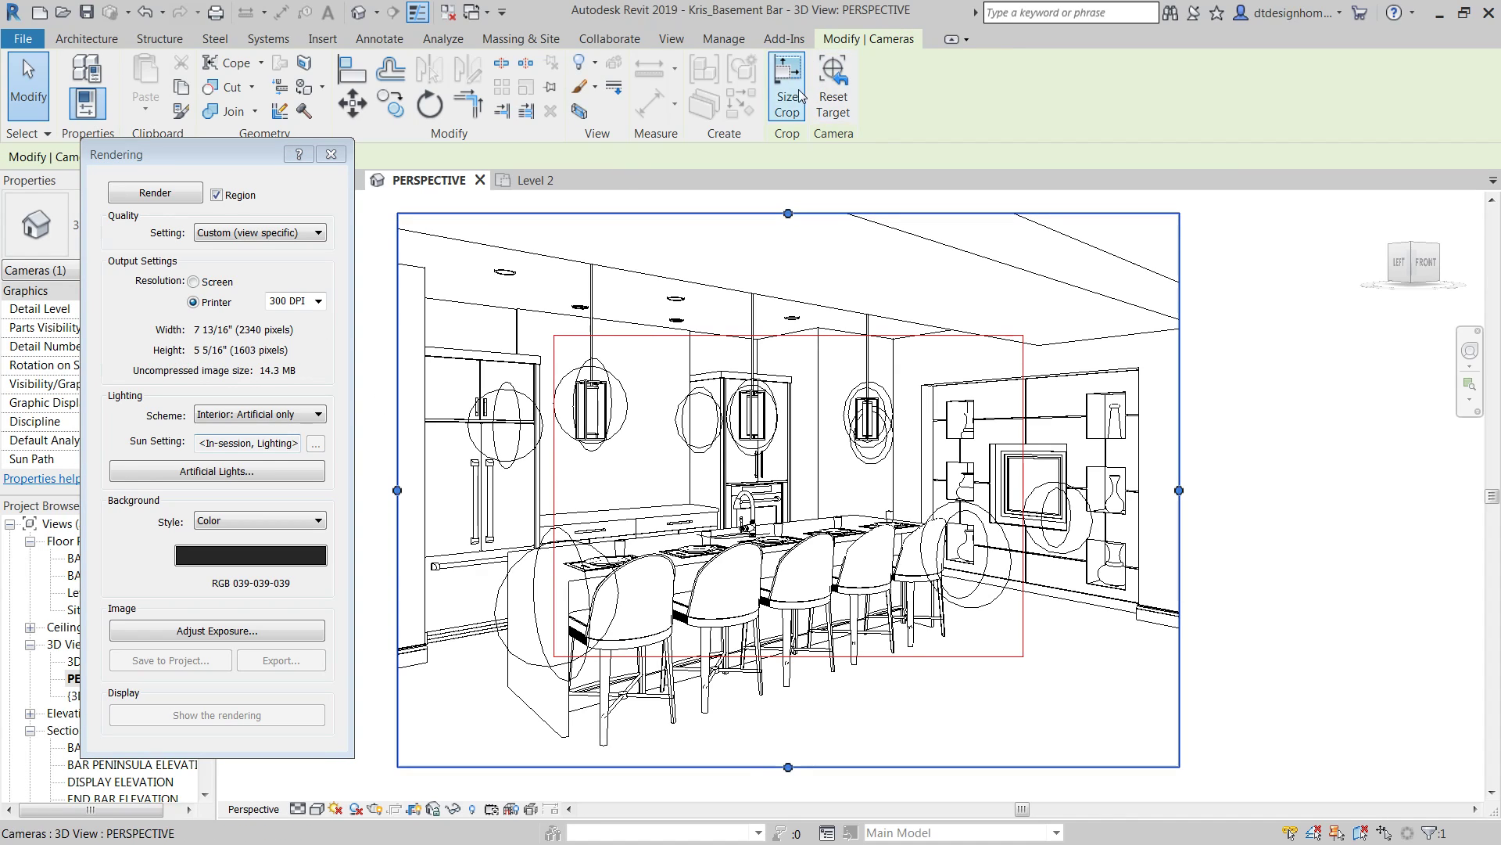
pyautogui.click(787, 85)
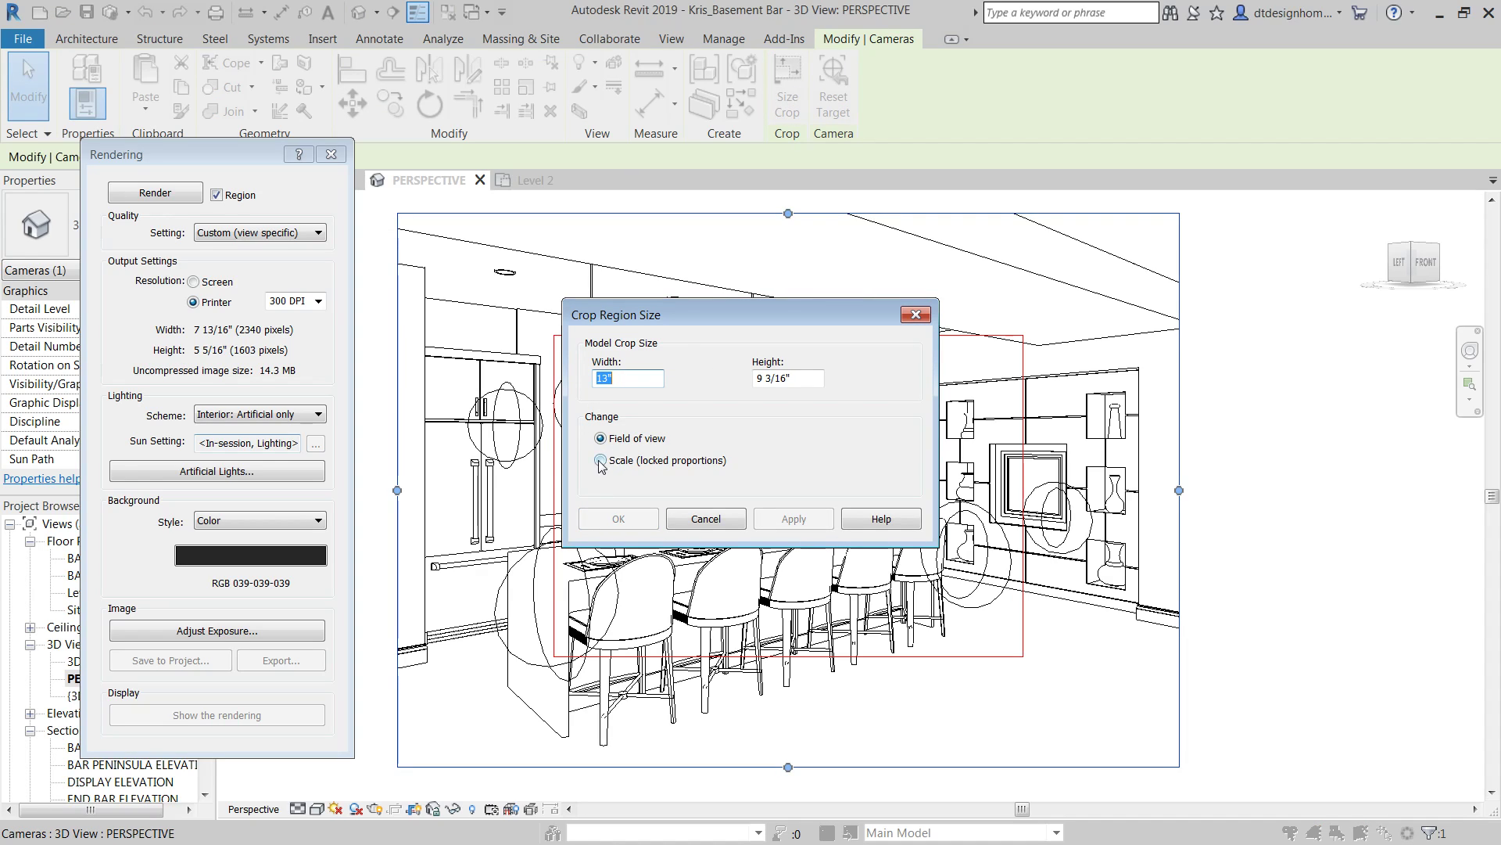
pyautogui.click(601, 438)
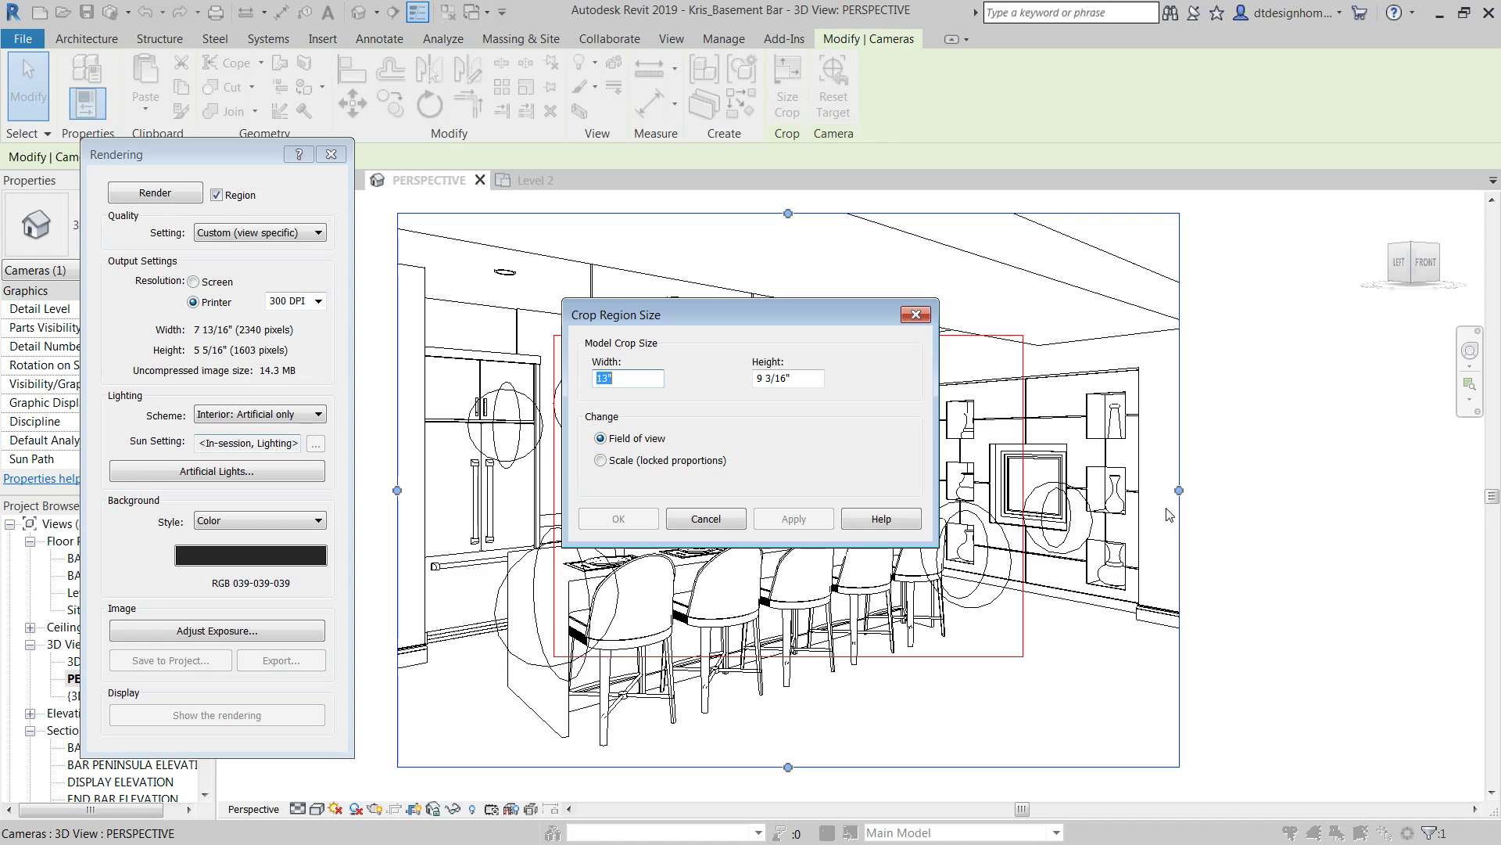
pyautogui.moveTo(412, 500)
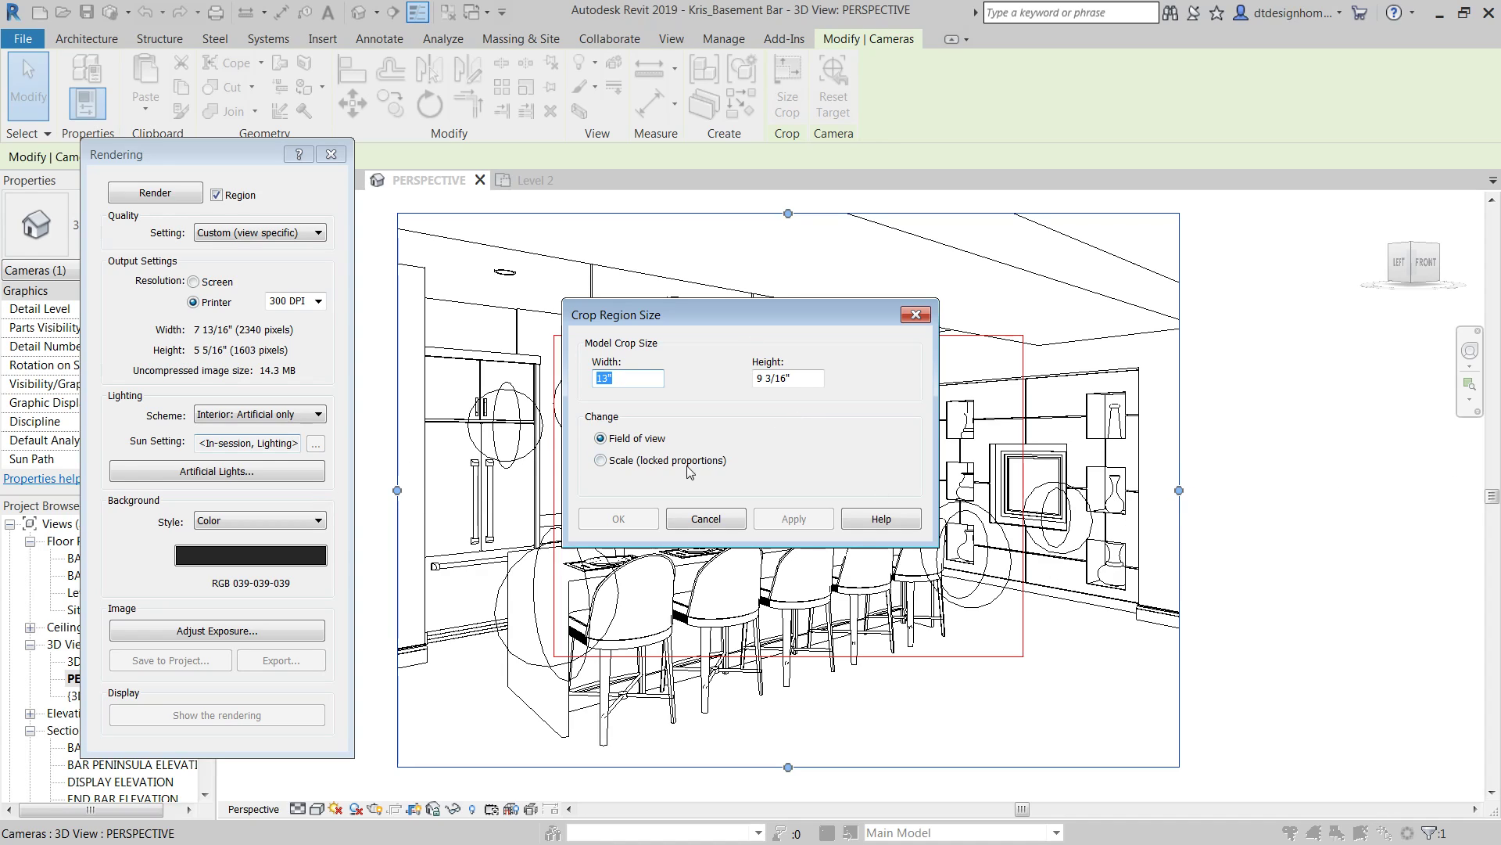
pyautogui.moveTo(419, 245)
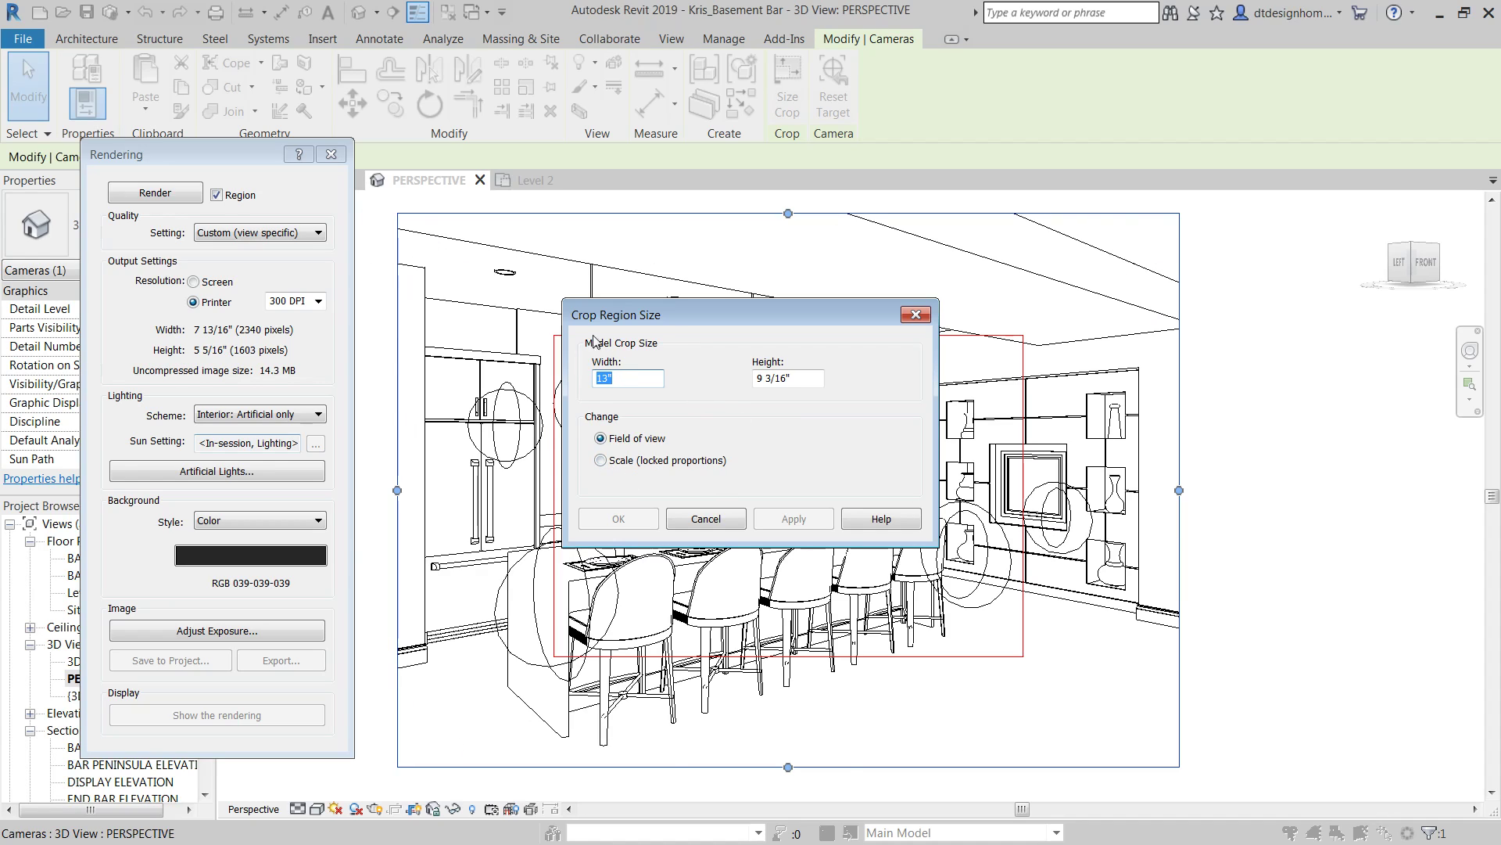
pyautogui.moveTo(631, 480)
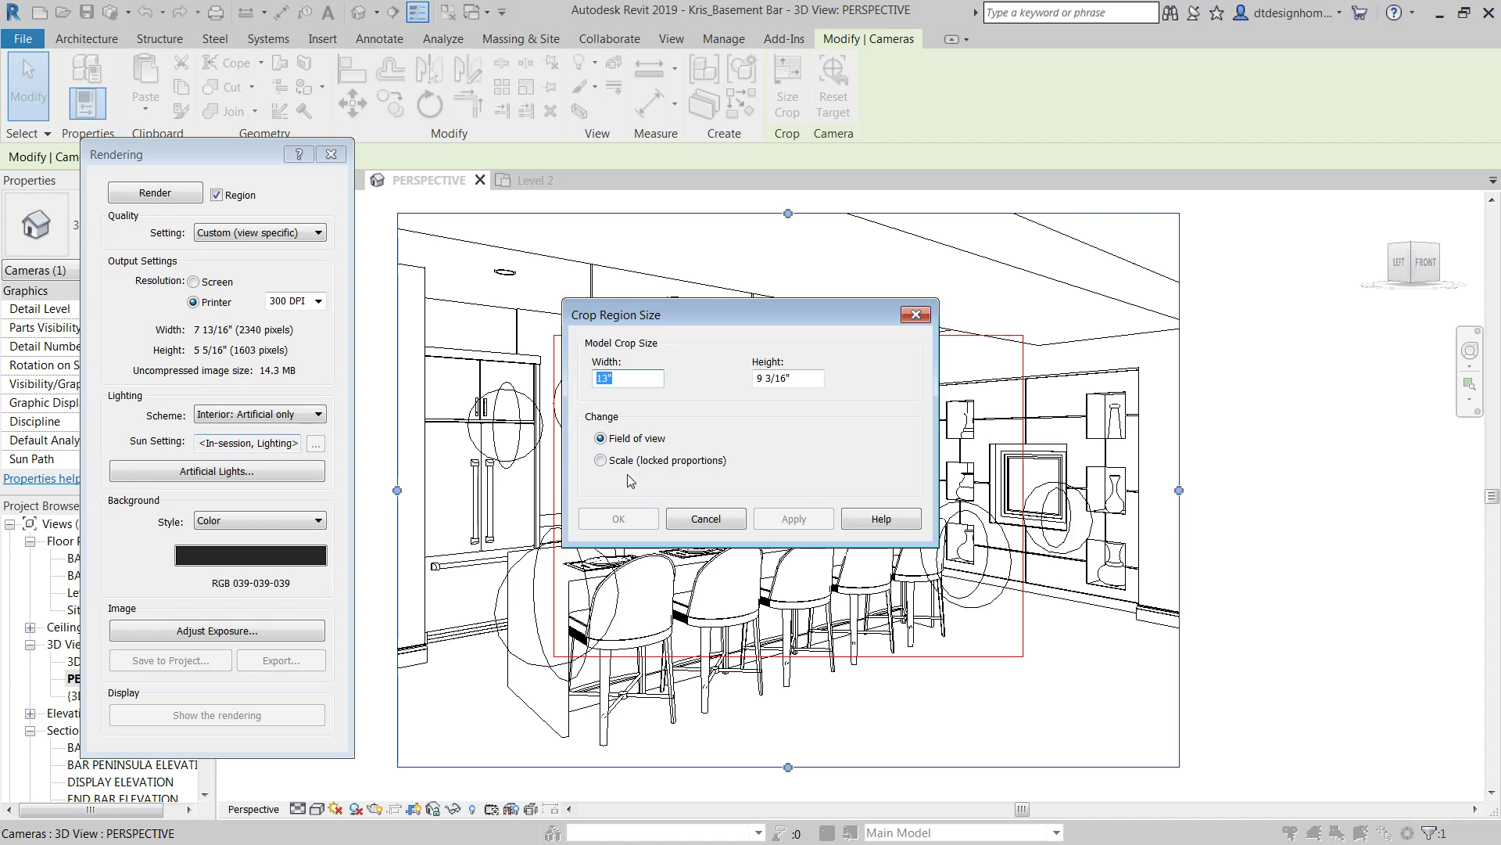
pyautogui.click(601, 460)
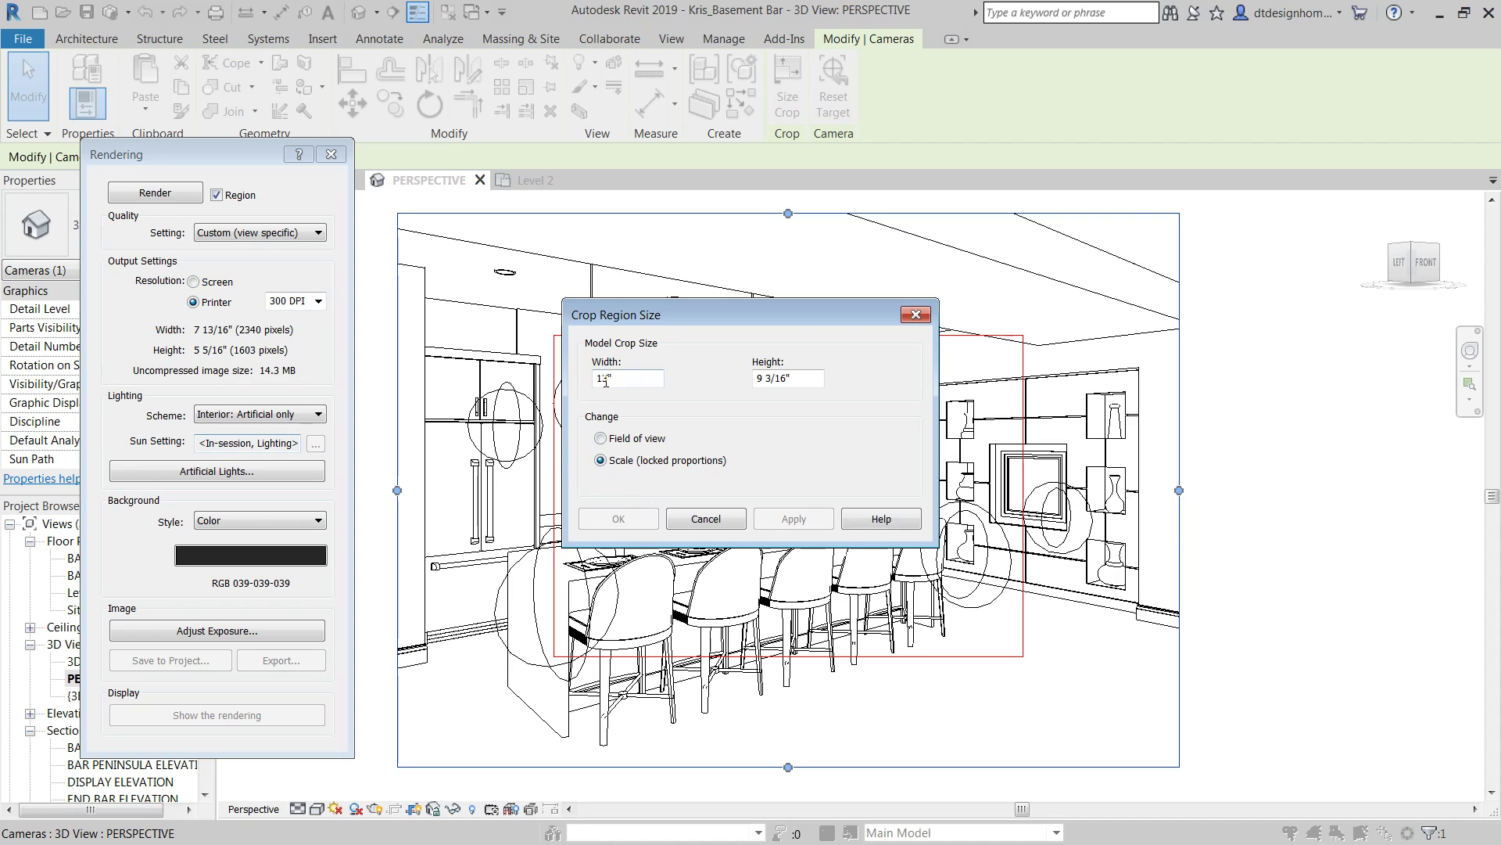
pyautogui.write('13')
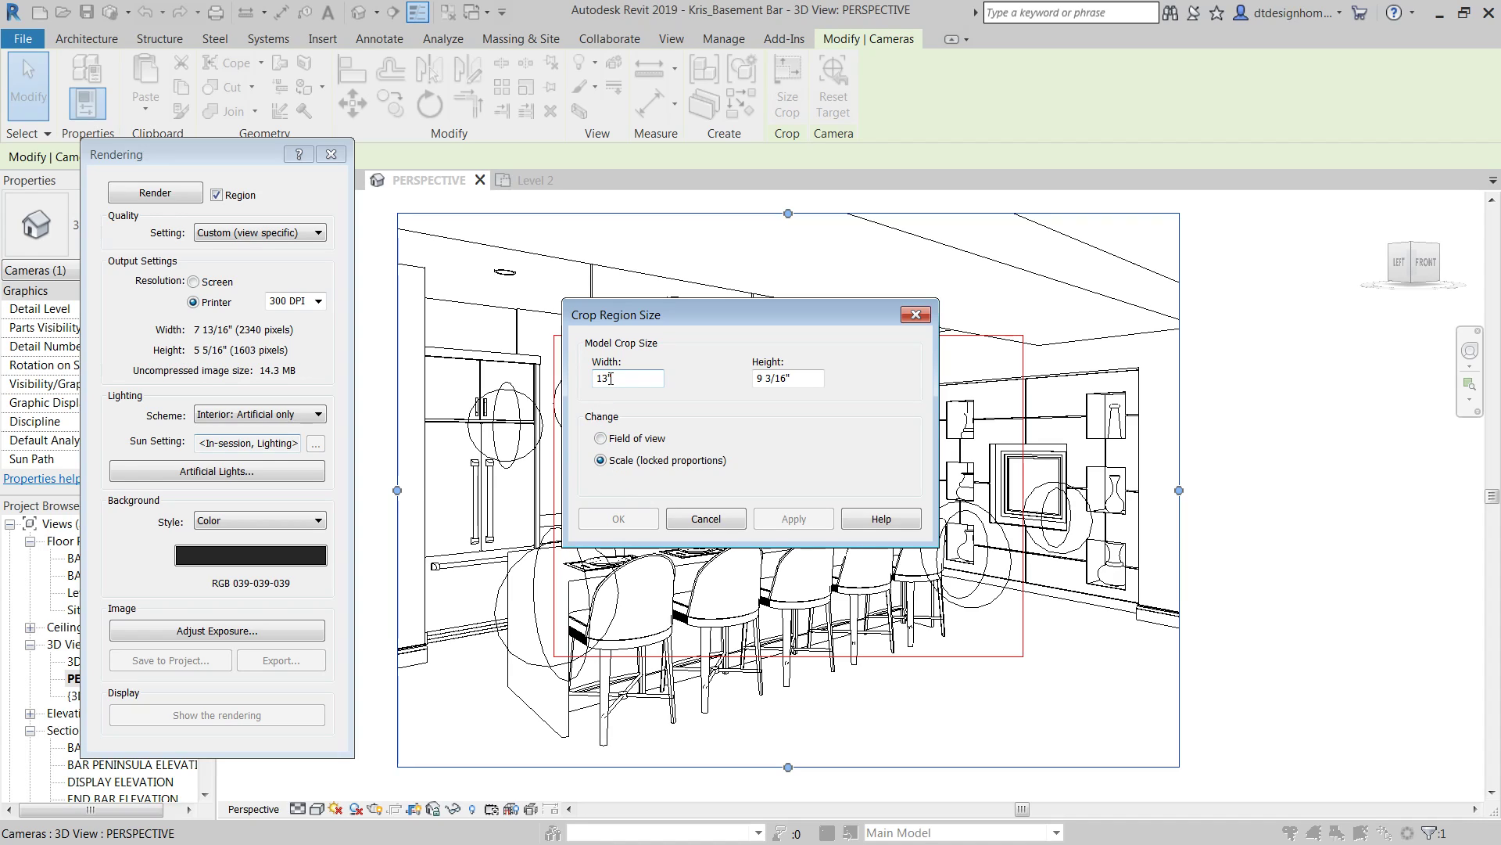
pyautogui.tripleClick(626, 377)
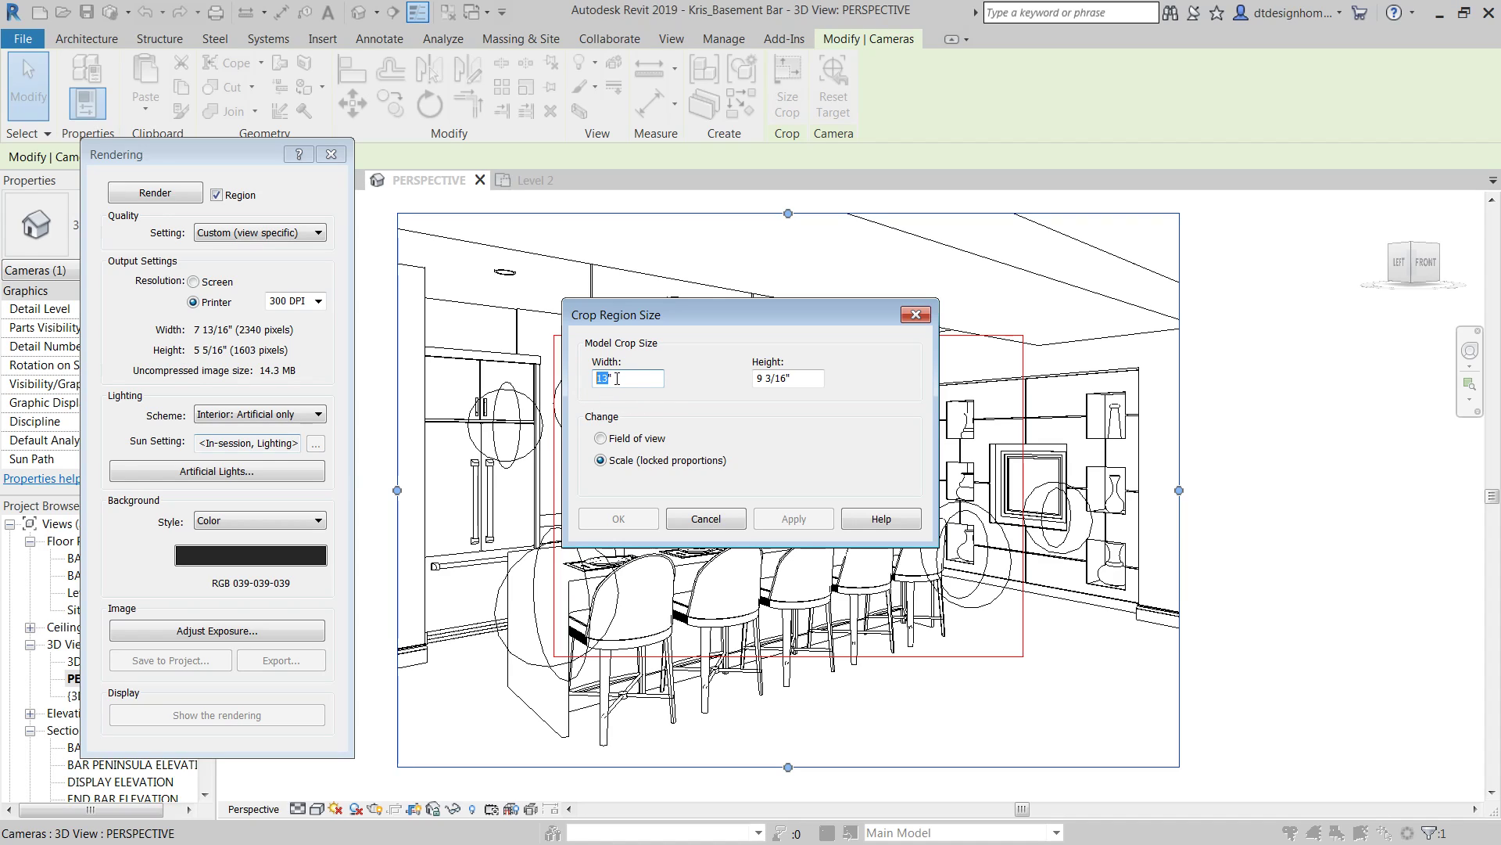
pyautogui.write('1')
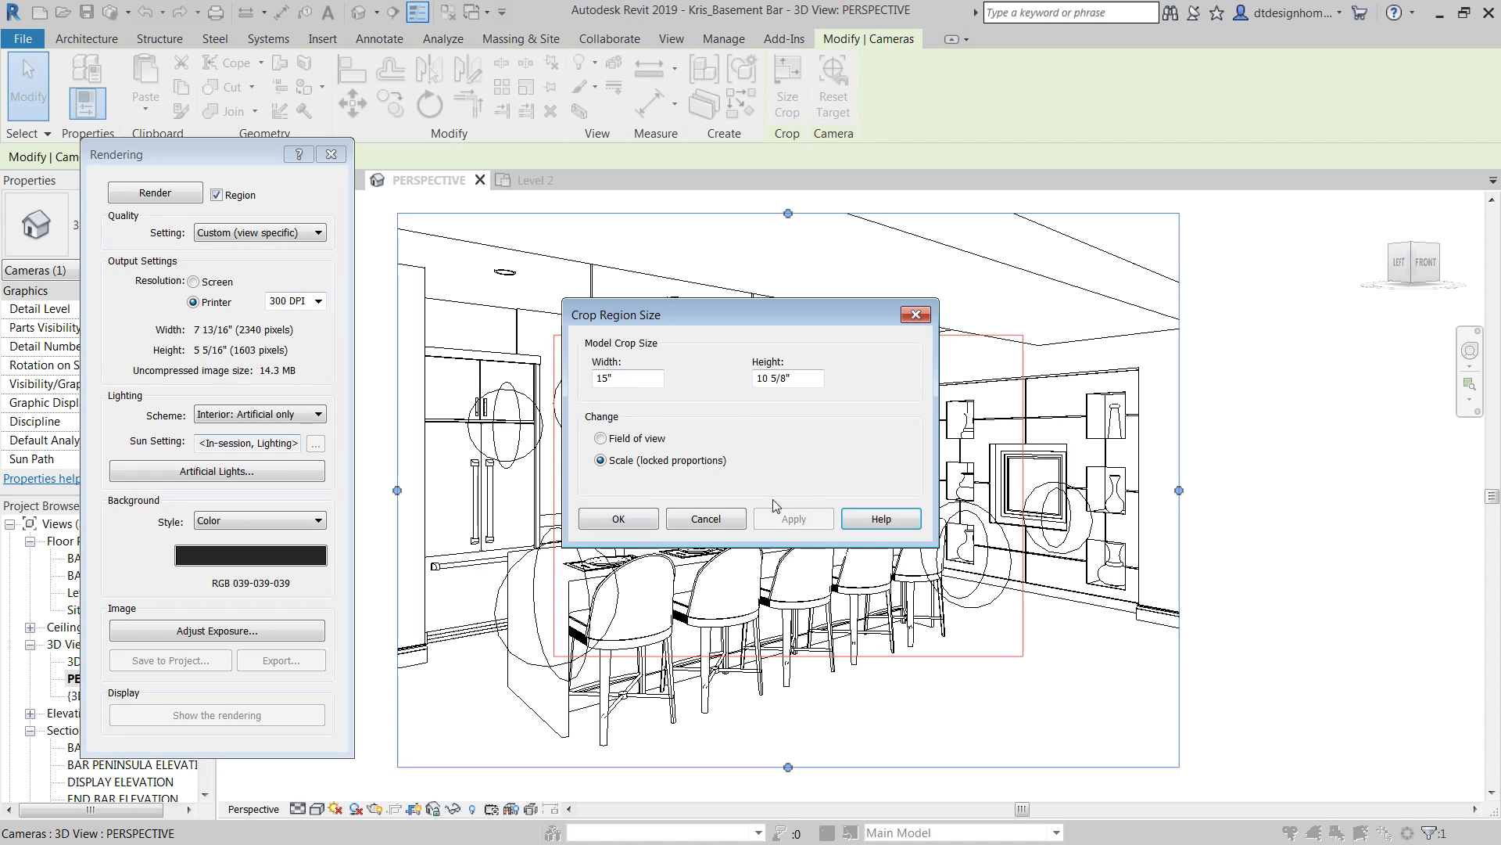
pyautogui.click(616, 518)
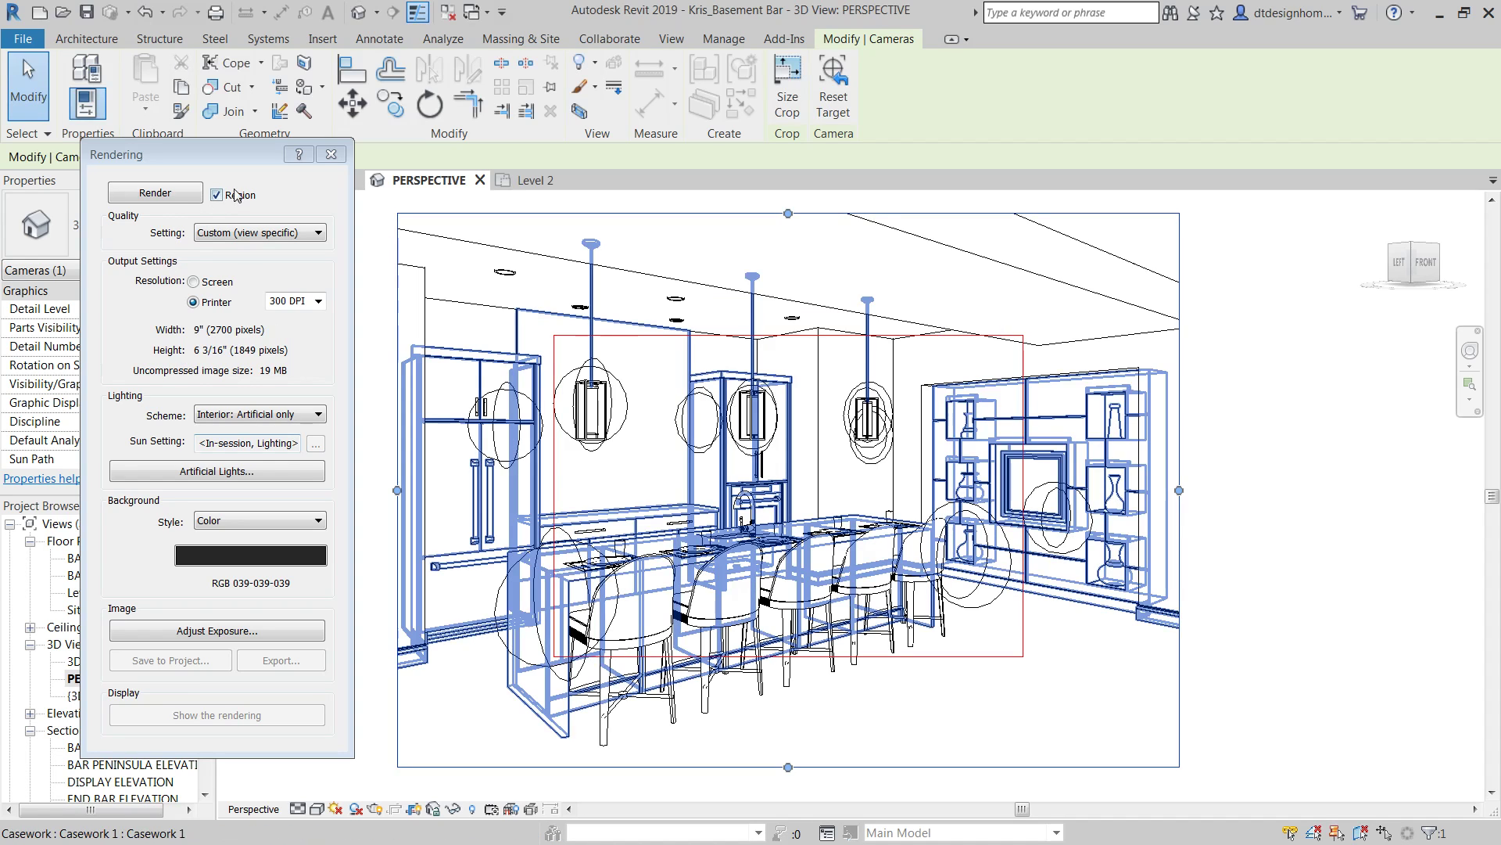
# Step: Turn off Region rendering so the full perspective renders at 4500 × 3187 pixels
pyautogui.click(216, 195)
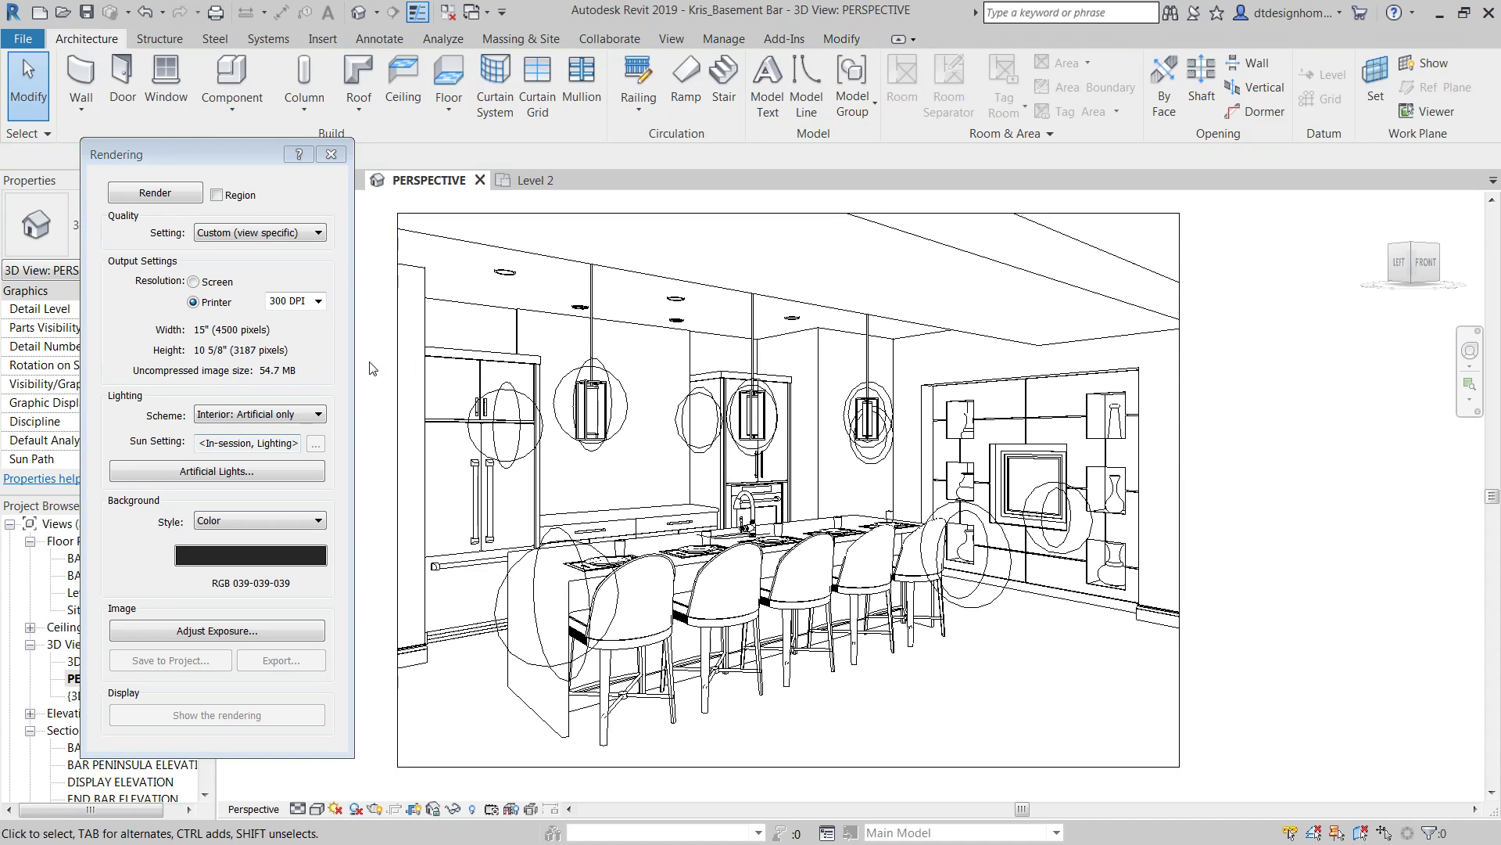
pyautogui.moveTo(112, 411)
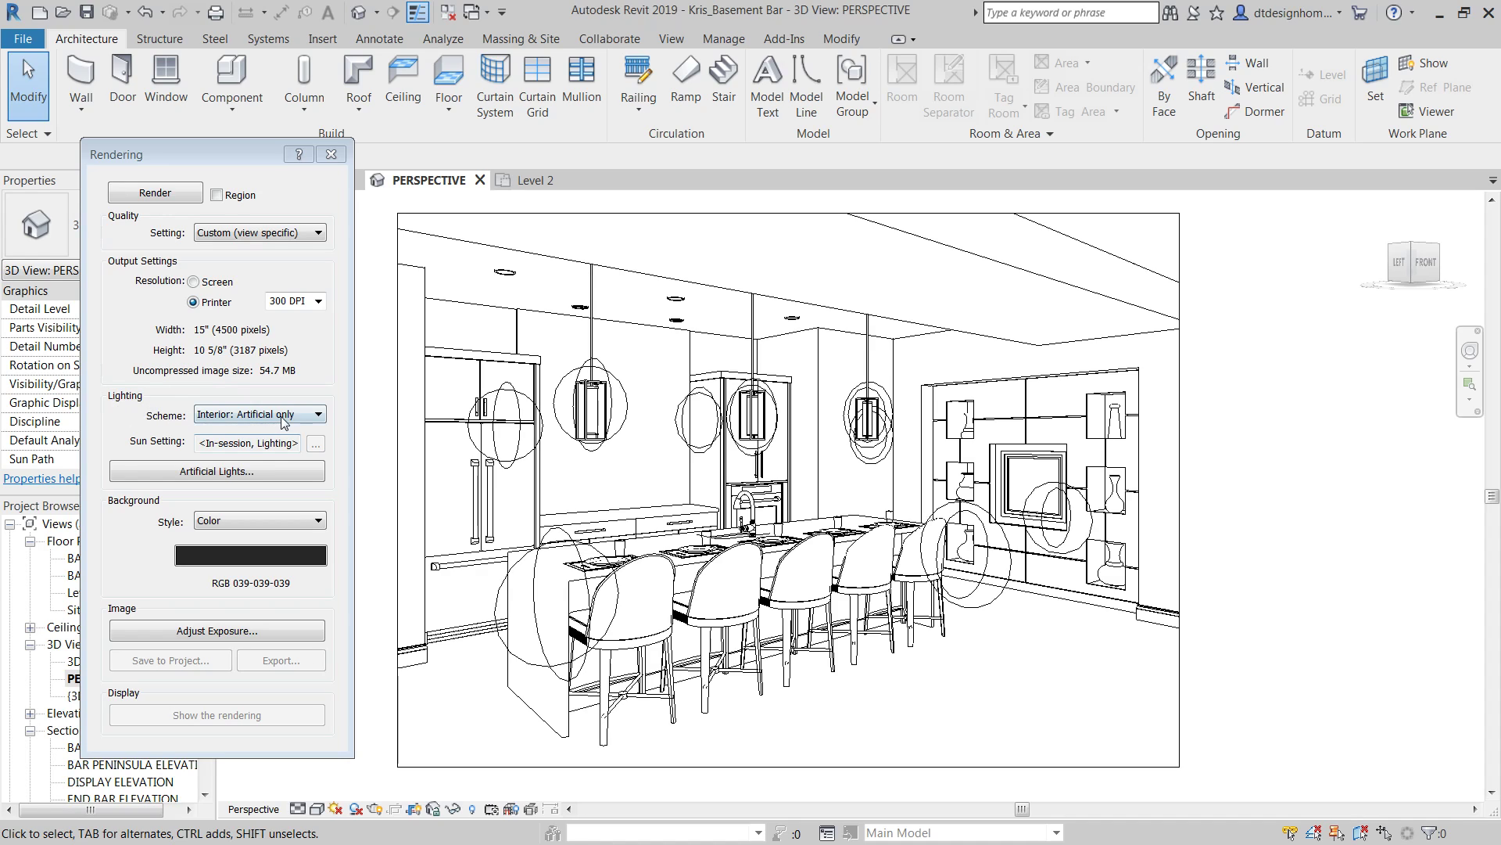
pyautogui.click(319, 413)
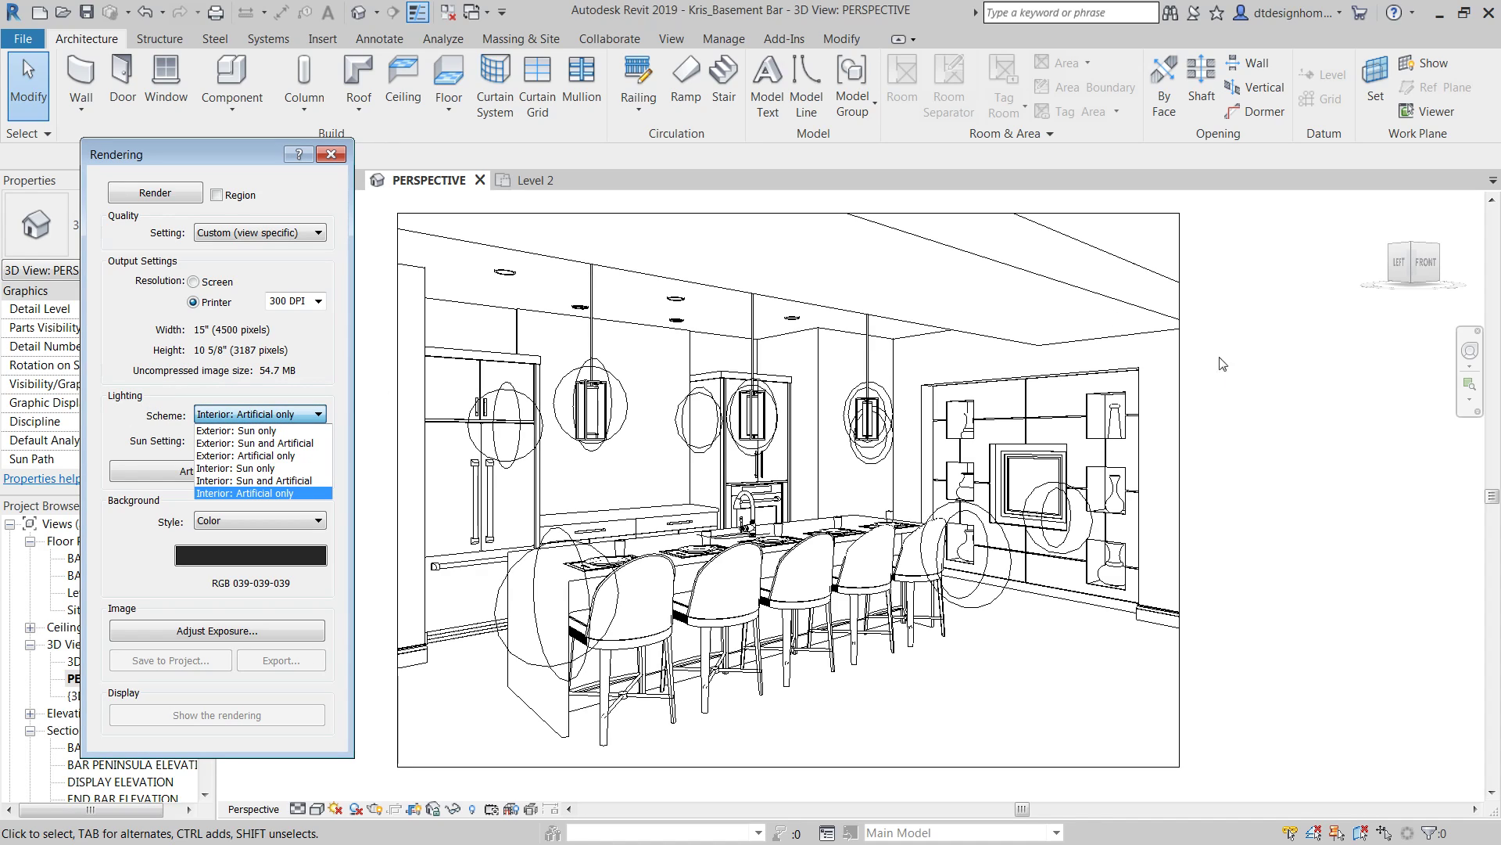
pyautogui.moveTo(247, 505)
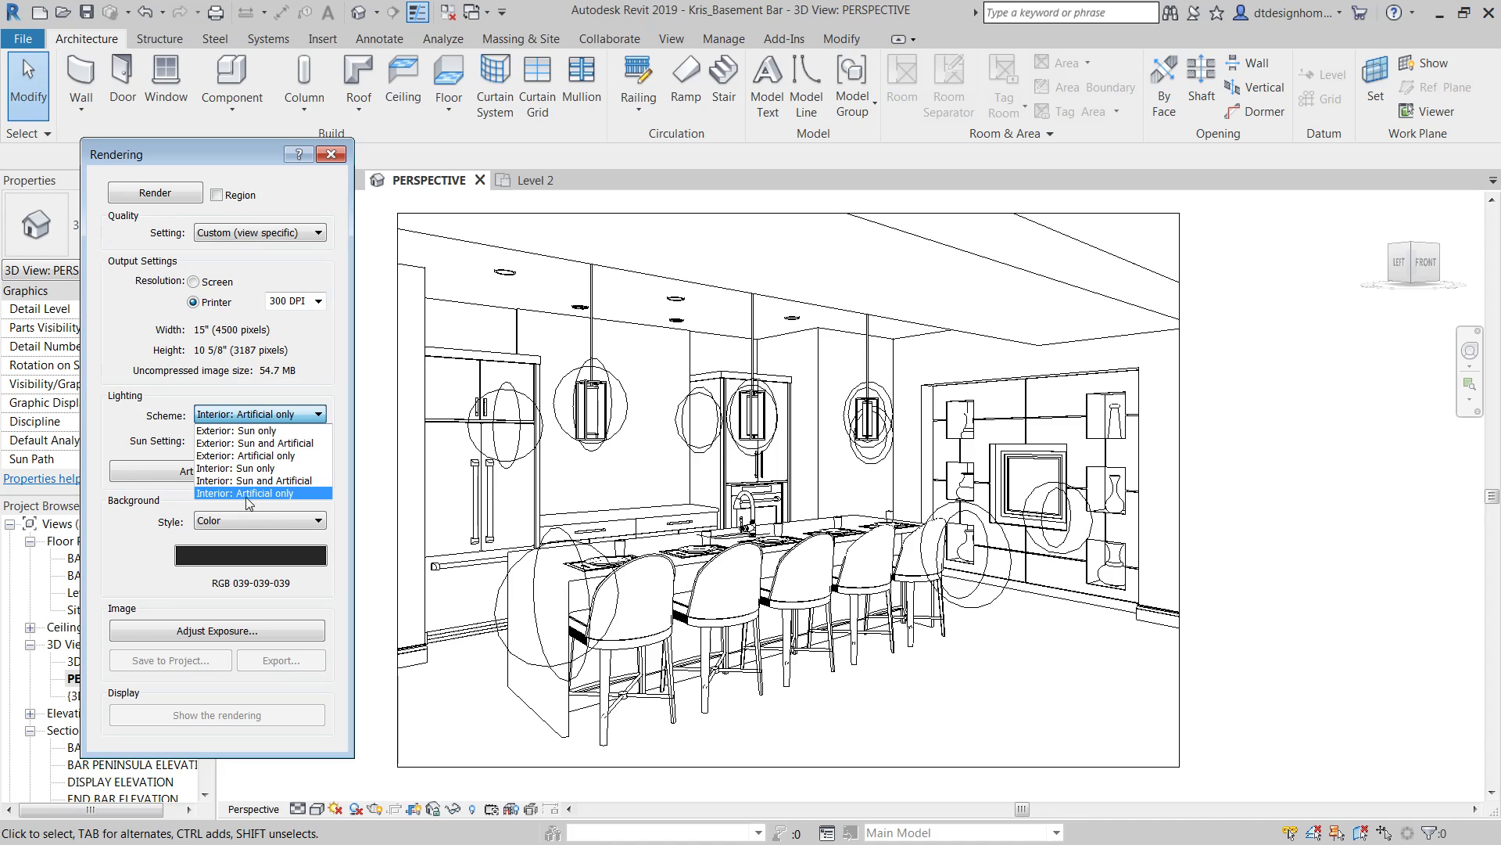
pyautogui.moveTo(247, 443)
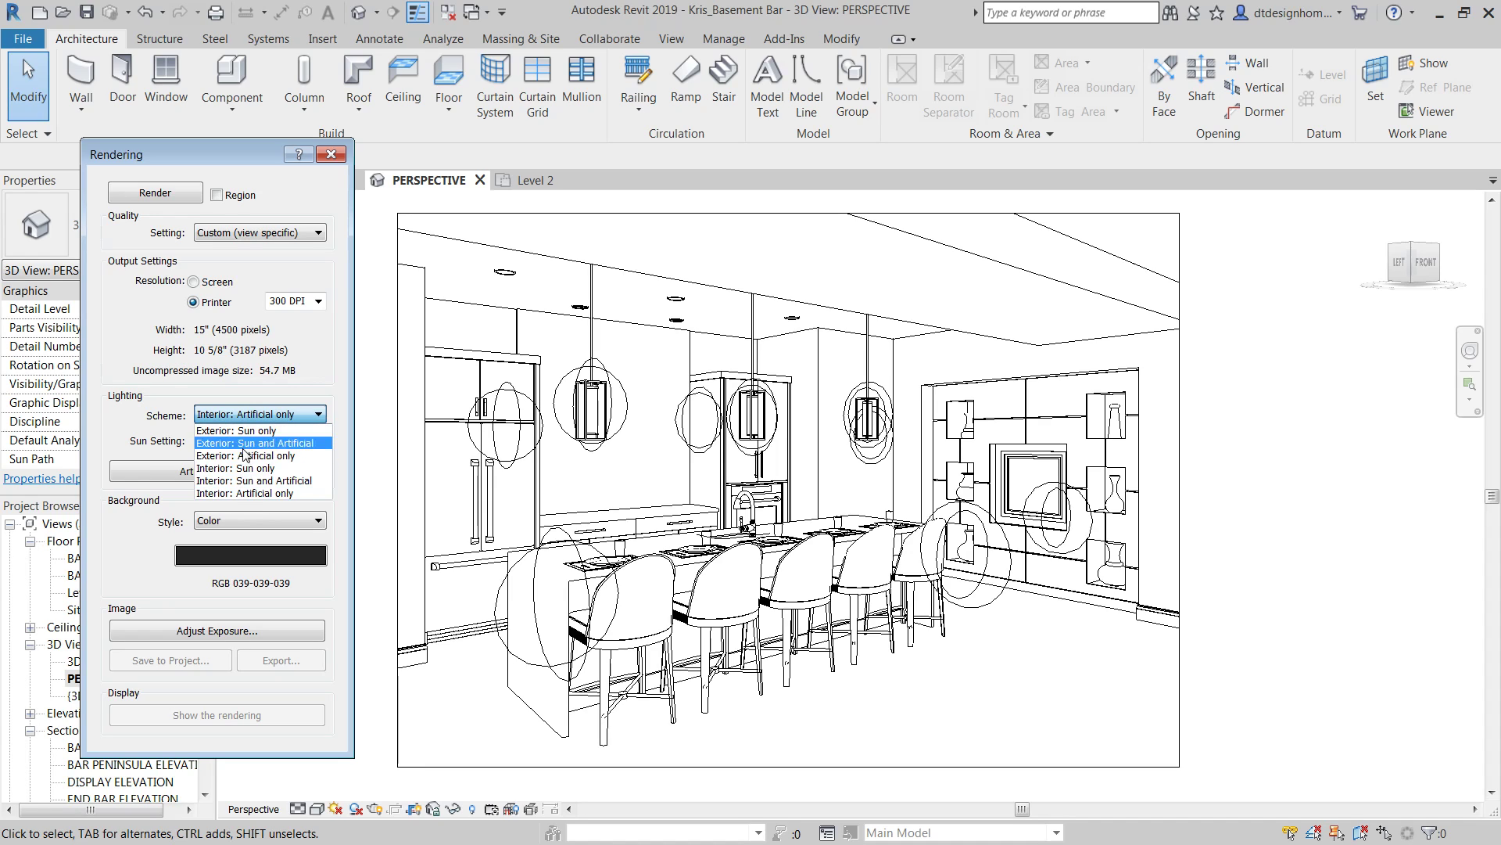
pyautogui.moveTo(249, 492)
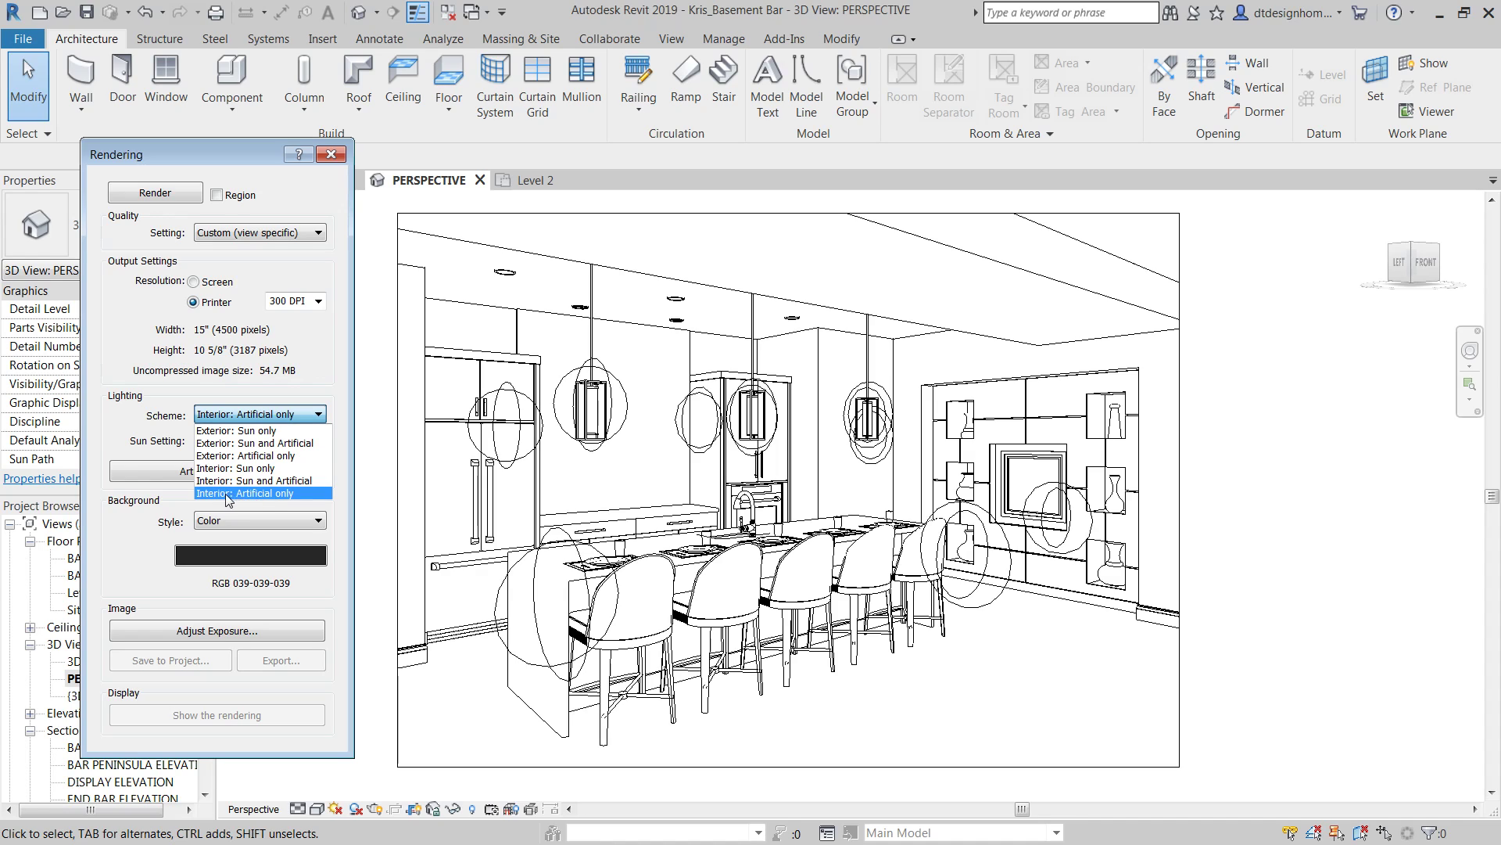
pyautogui.moveTo(230, 468)
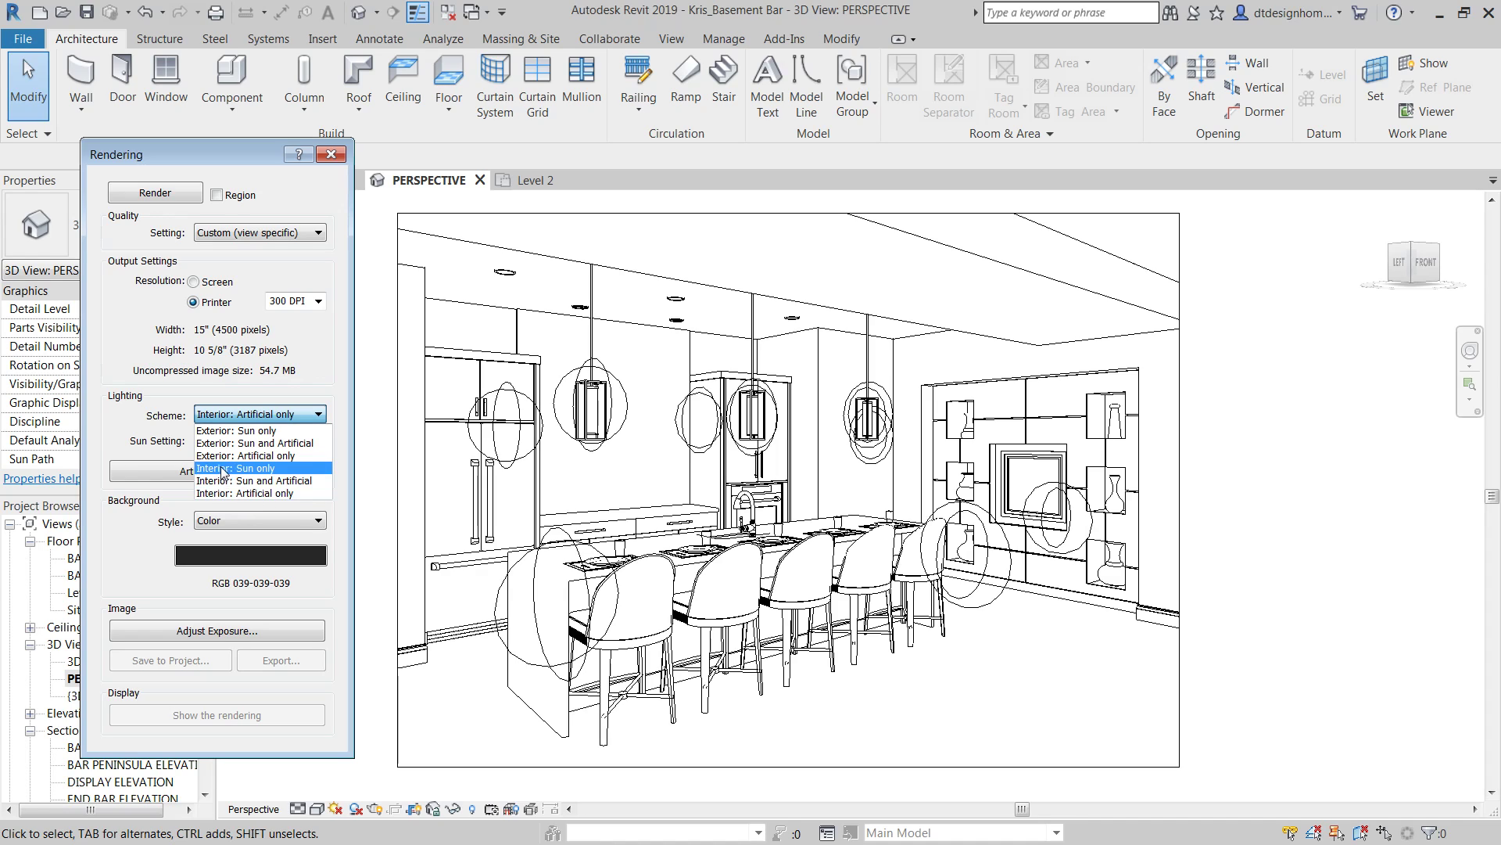
pyautogui.moveTo(258, 455)
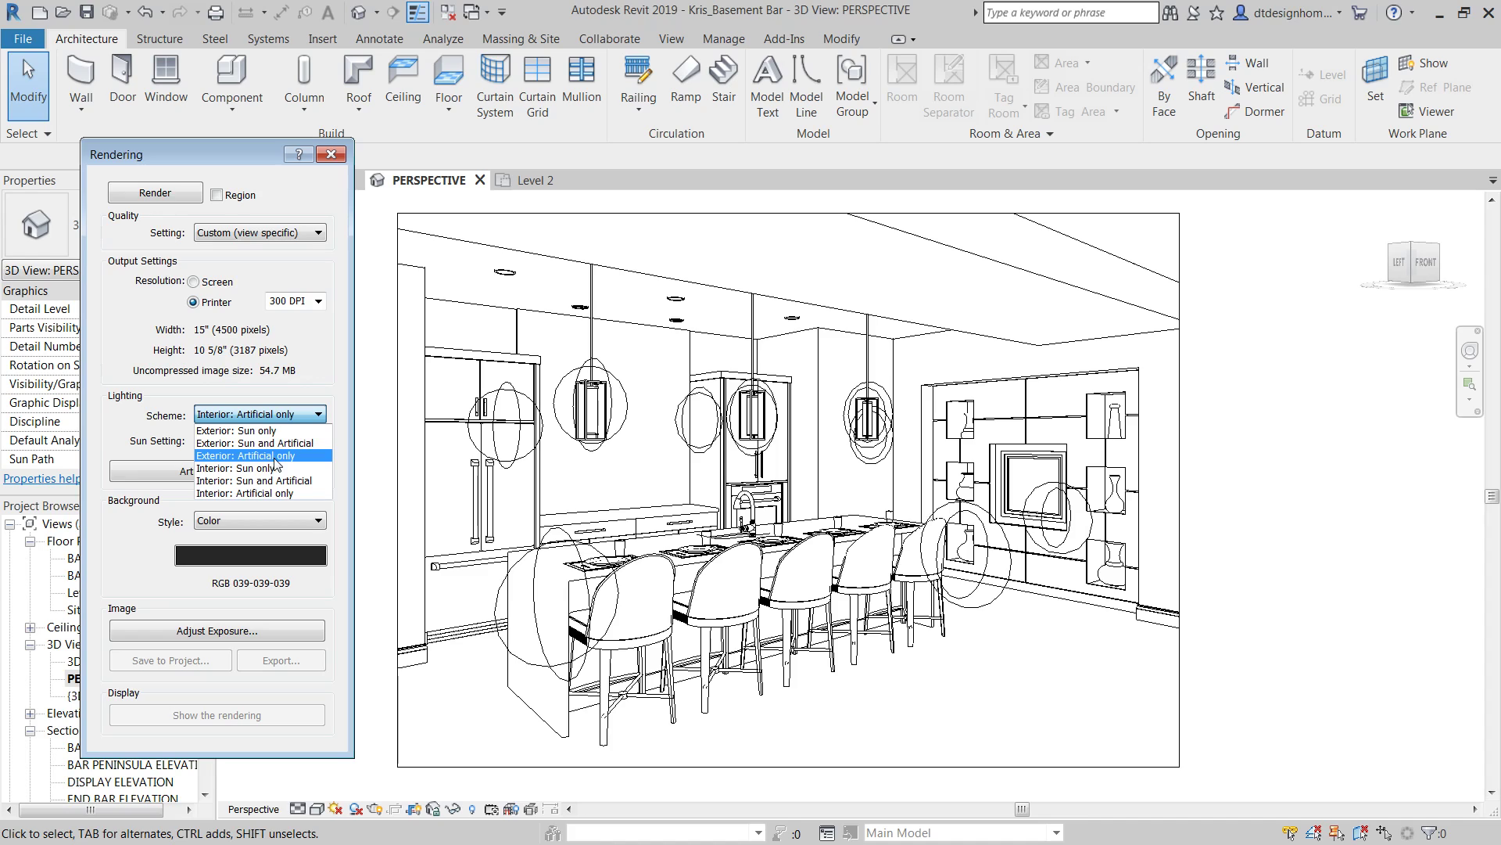
pyautogui.moveTo(262, 480)
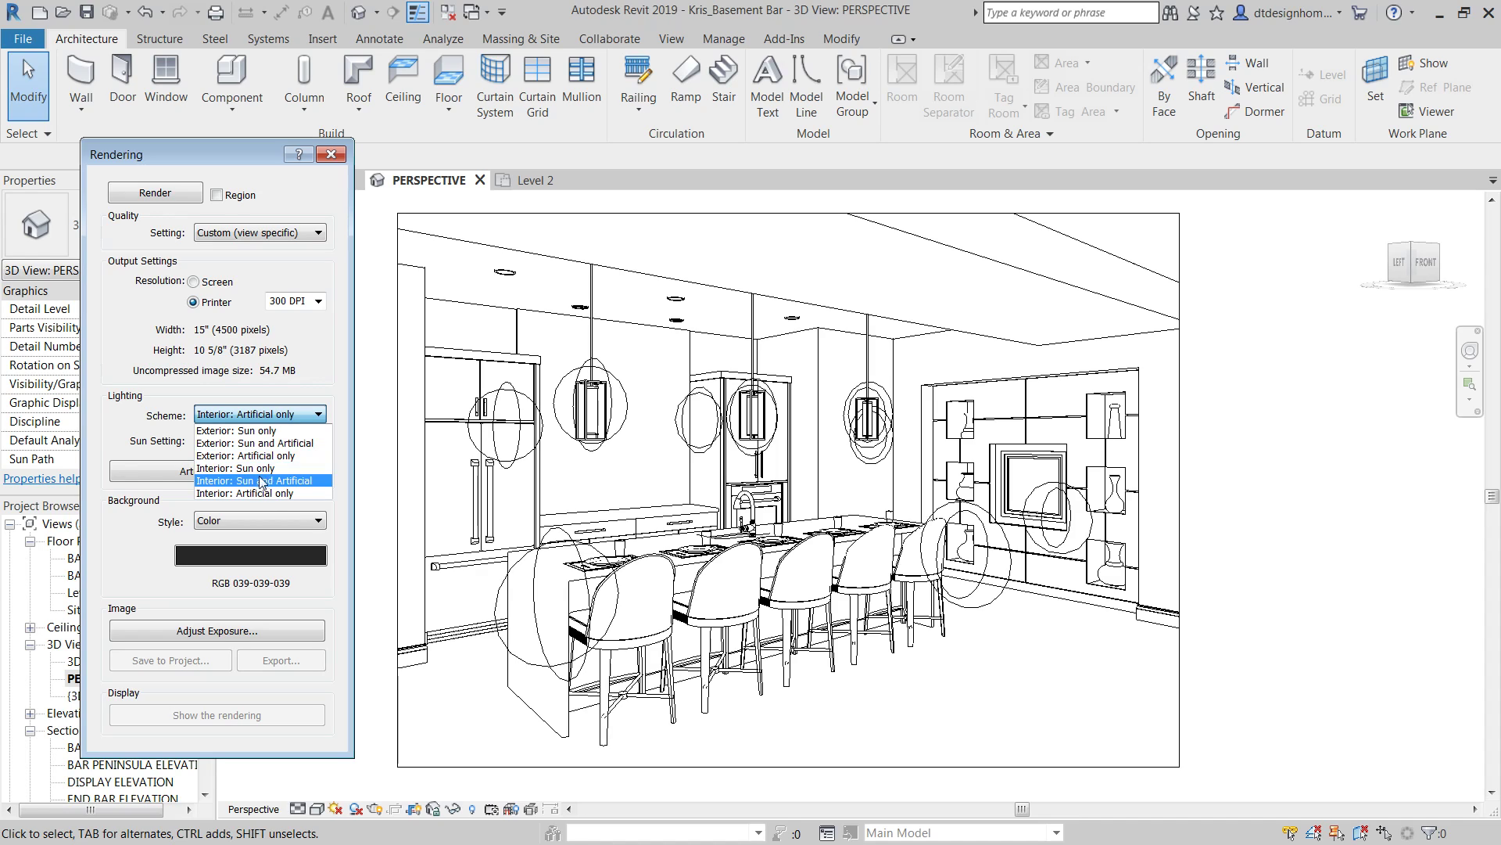
pyautogui.moveTo(230, 489)
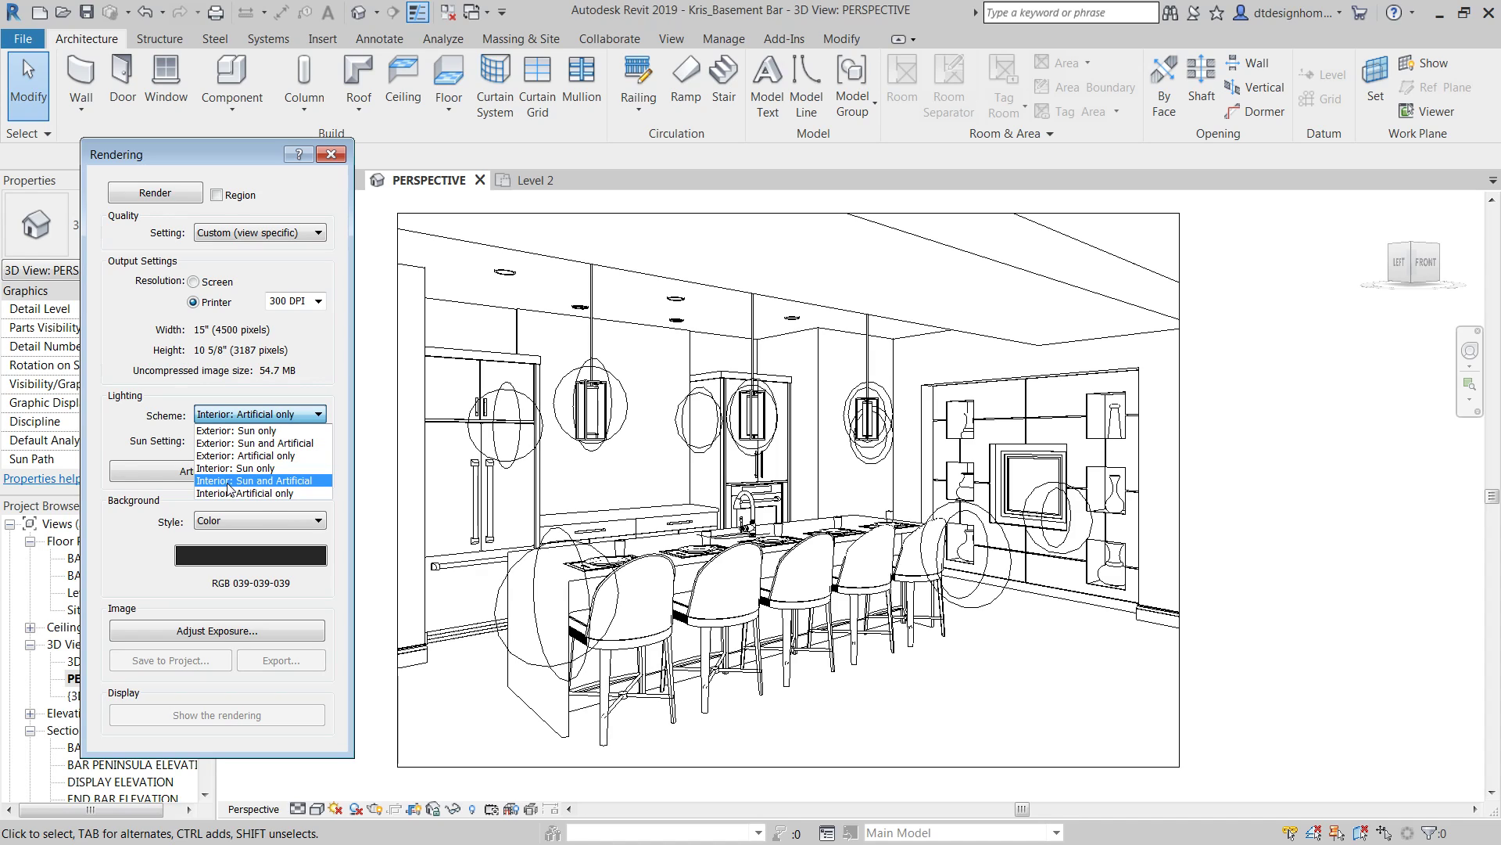
pyautogui.moveTo(283, 488)
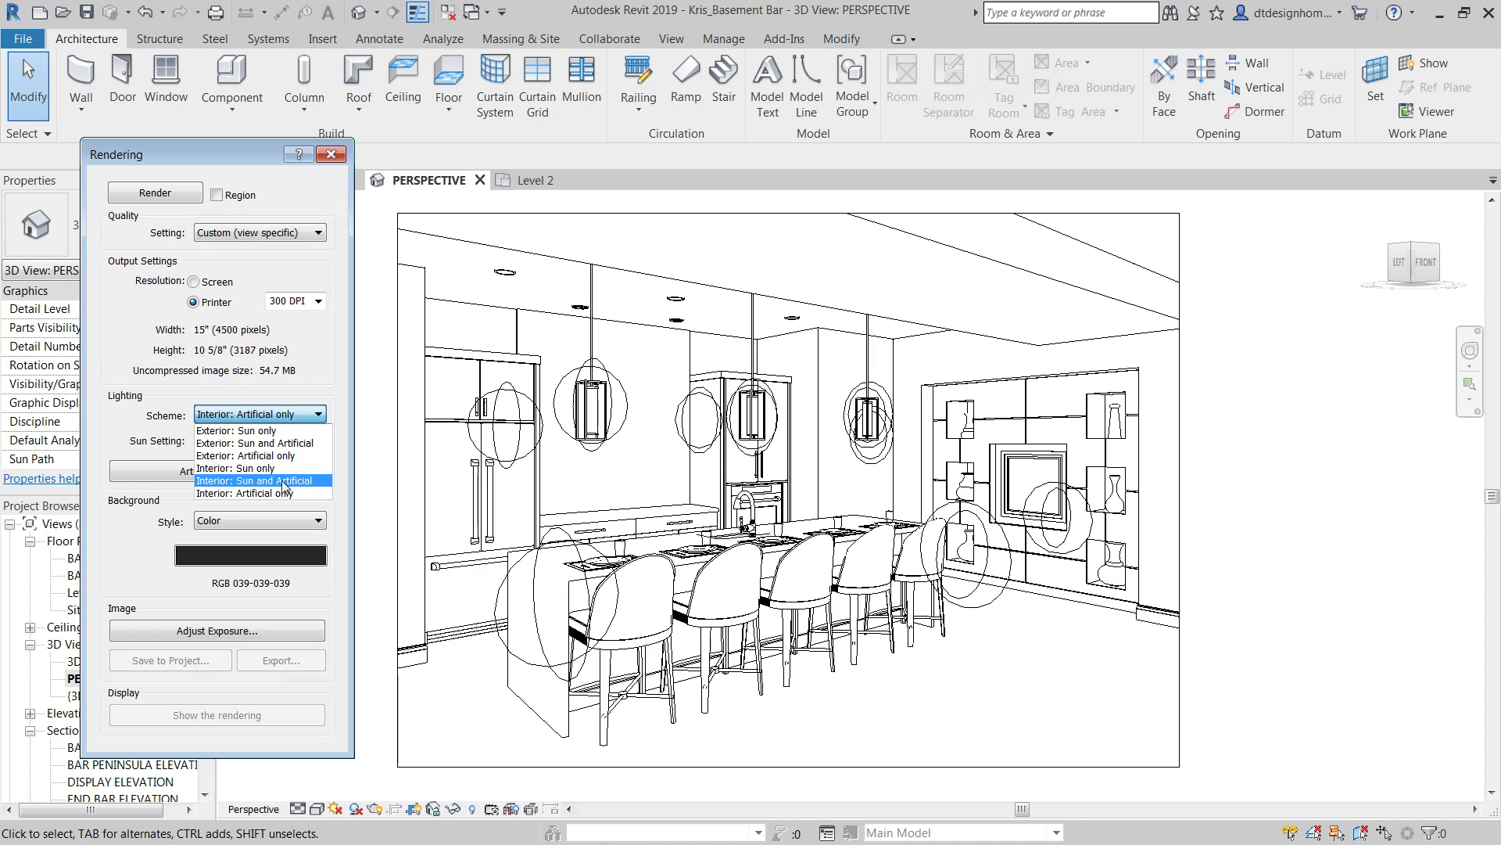
pyautogui.moveTo(299, 444)
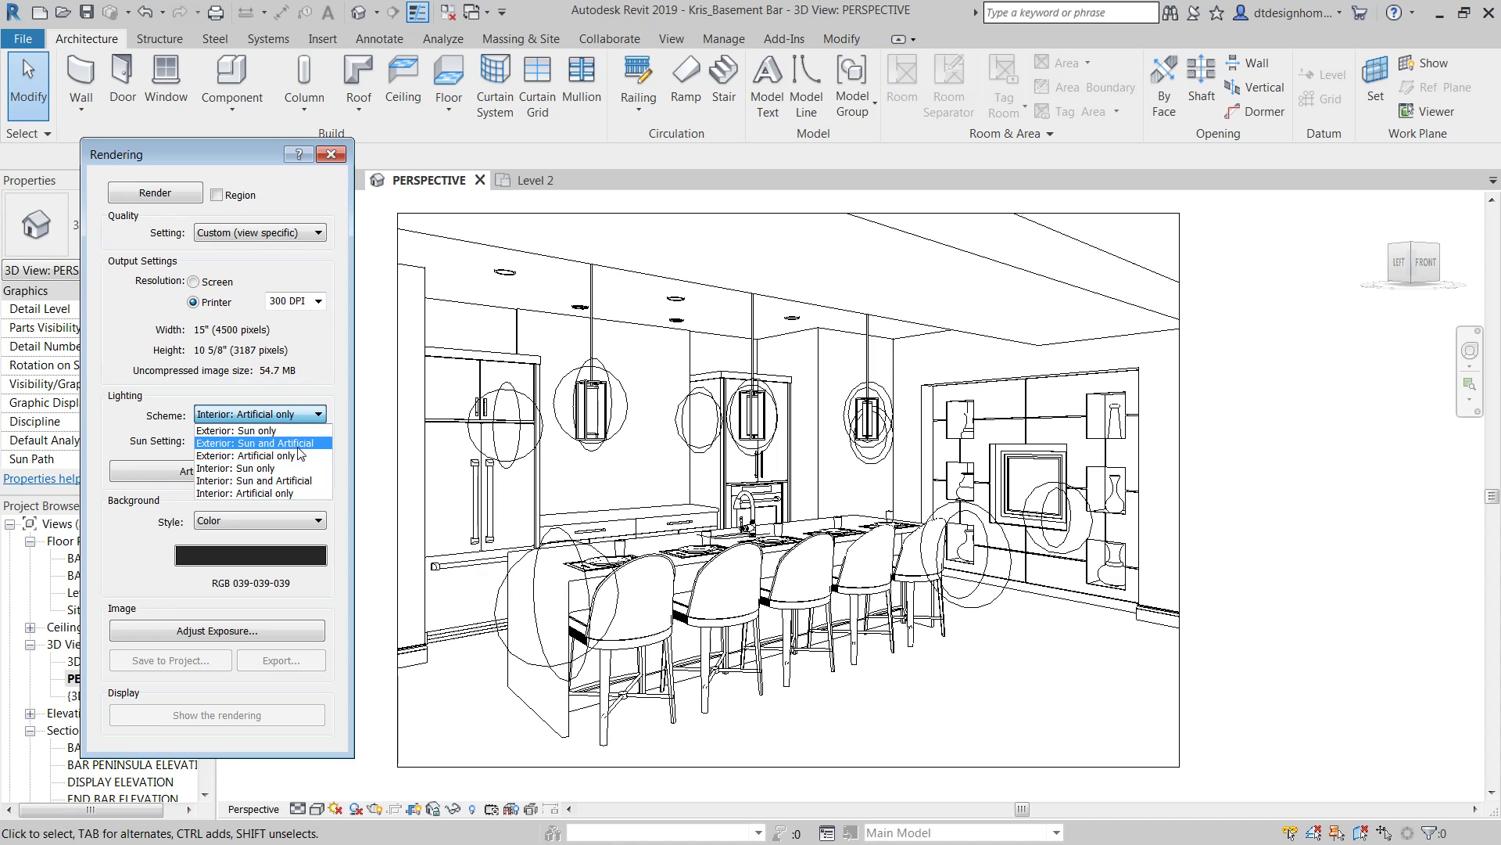
pyautogui.moveTo(301, 446)
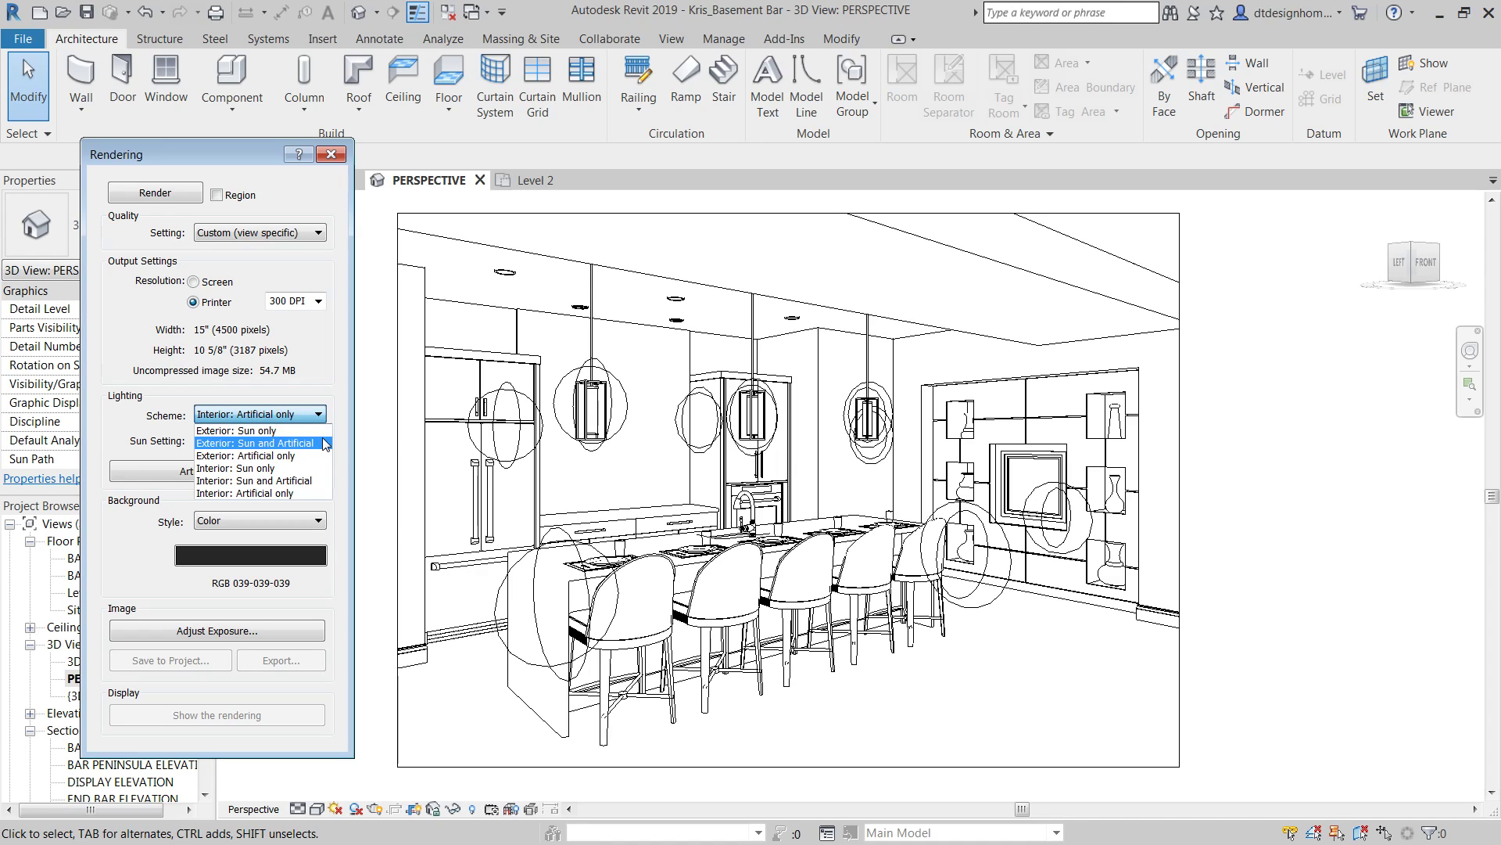
pyautogui.moveTo(299, 449)
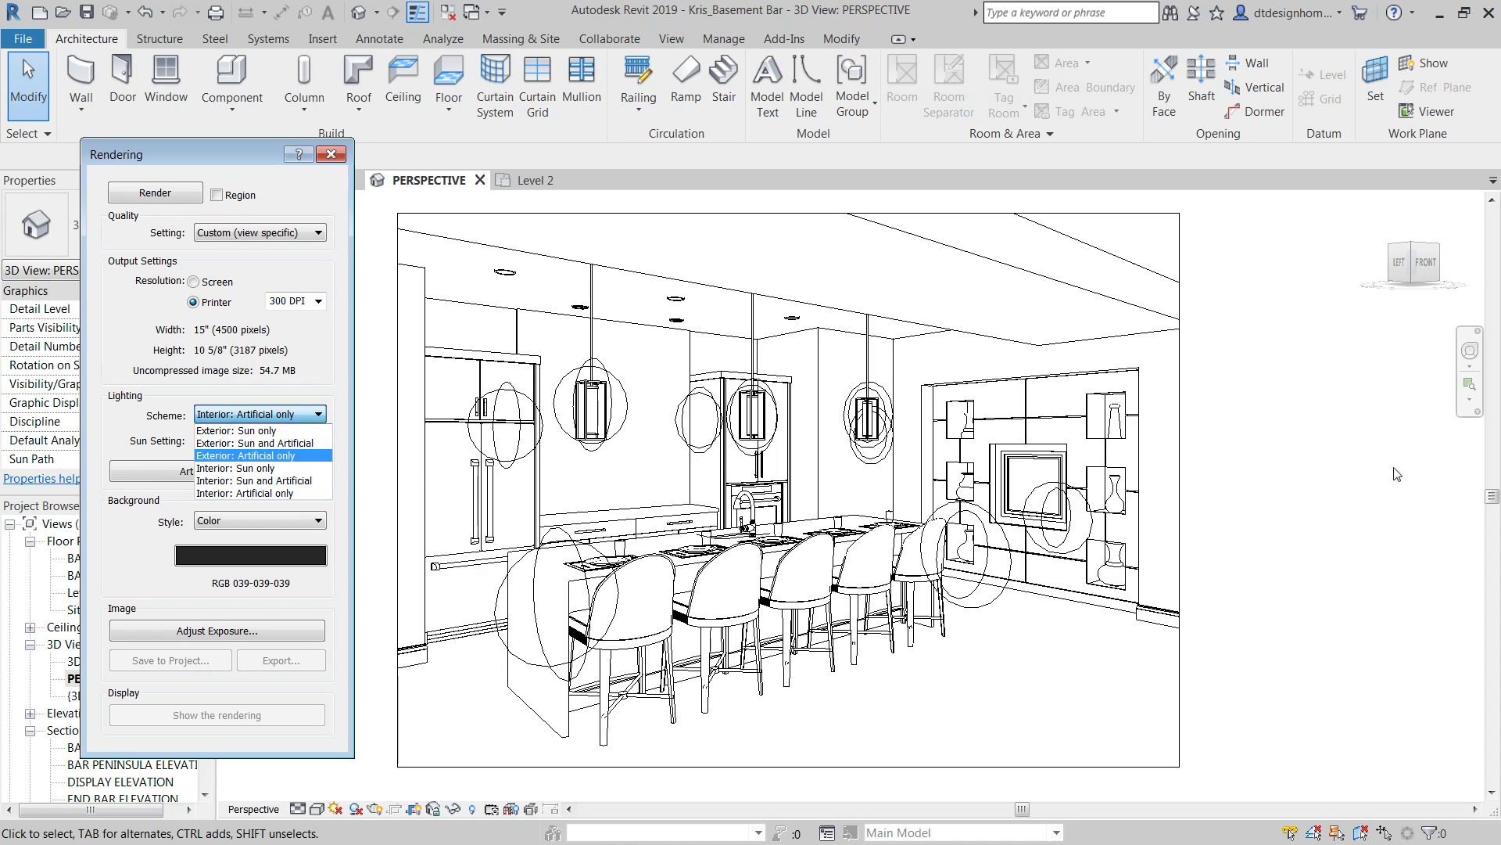
pyautogui.moveTo(1290, 441)
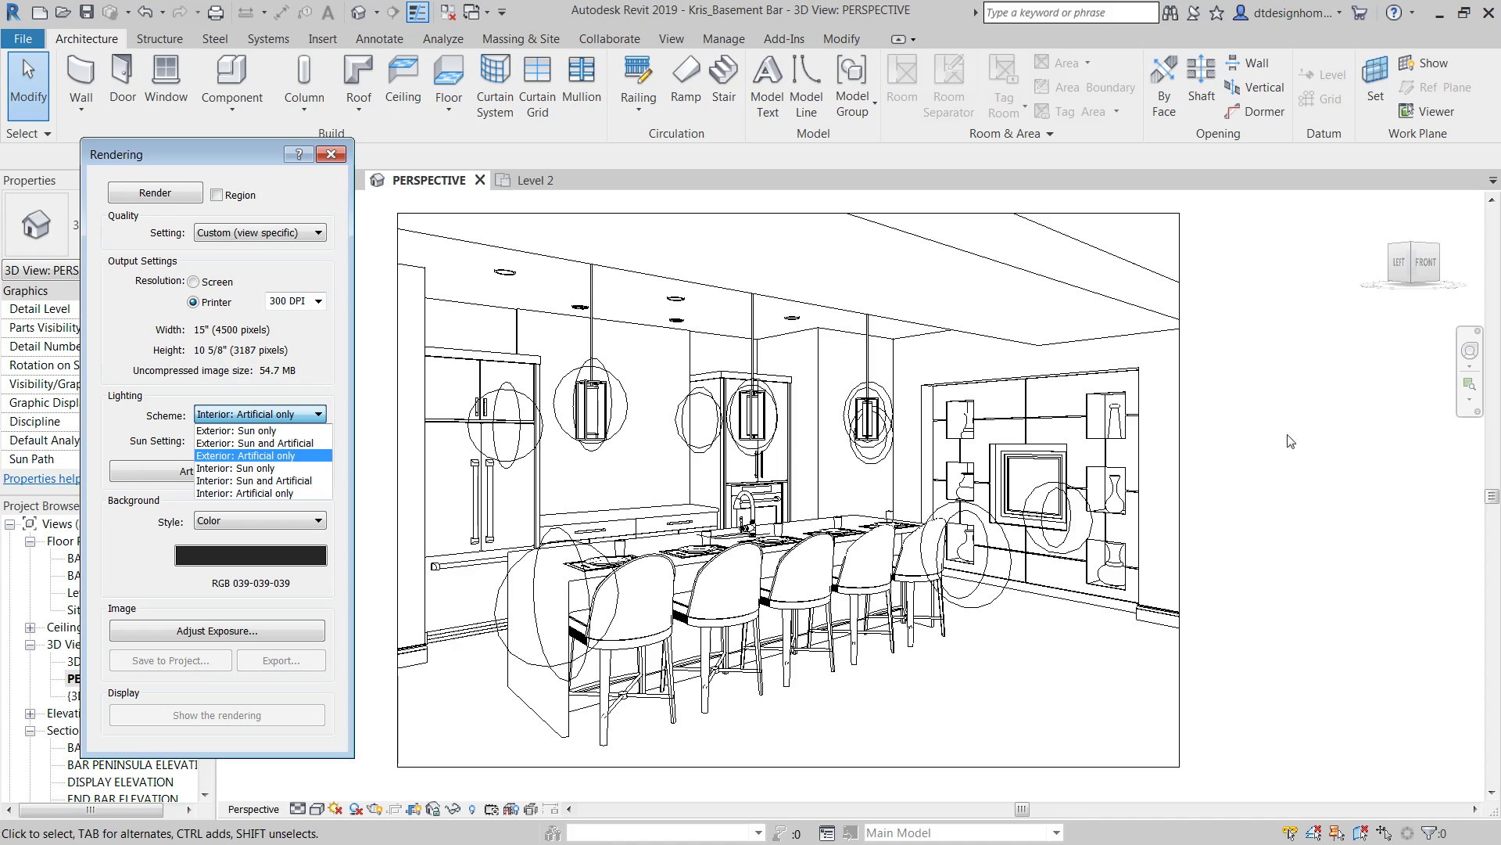
pyautogui.moveTo(429, 767)
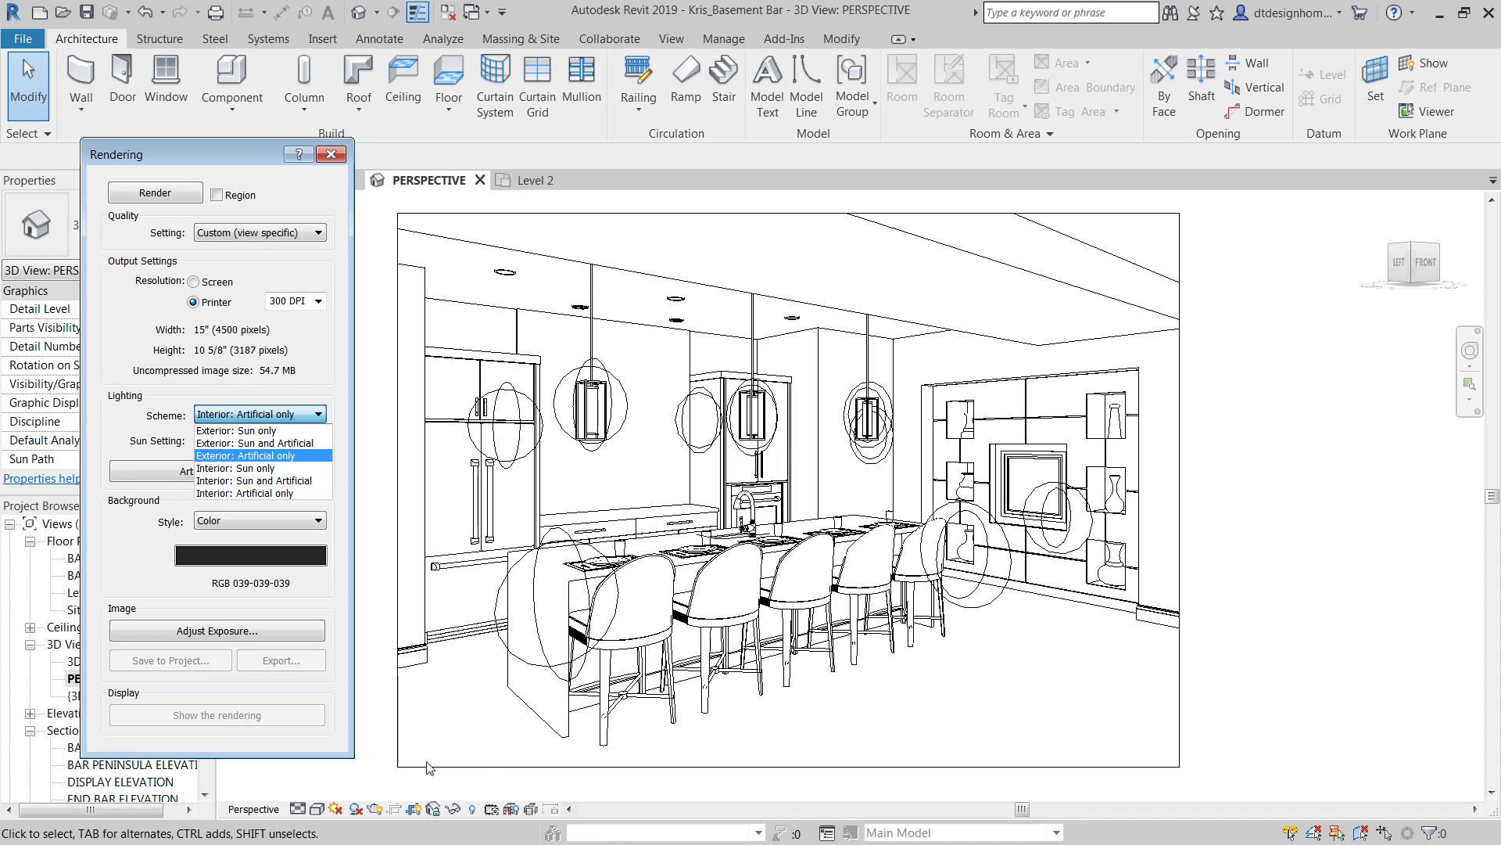
pyautogui.moveTo(1387, 527)
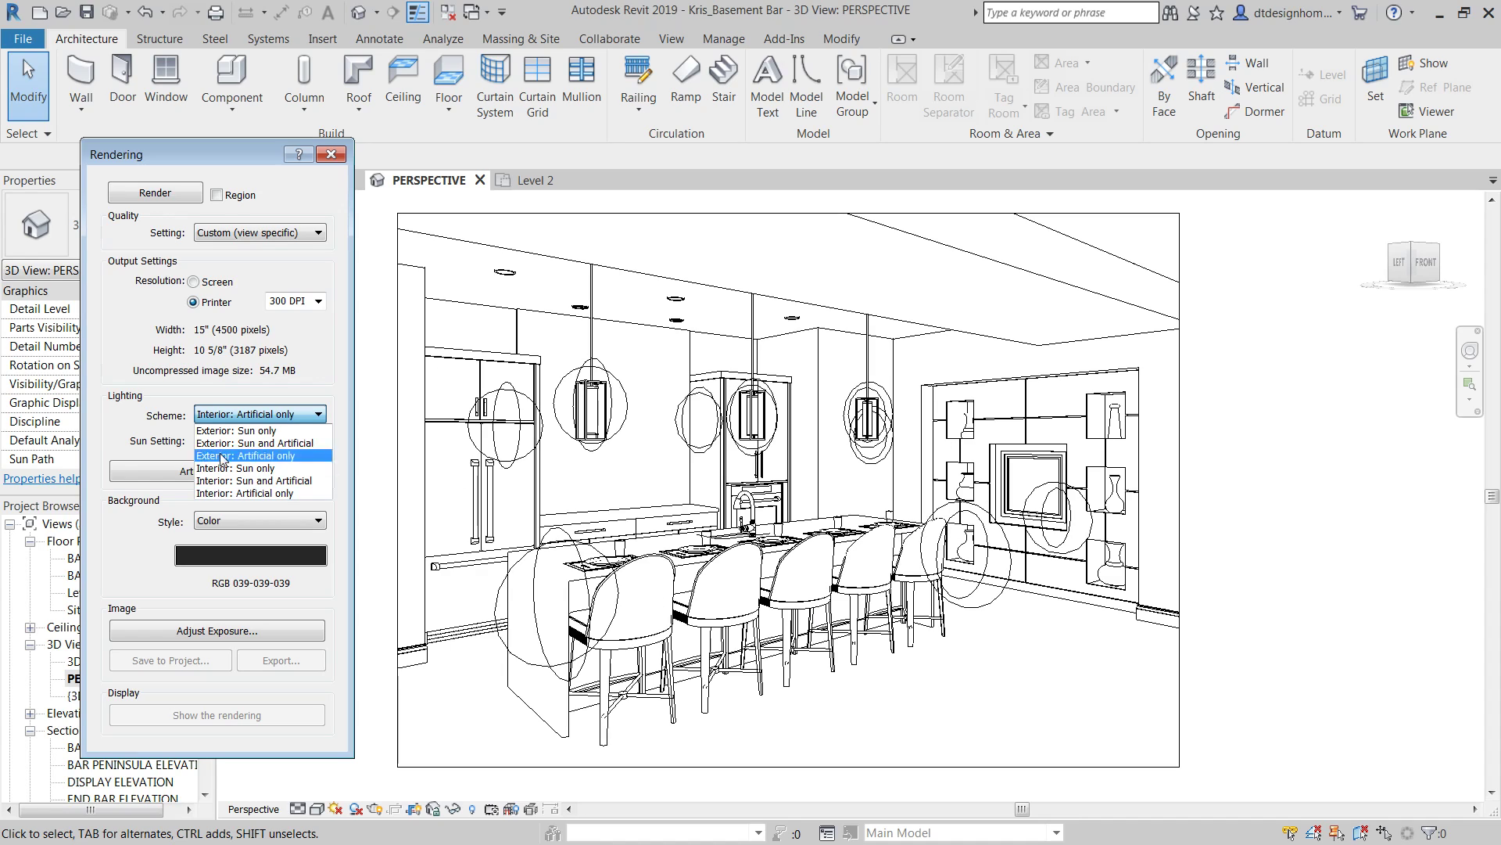
pyautogui.moveTo(258, 430)
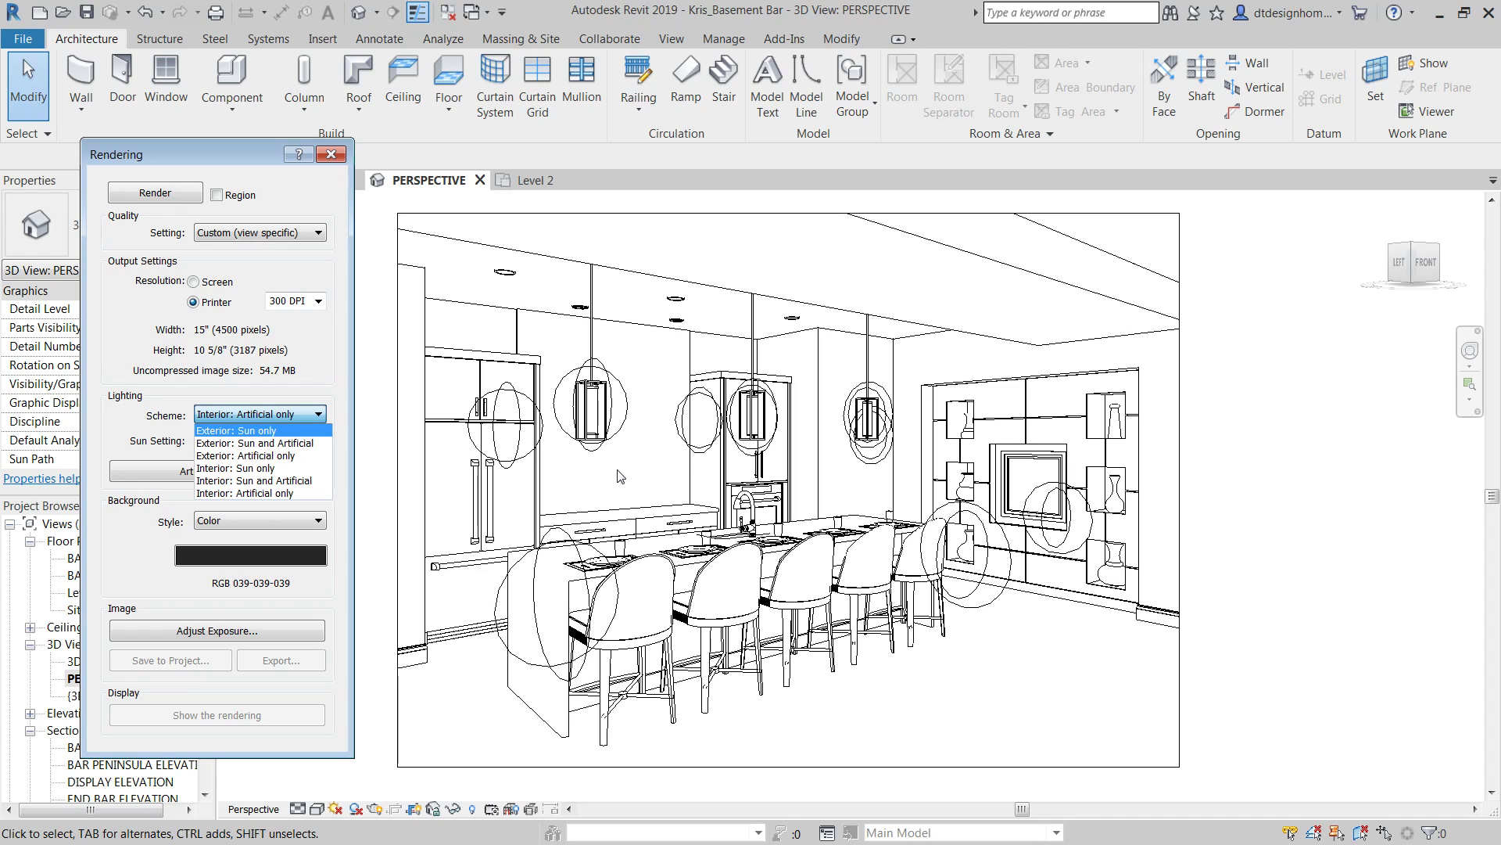
pyautogui.click(258, 493)
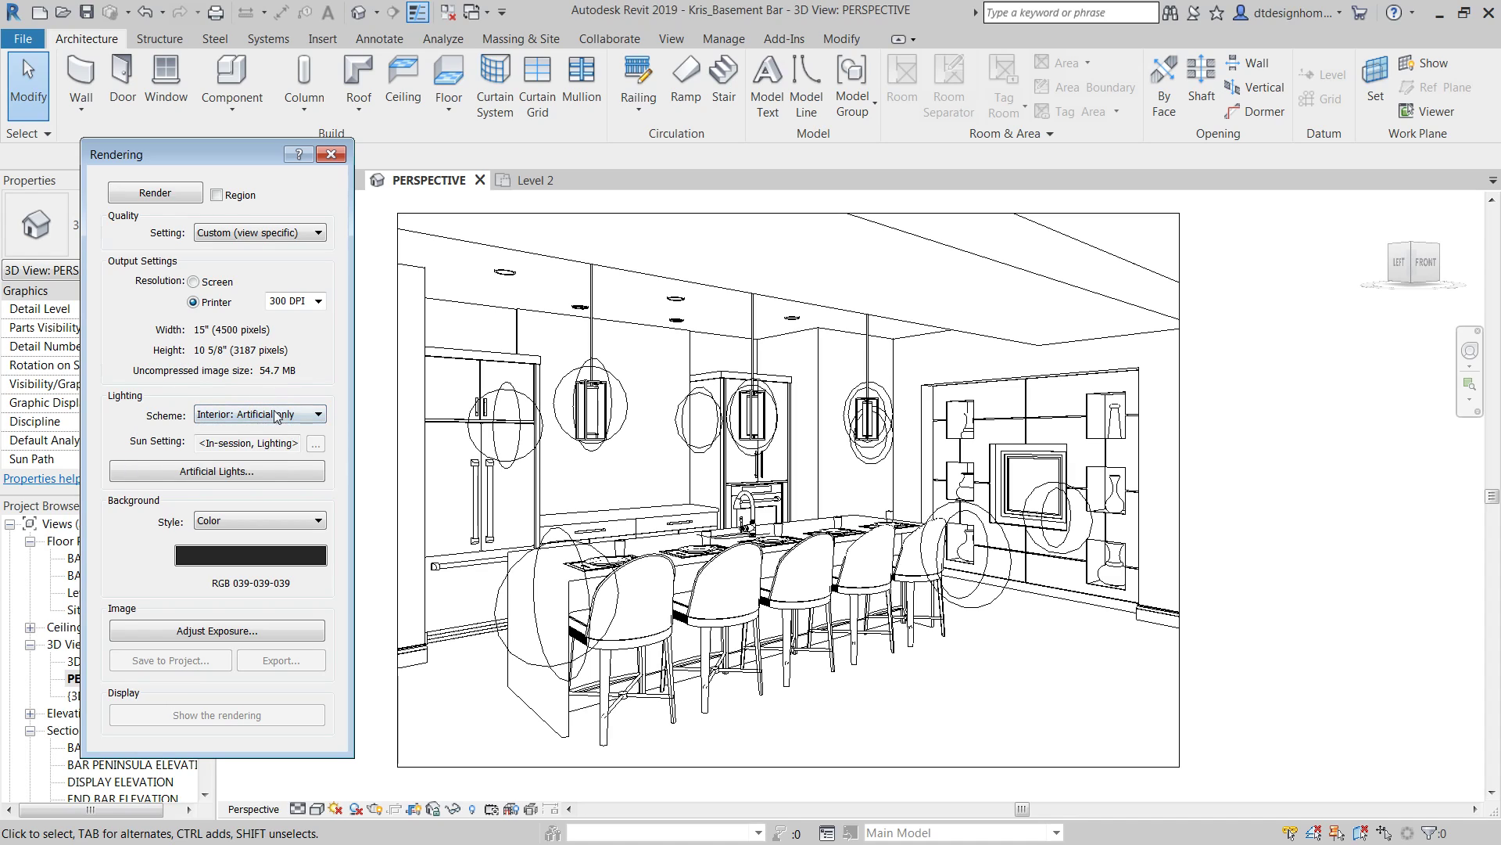
pyautogui.click(322, 413)
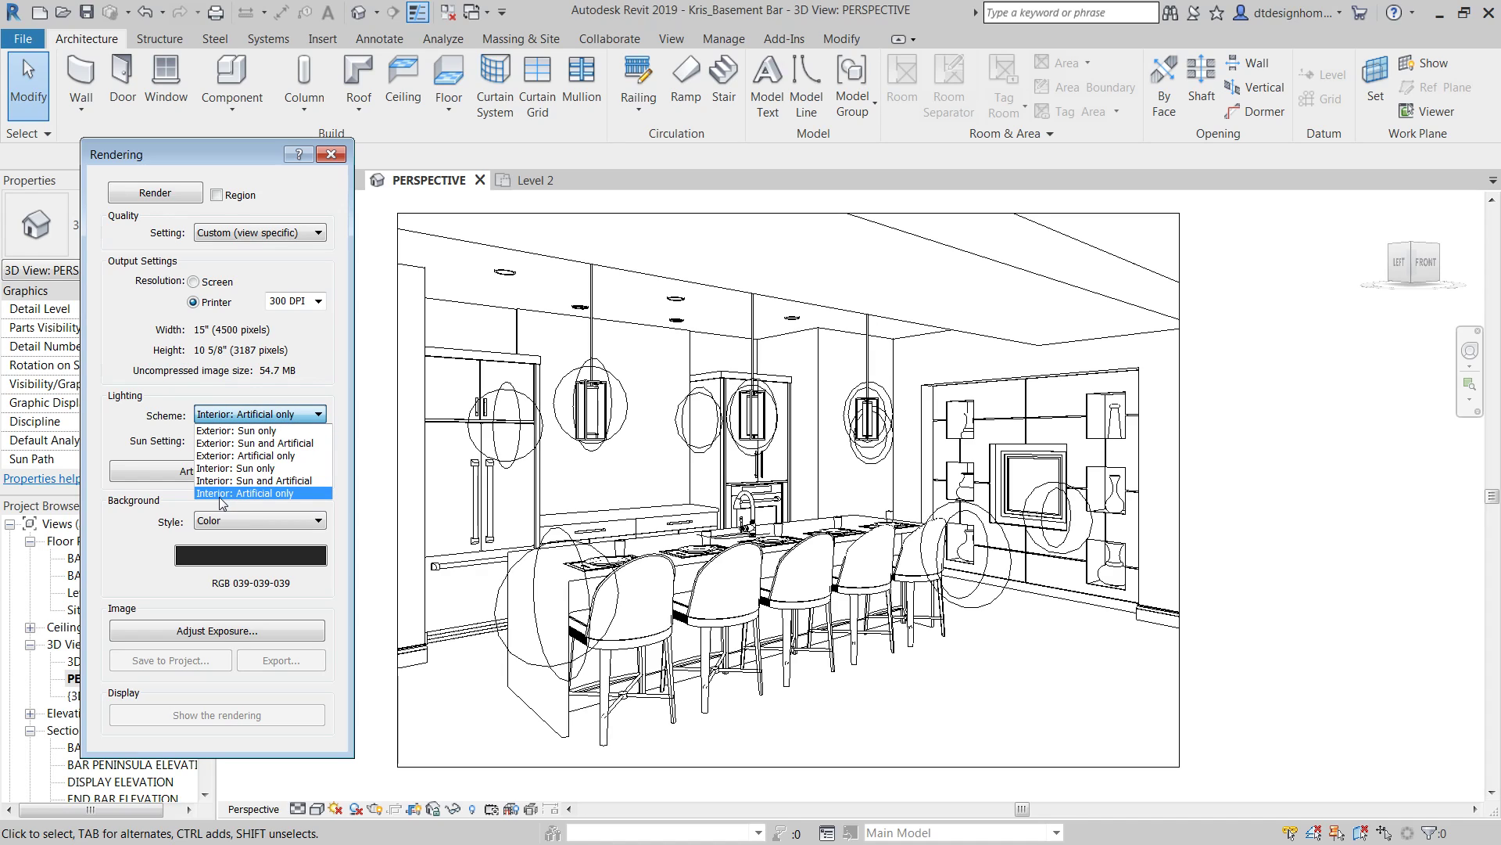
pyautogui.moveTo(220, 468)
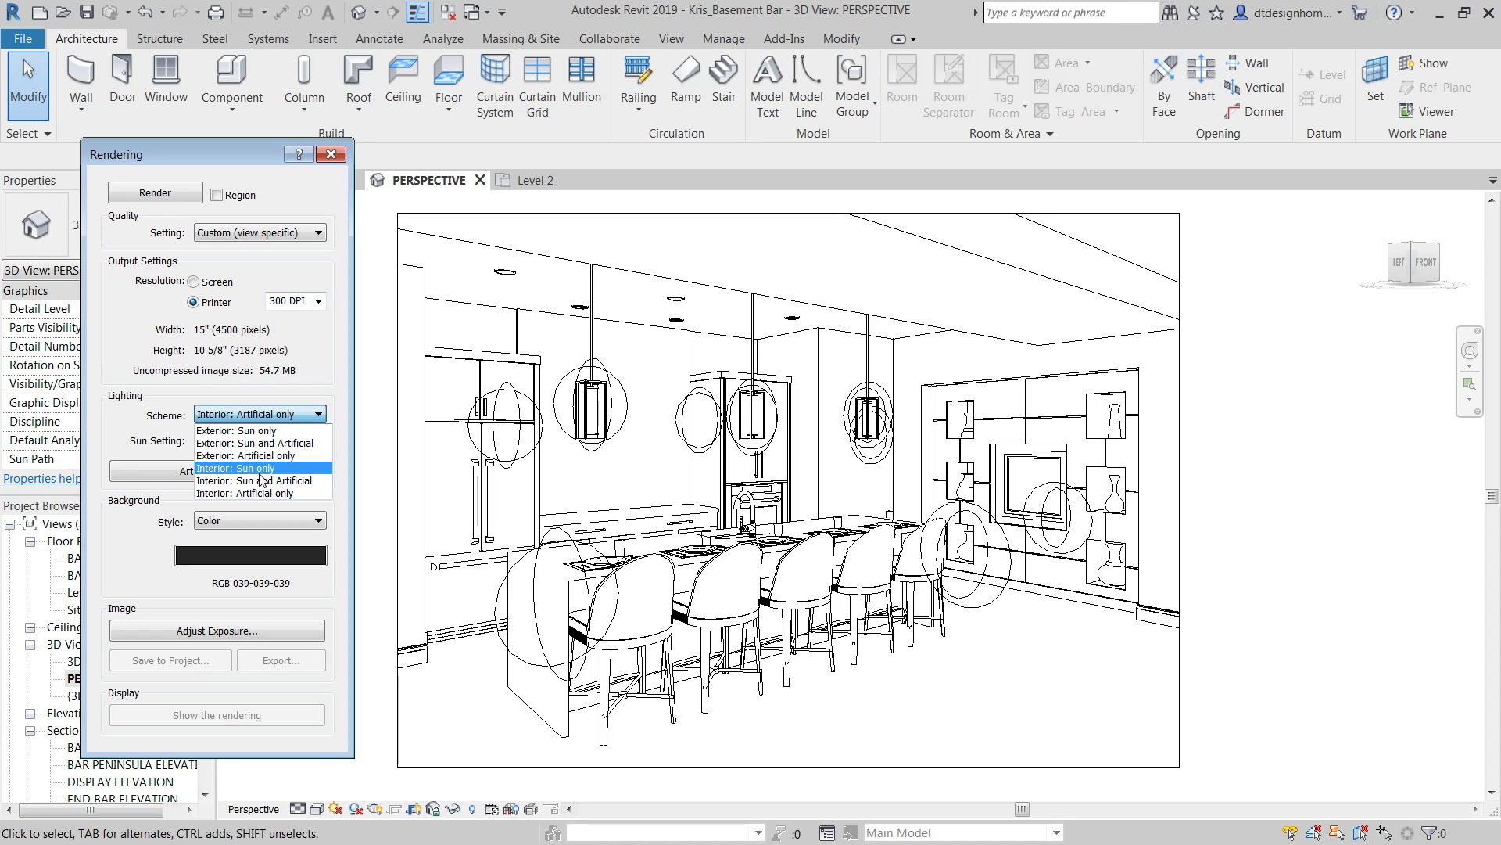
pyautogui.moveTo(275, 493)
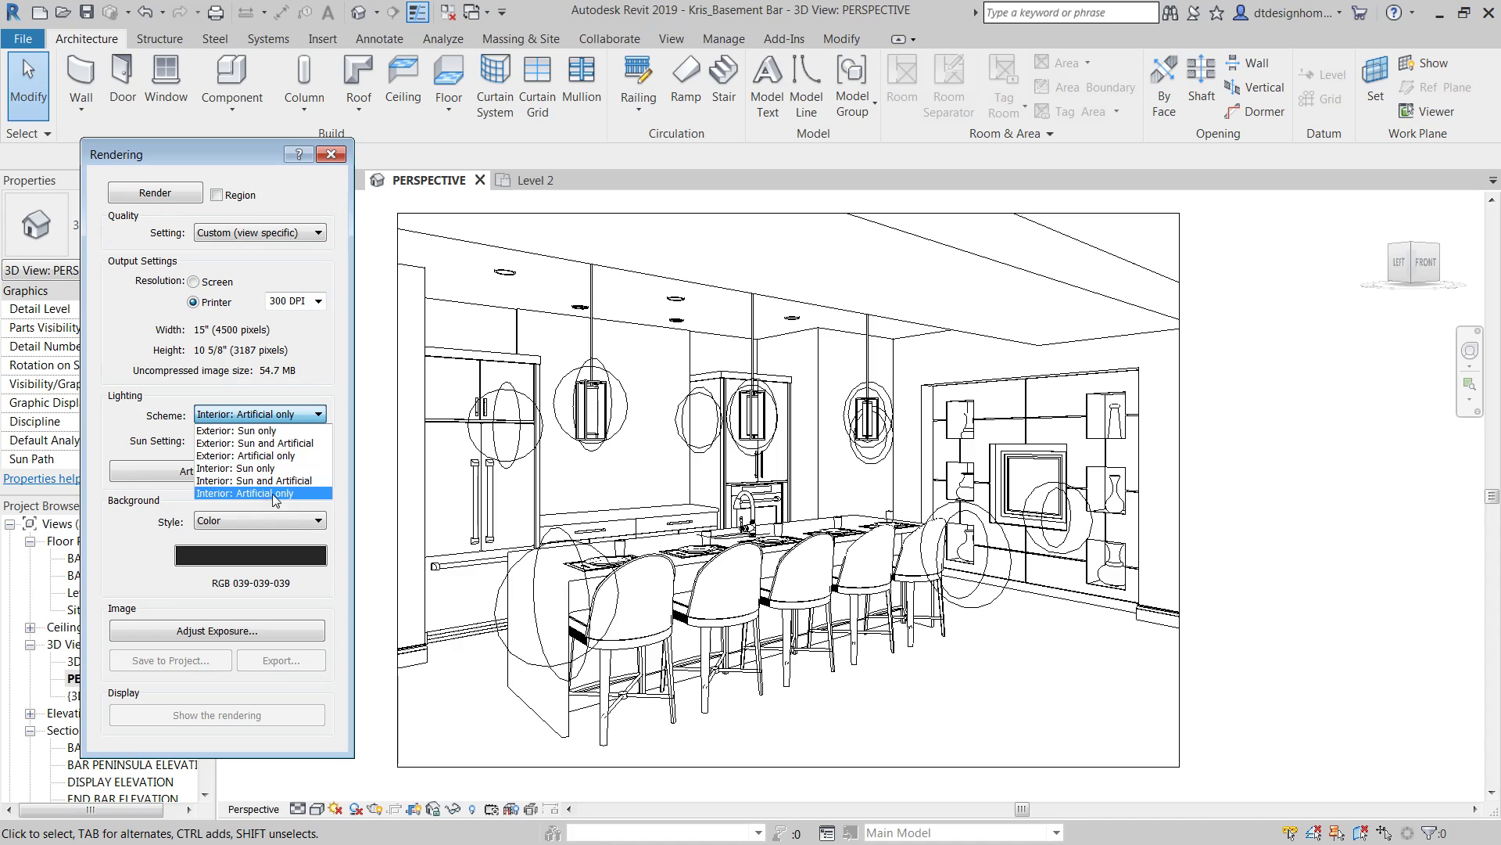
pyautogui.moveTo(253, 467)
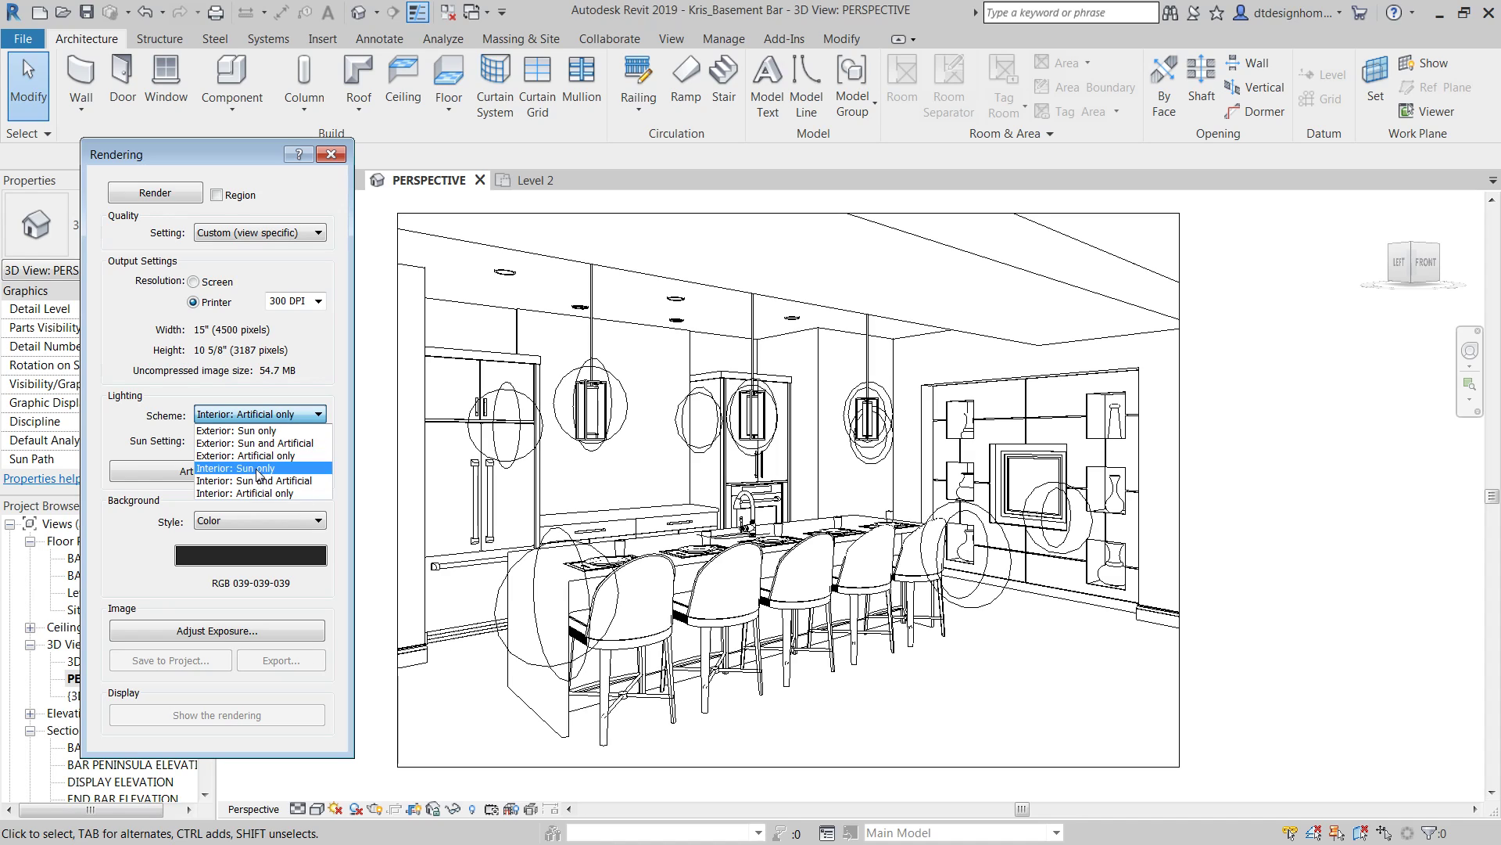
pyautogui.moveTo(285, 479)
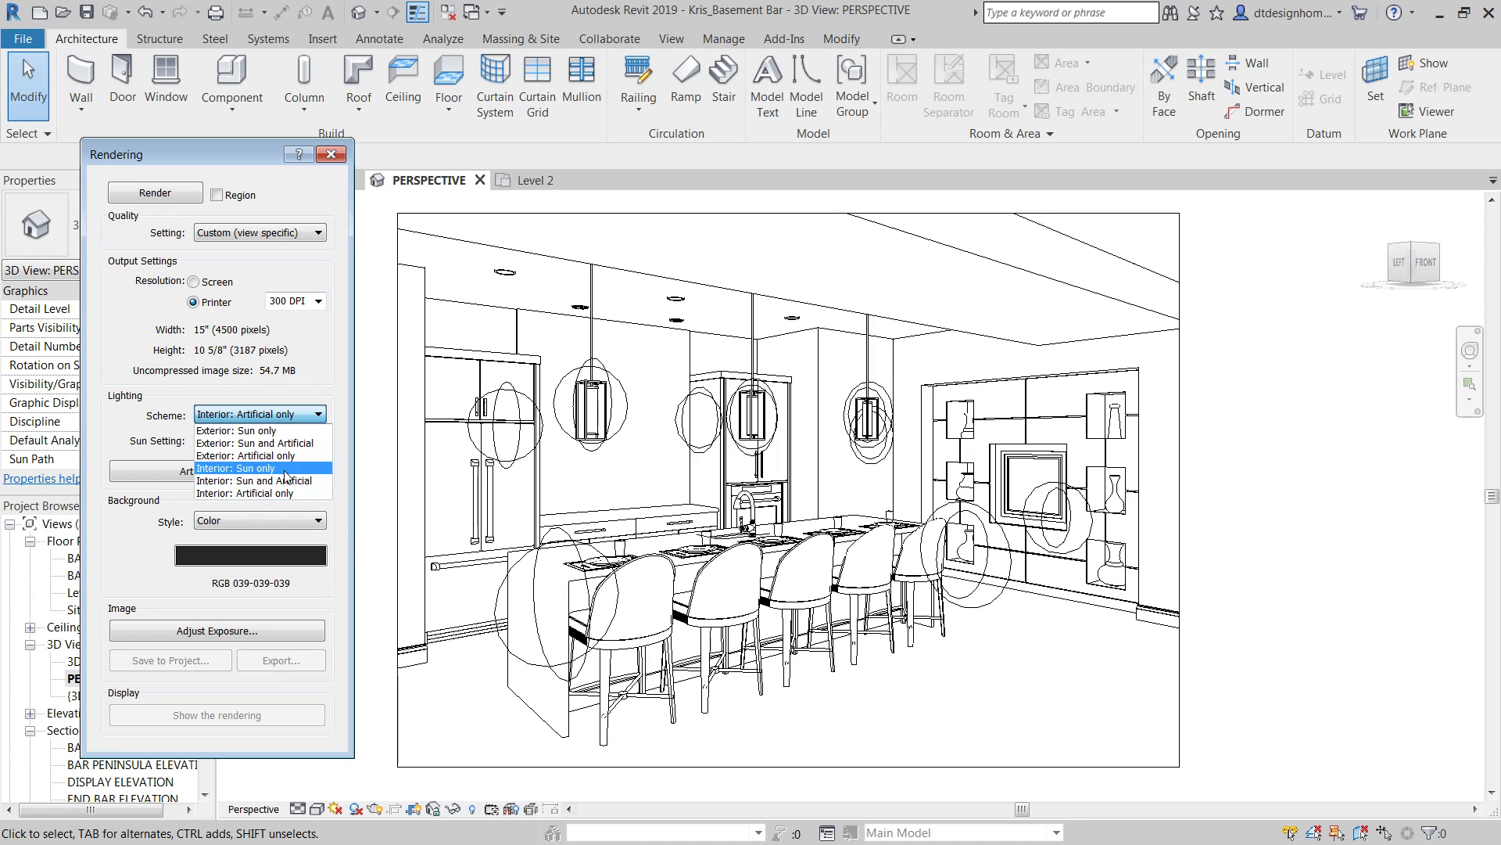
pyautogui.moveTo(258, 480)
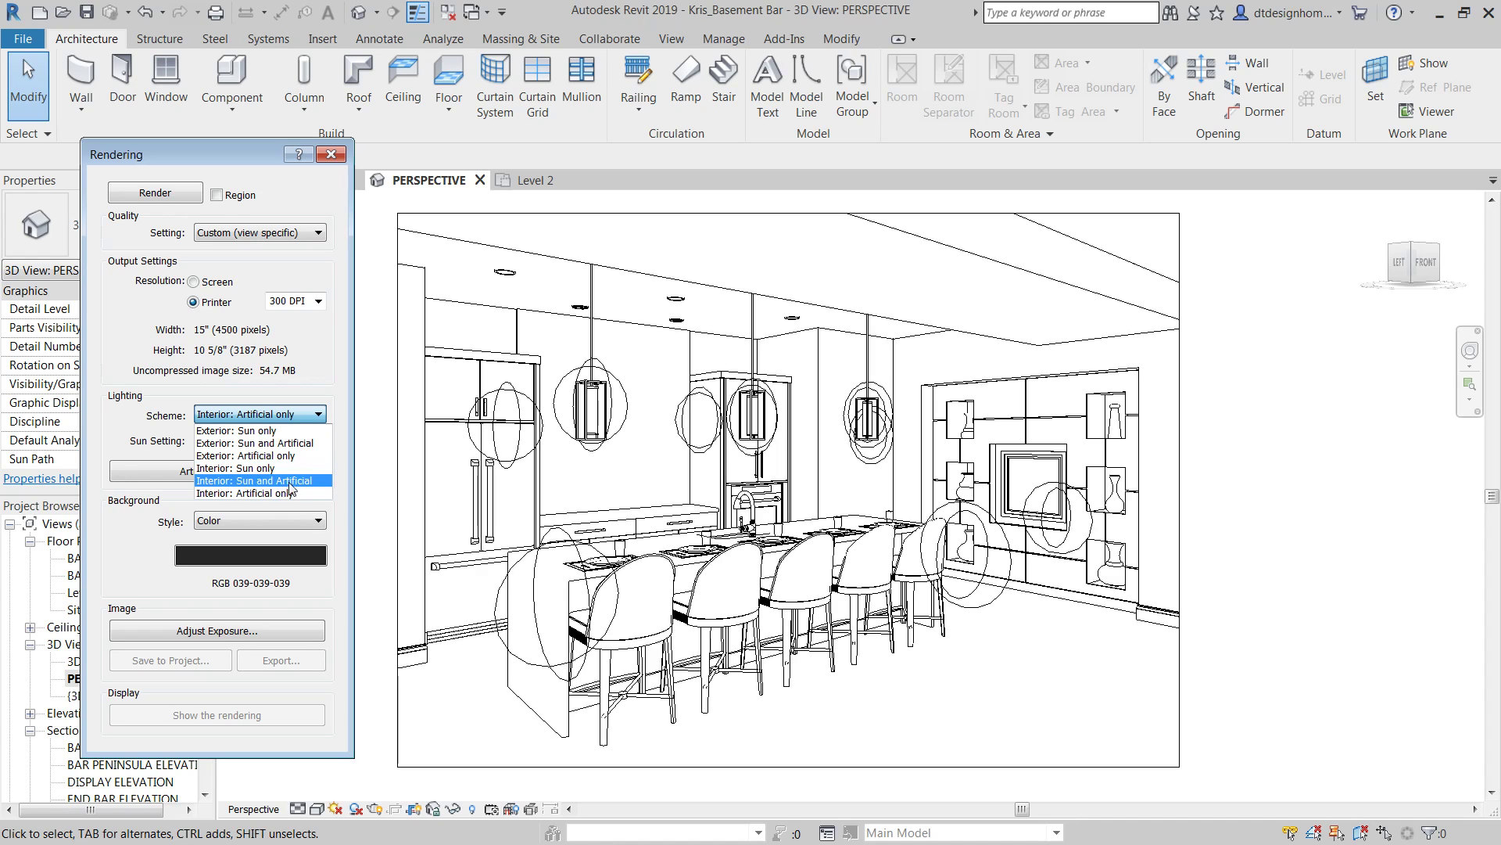
pyautogui.click(247, 493)
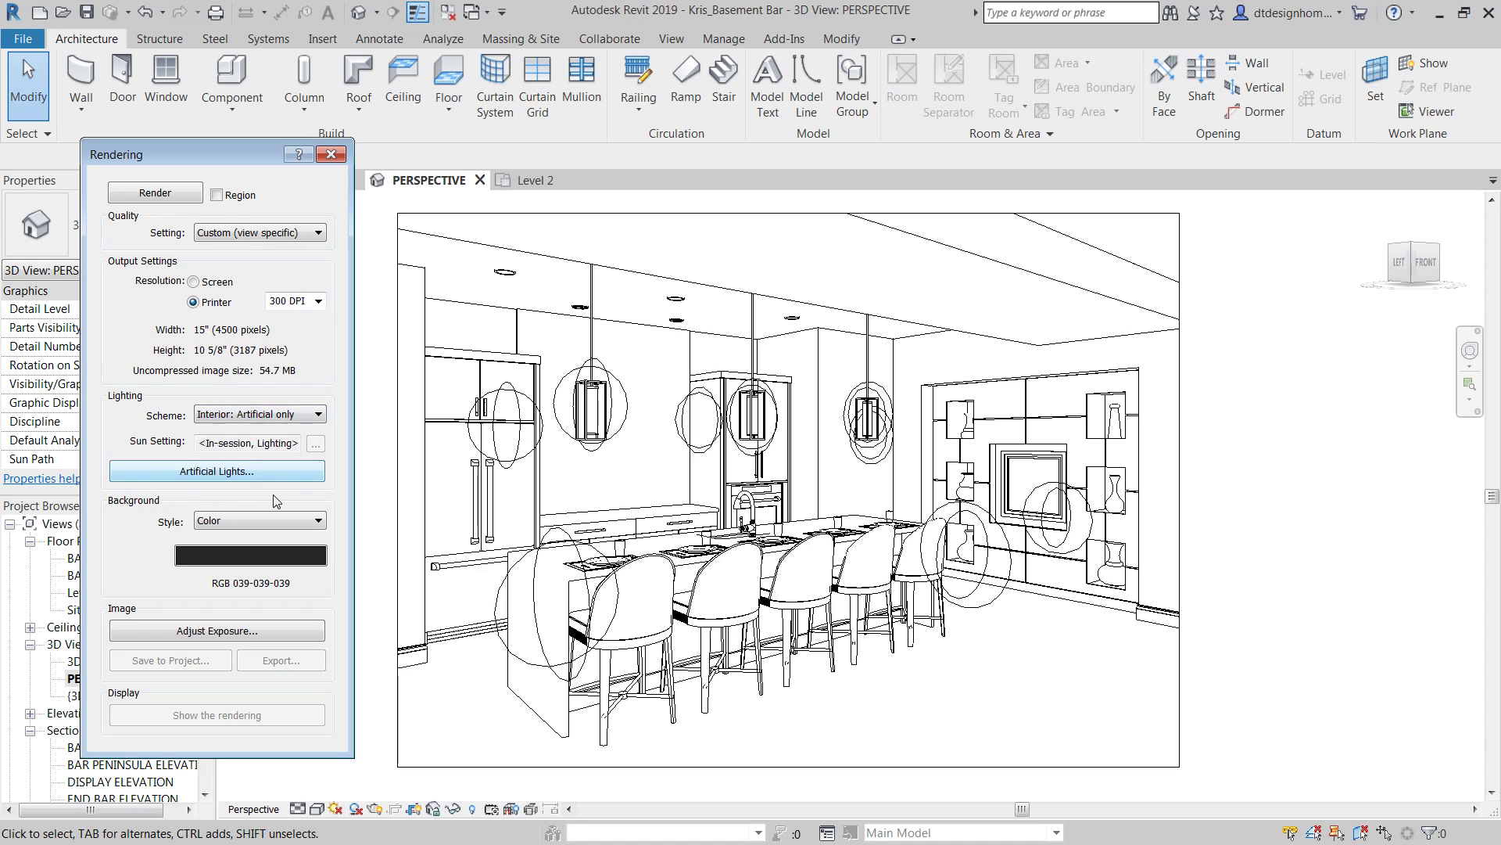
# Step: Bring up the Artificial Lights list and scroll to locate Studio Lights 25–27
pyautogui.click(216, 471)
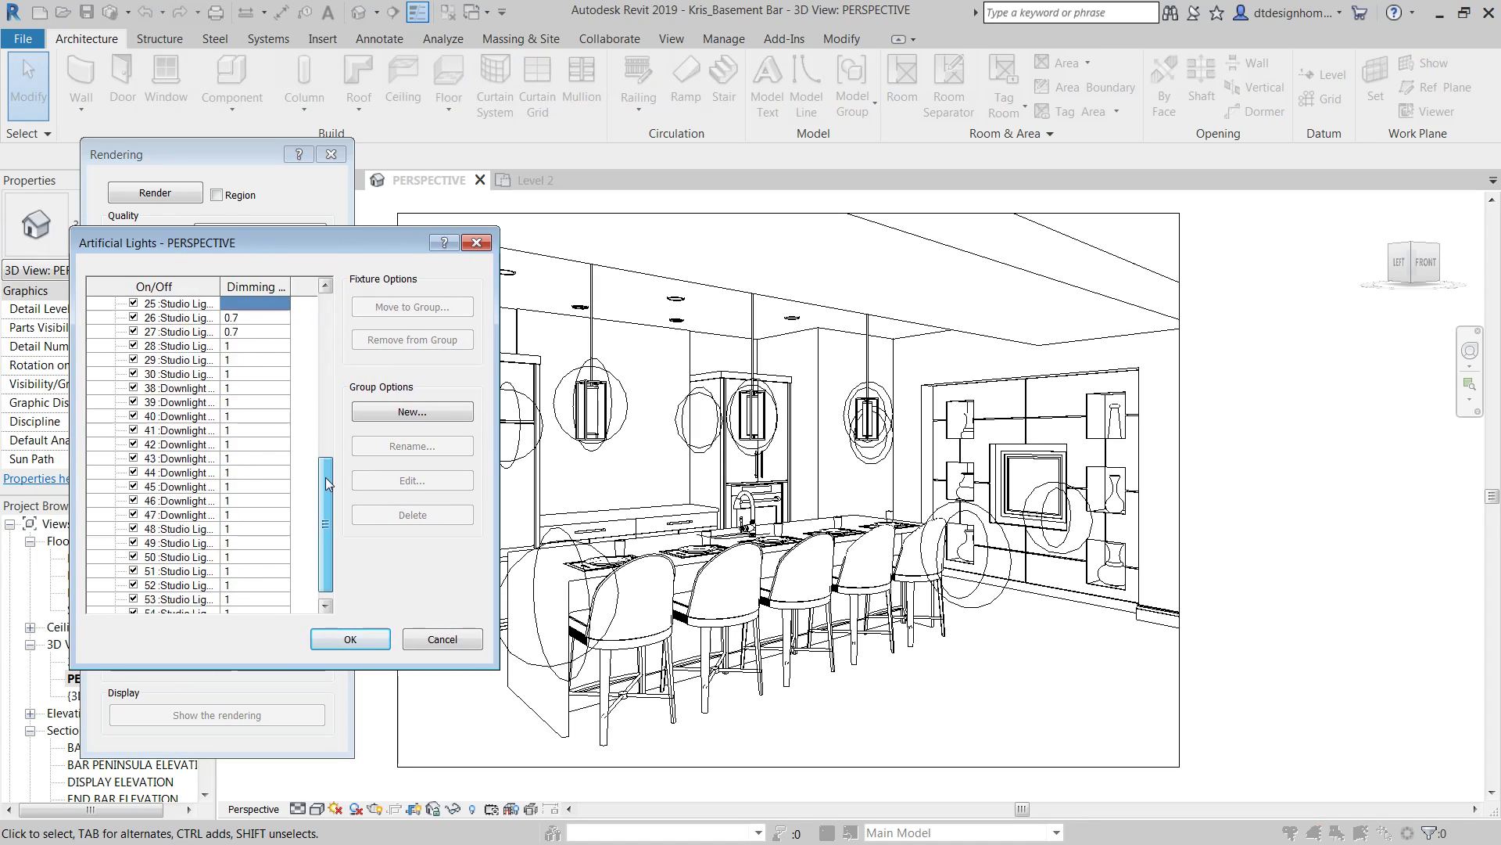
pyautogui.scroll(3)
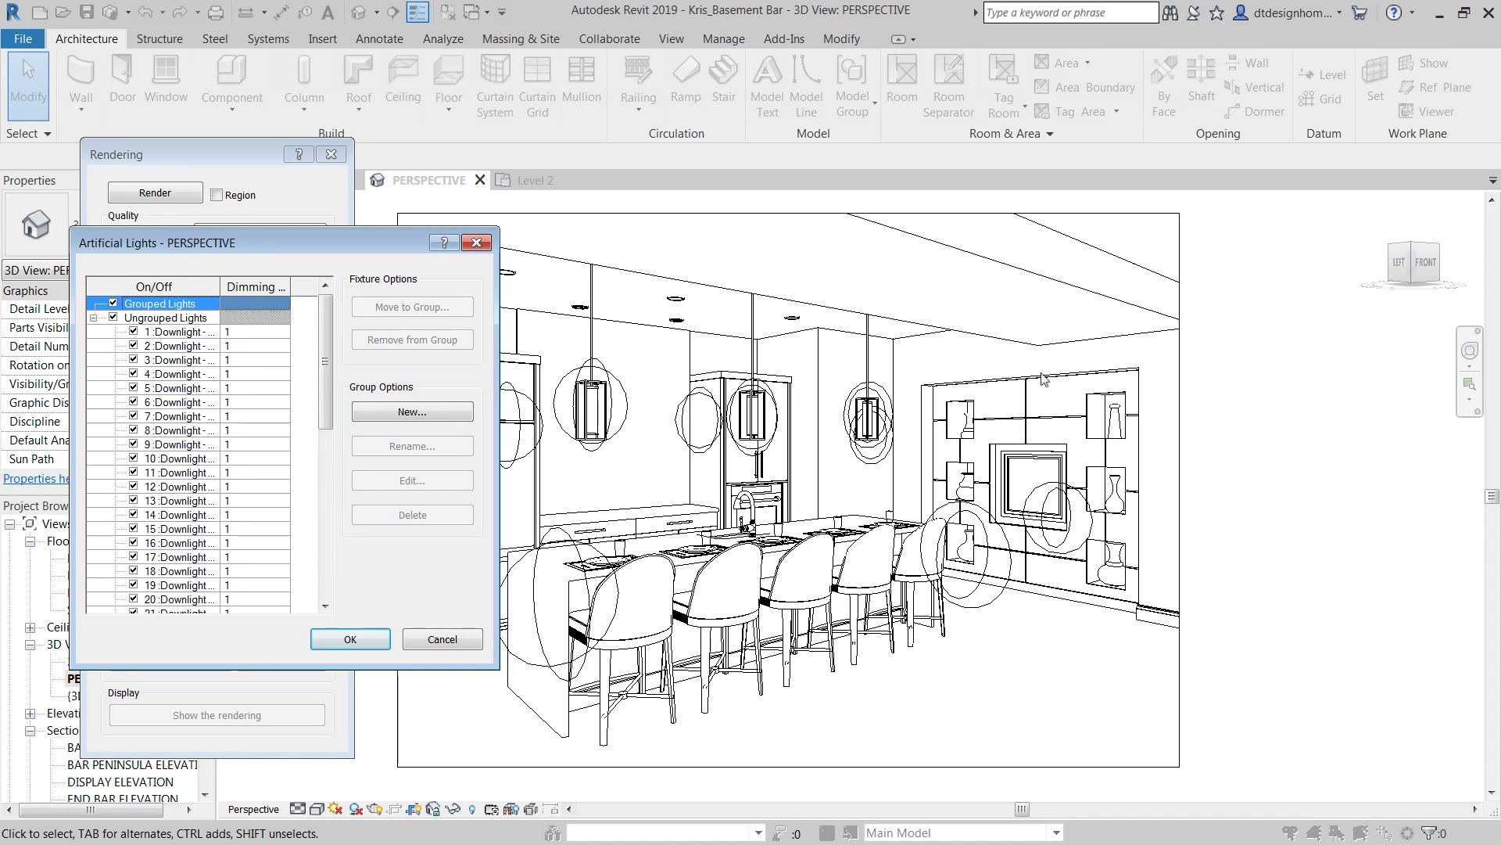
pyautogui.moveTo(296, 366)
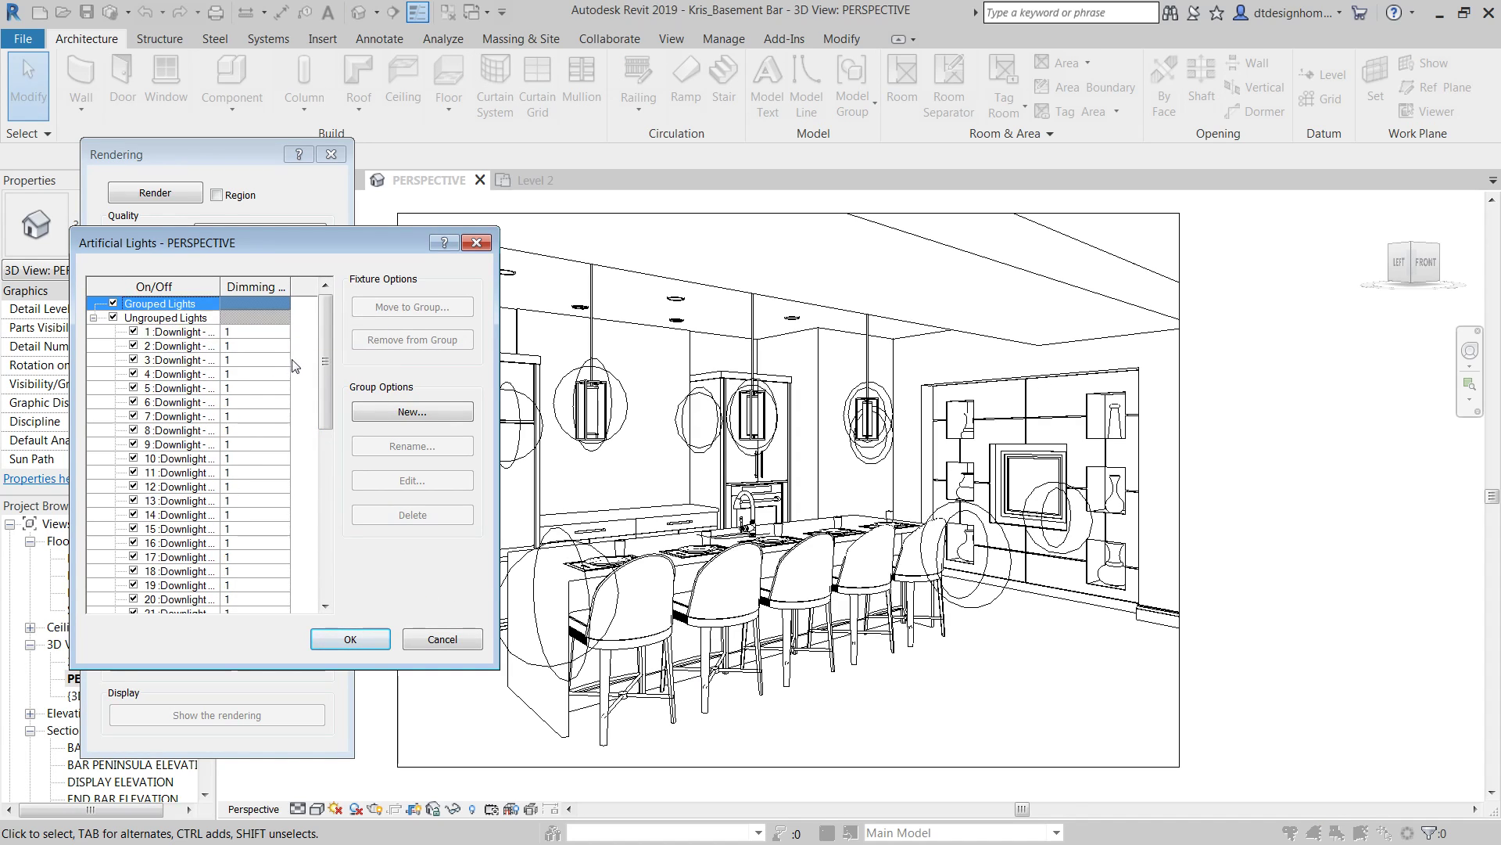
pyautogui.scroll(-3)
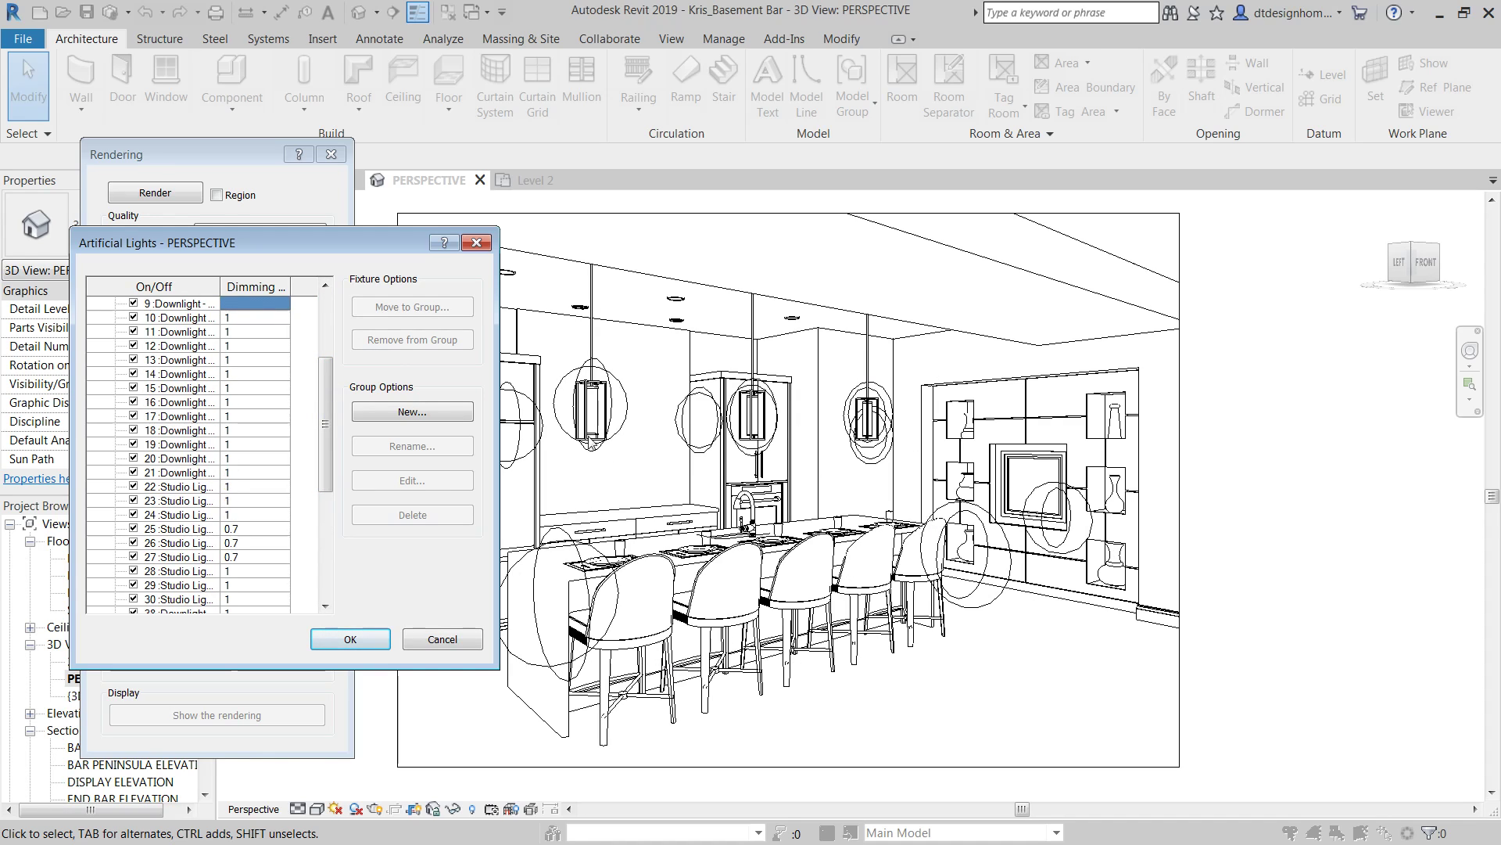
pyautogui.scroll(-3)
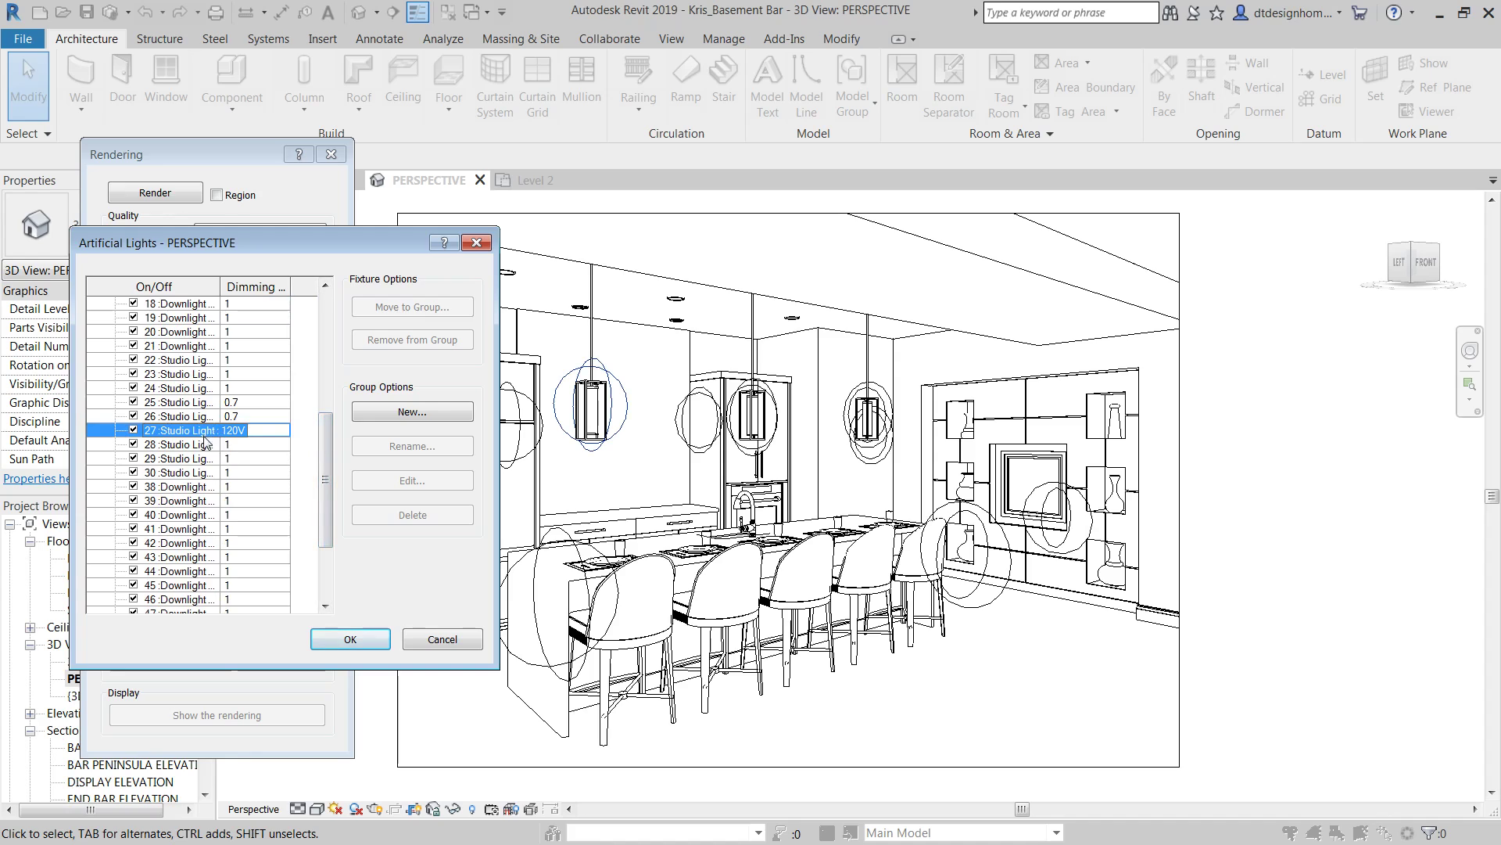
pyautogui.click(176, 416)
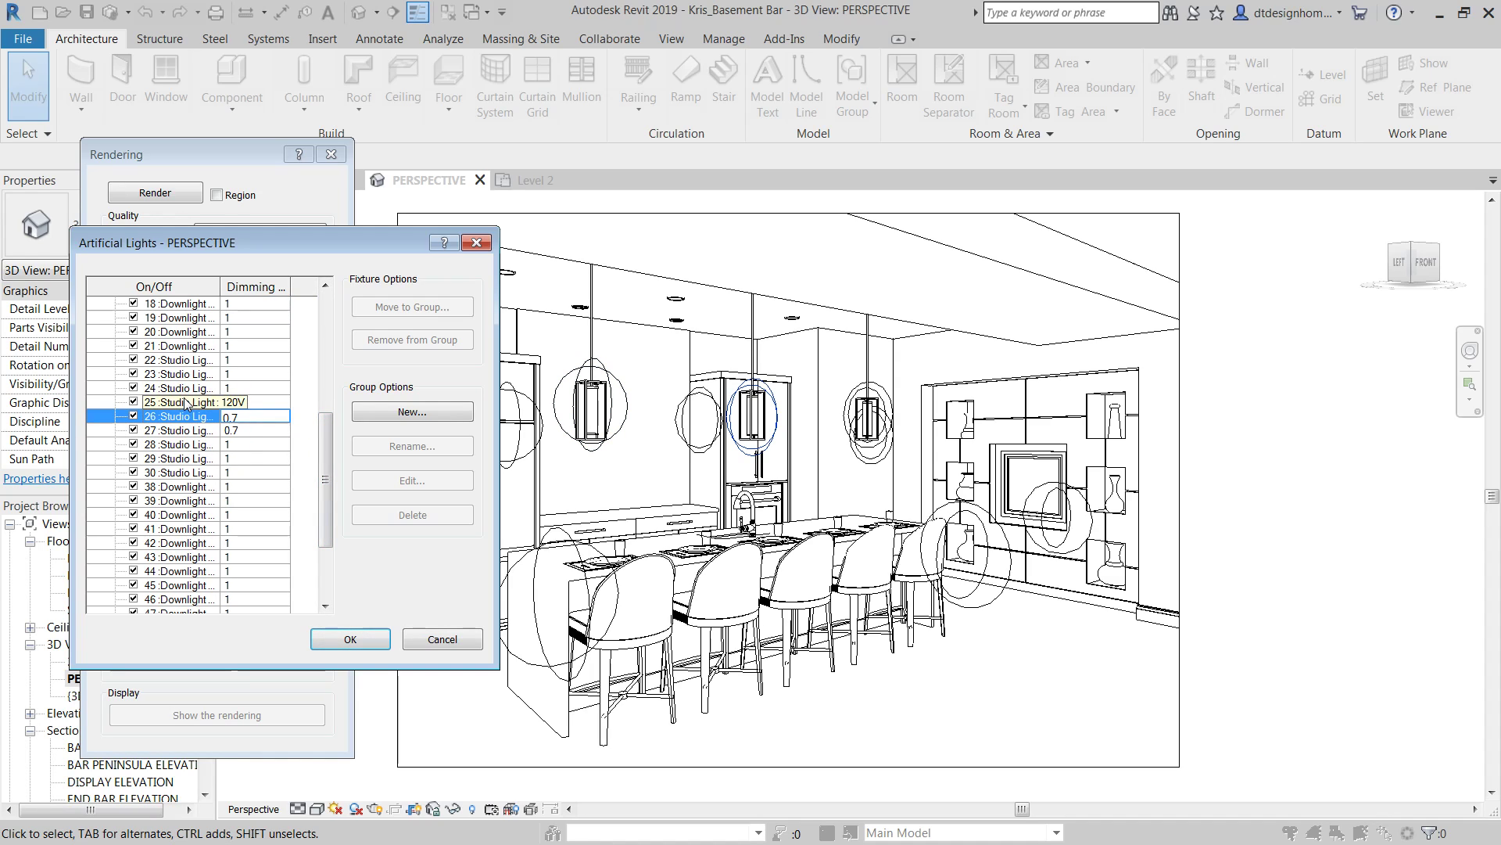
# Step: Dim Studio Lights 25, 26 and 27 to 0.7, leaving other lights at 1
pyautogui.click(176, 402)
pyautogui.write('0.7')
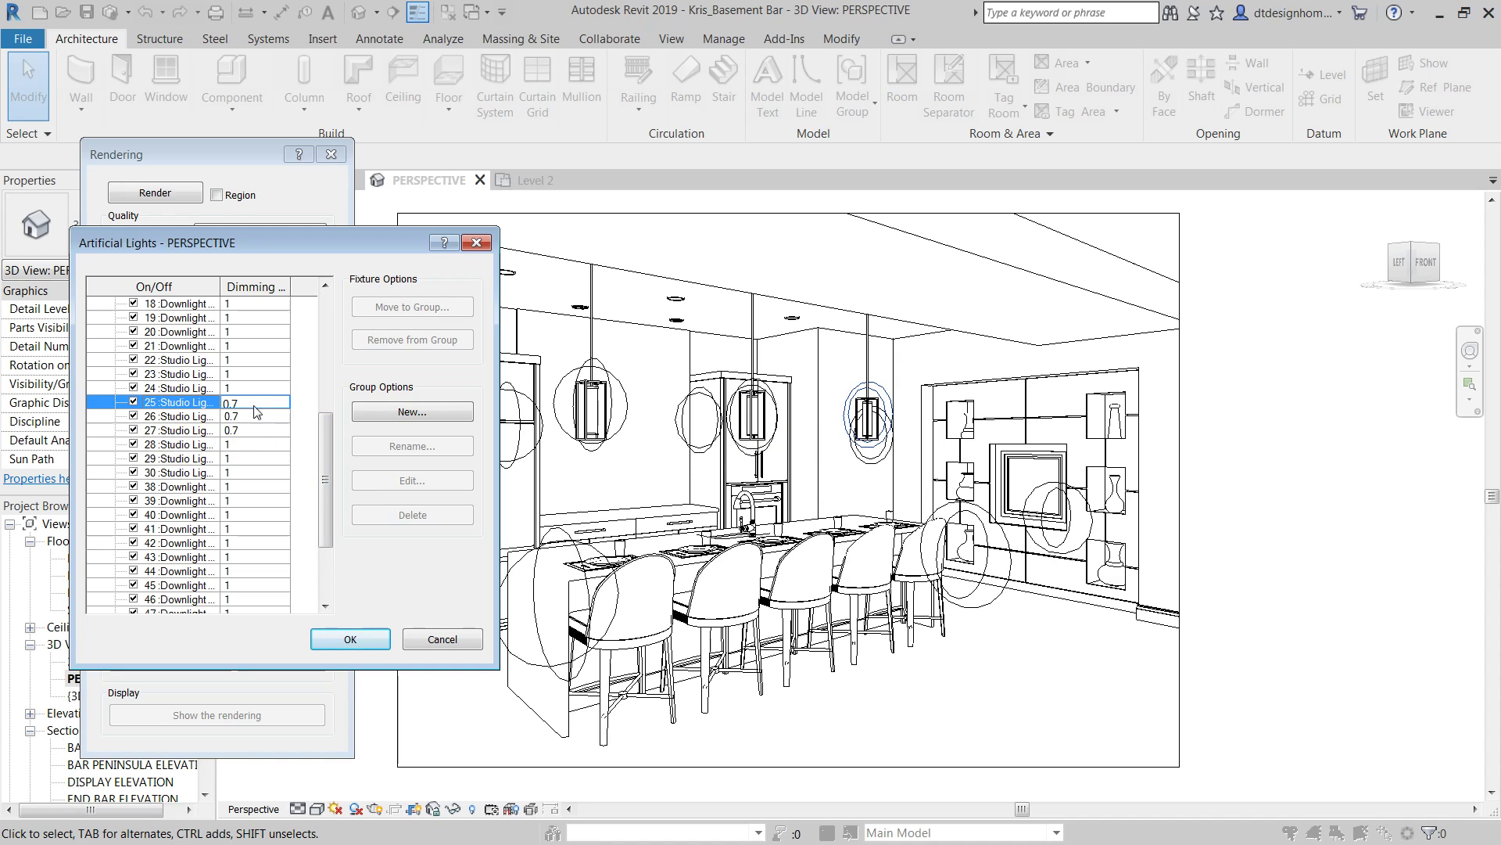
pyautogui.click(177, 429)
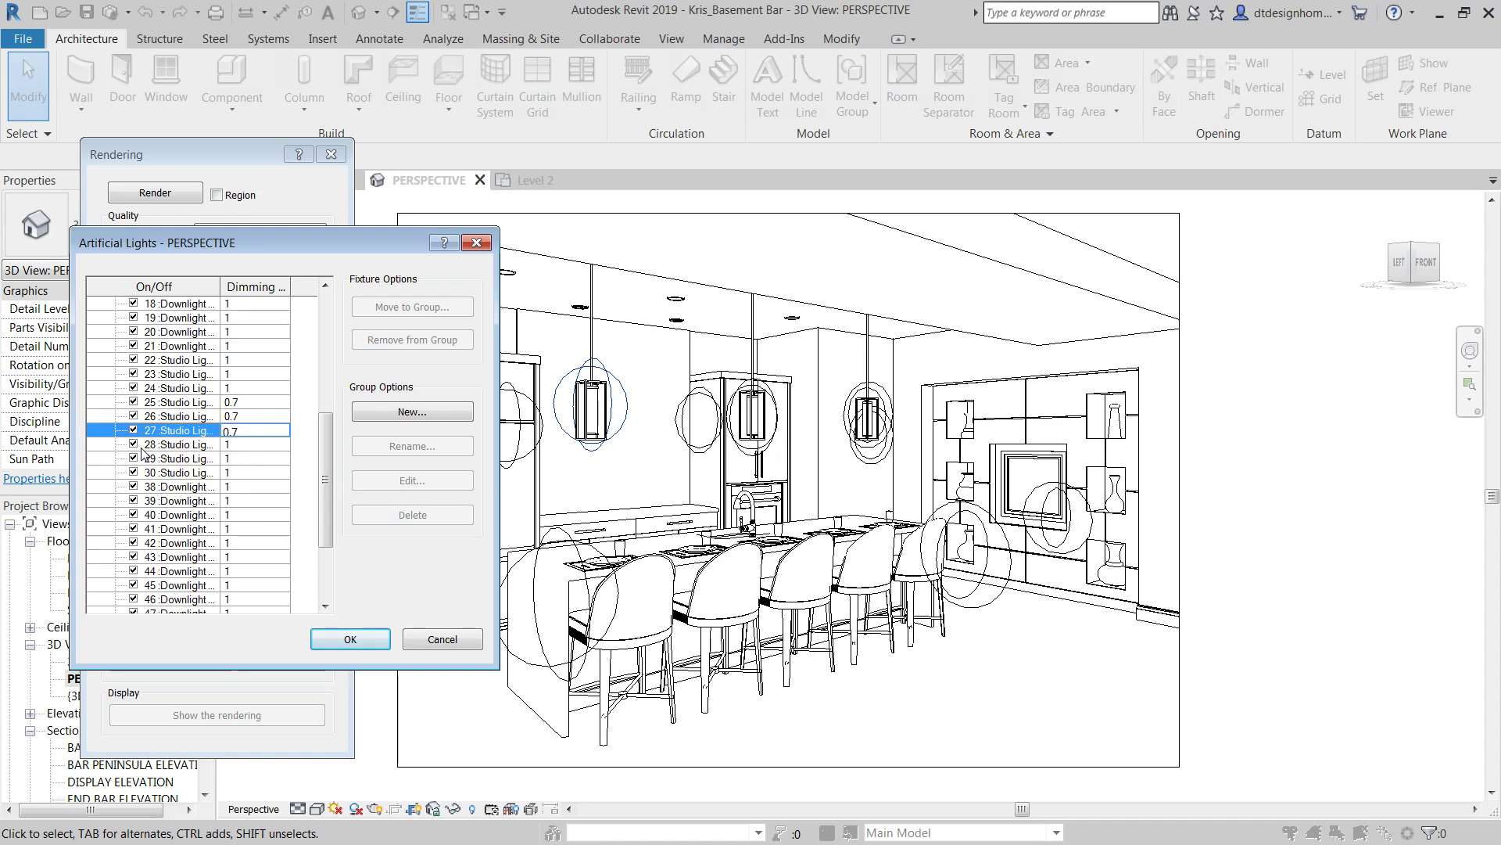
pyautogui.click(177, 472)
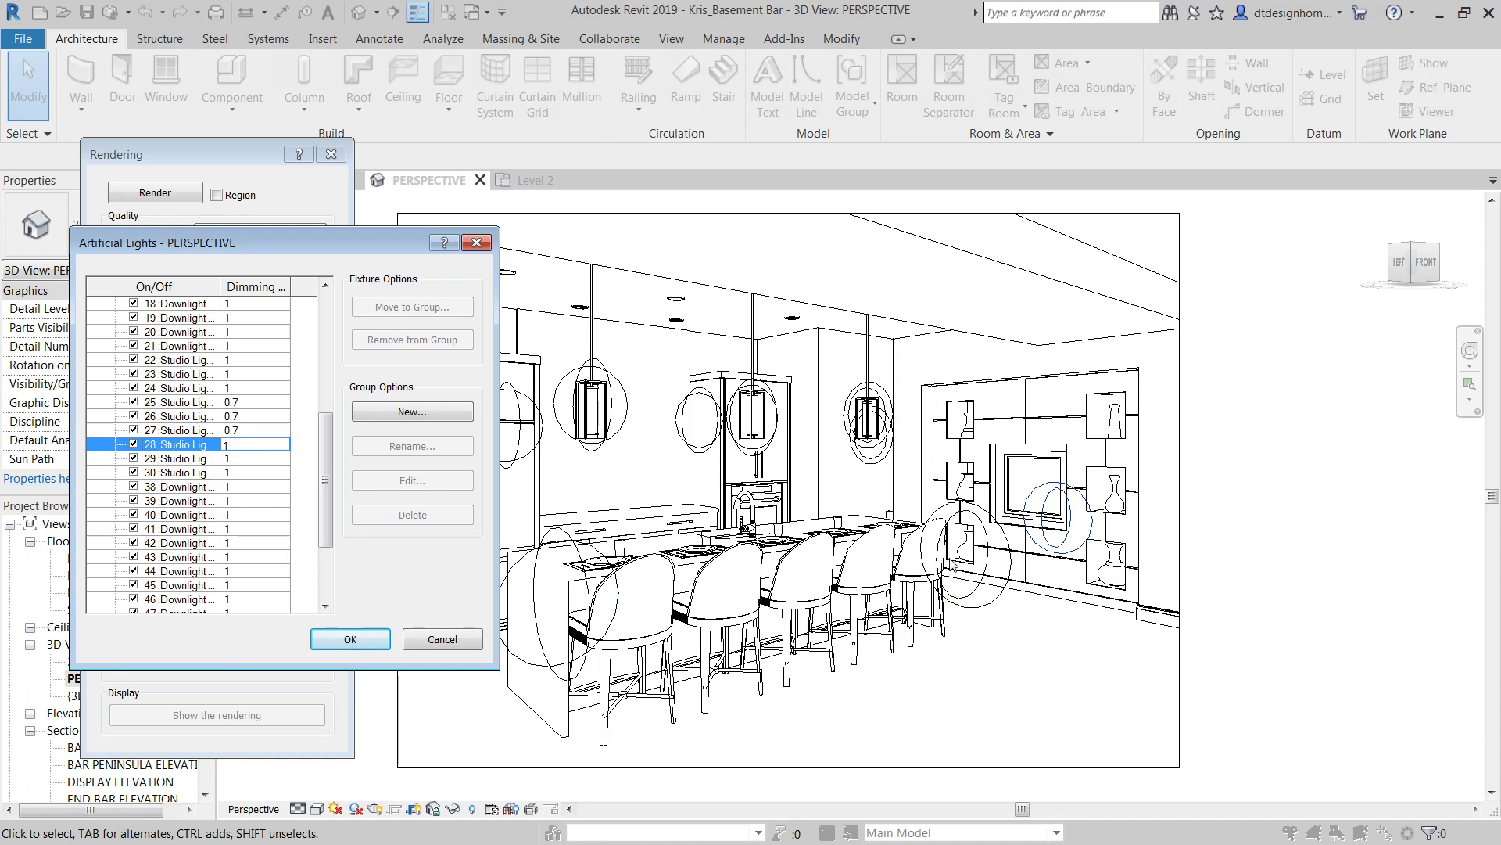
pyautogui.moveTo(103, 458)
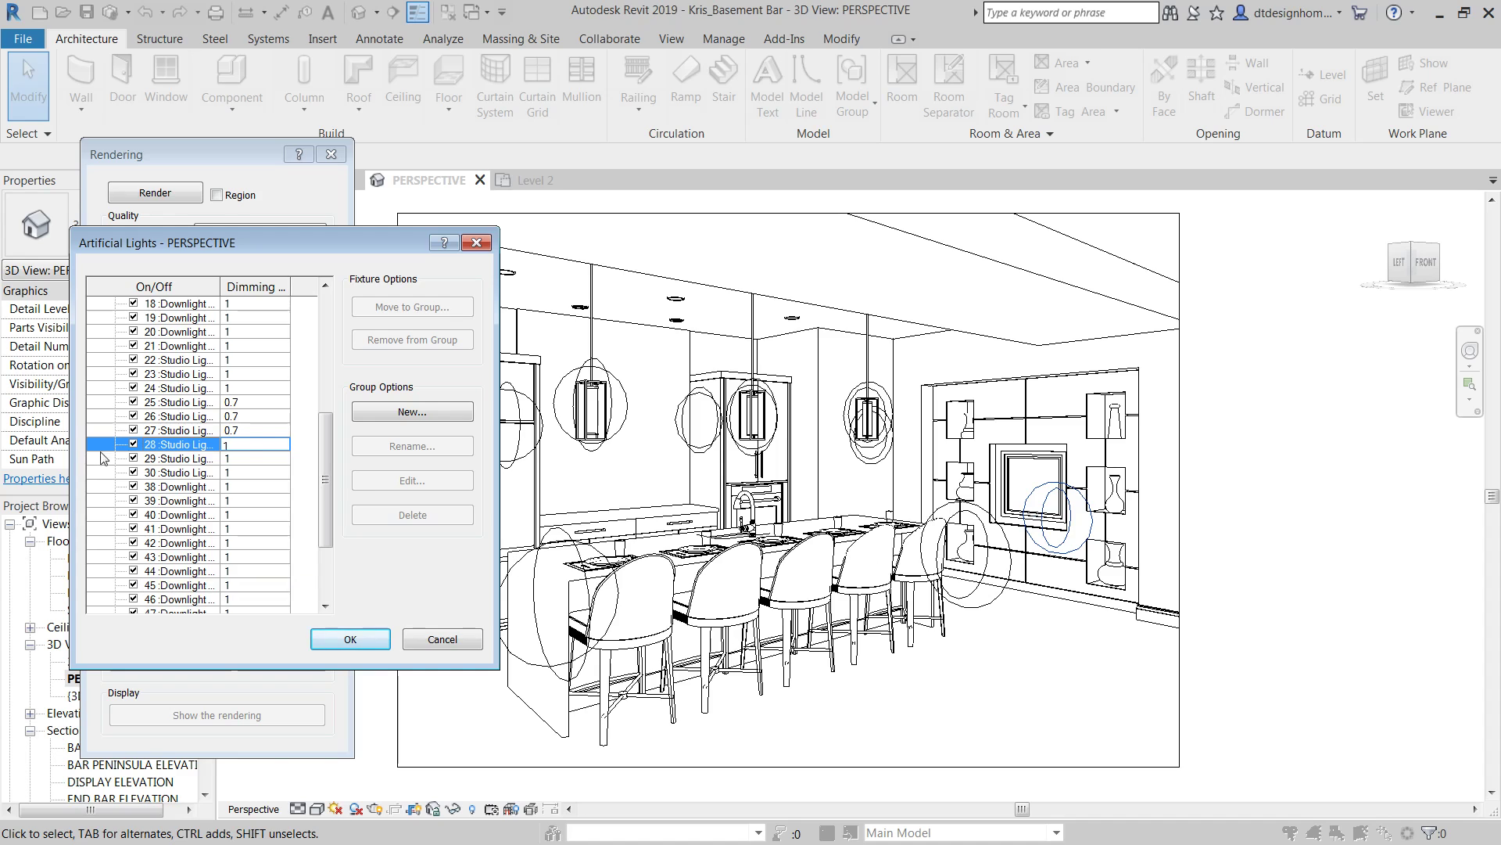
pyautogui.click(178, 473)
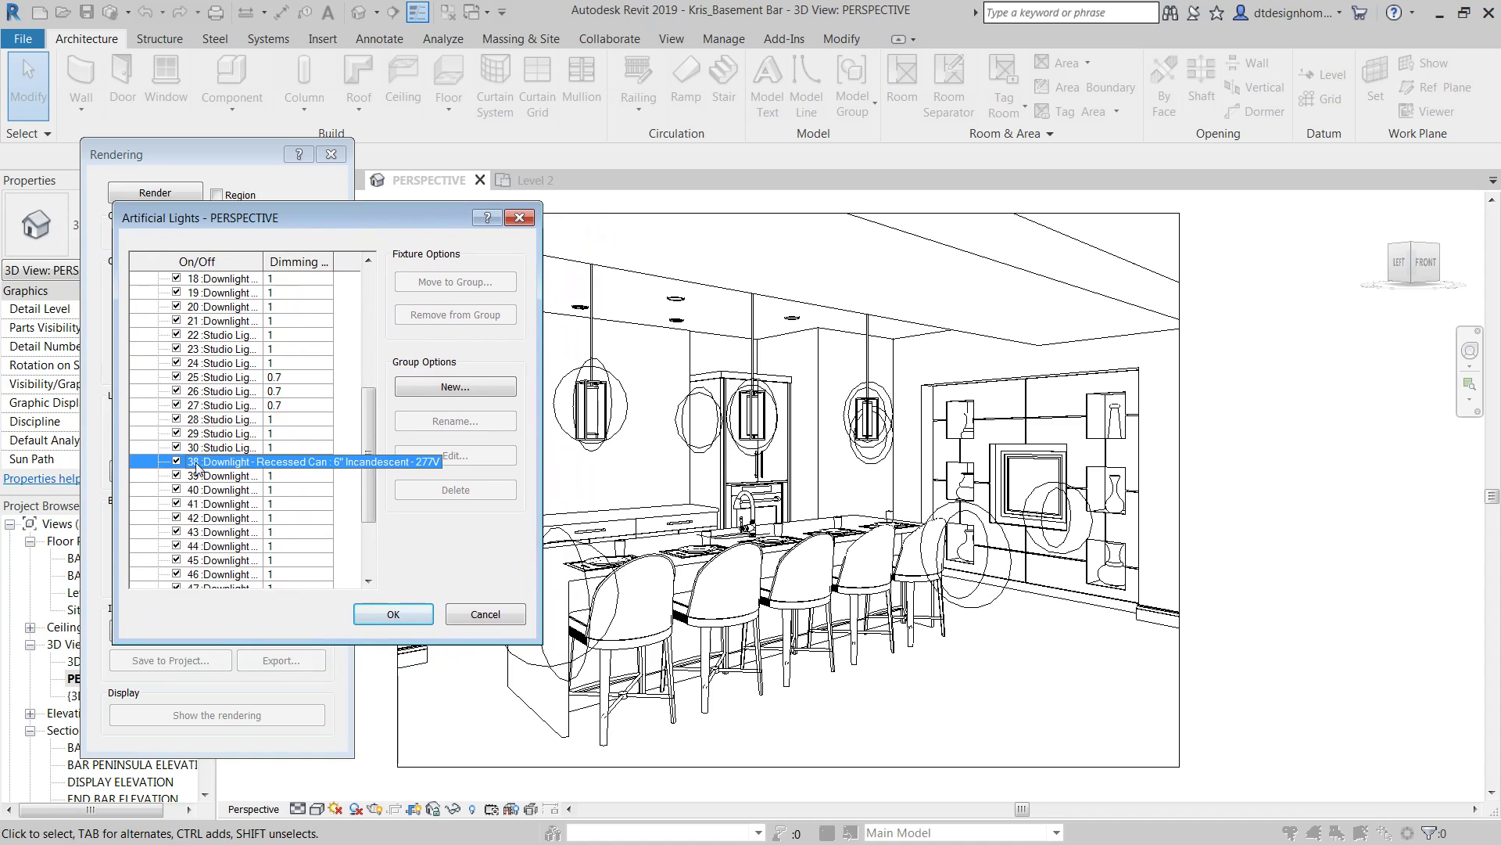
# Step: Switch off lights 38 through the early 50s in the On/Off column
pyautogui.click(222, 517)
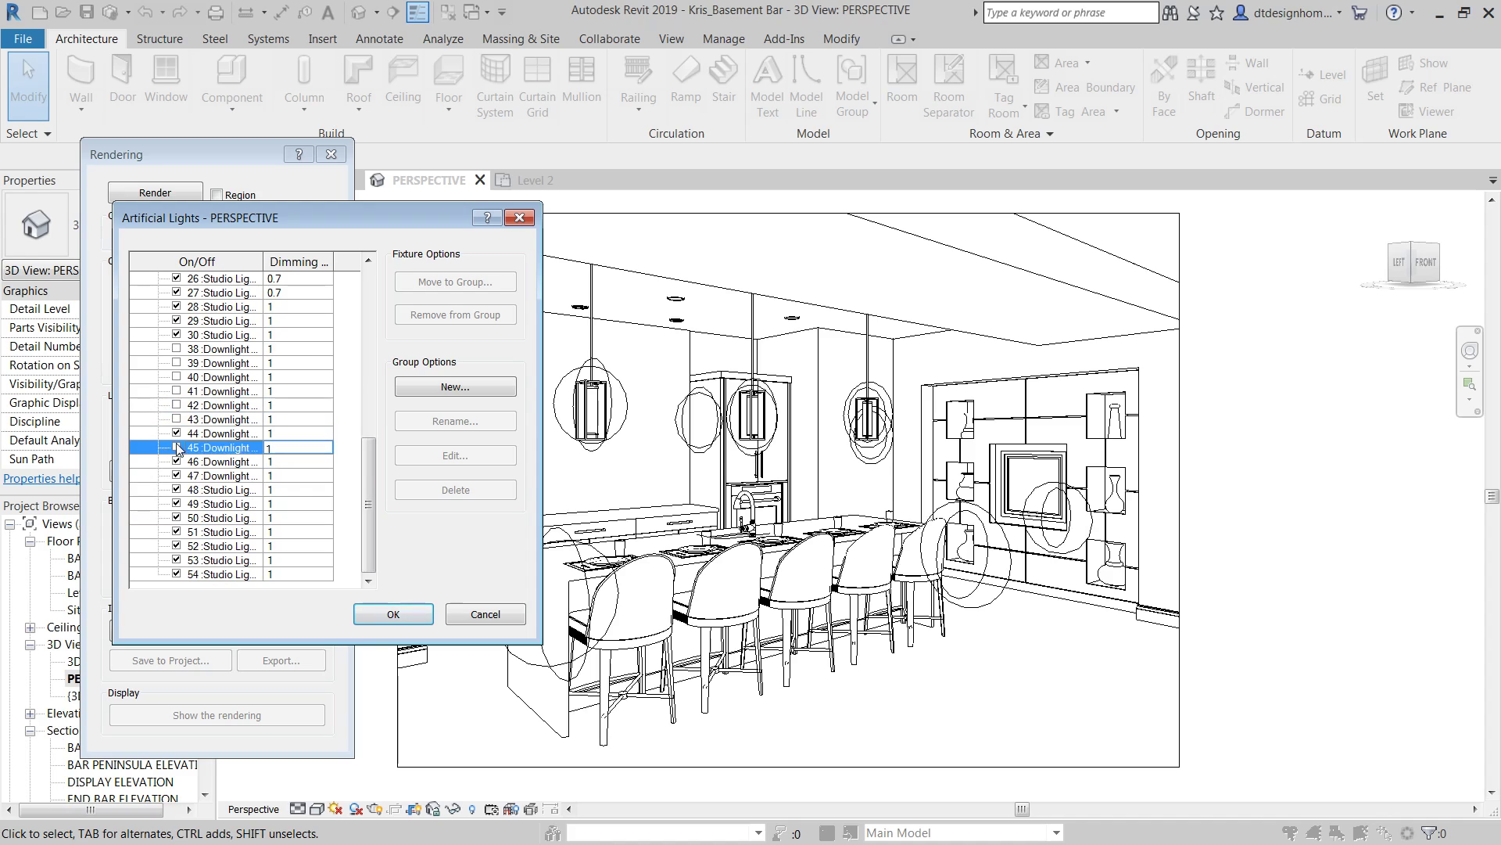
pyautogui.click(221, 460)
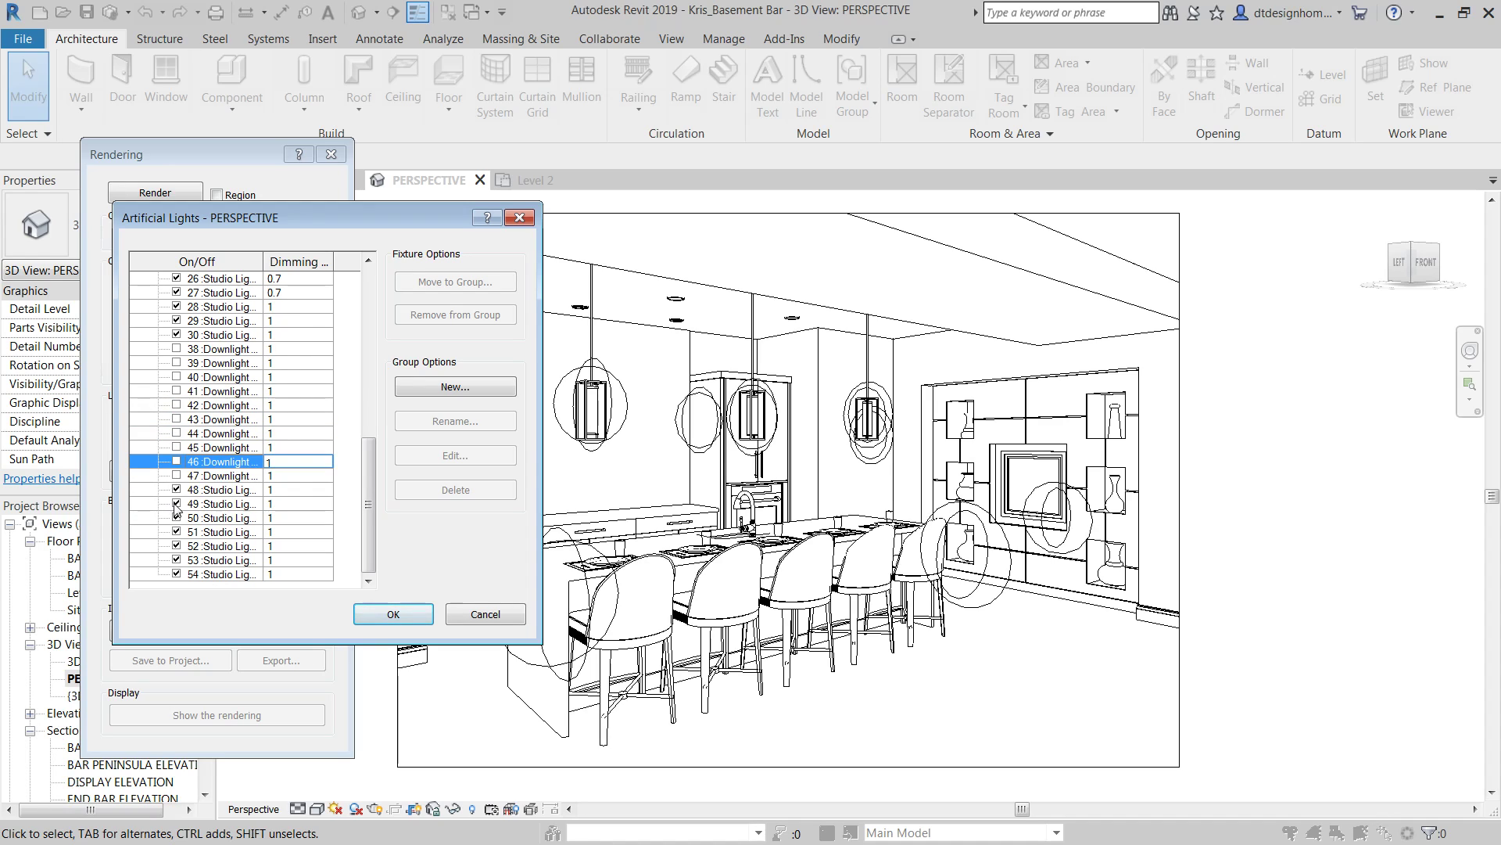
pyautogui.click(224, 546)
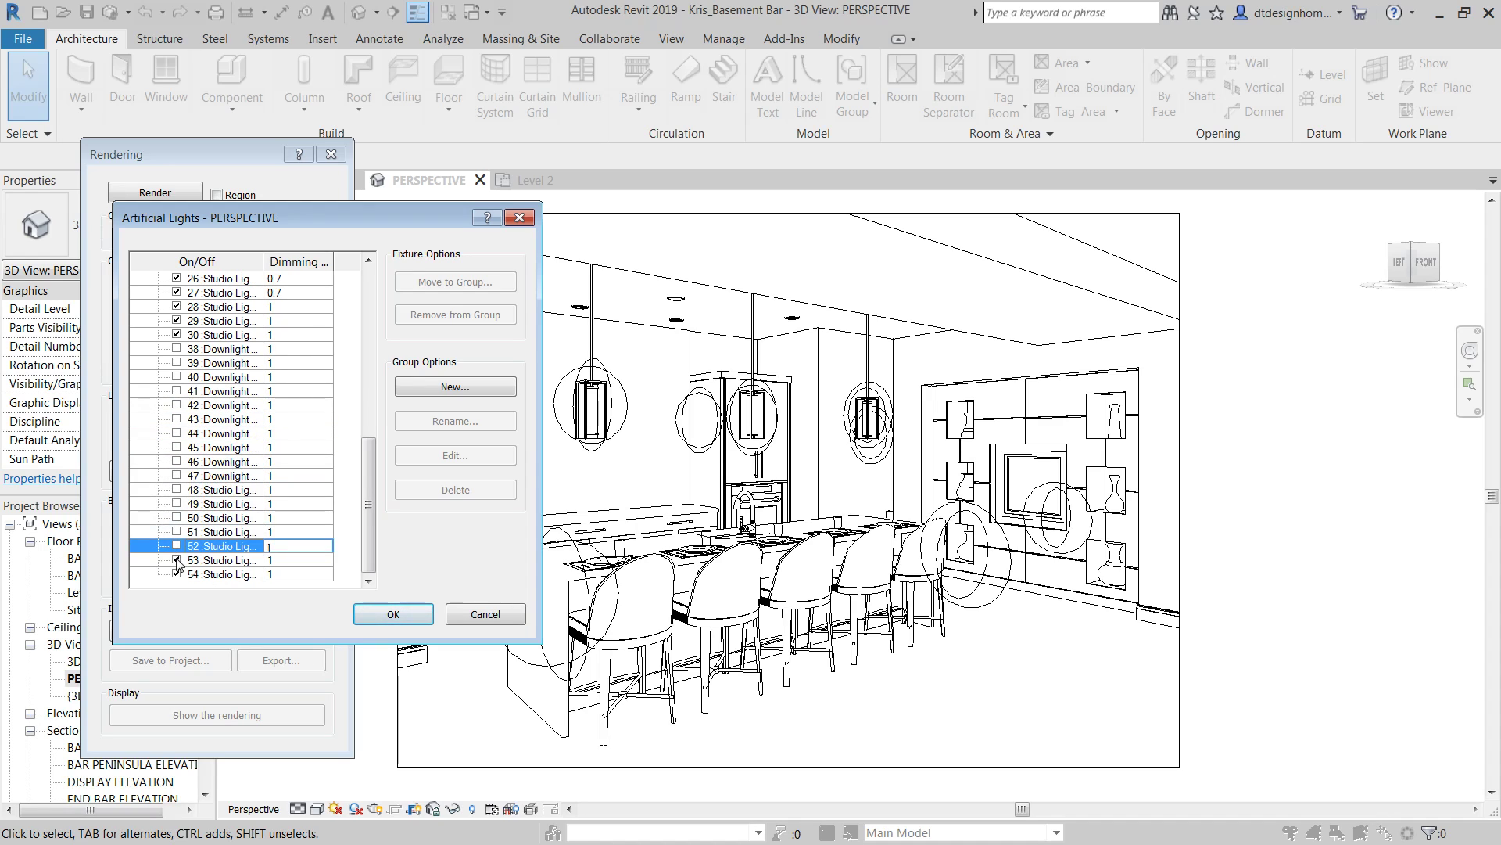
# Step: Review that Studio Lights 25–27 still show 0.7 dimming values
pyautogui.scroll(3)
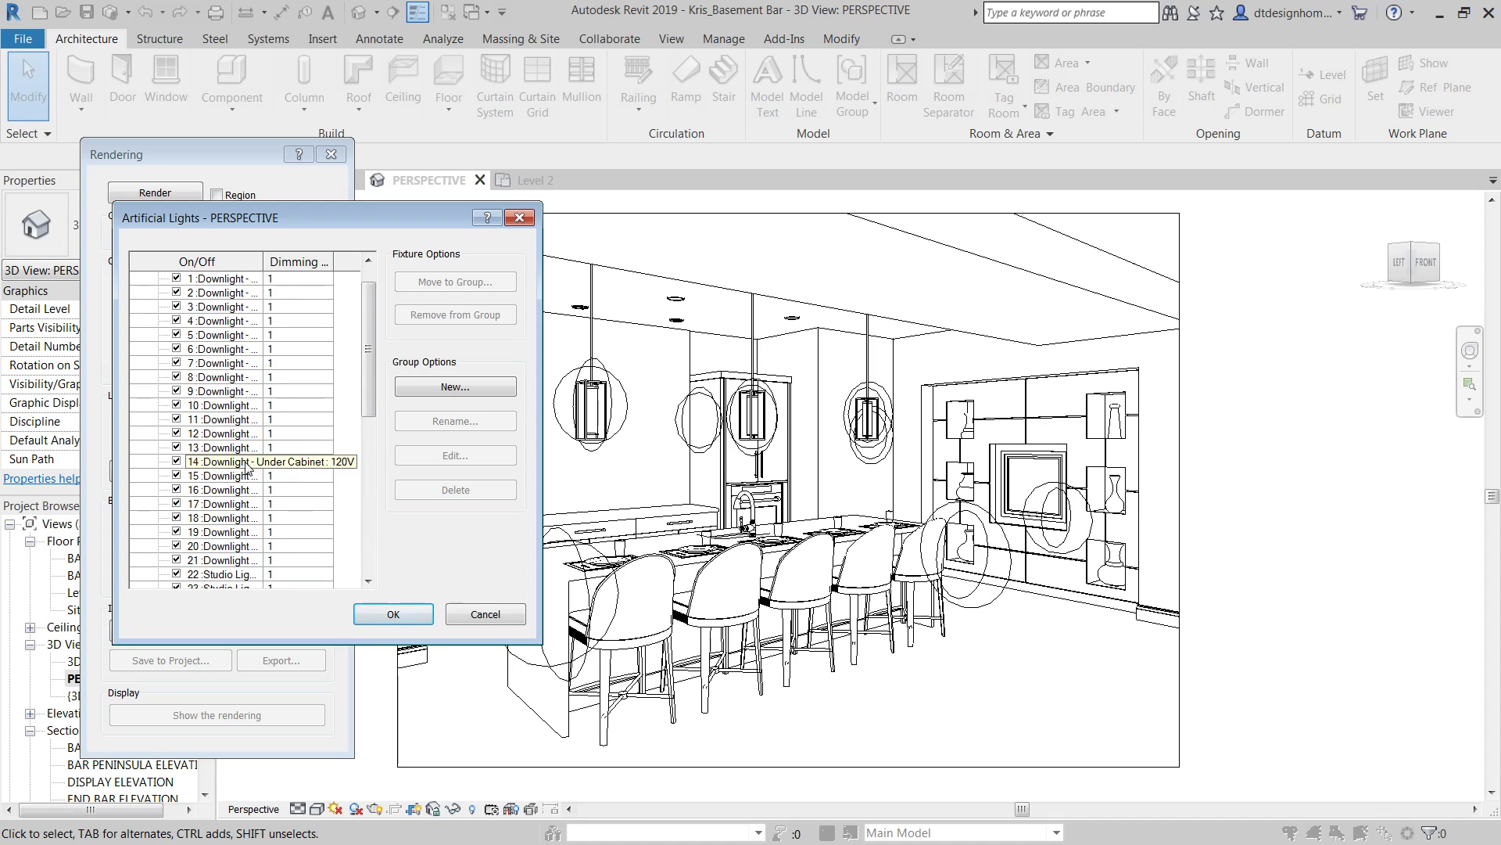
pyautogui.scroll(3)
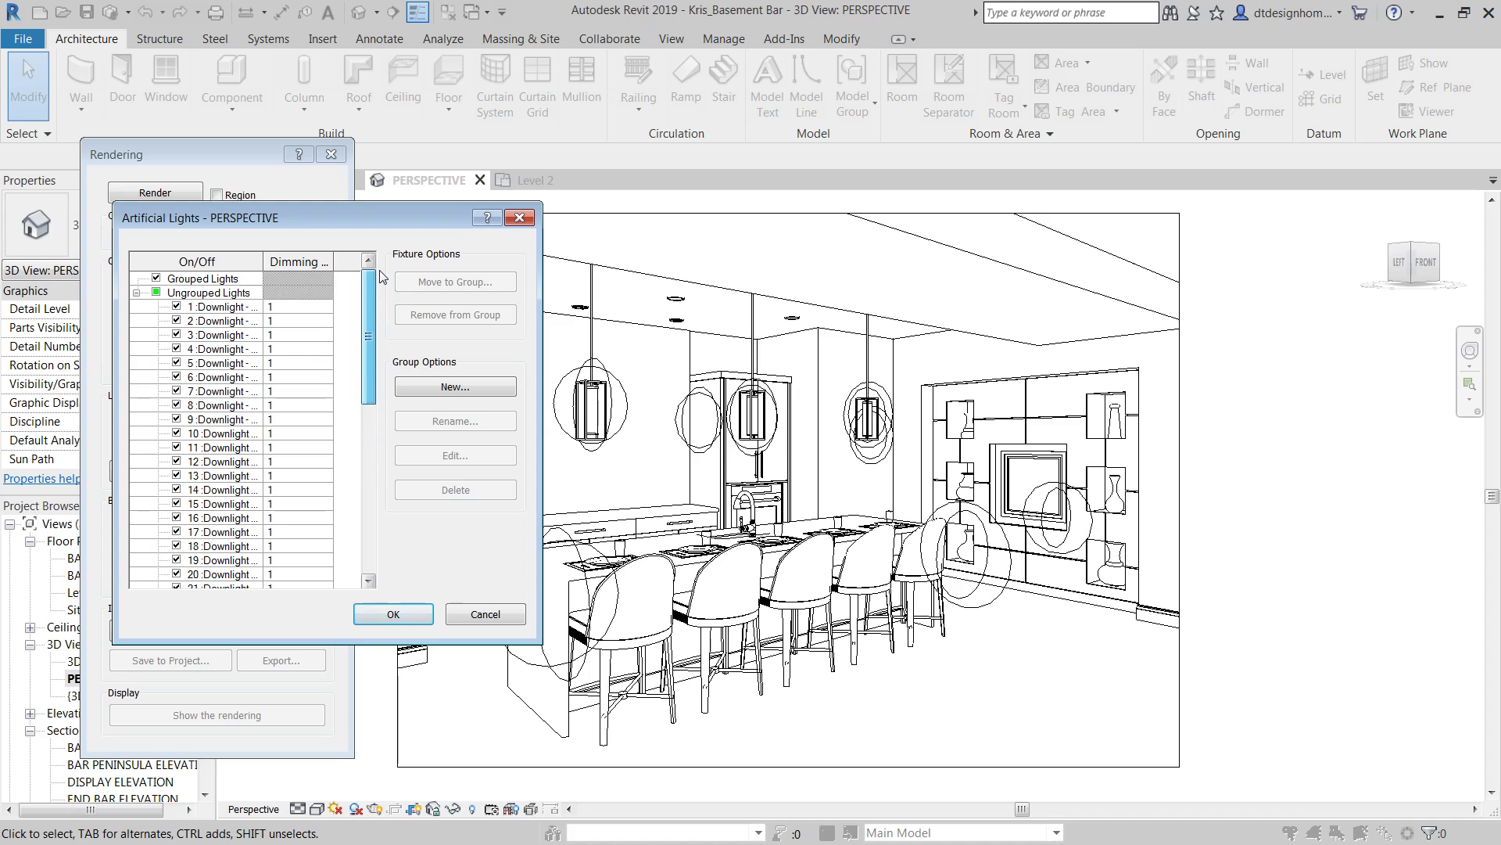
pyautogui.scroll(-3)
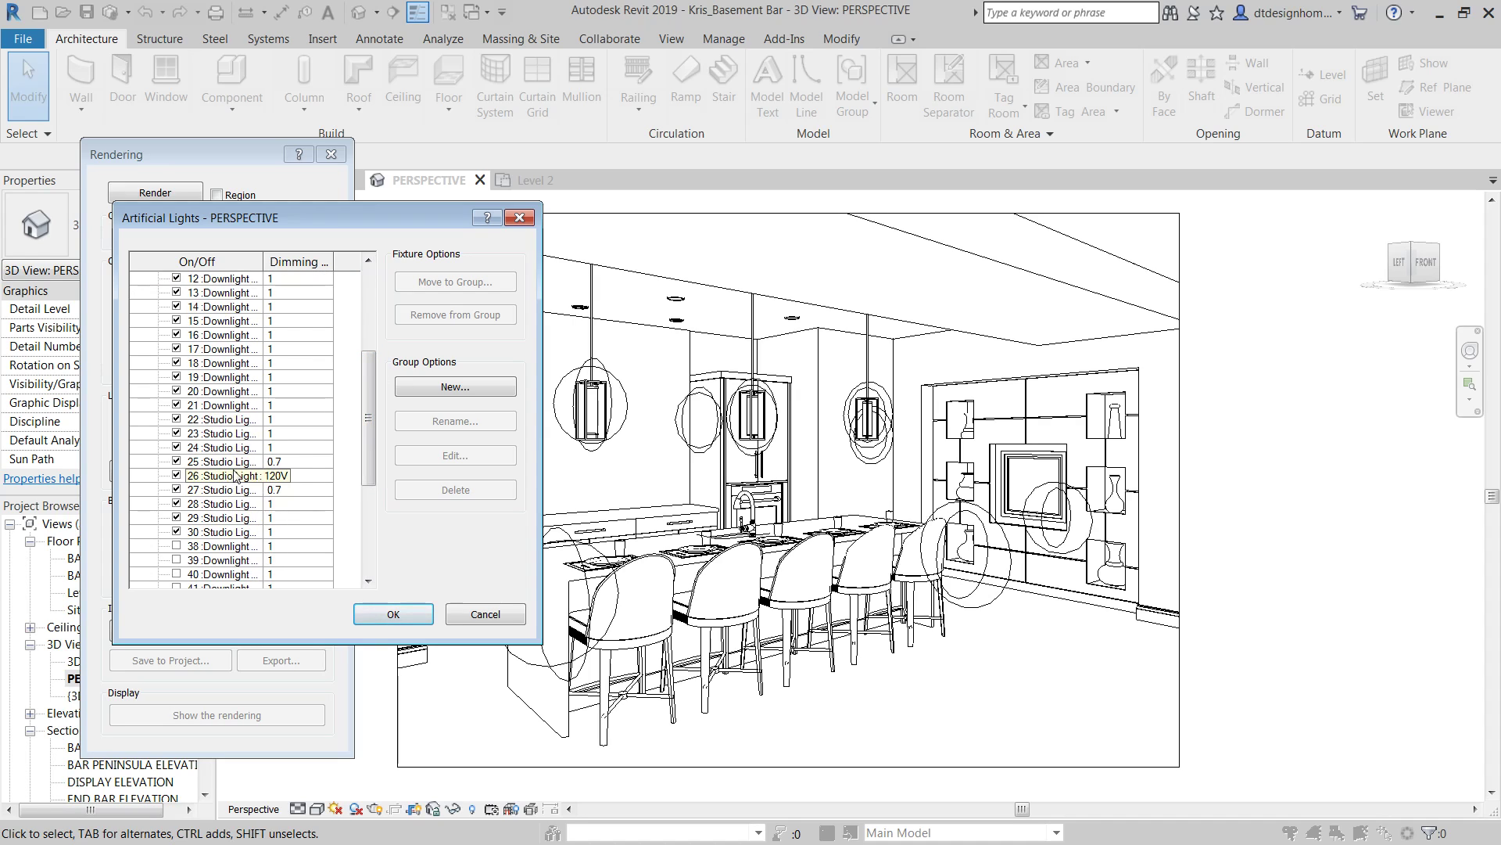
pyautogui.click(221, 460)
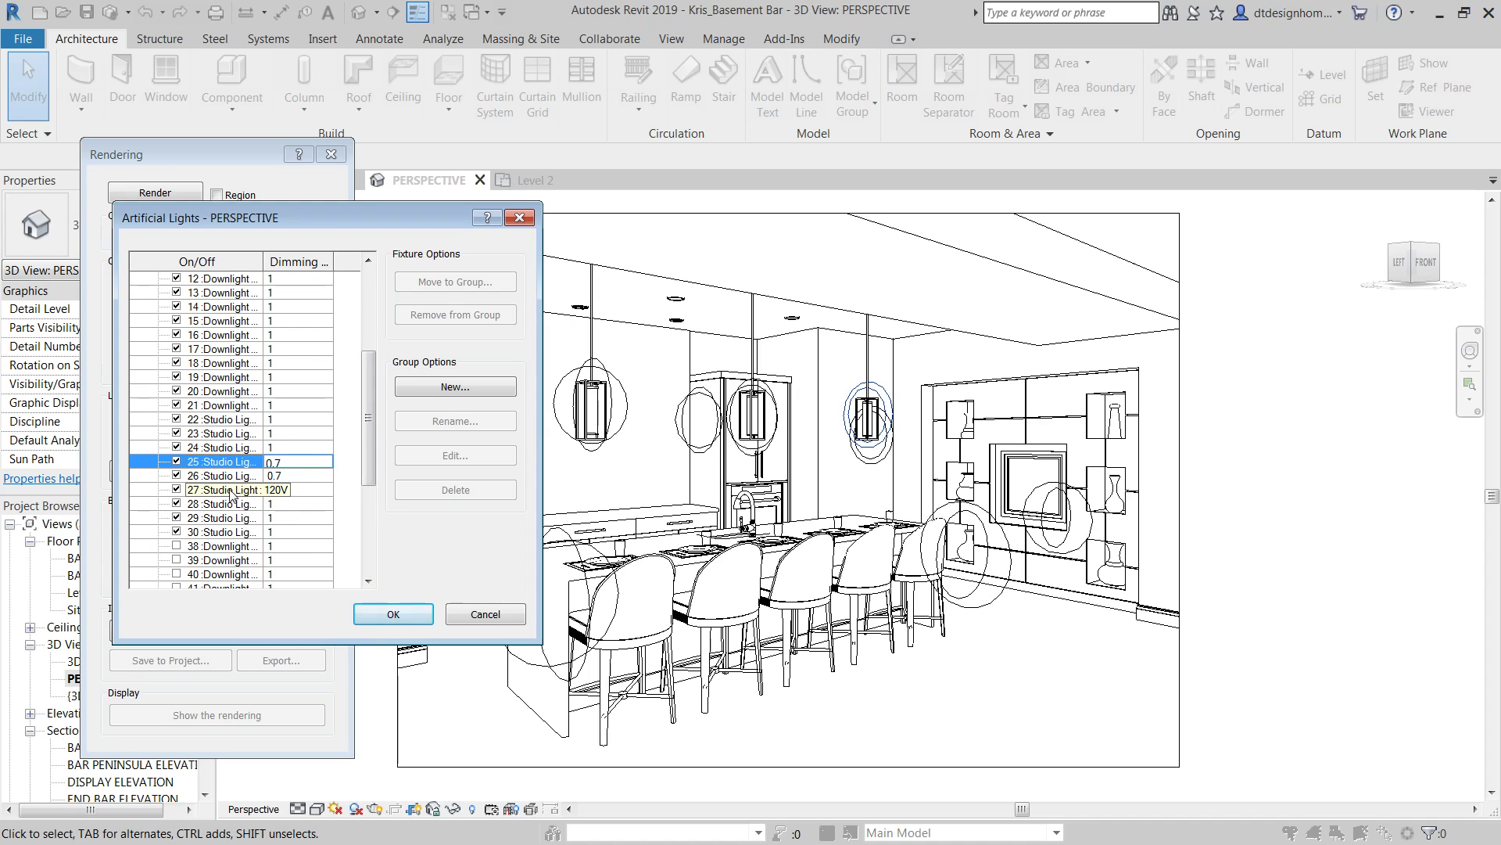
pyautogui.click(222, 475)
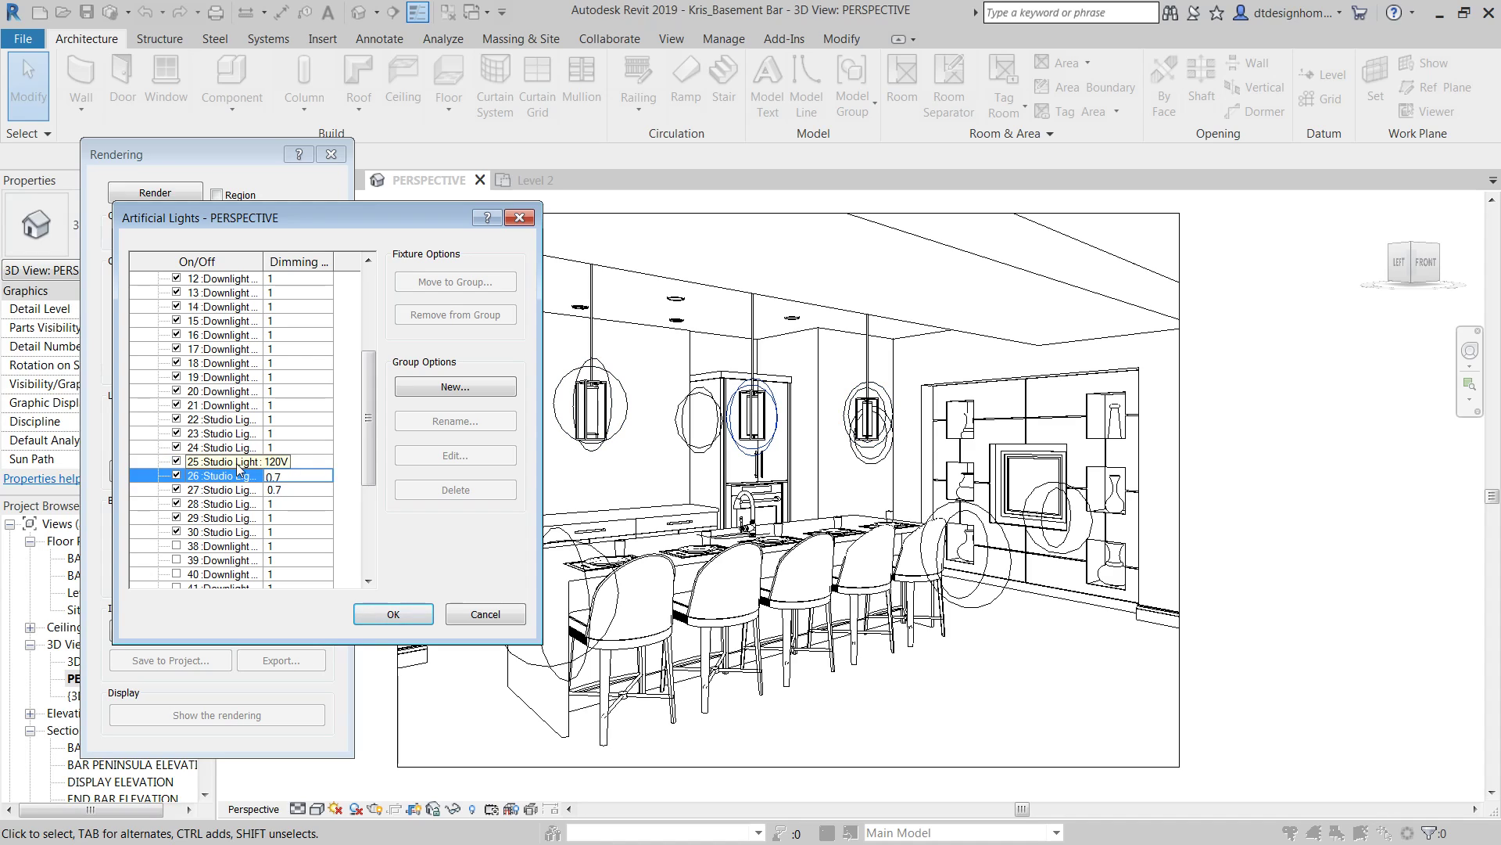
pyautogui.click(222, 461)
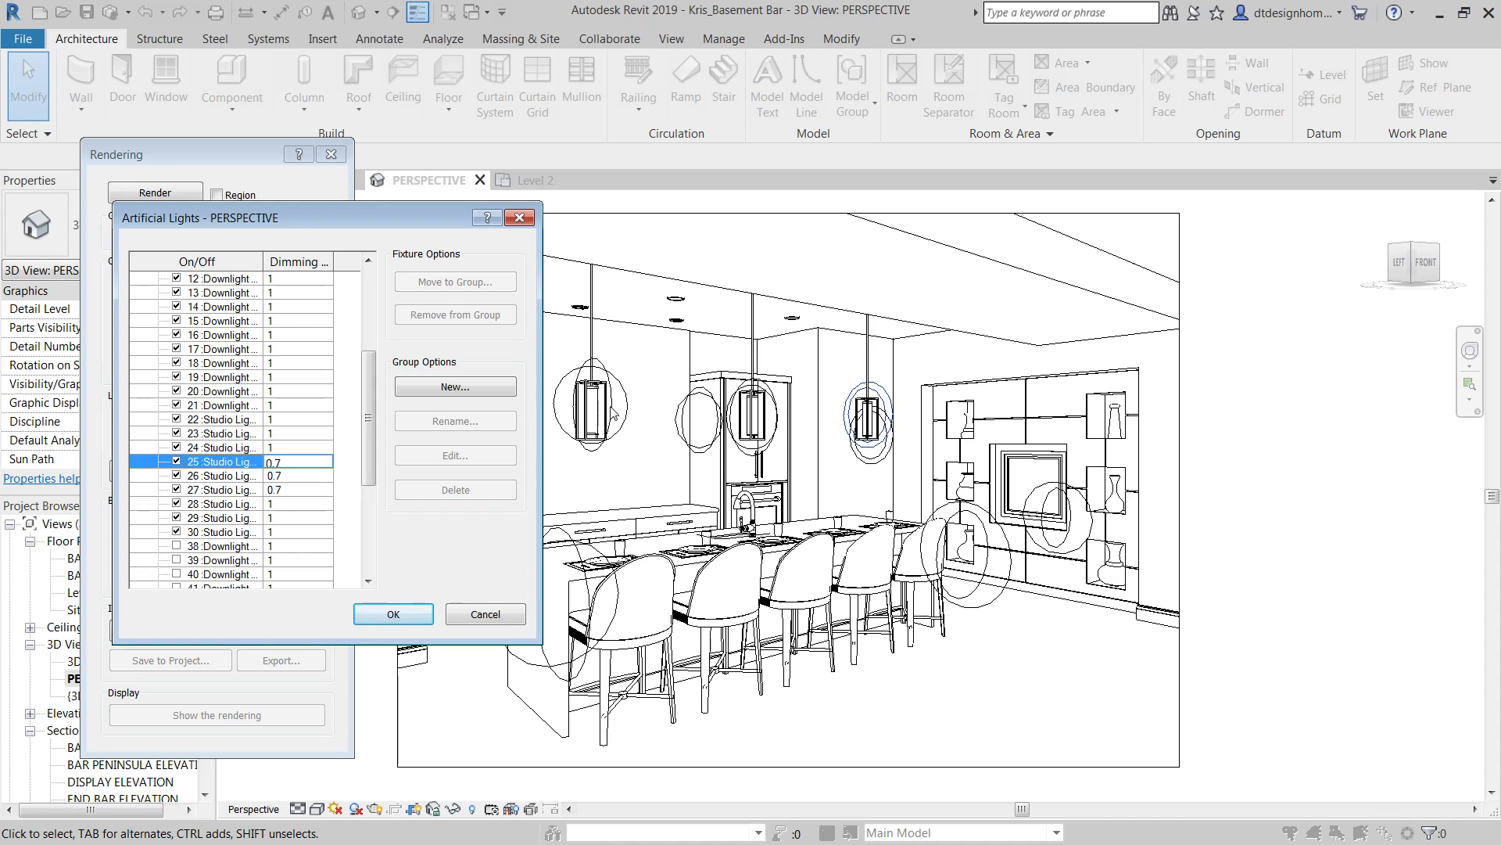
pyautogui.moveTo(1083, 409)
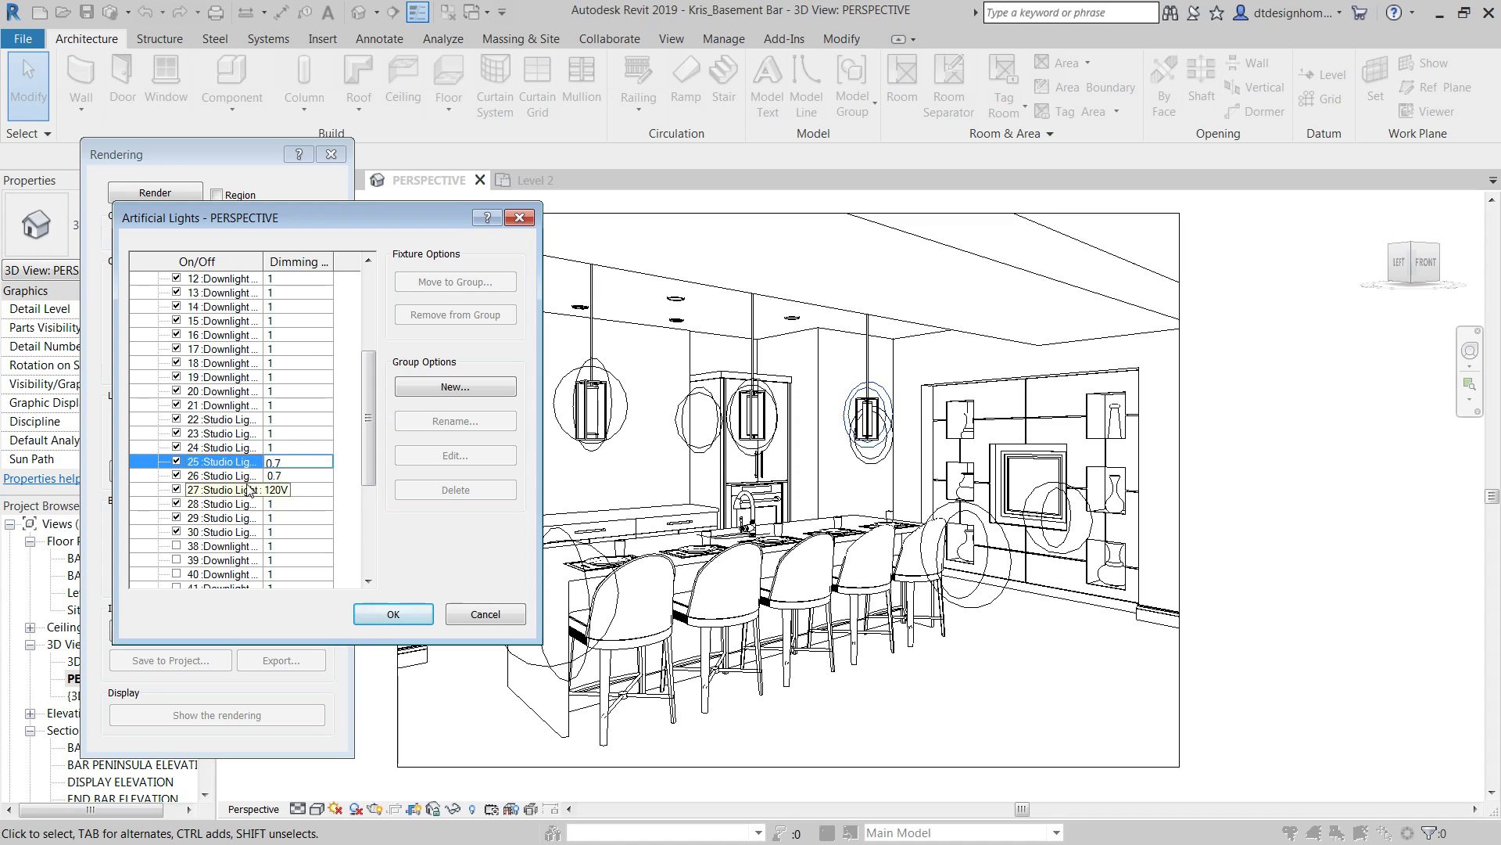
pyautogui.scroll(-3)
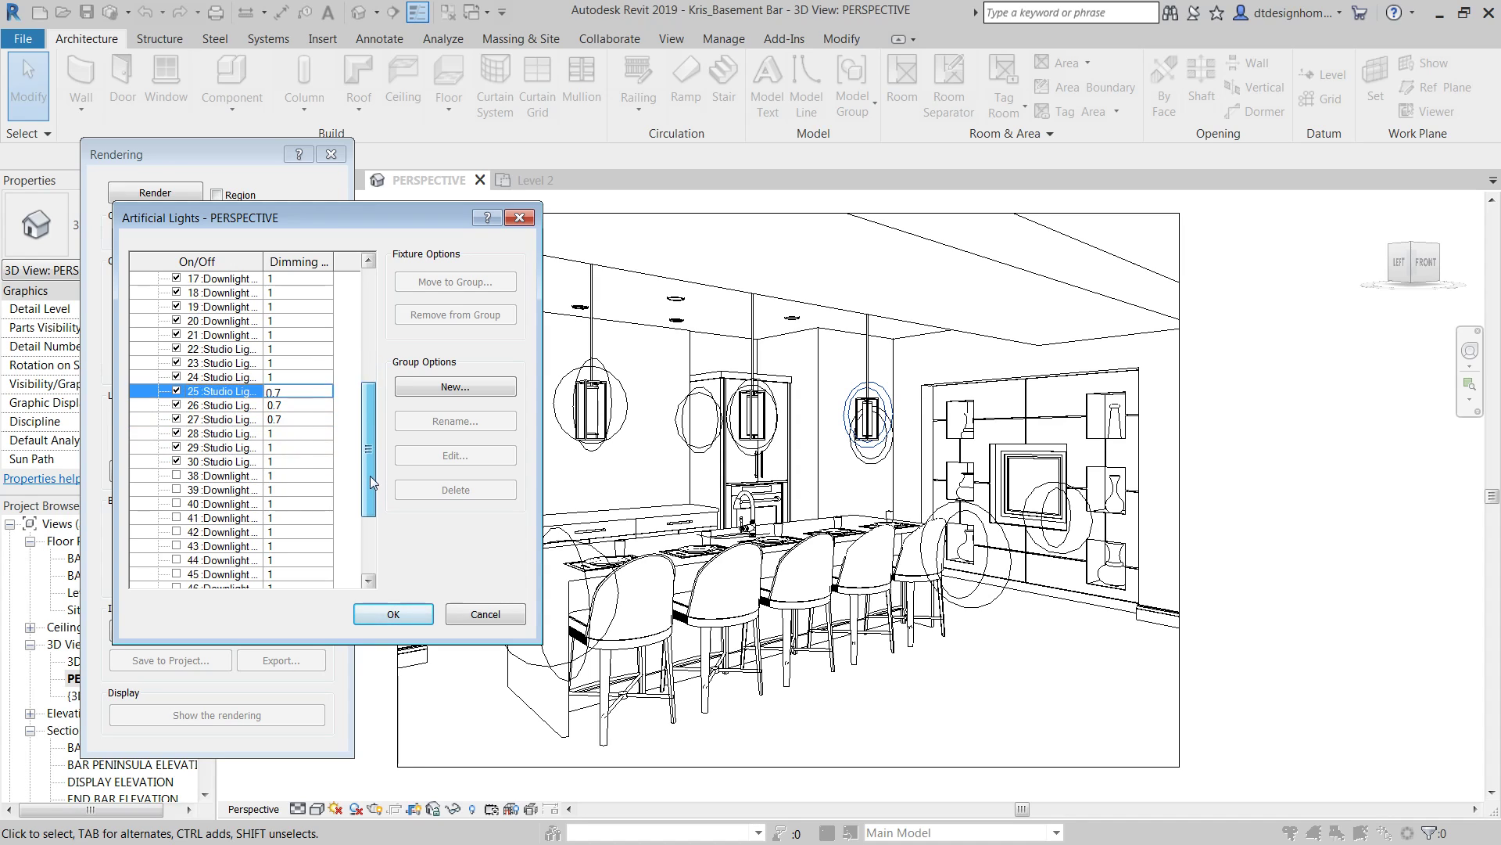
pyautogui.scroll(3)
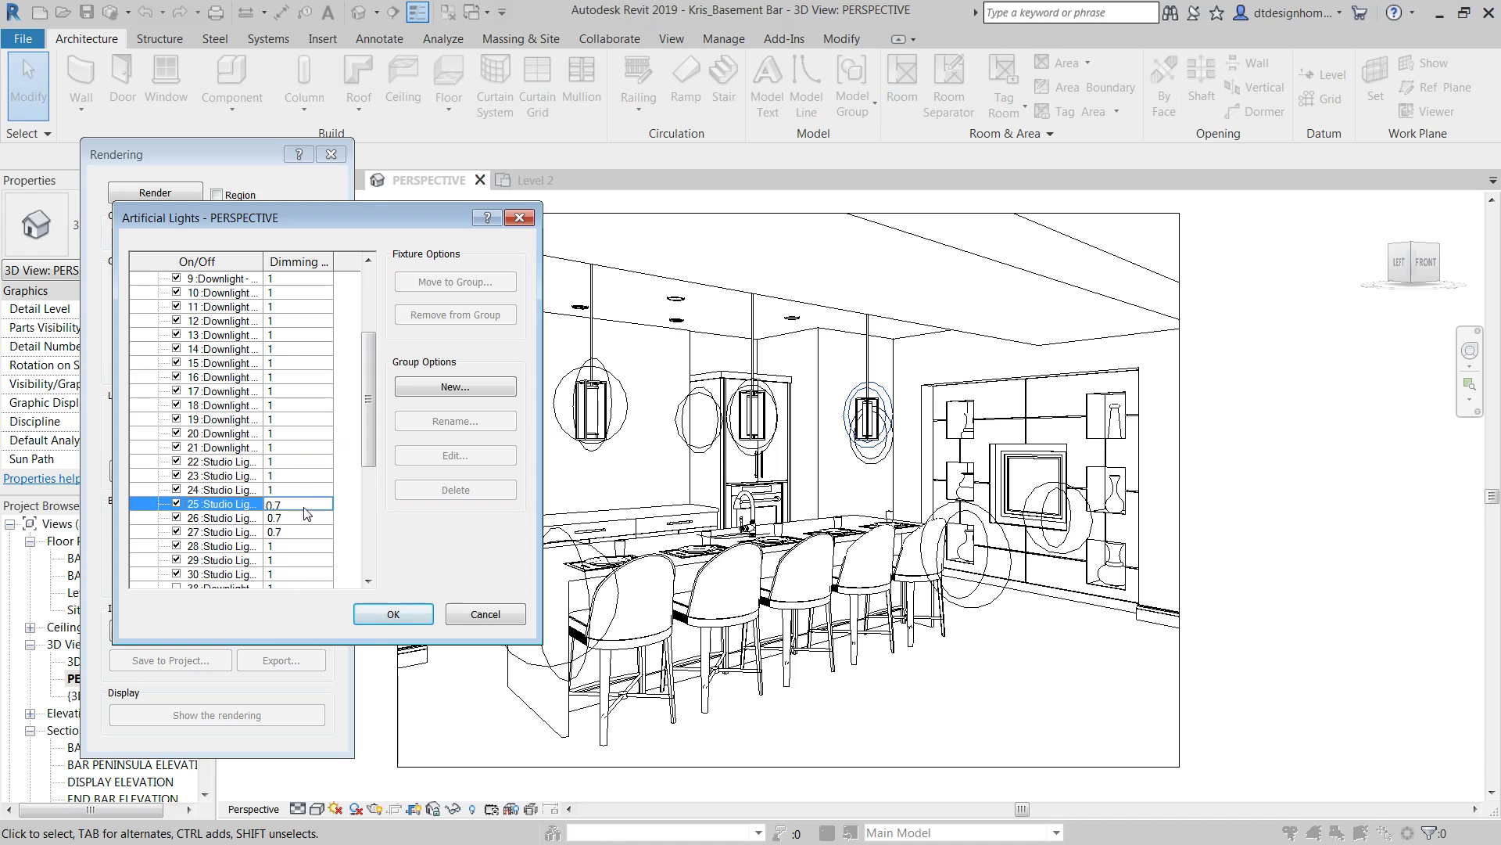
pyautogui.moveTo(308, 278)
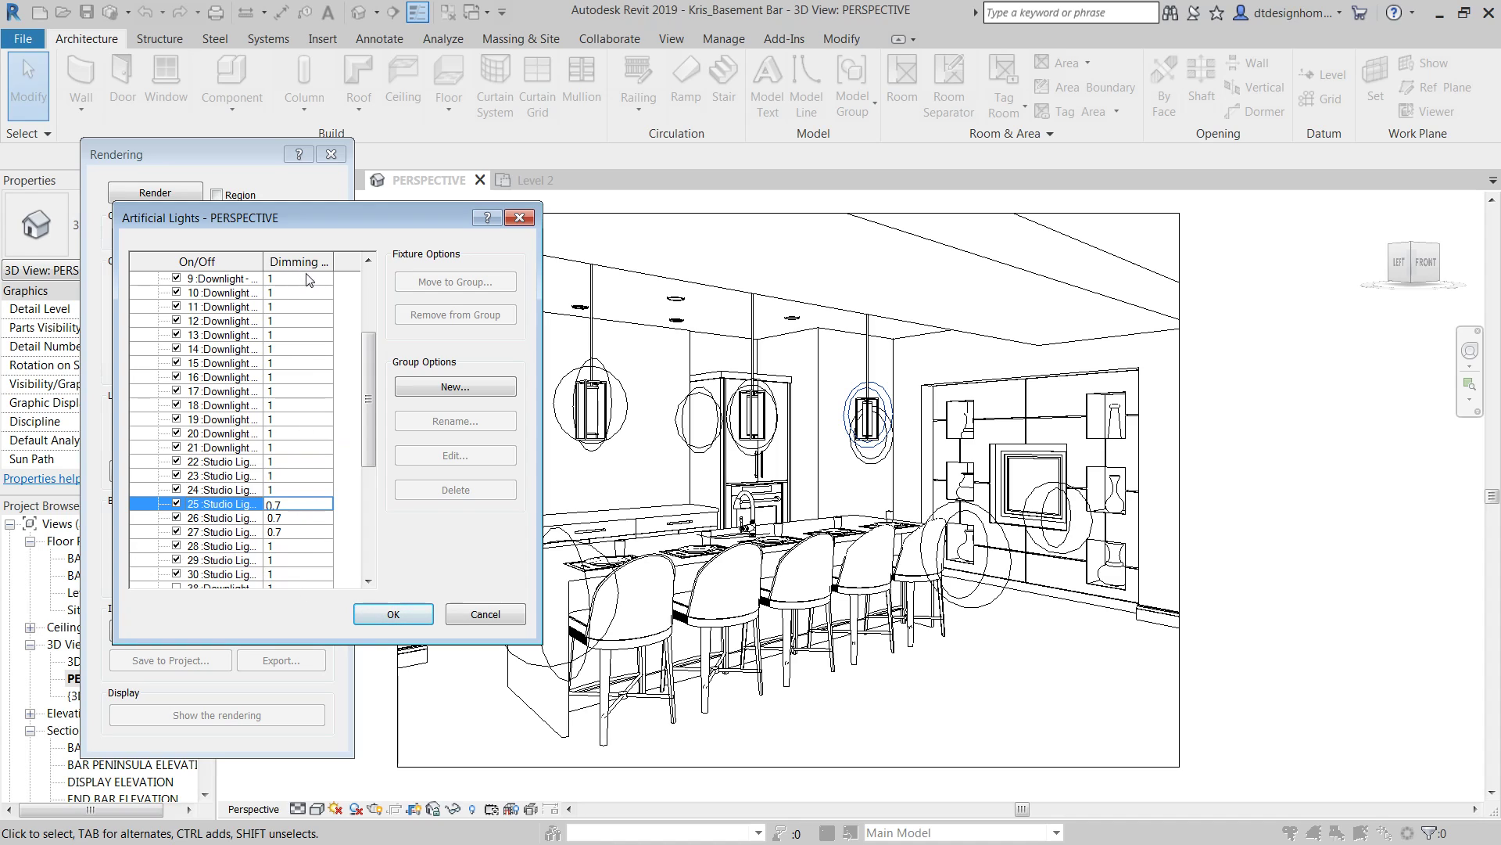
pyautogui.moveTo(635, 472)
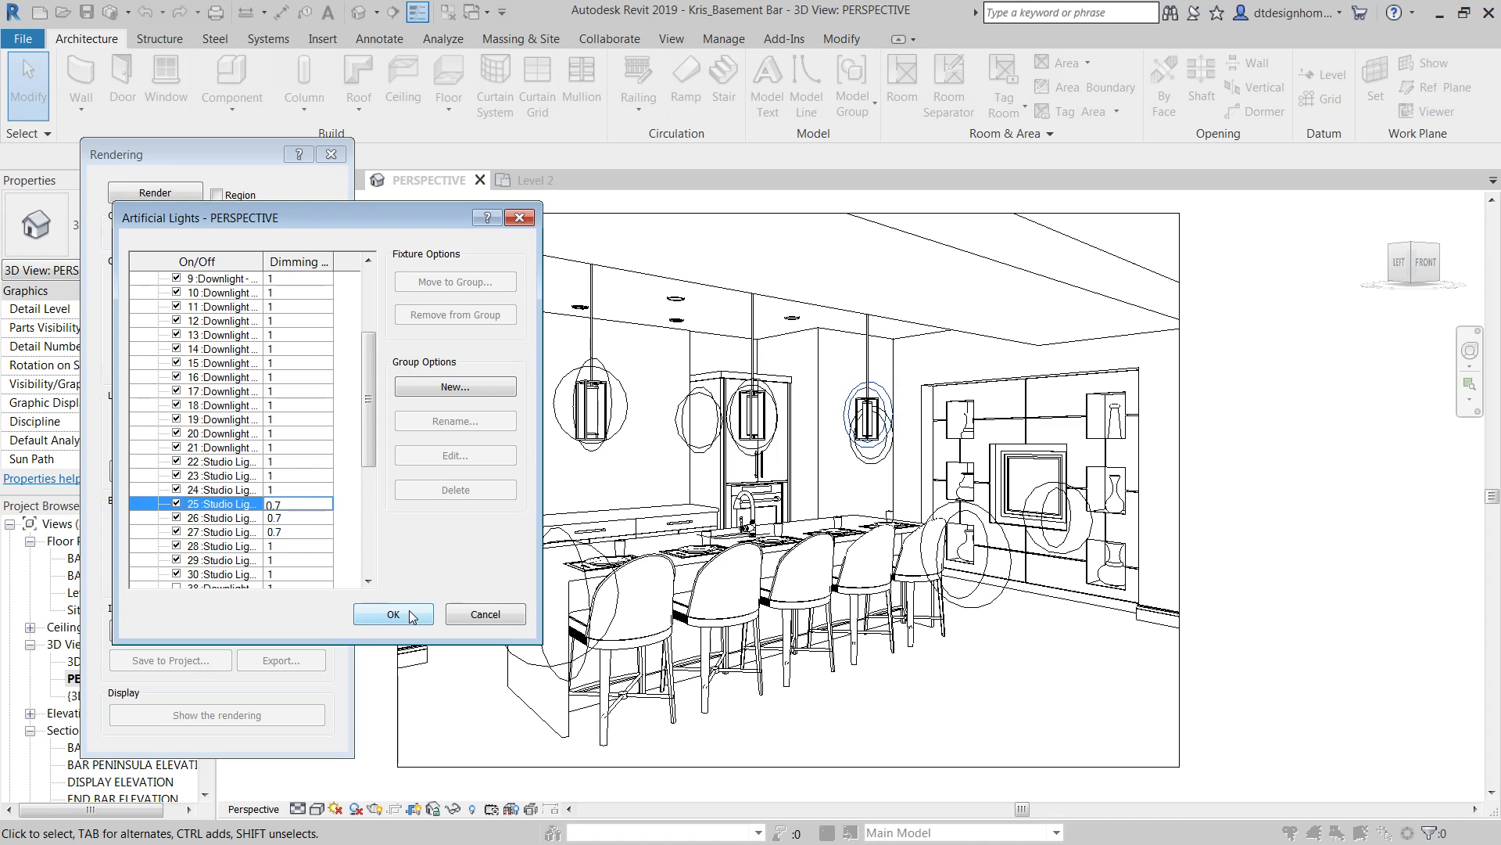
# Step: Accept the light settings, keep Color background style and bring up its colour picker (RGB 39-39-39)
pyautogui.click(391, 613)
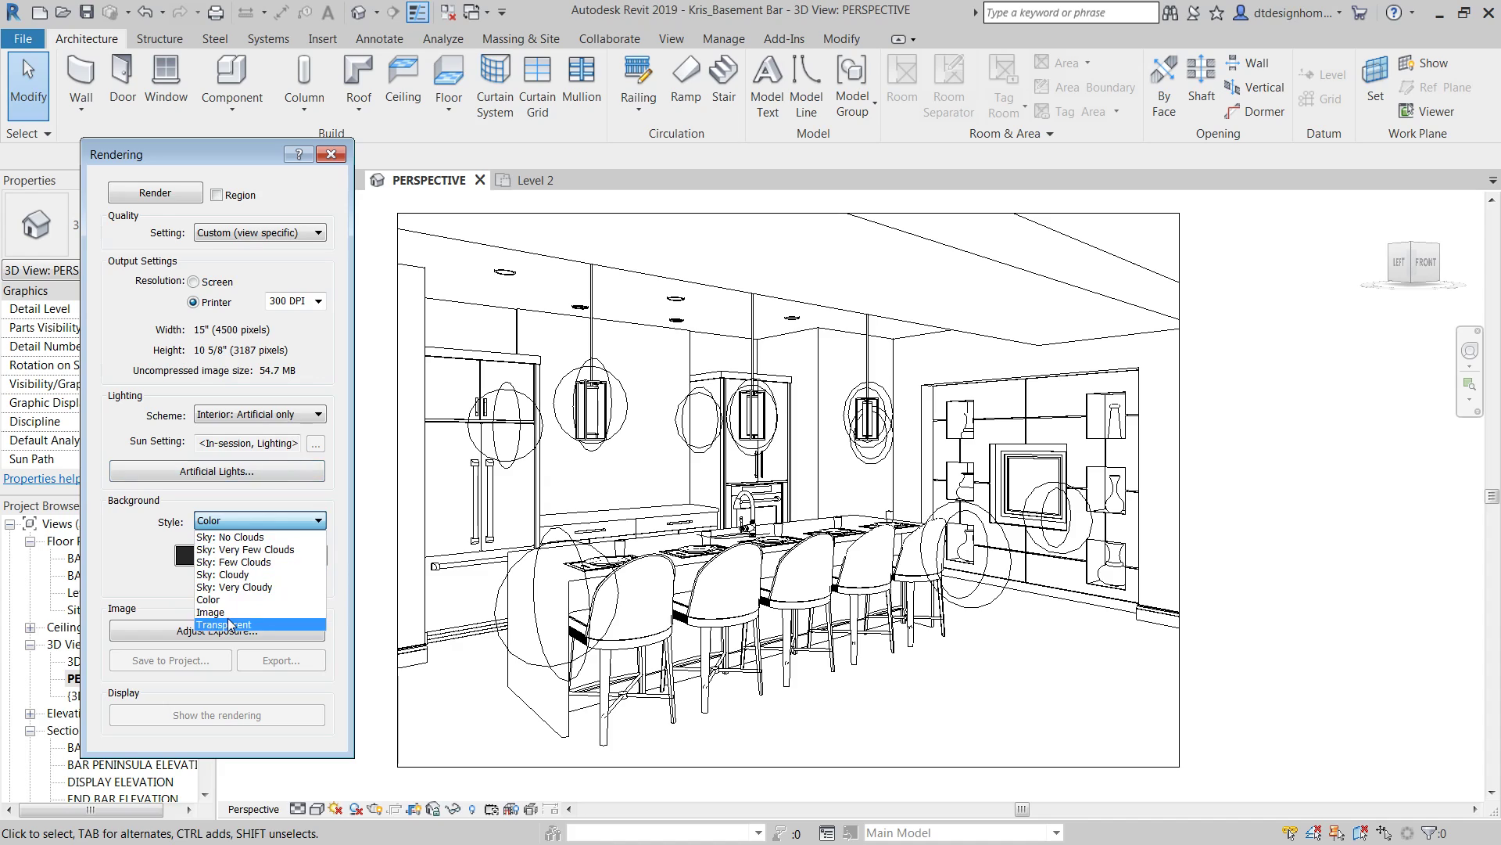
pyautogui.moveTo(253, 633)
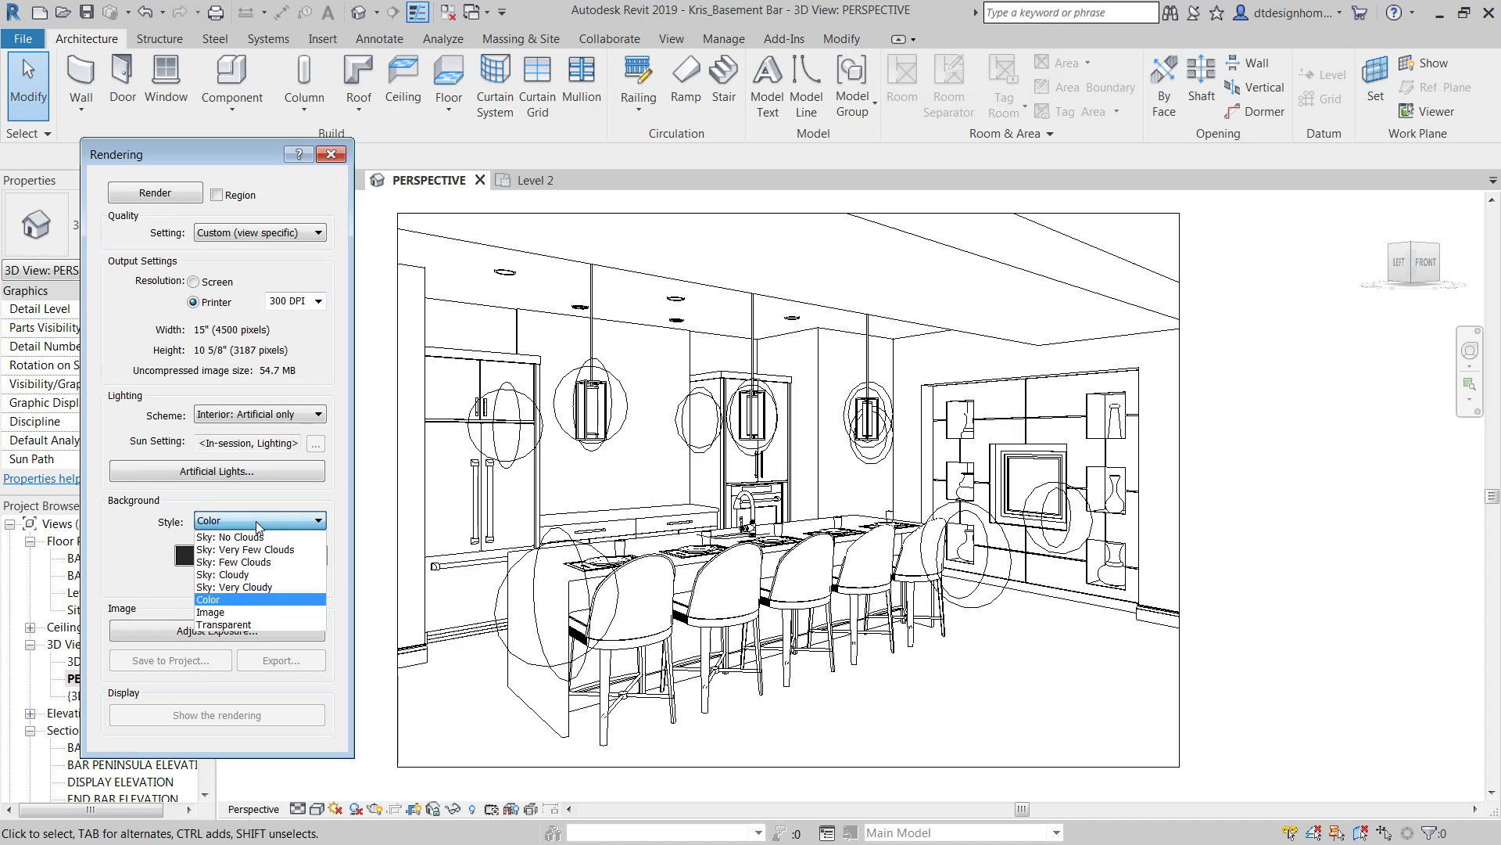
pyautogui.click(208, 599)
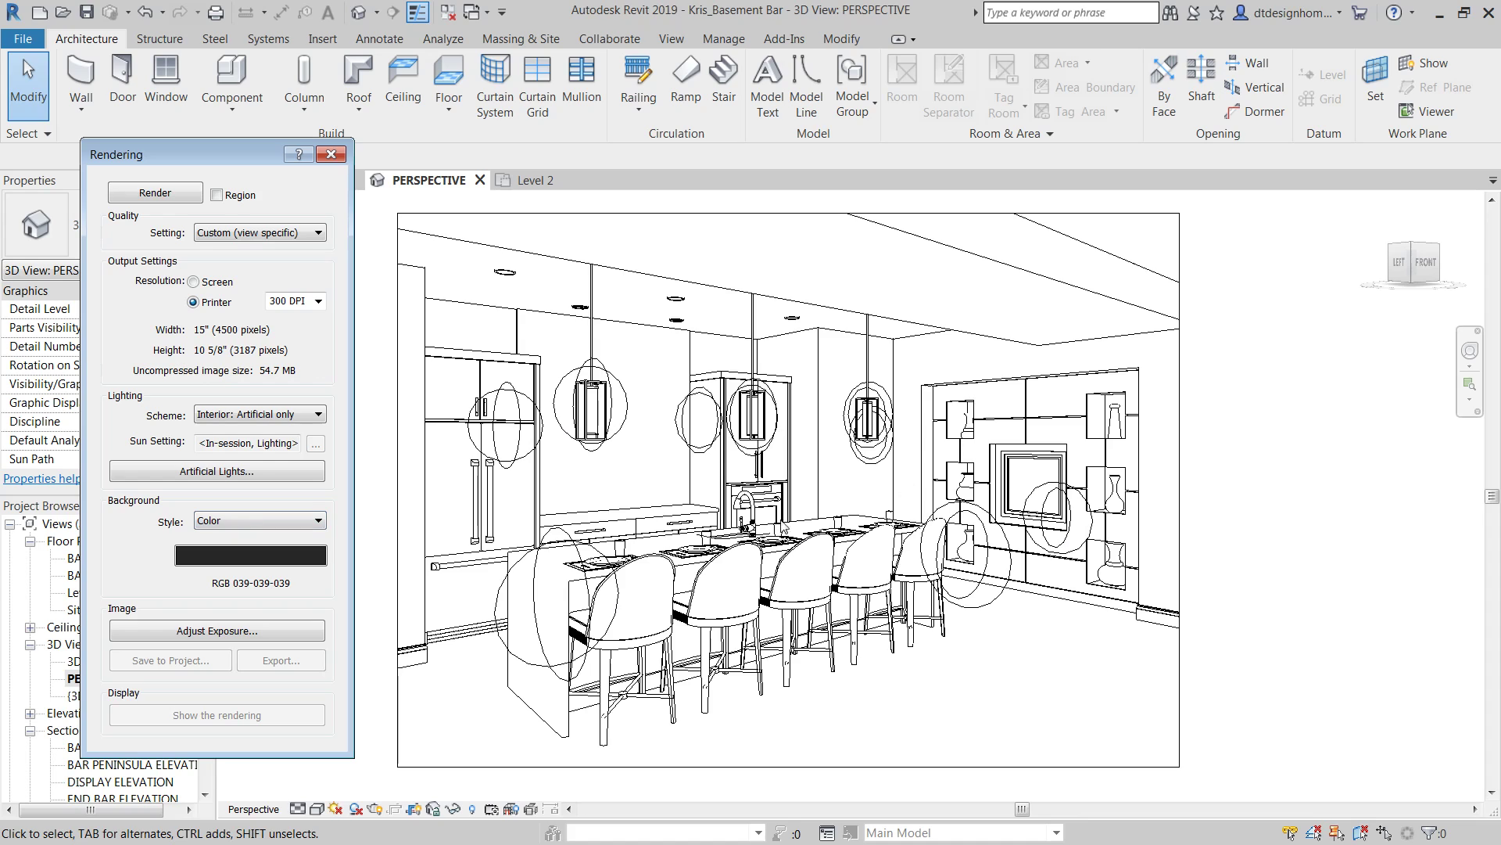
pyautogui.click(319, 519)
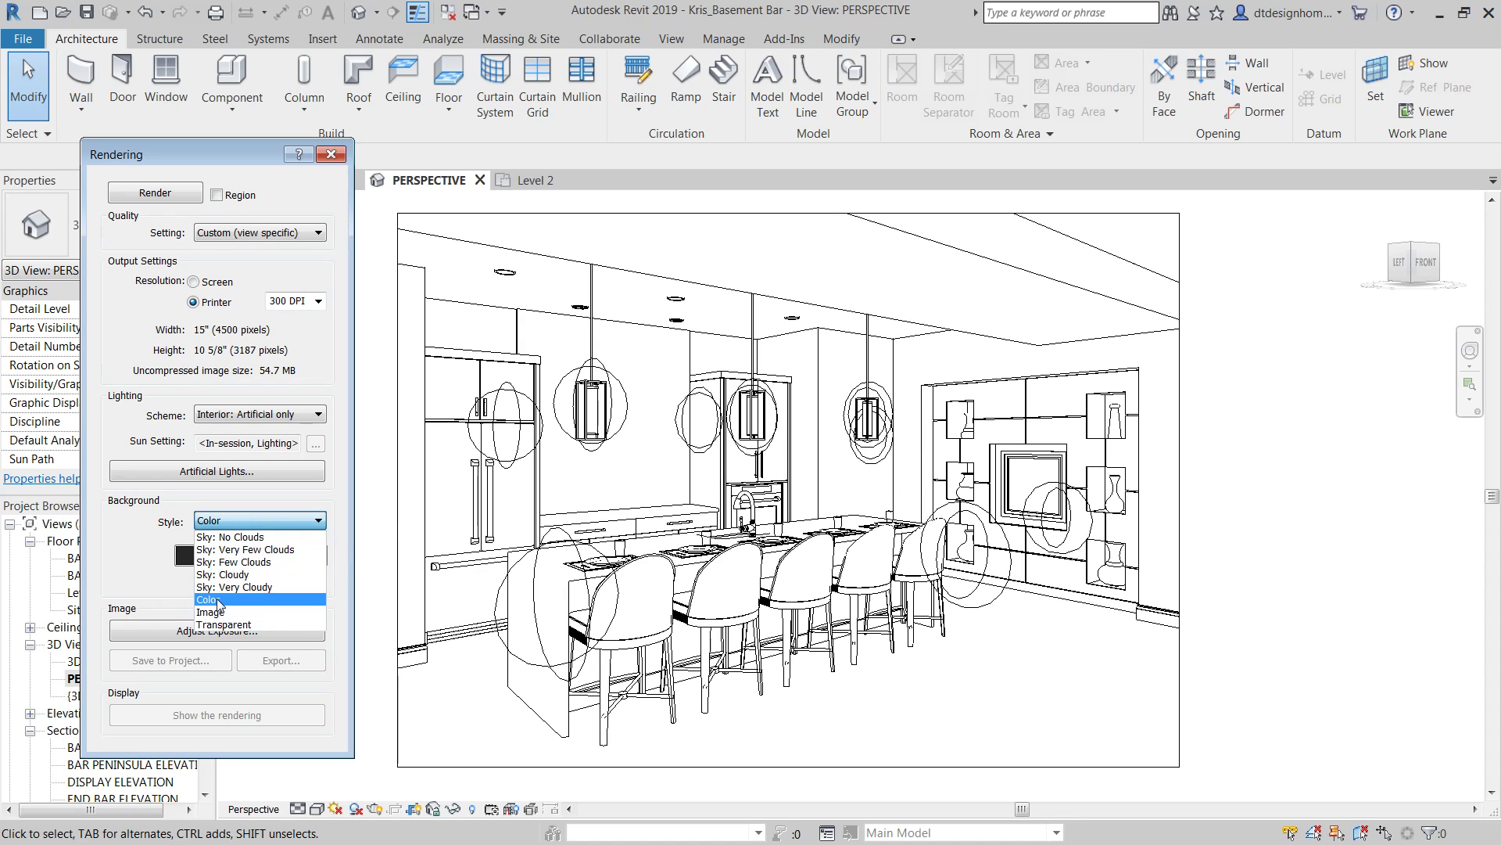
pyautogui.click(207, 599)
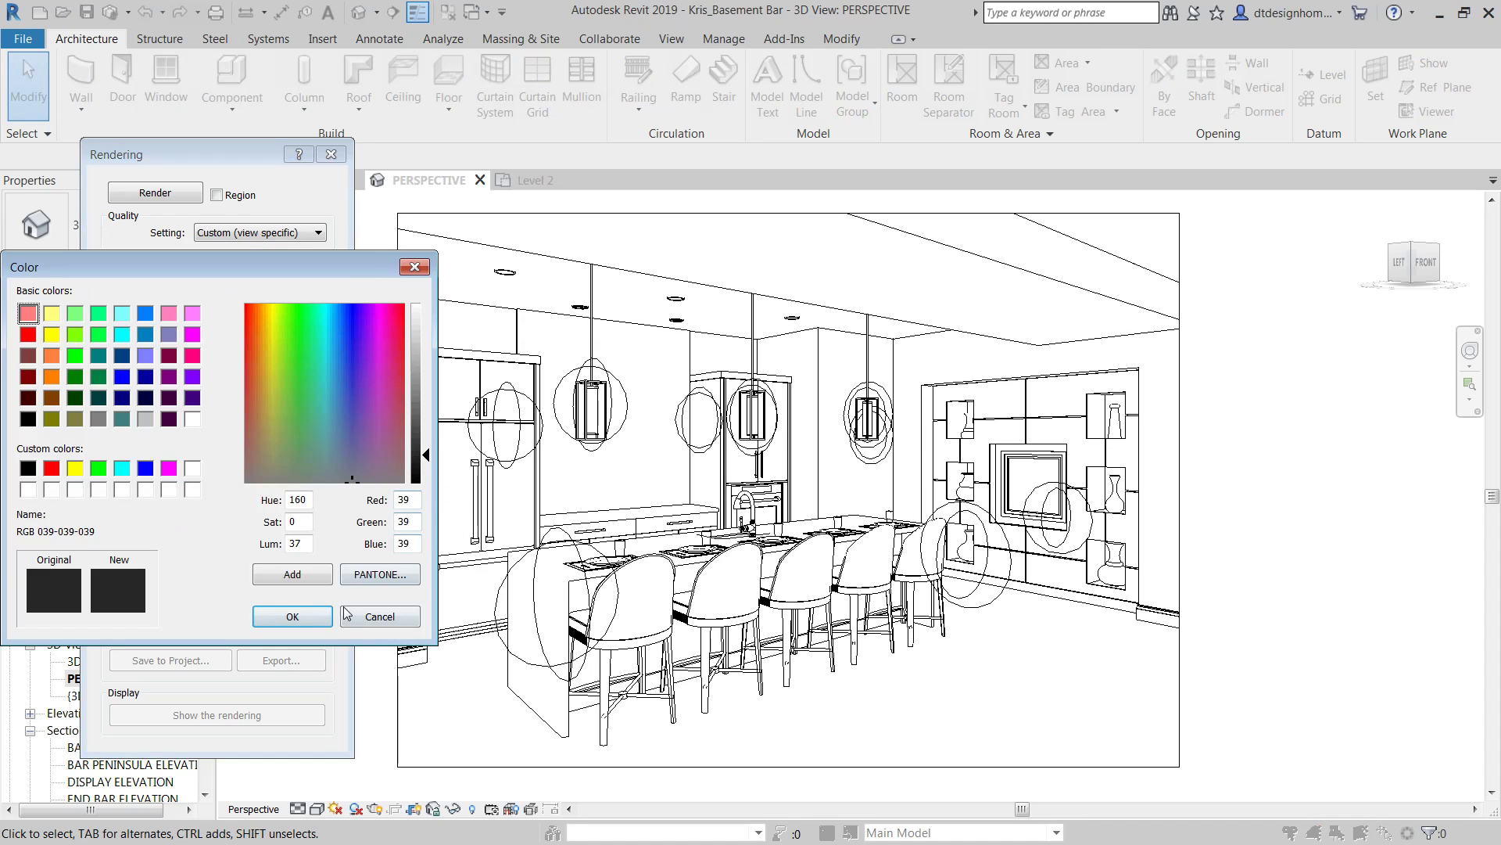
# Step: Cancel the colour picker and set output back to Screen resolution, 1000 × 708 pixels
pyautogui.click(293, 614)
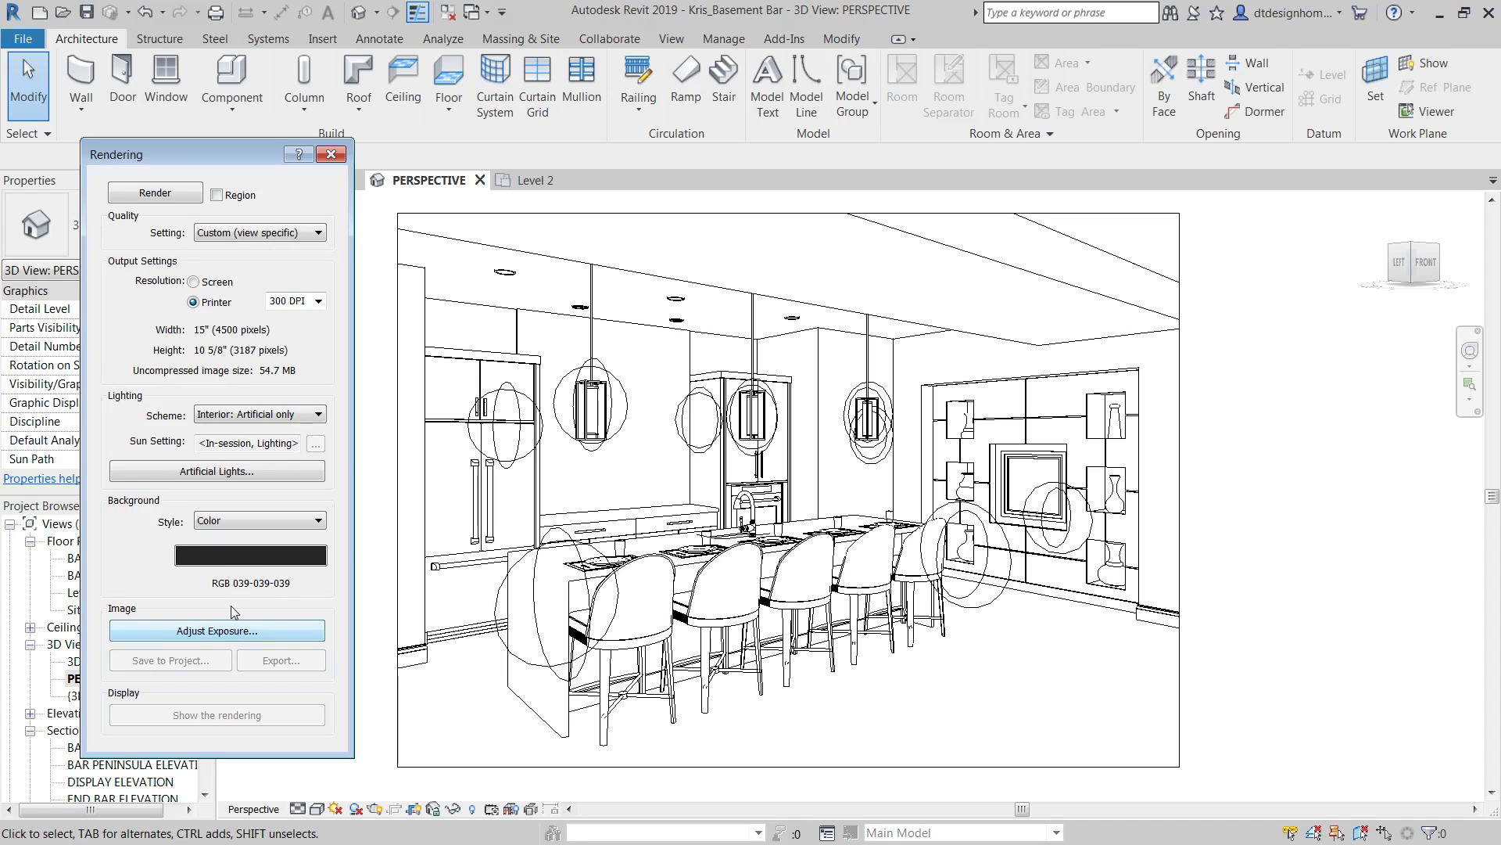
pyautogui.moveTo(319, 654)
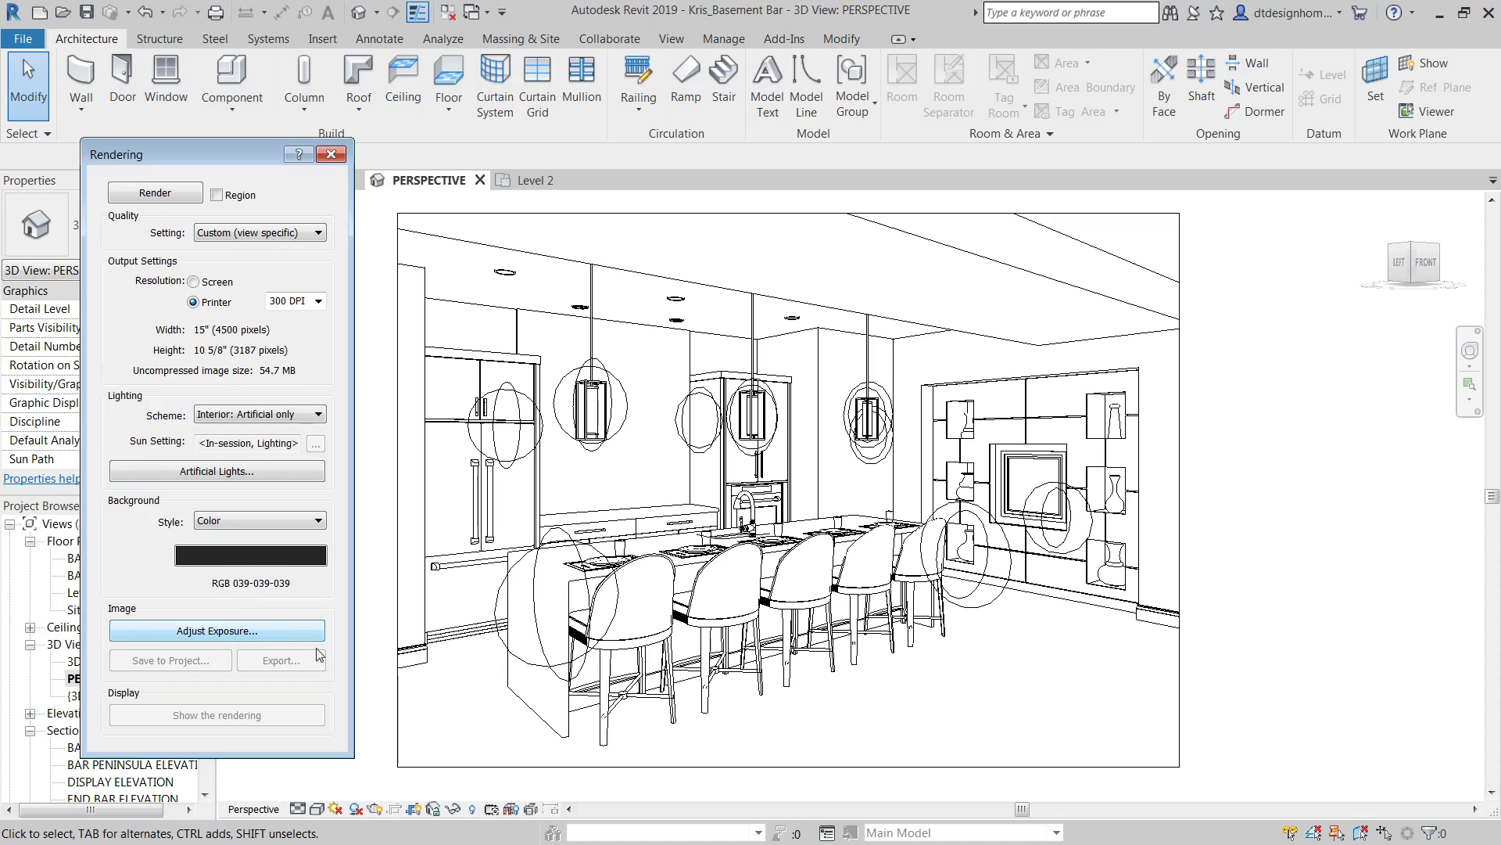
pyautogui.moveTo(1146, 407)
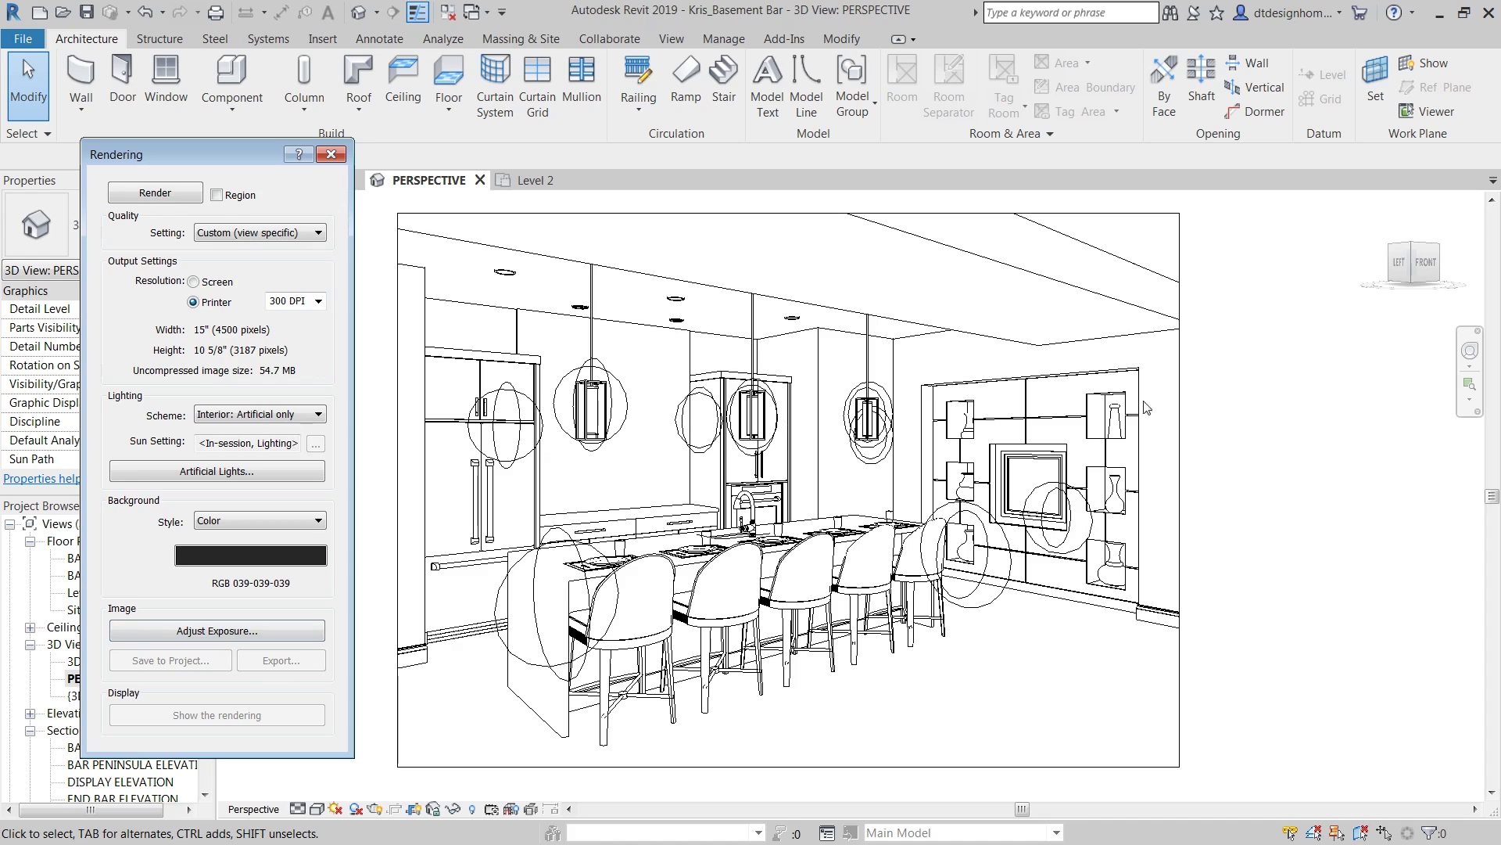
pyautogui.moveTo(245, 335)
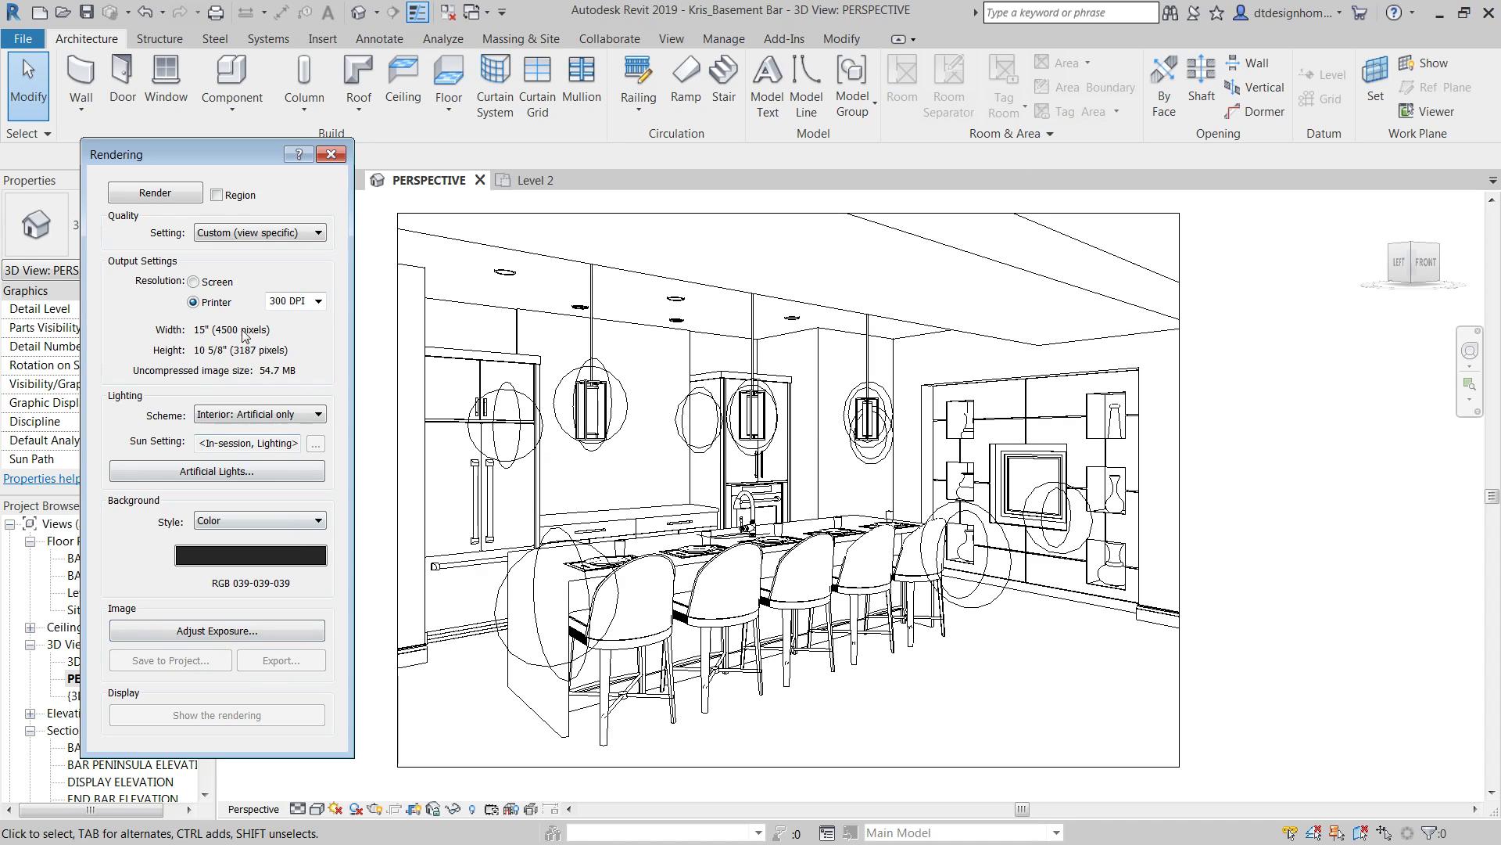
pyautogui.click(194, 280)
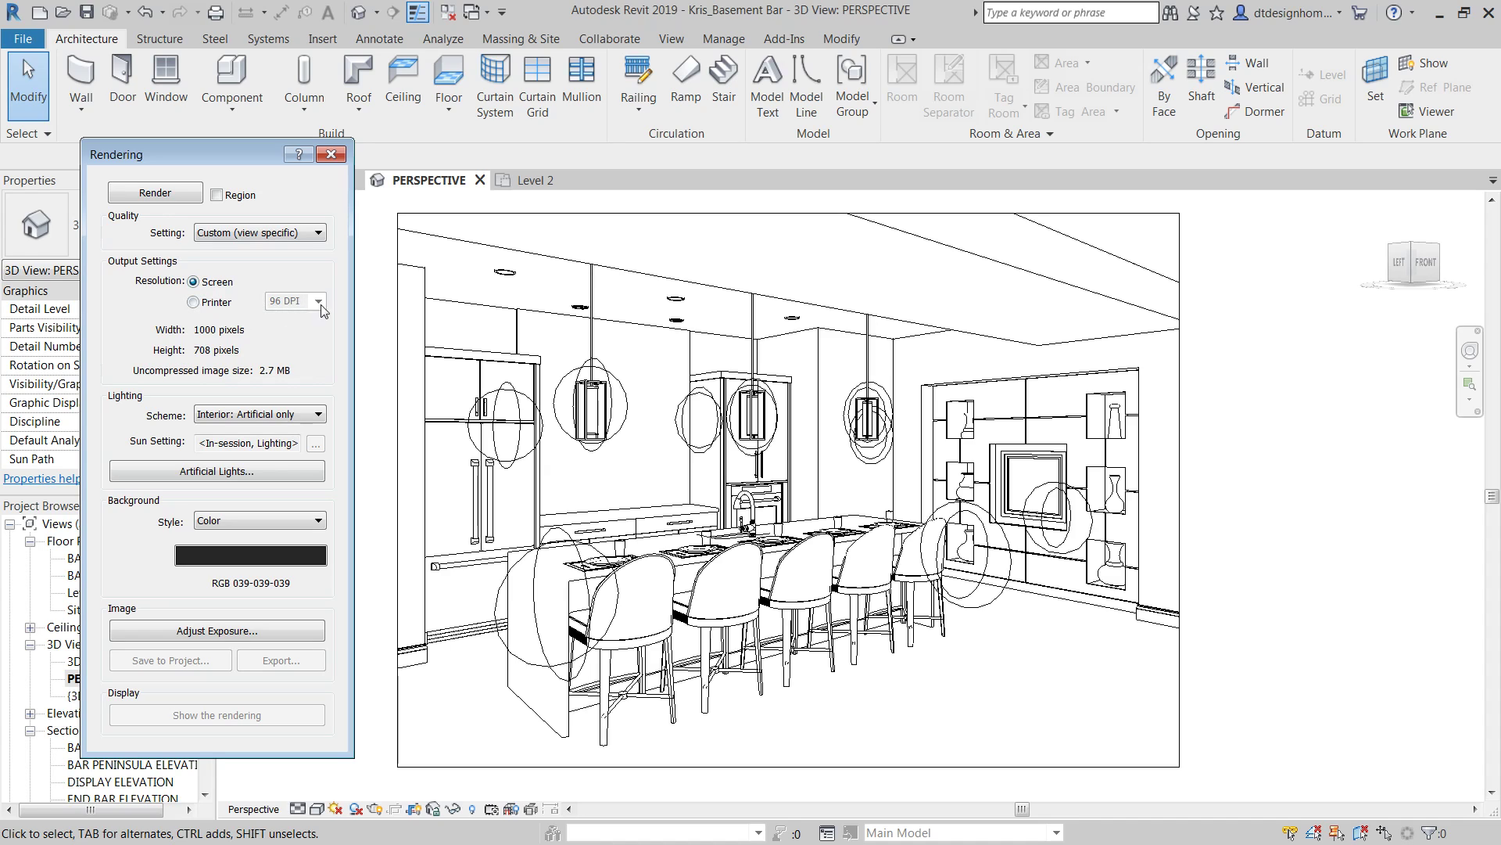
pyautogui.moveTo(275, 252)
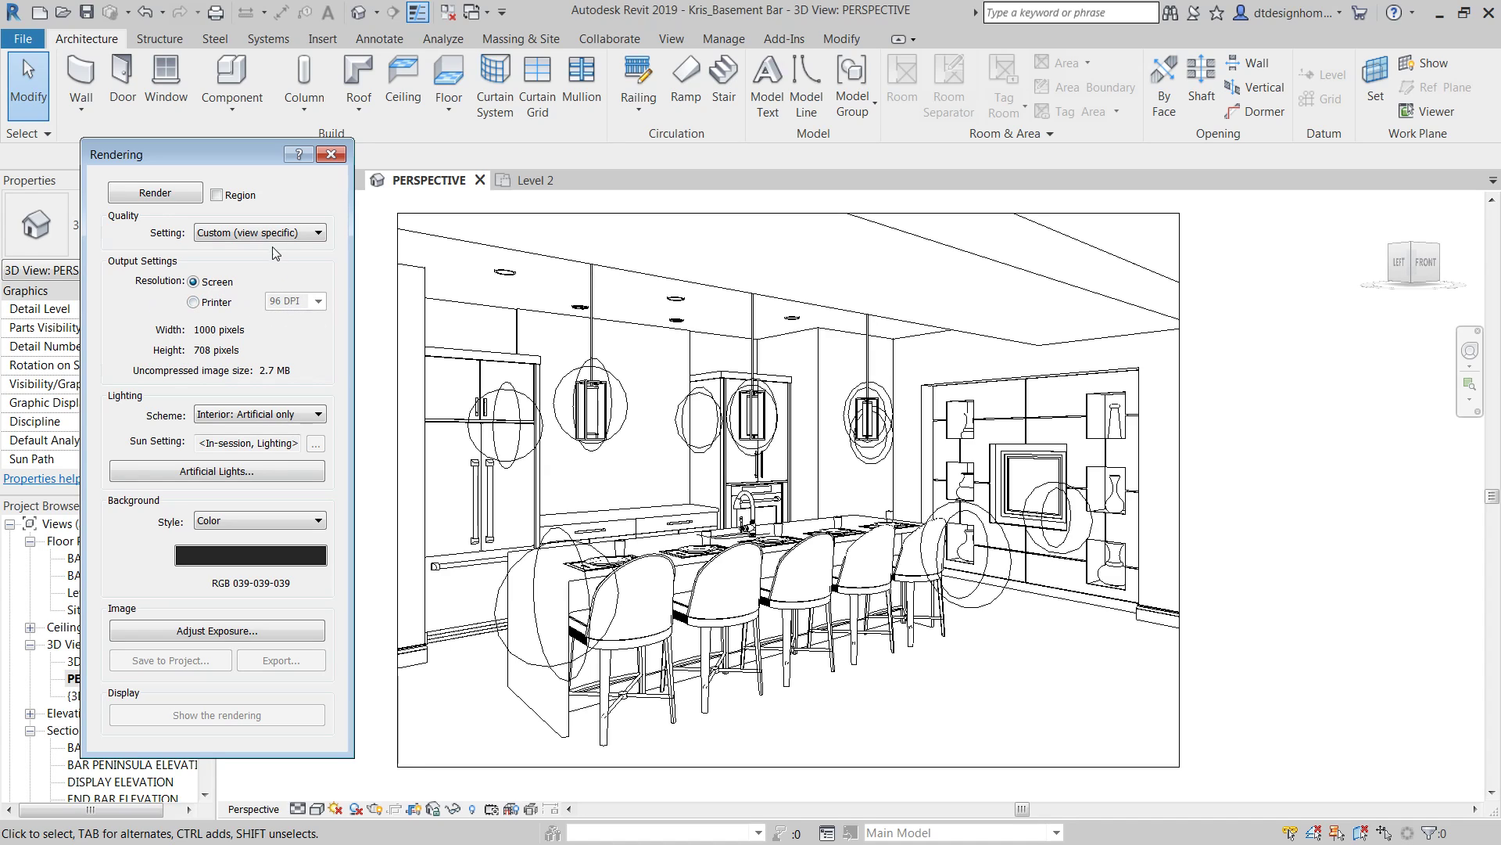
# Step: Set rendering Quality to Medium at screen resolution
pyautogui.click(320, 231)
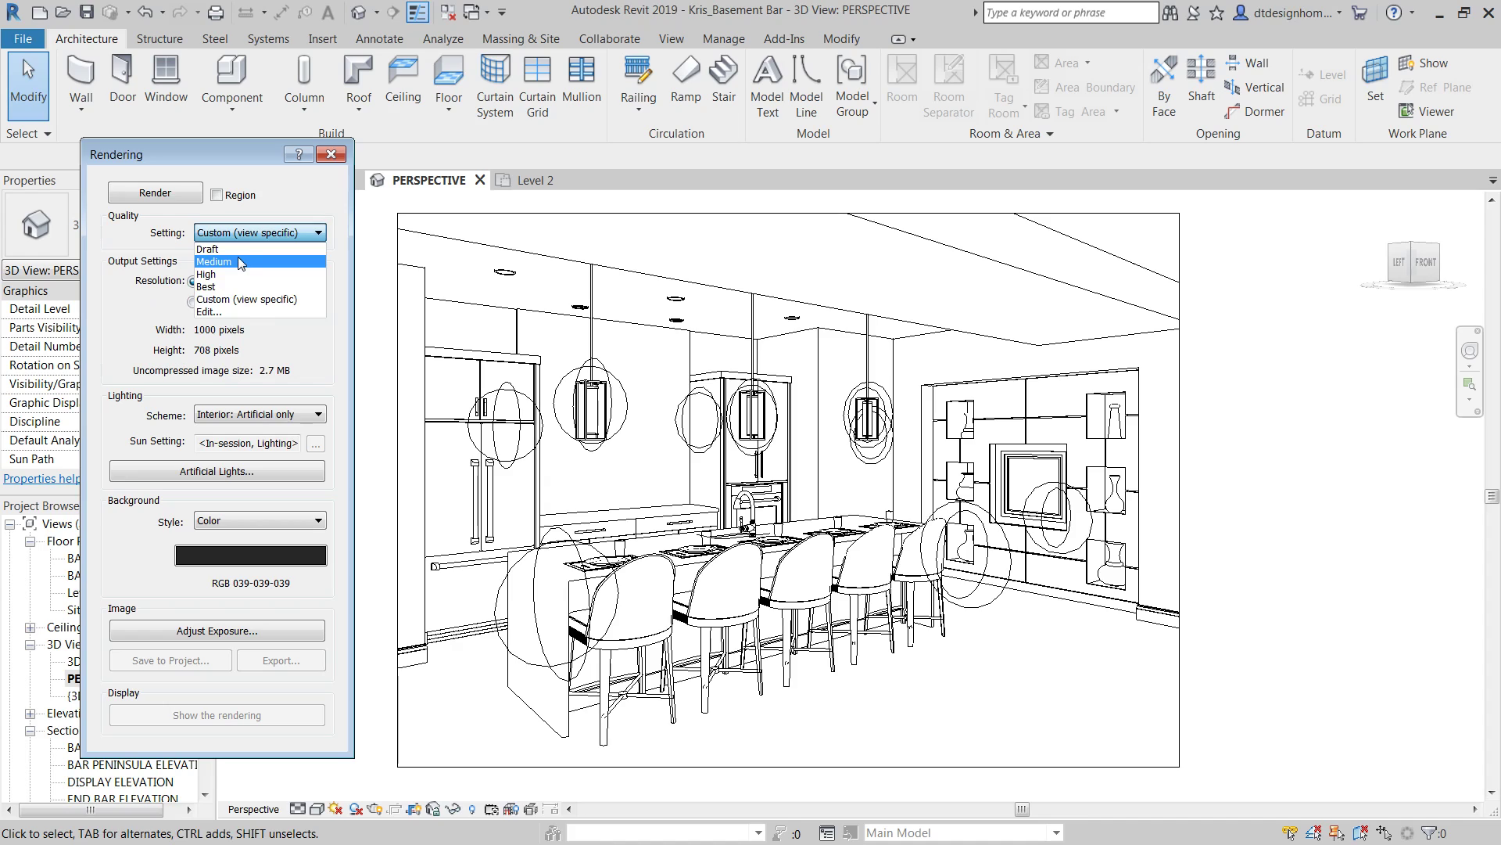
pyautogui.click(214, 261)
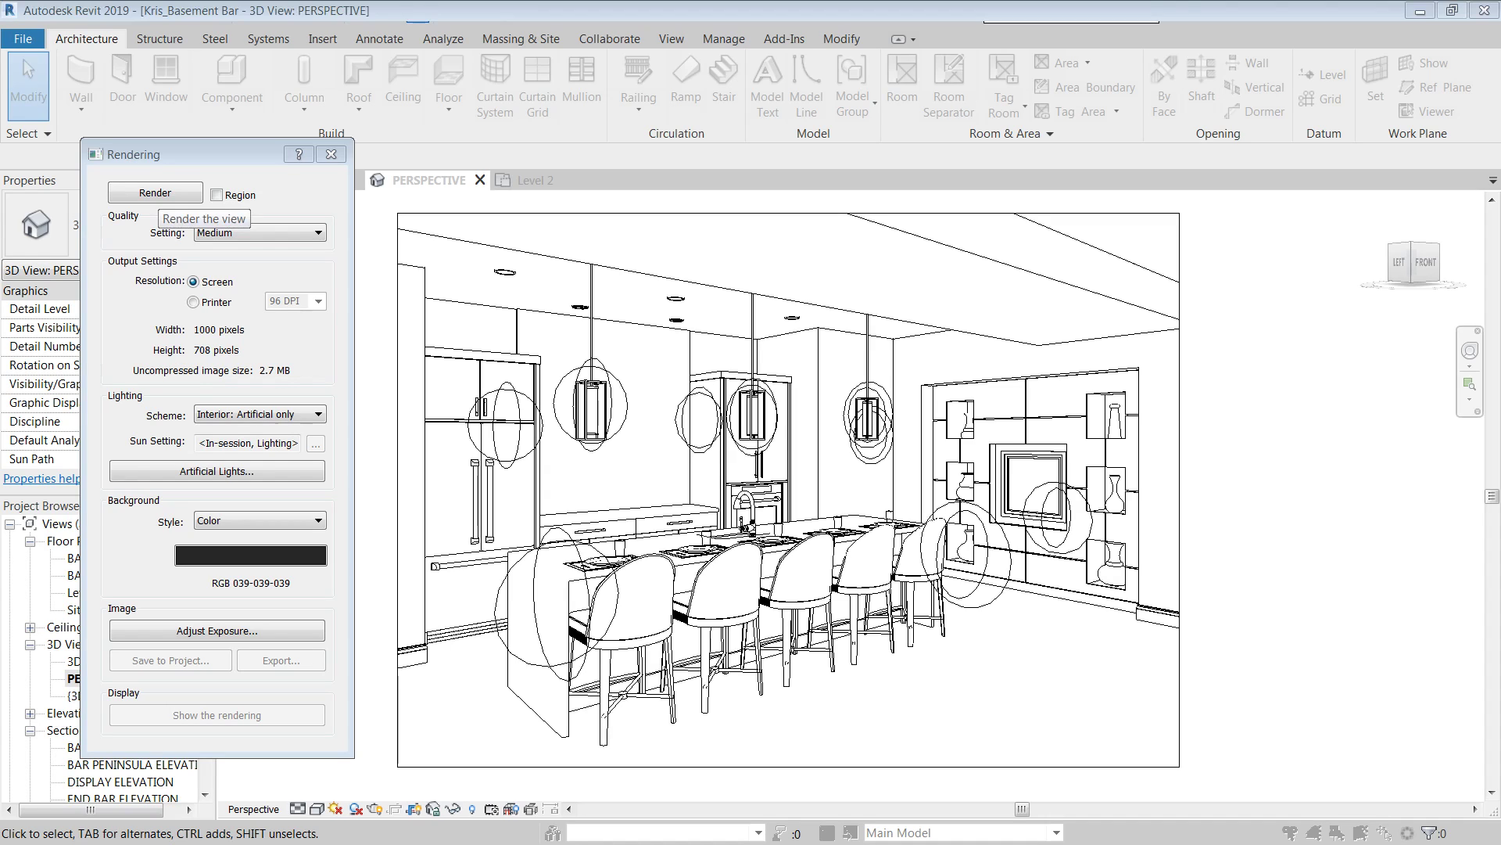
# Step: Start a Medium-quality render of the basement bar perspective view
pyautogui.click(155, 193)
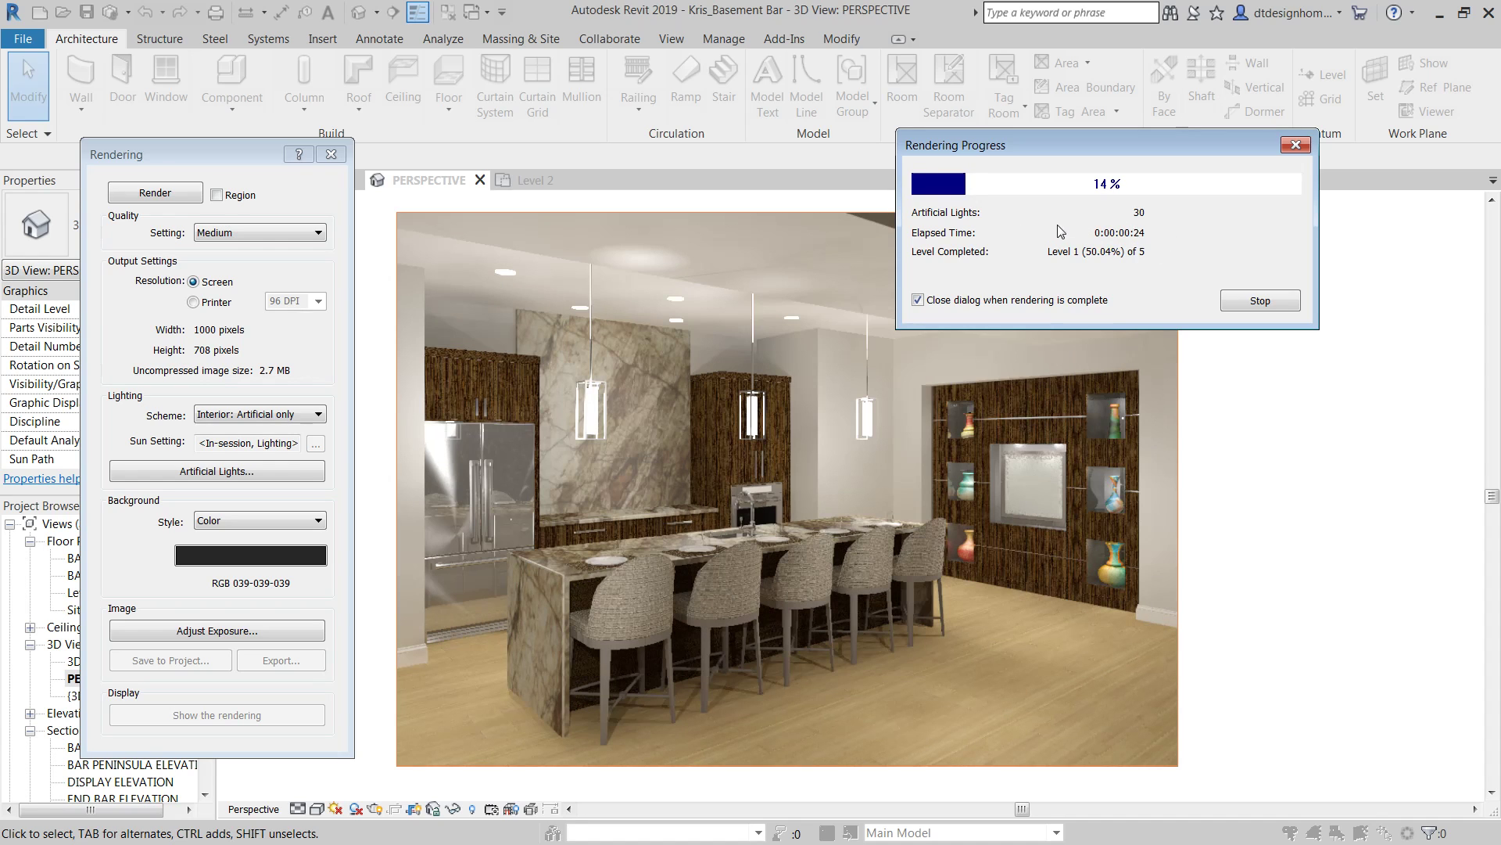
pyautogui.moveTo(1021, 247)
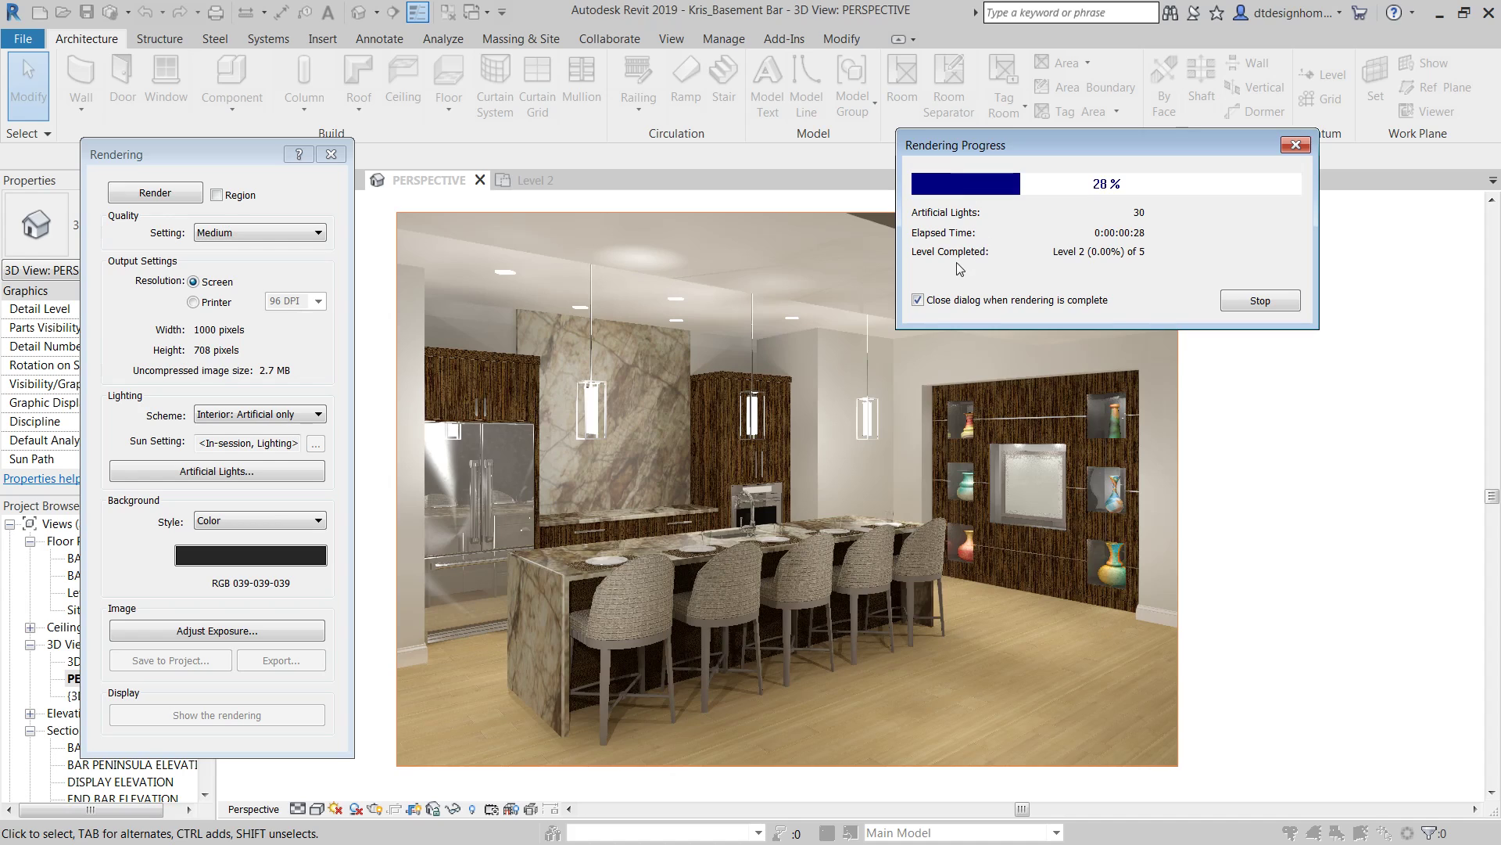
pyautogui.moveTo(1073, 239)
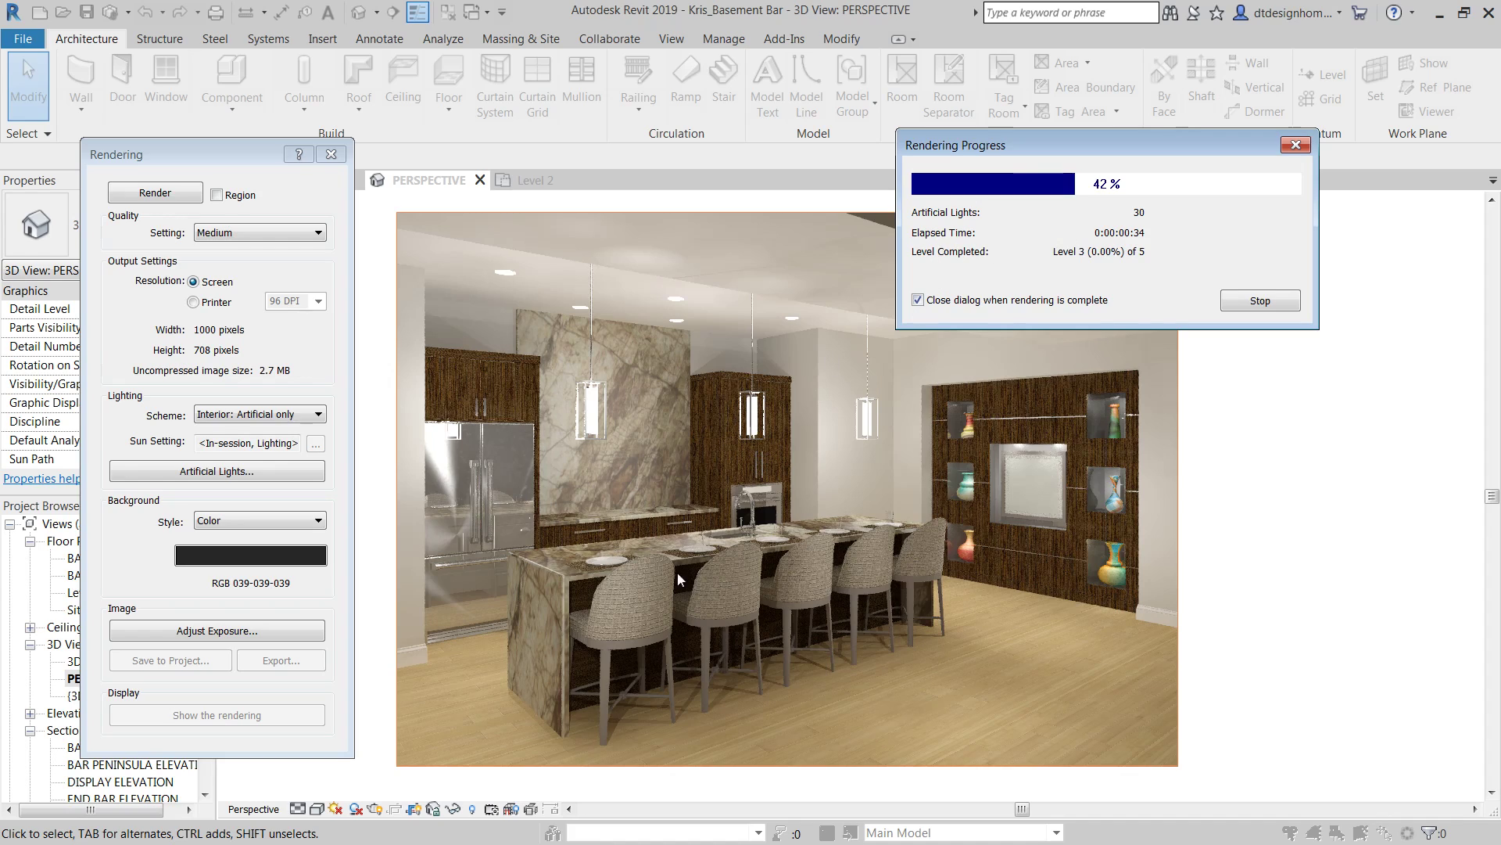
pyautogui.moveTo(888, 565)
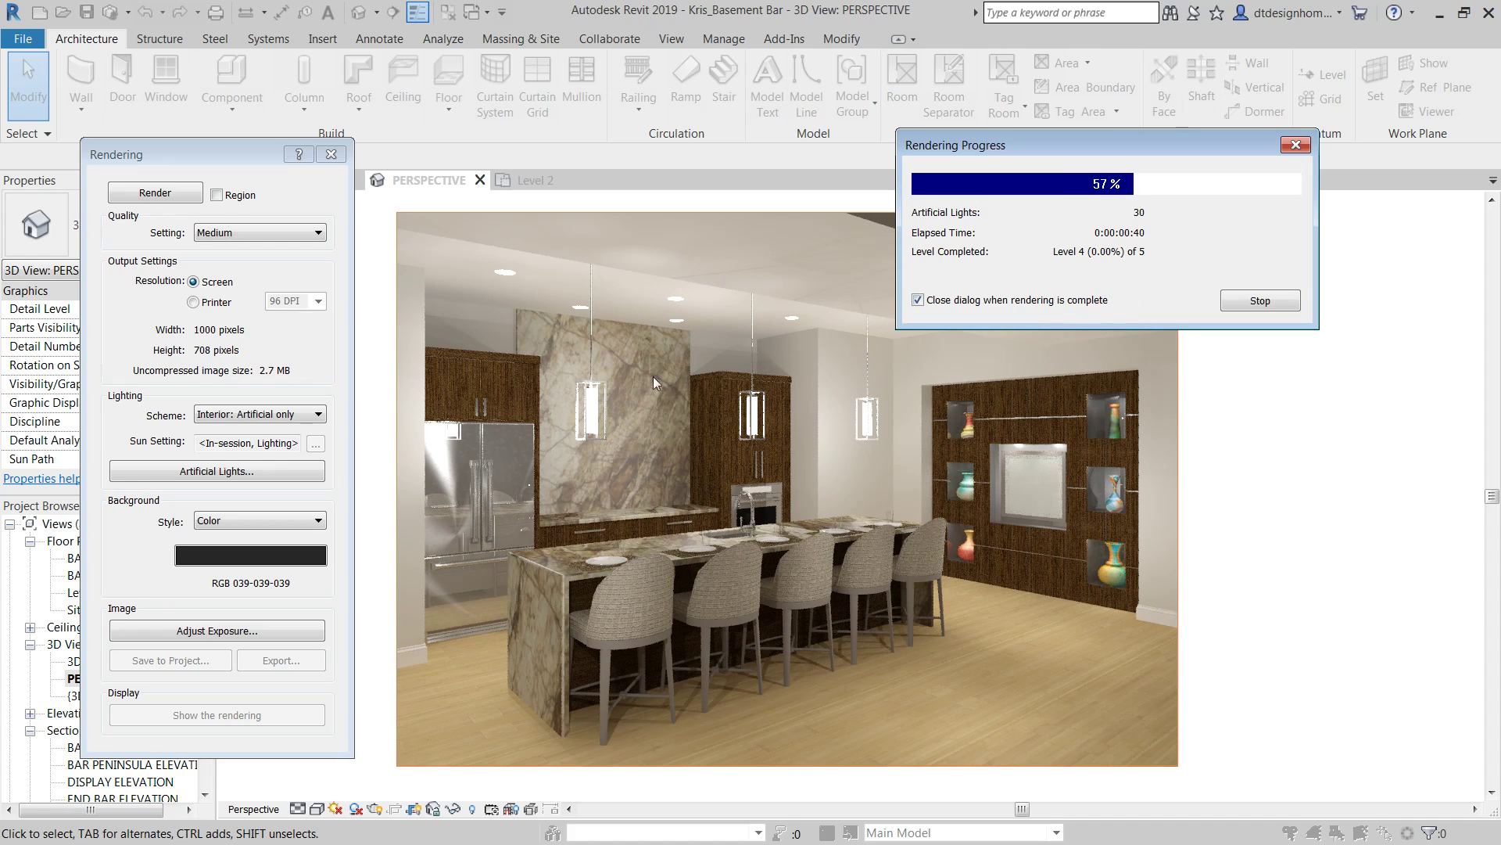
pyautogui.moveTo(871, 718)
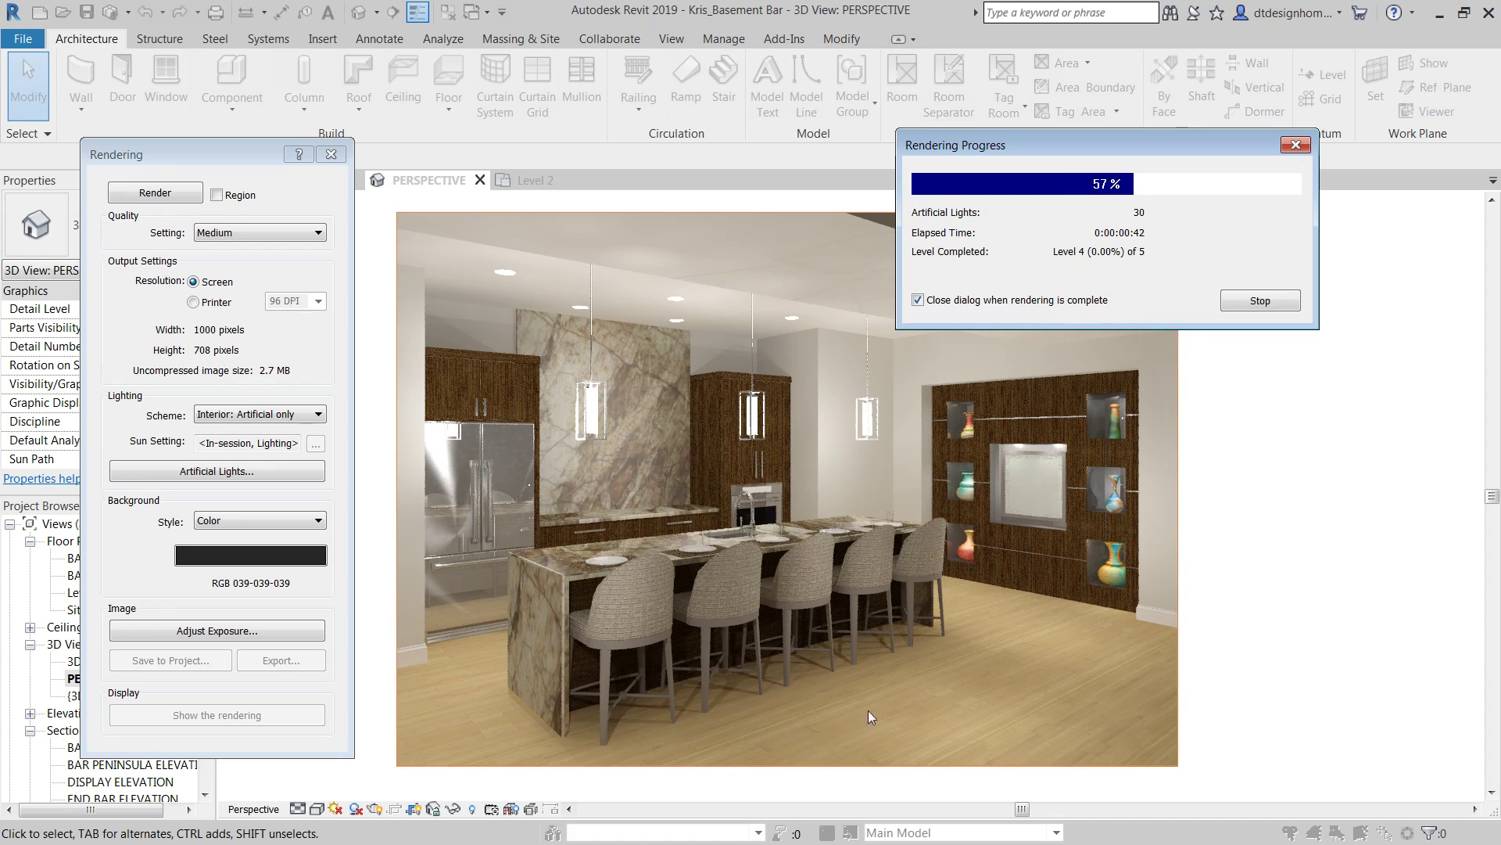
pyautogui.moveTo(619, 594)
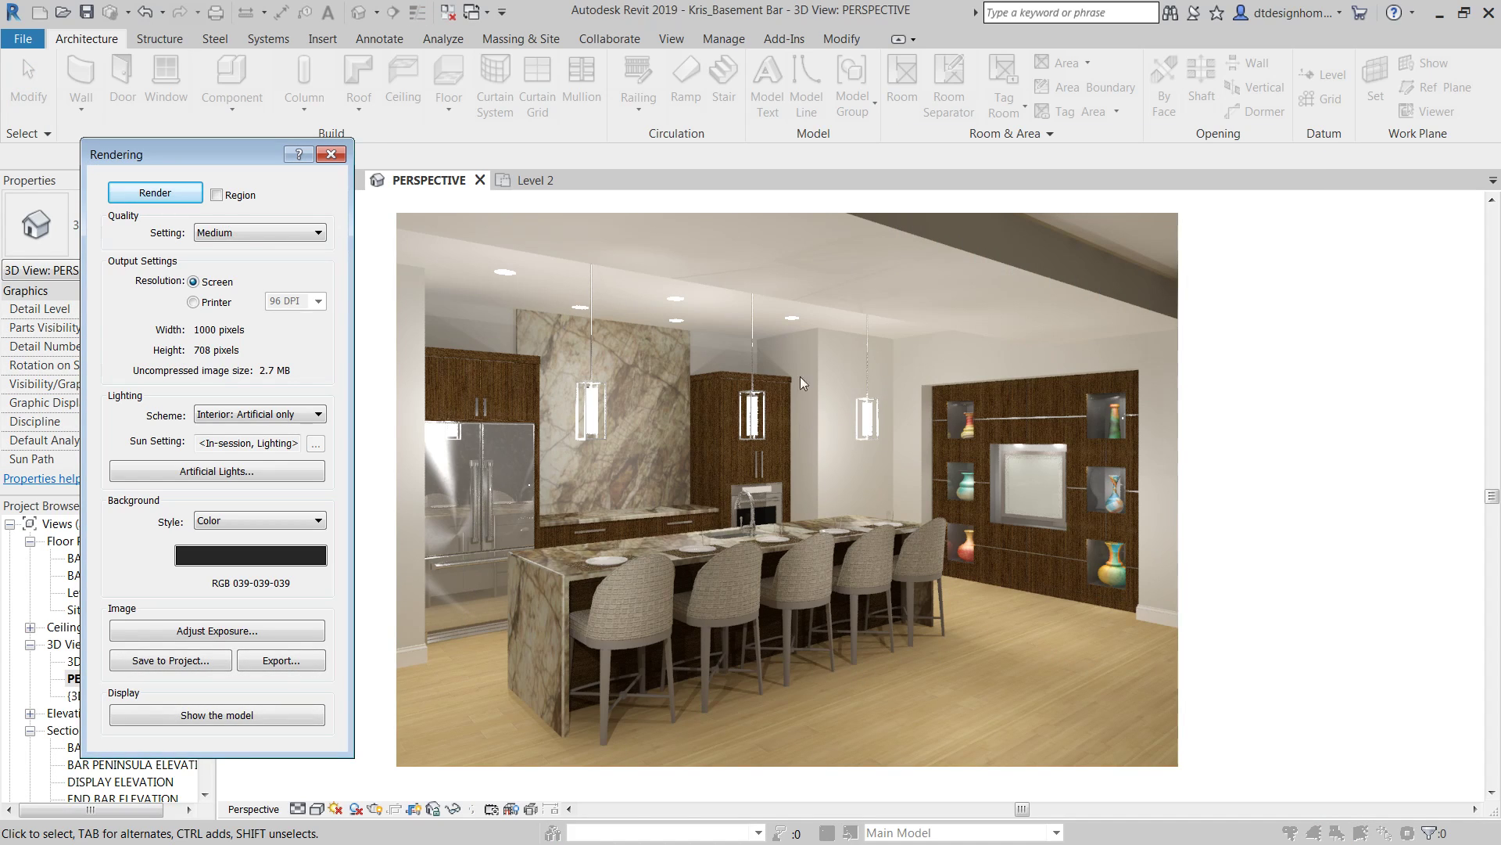
pyautogui.moveTo(681, 677)
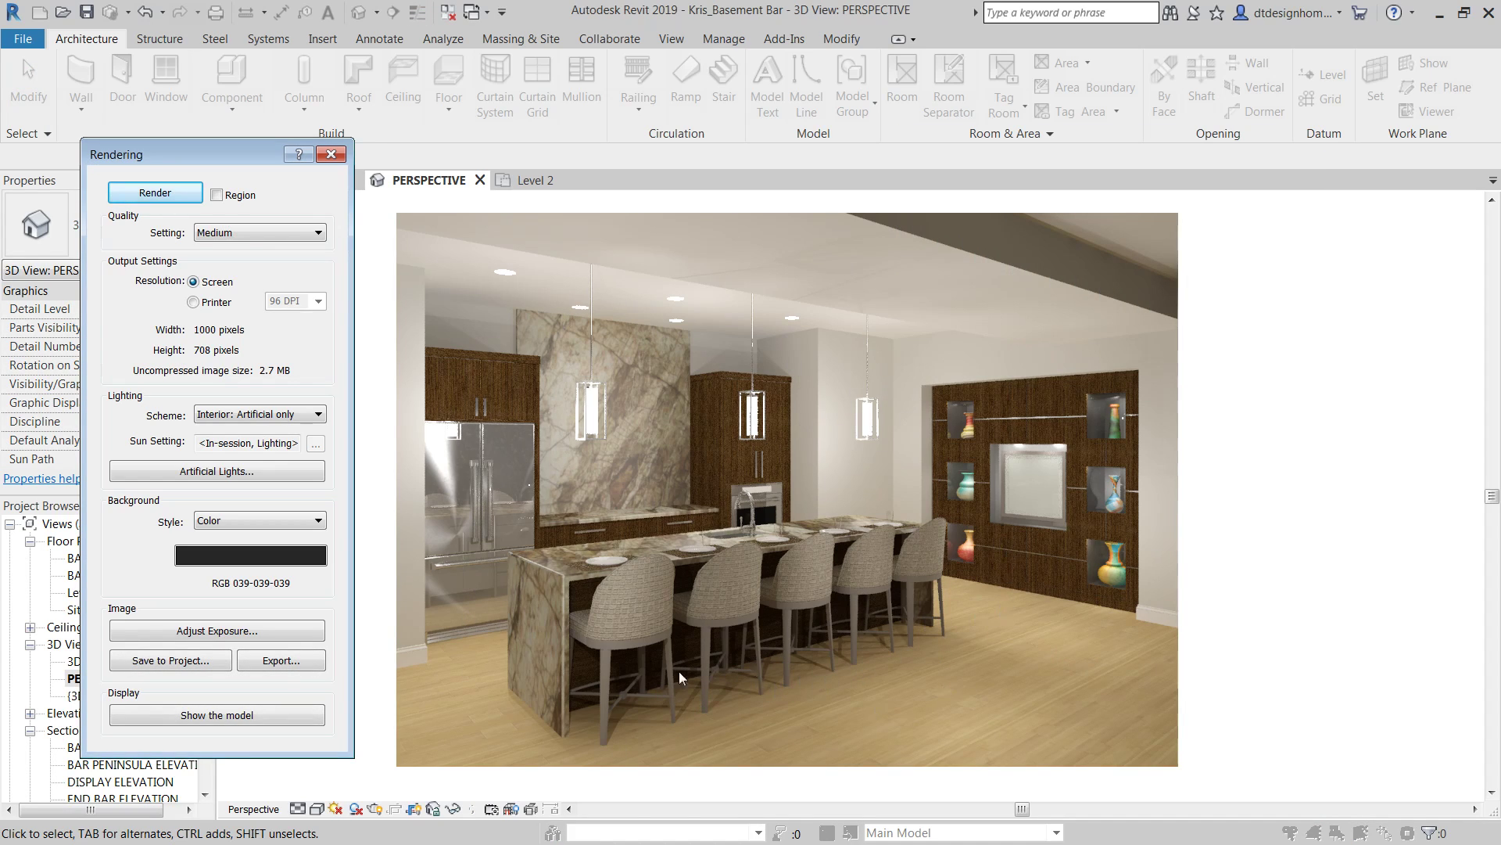
pyautogui.moveTo(644, 732)
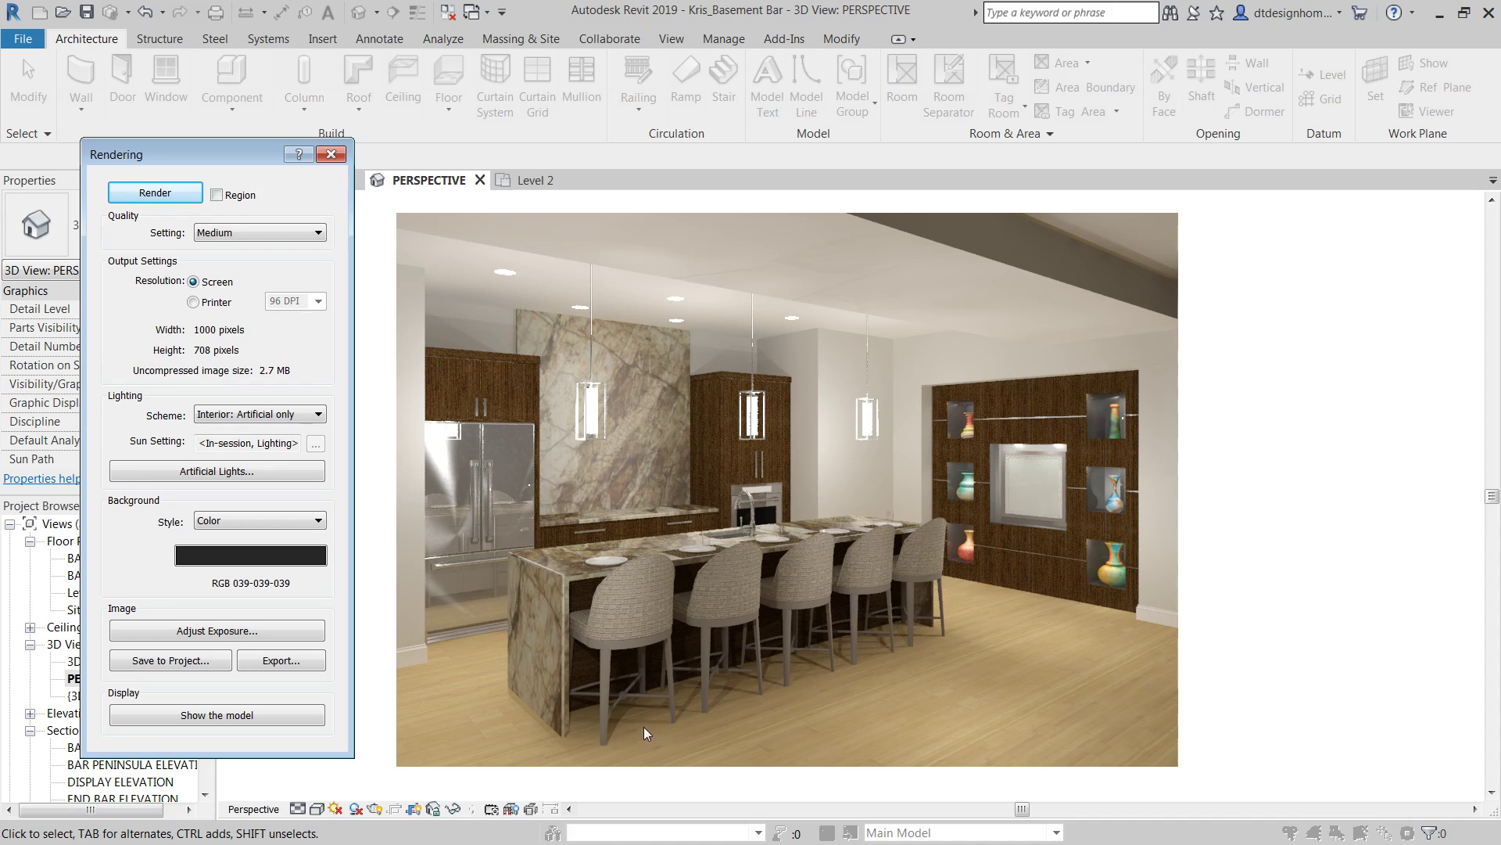
pyautogui.moveTo(502, 463)
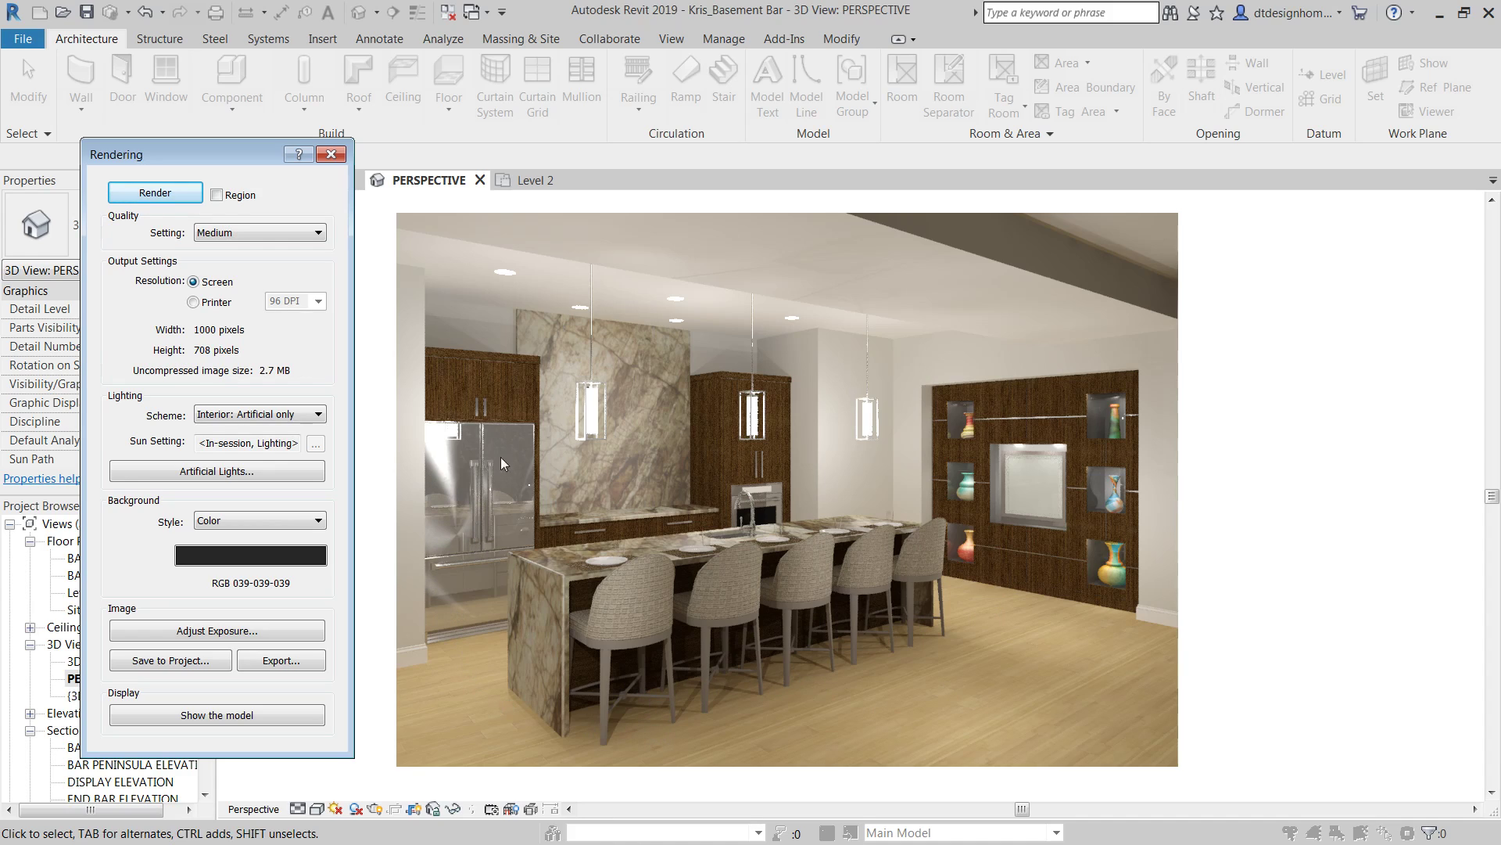
pyautogui.moveTo(450, 524)
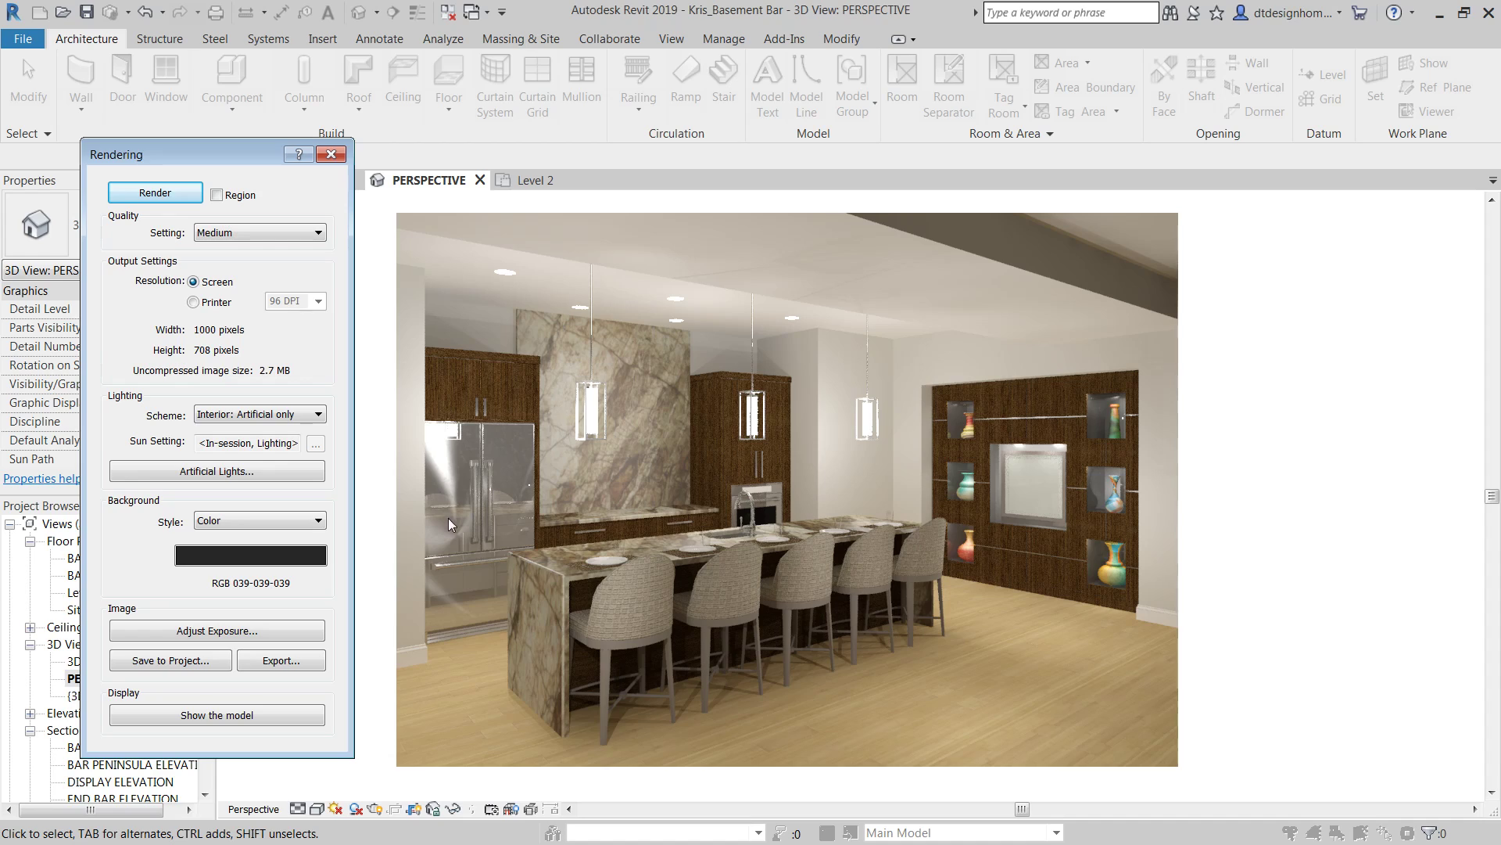
pyautogui.moveTo(566, 489)
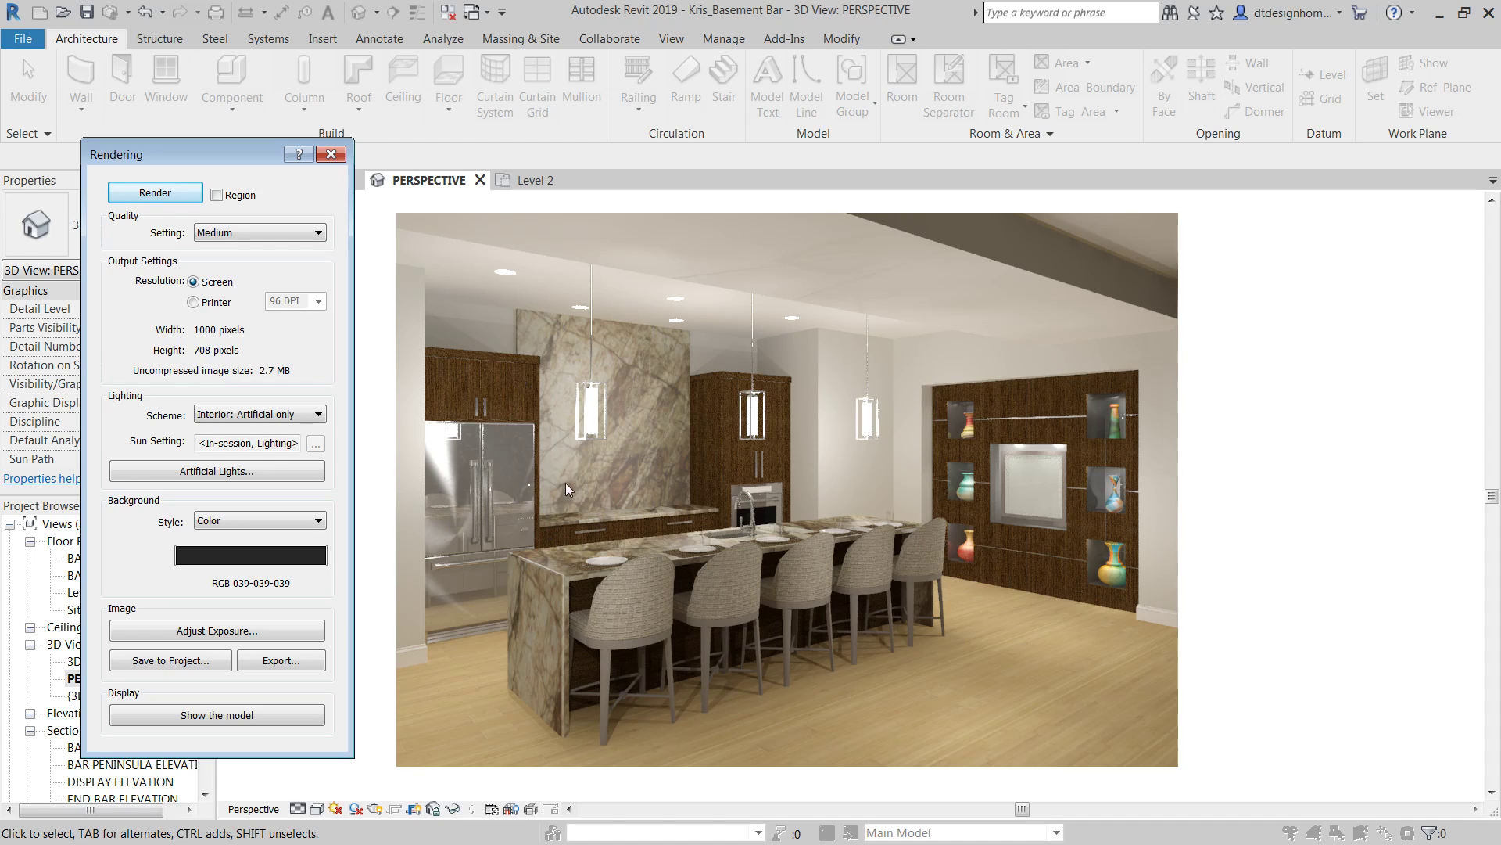
pyautogui.moveTo(727, 421)
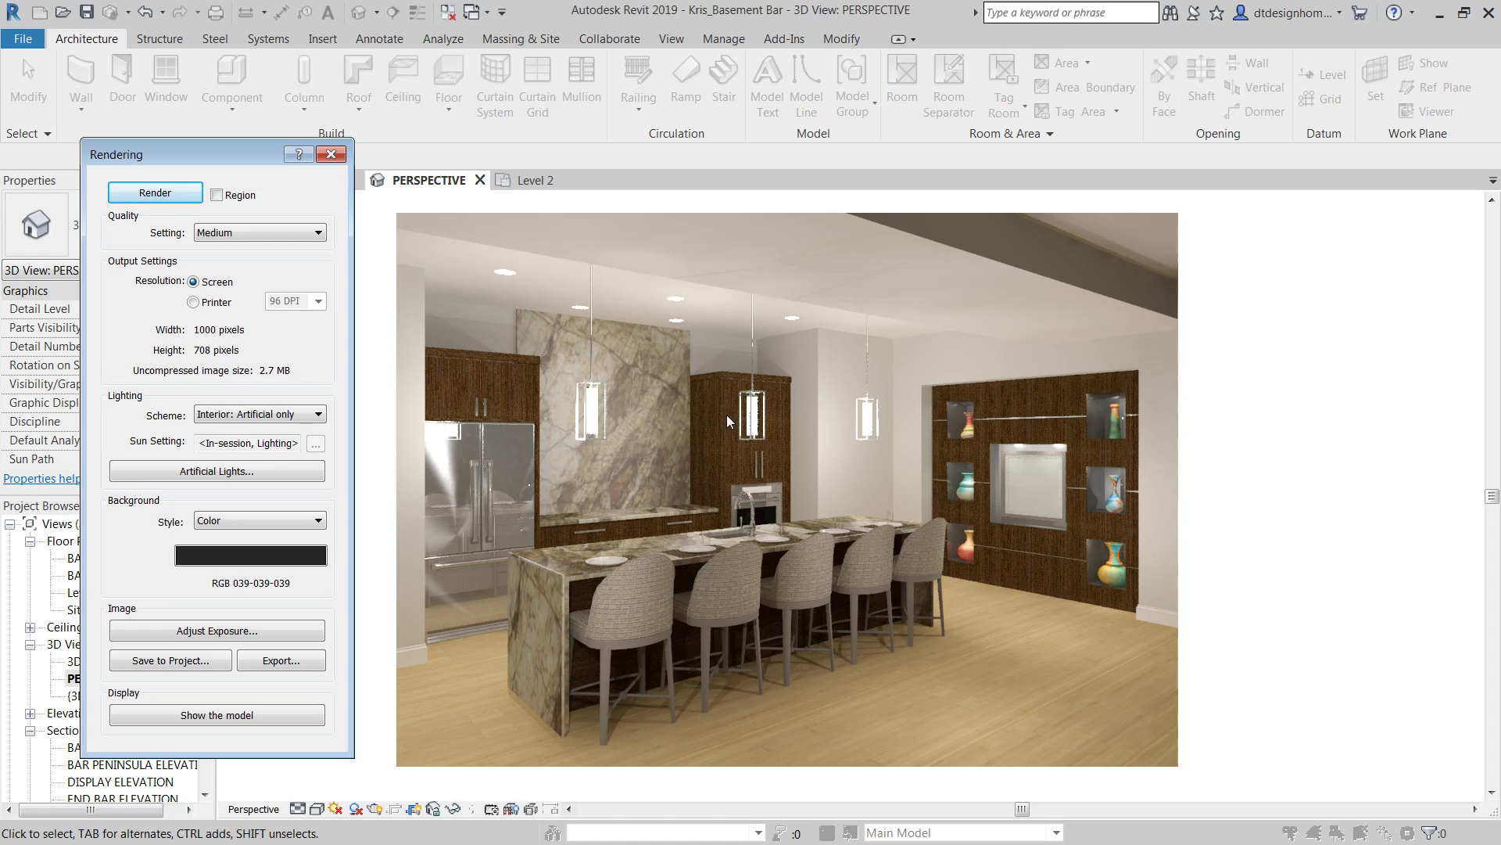
pyautogui.moveTo(671, 360)
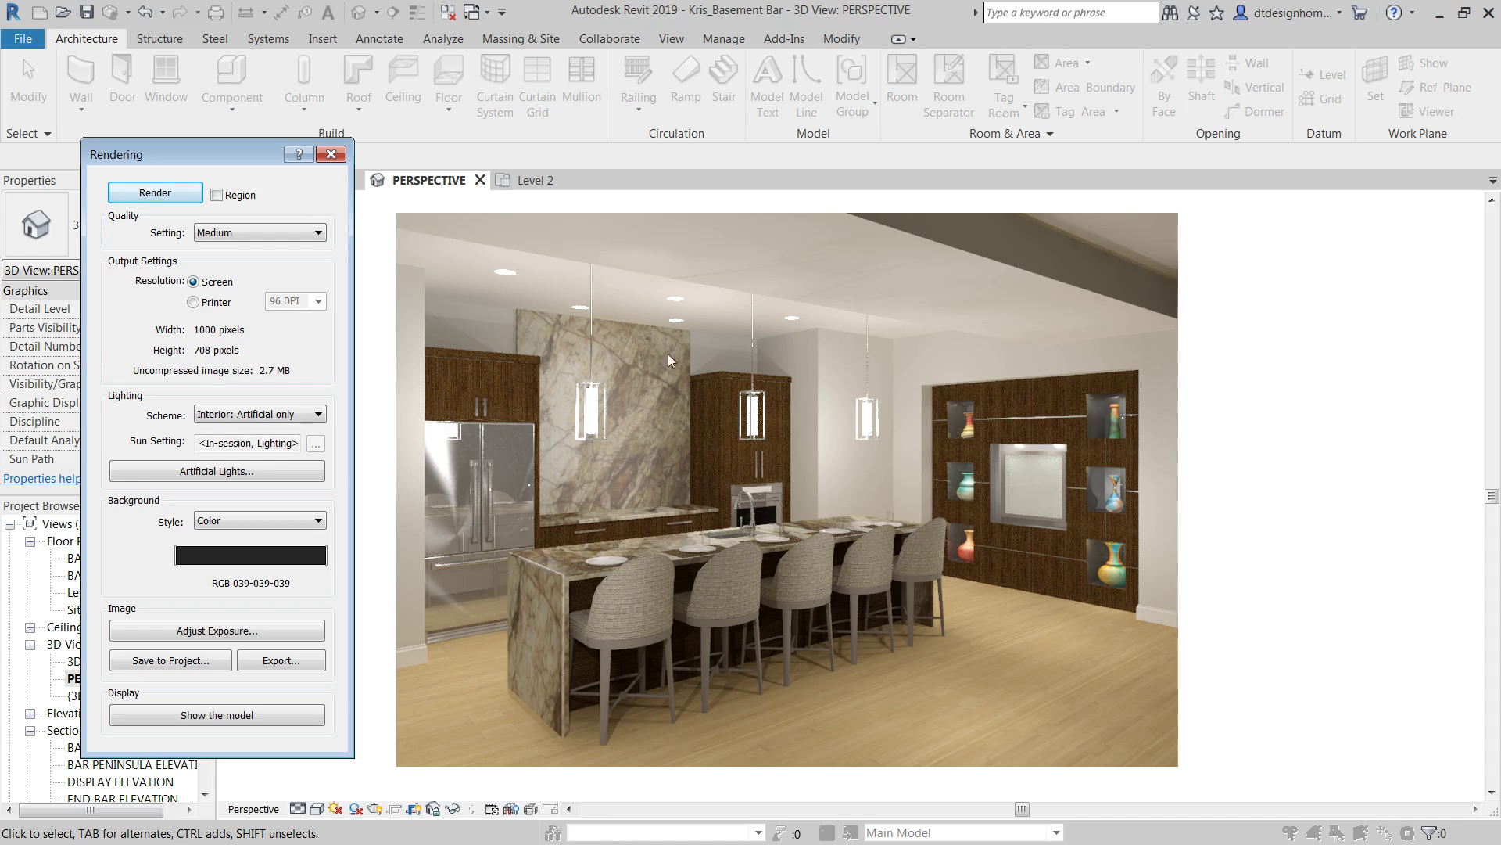
pyautogui.moveTo(539, 651)
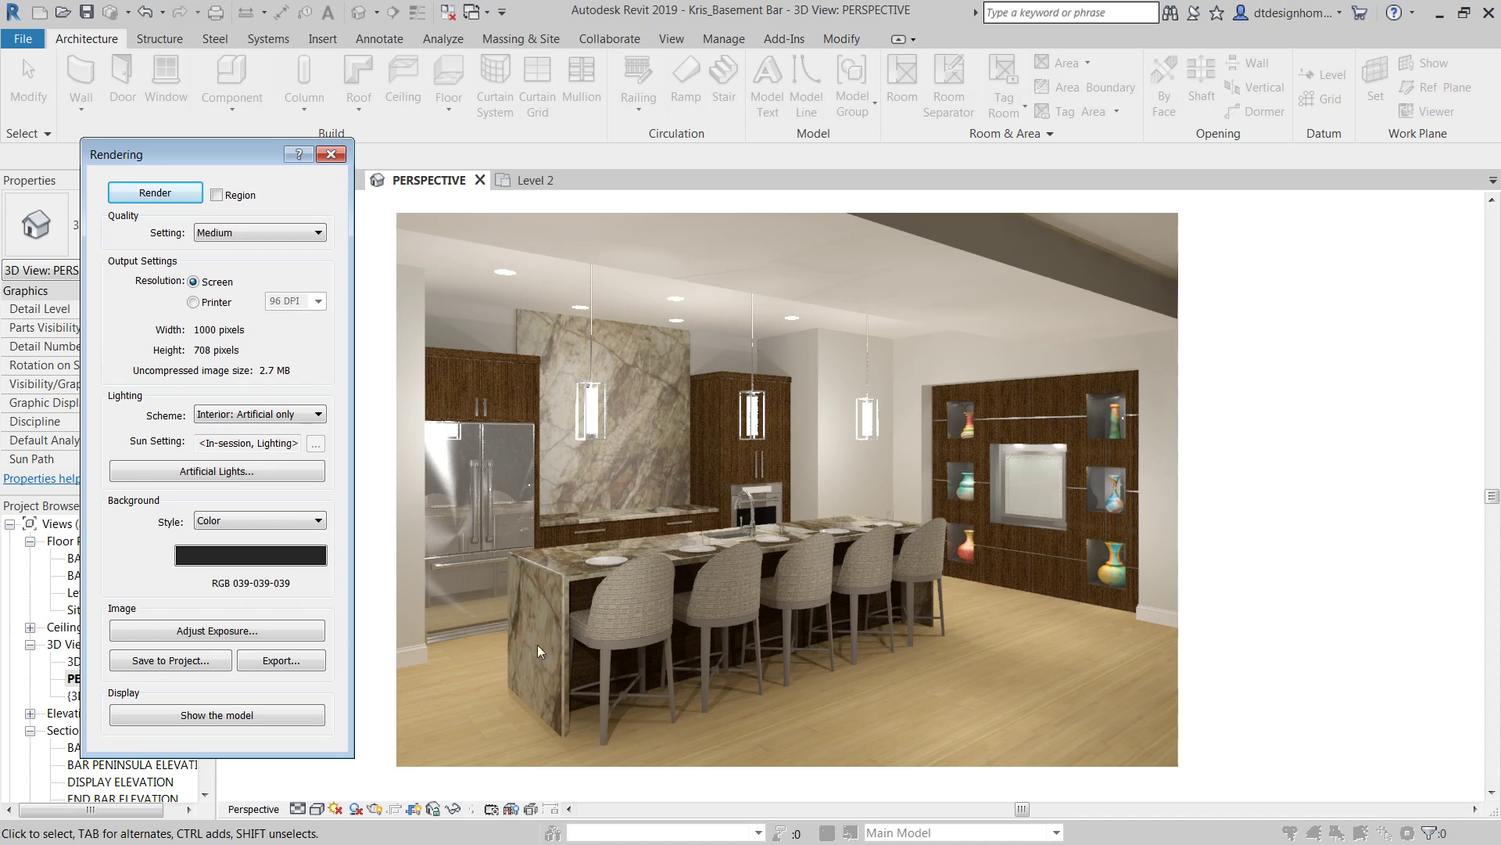
pyautogui.moveTo(1096, 613)
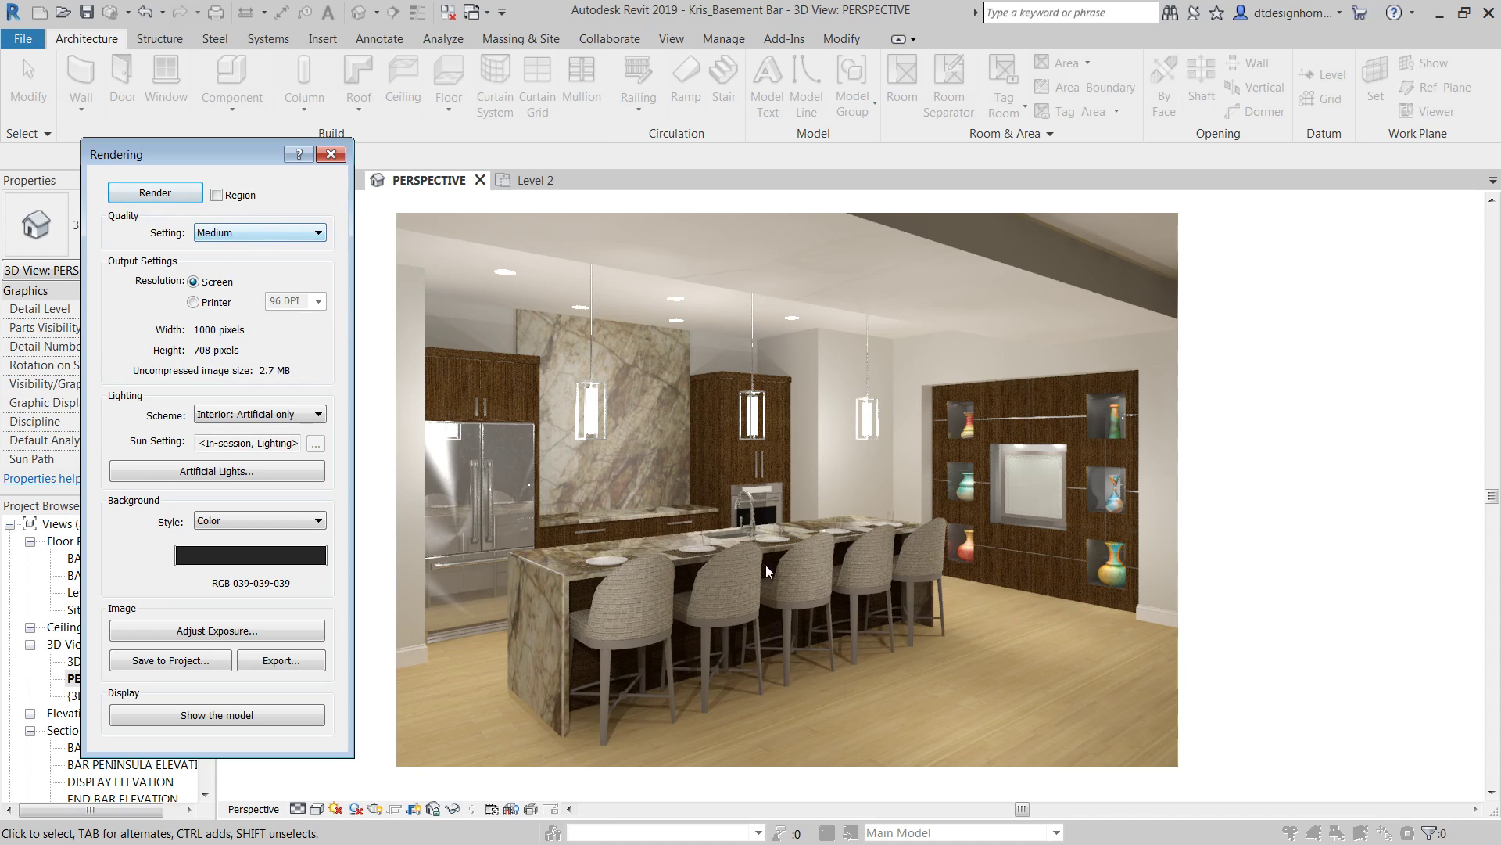
pyautogui.moveTo(1092, 380)
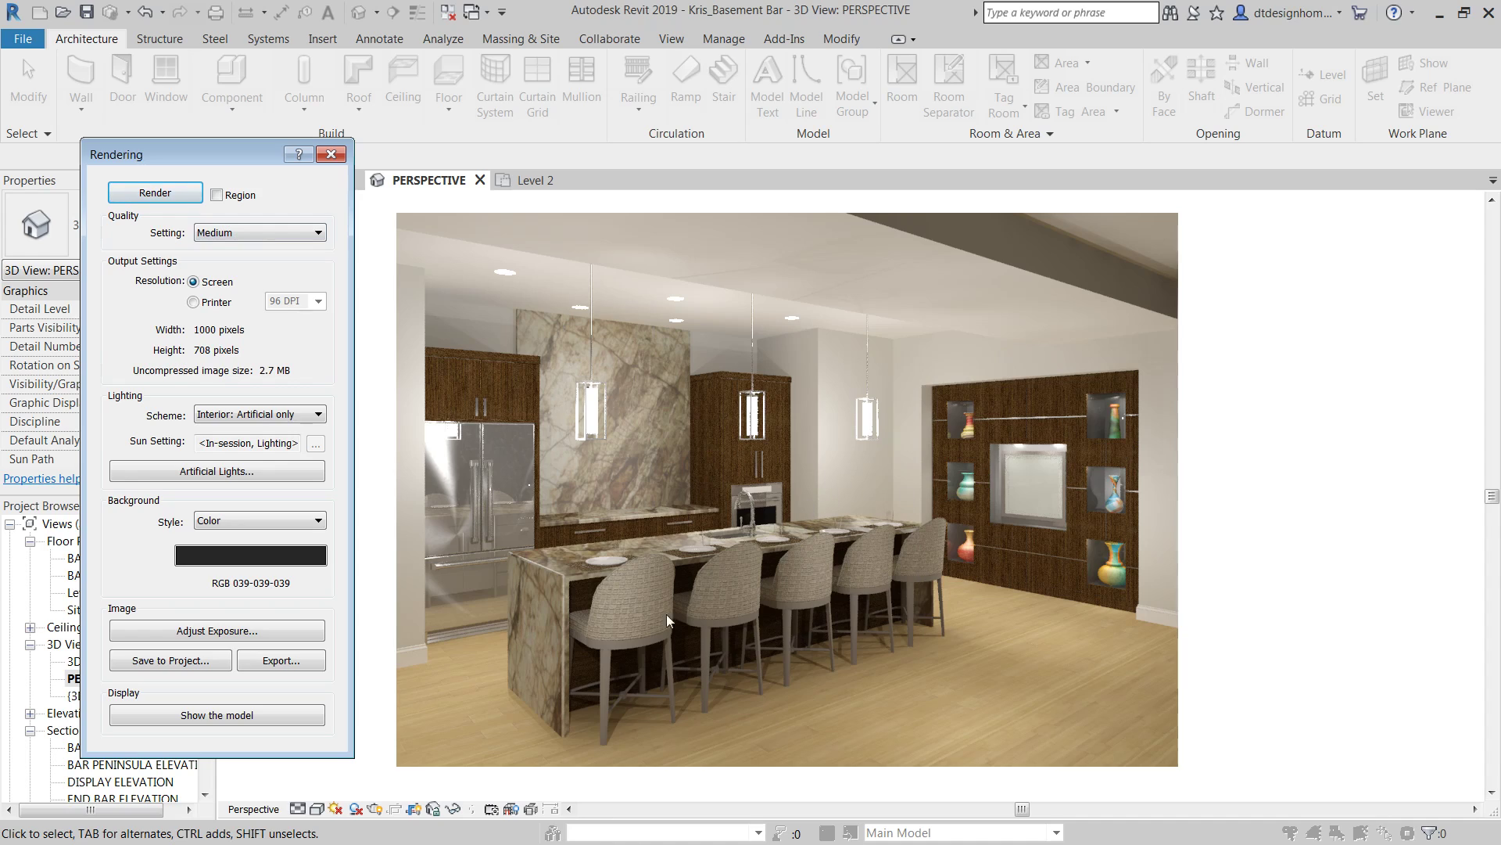
pyautogui.moveTo(532, 450)
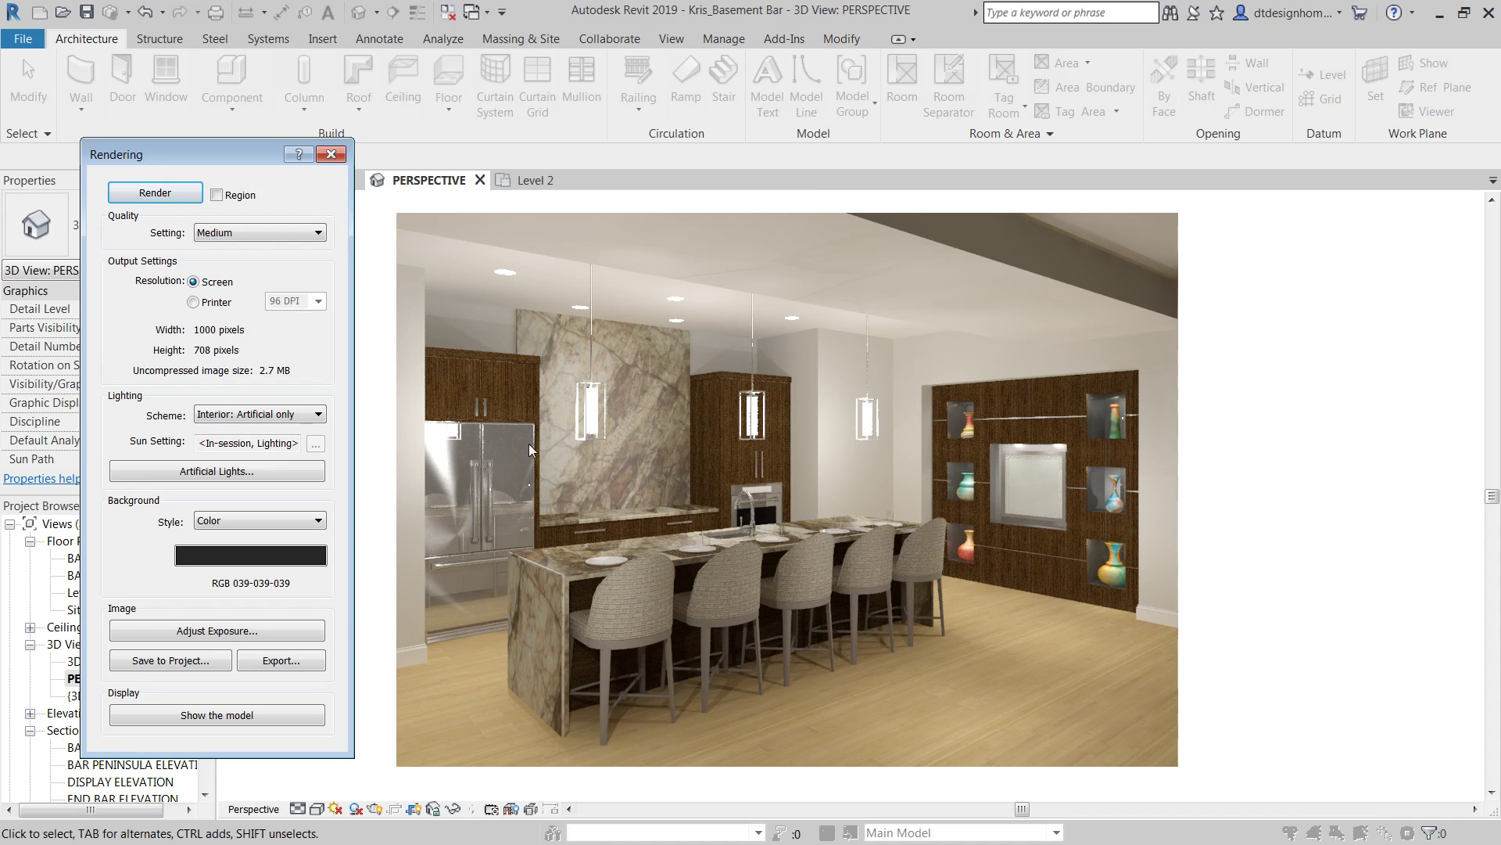
pyautogui.moveTo(1093, 352)
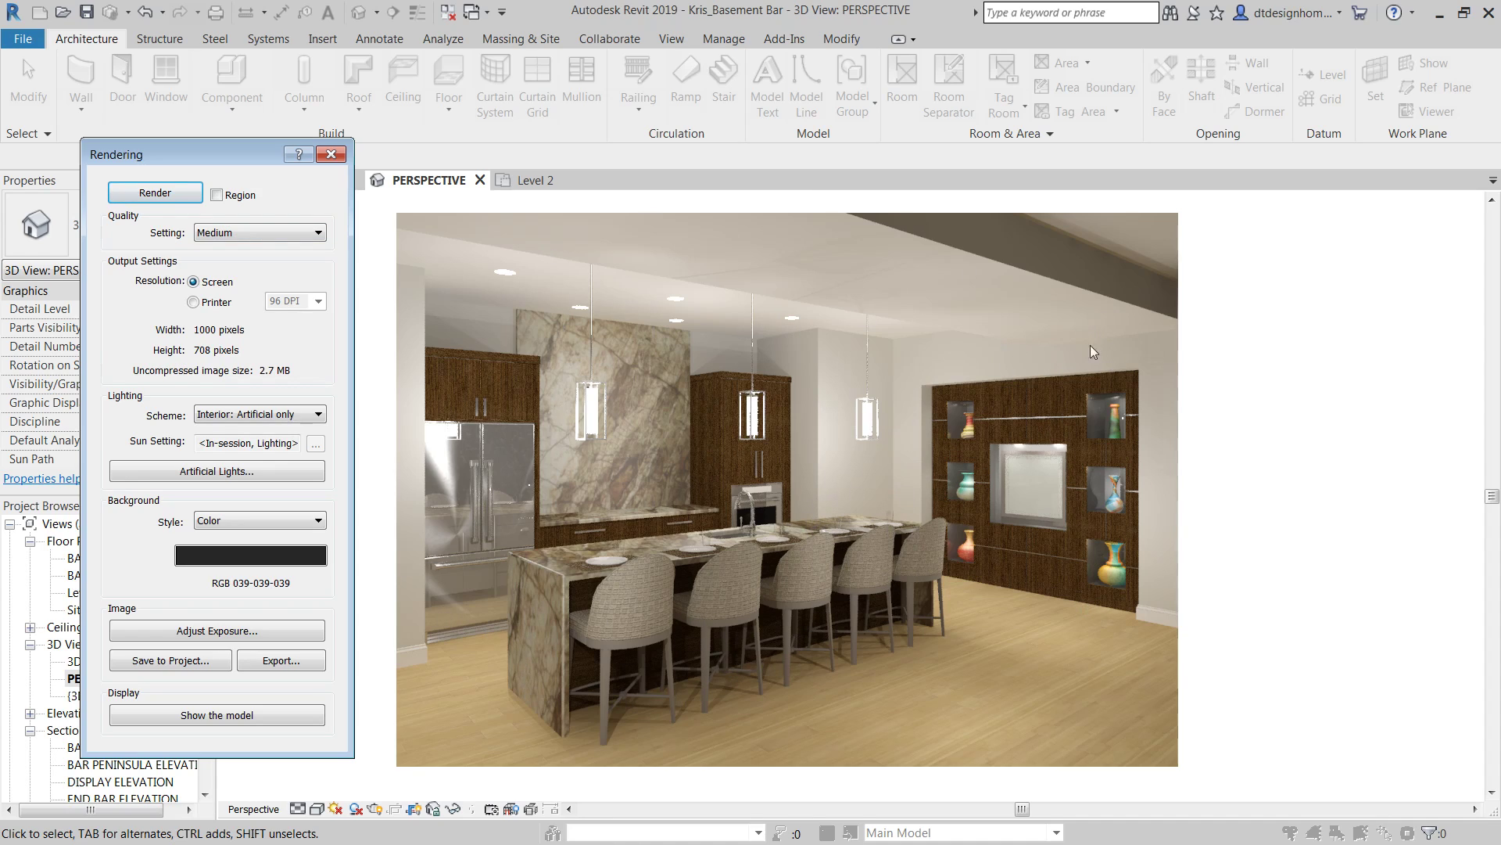
pyautogui.moveTo(1300, 397)
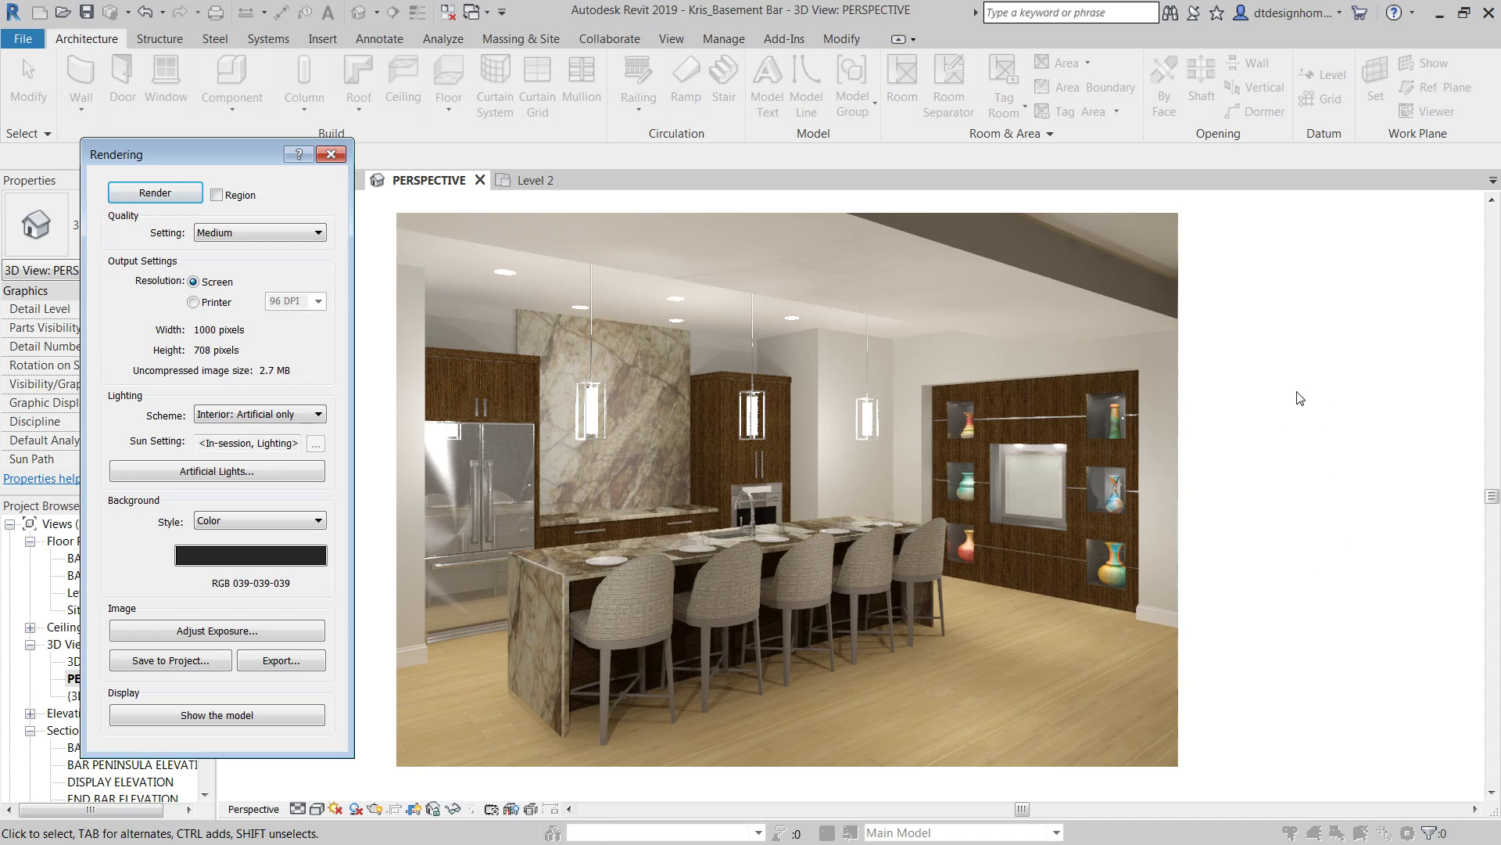
pyautogui.moveTo(1446, 620)
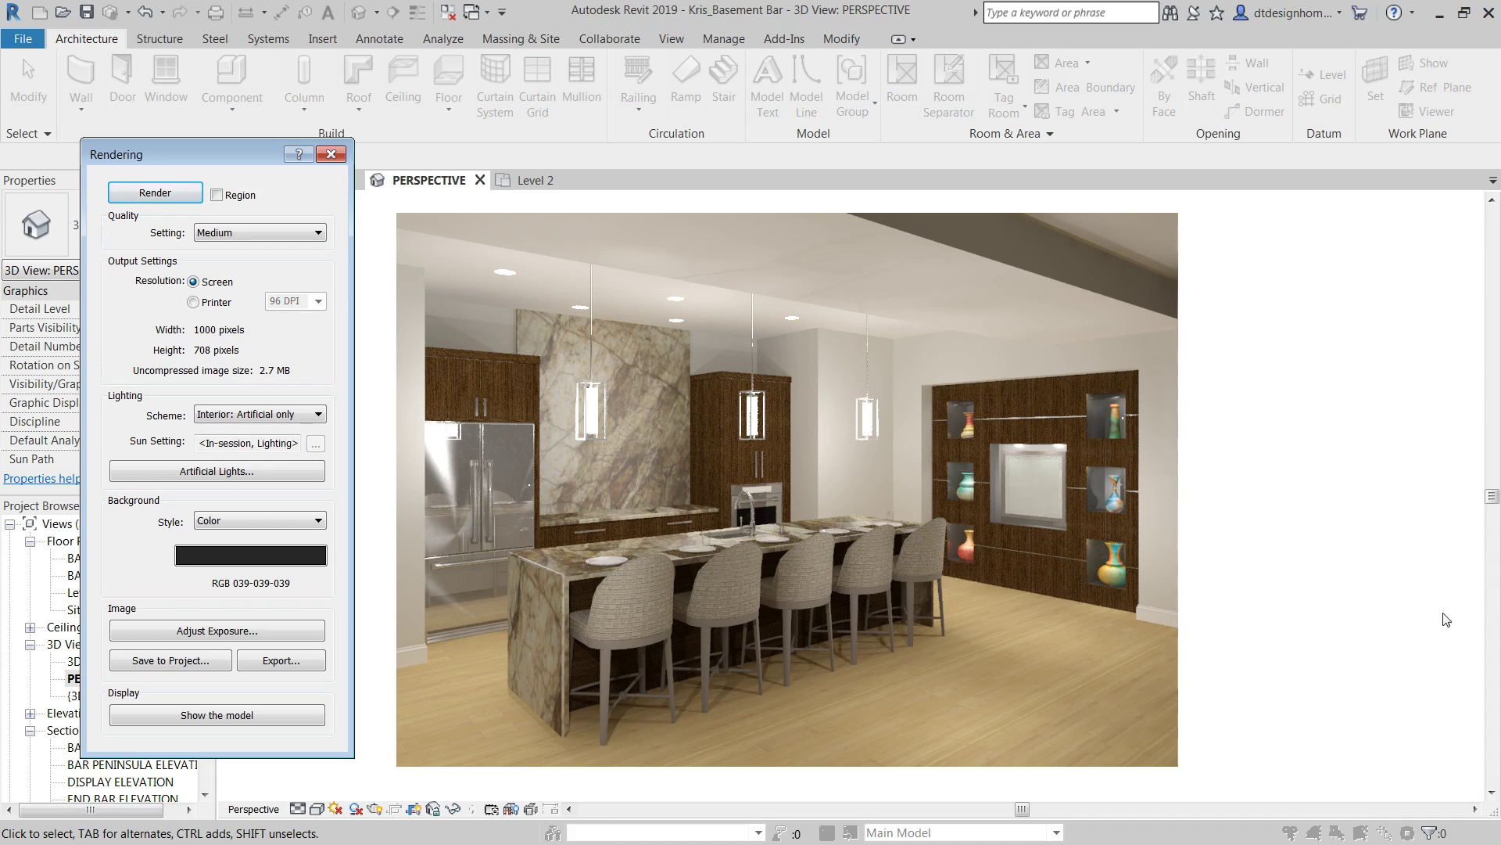
pyautogui.moveTo(915, 211)
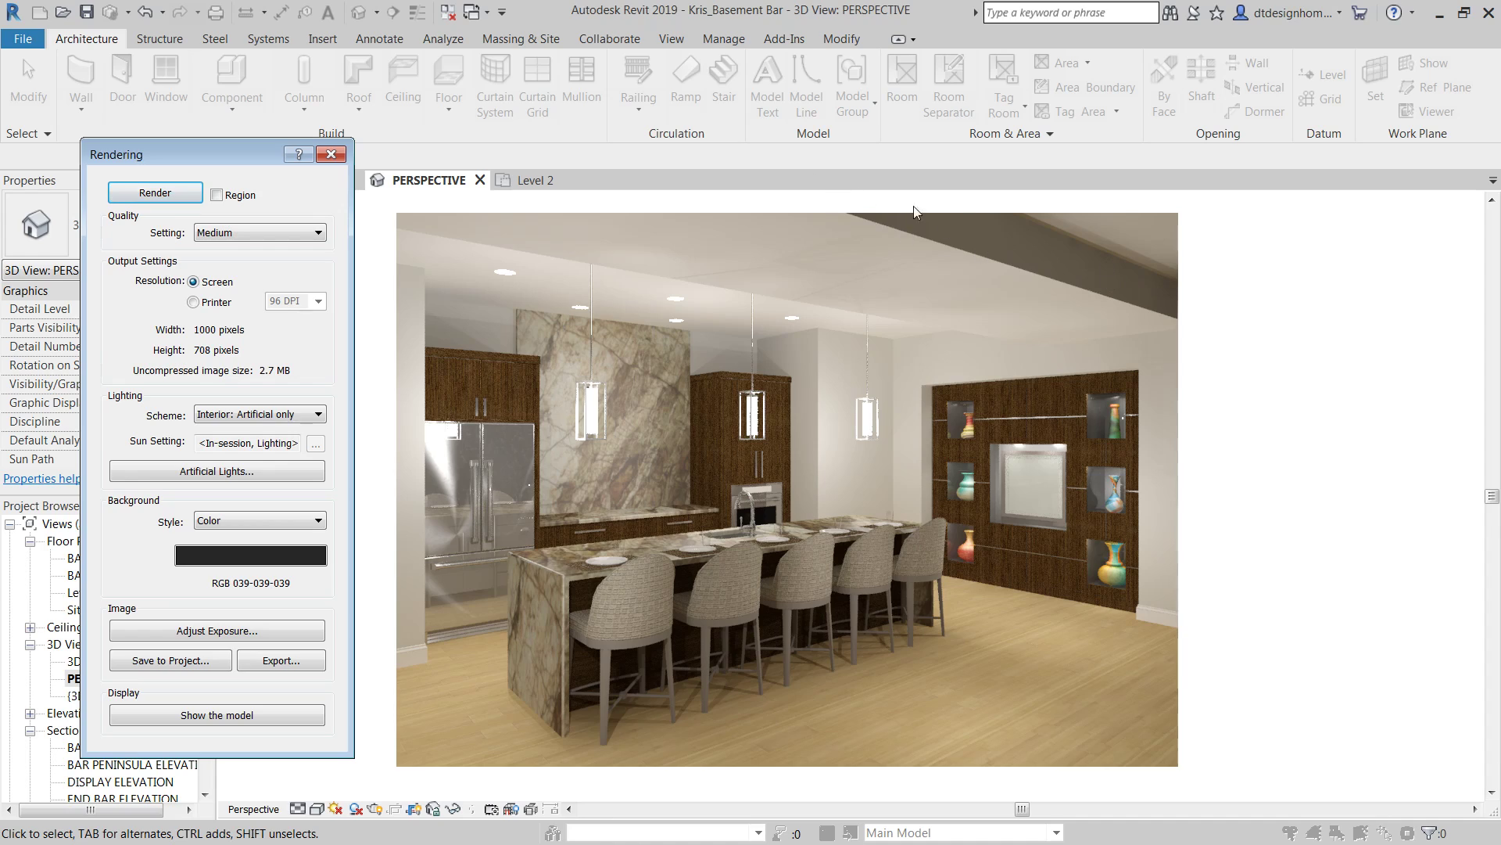
pyautogui.moveTo(818, 477)
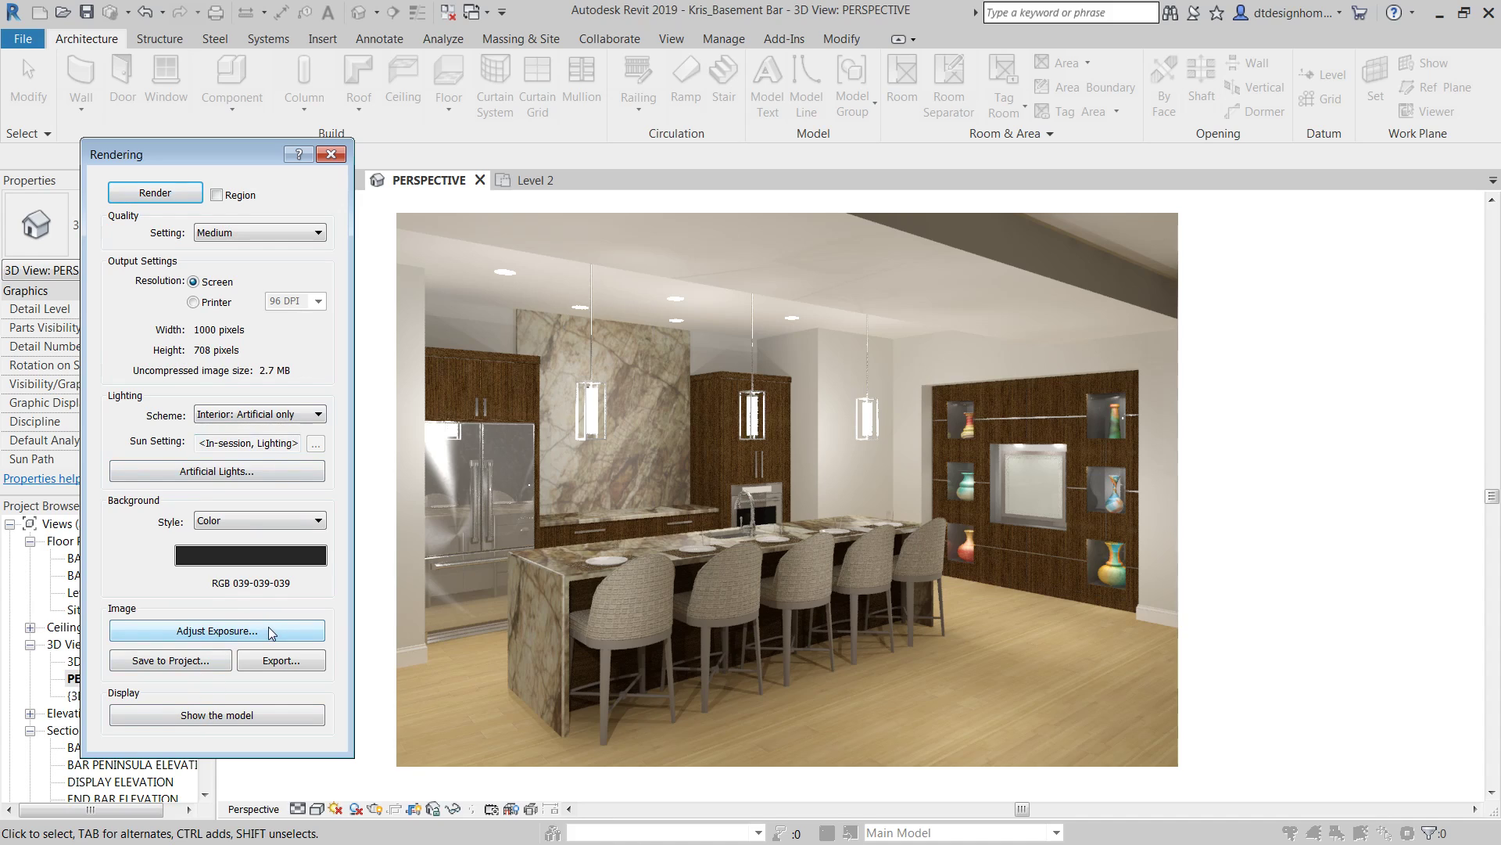
pyautogui.moveTo(161, 660)
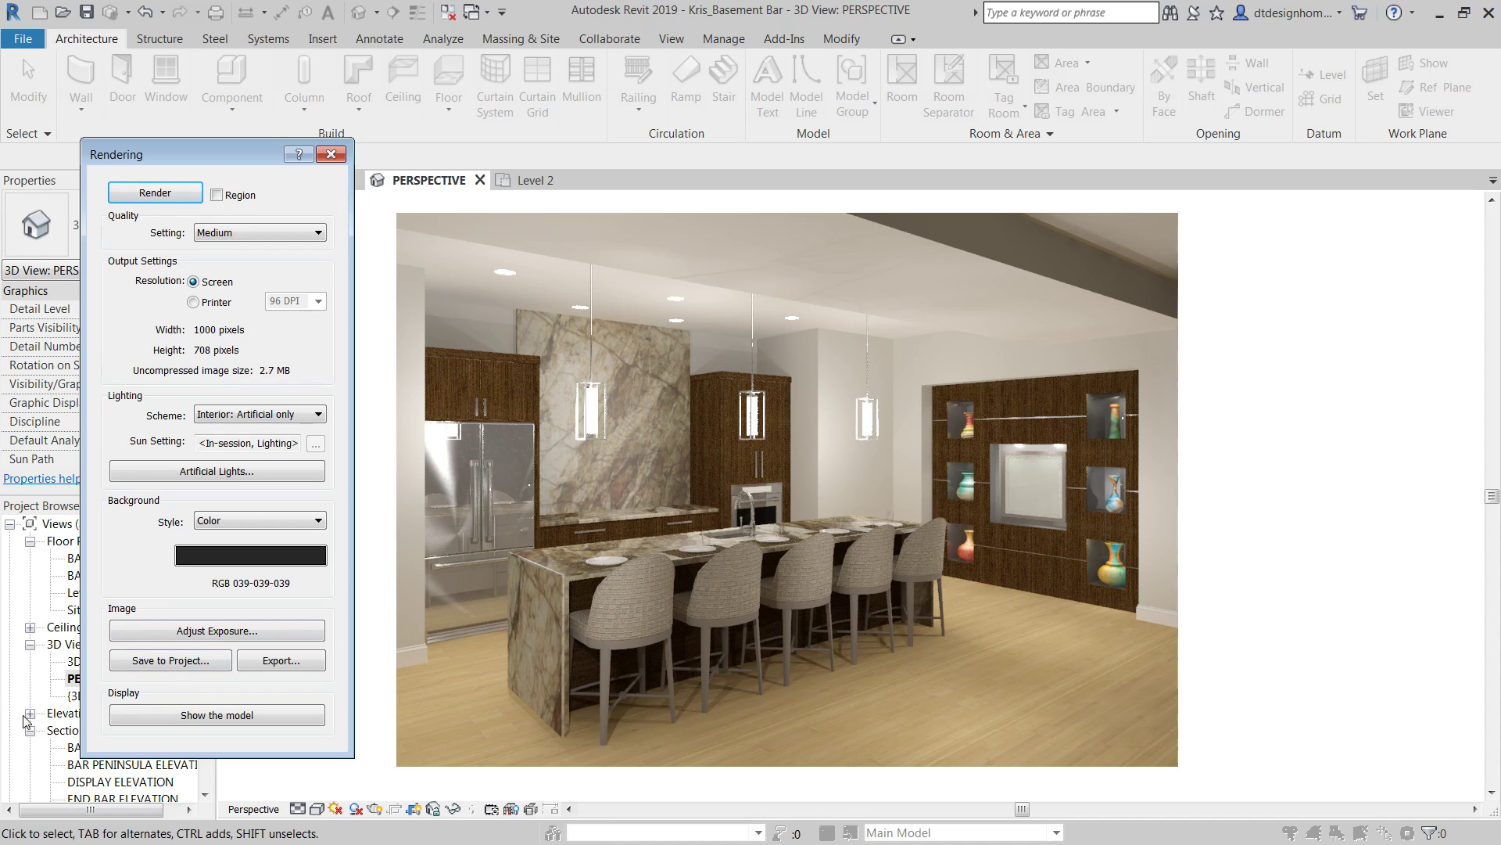
pyautogui.moveTo(32, 738)
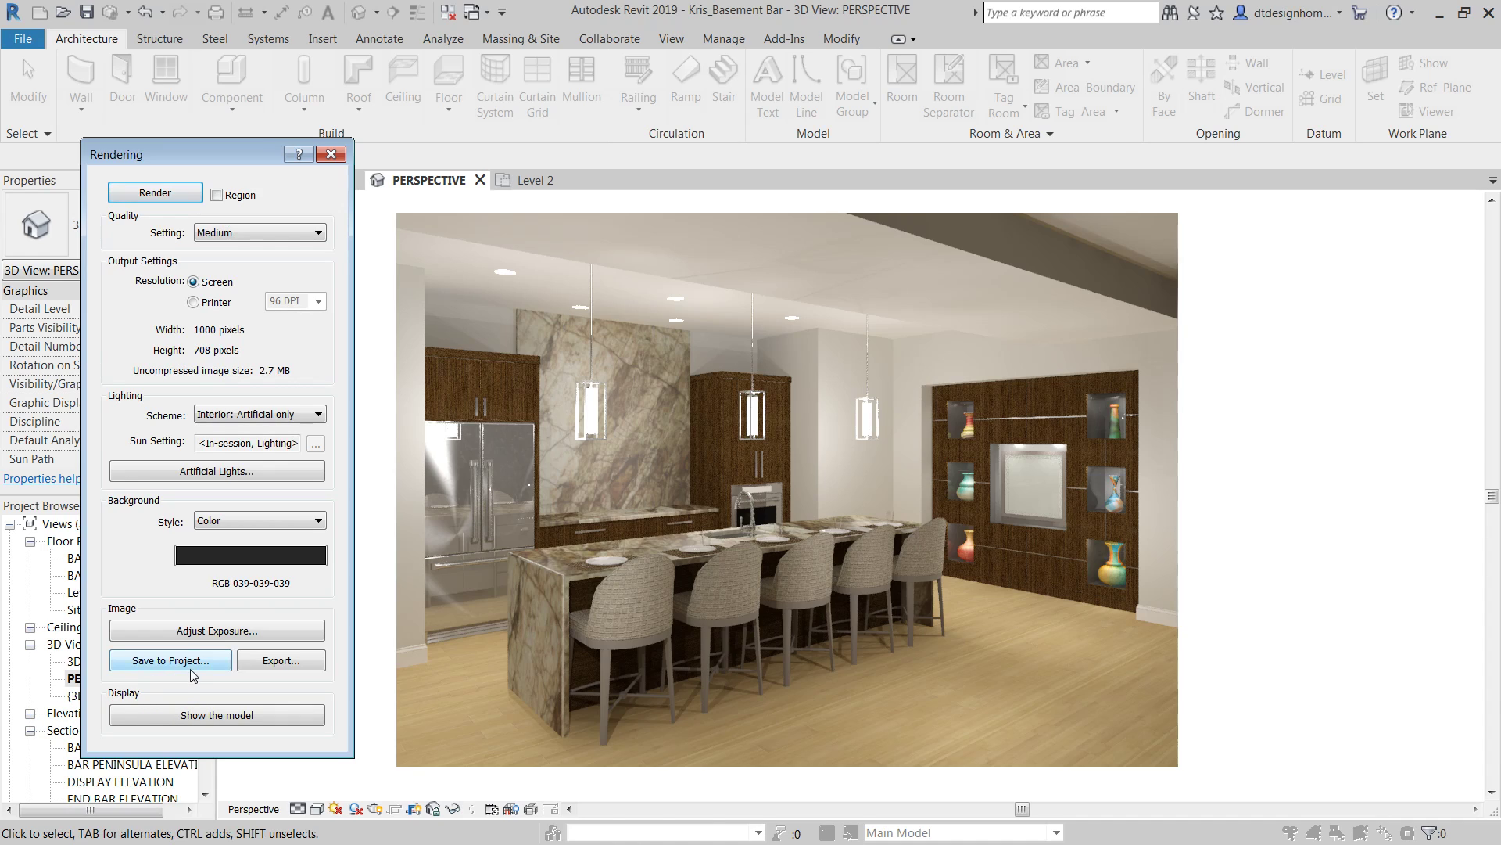
pyautogui.moveTo(221, 680)
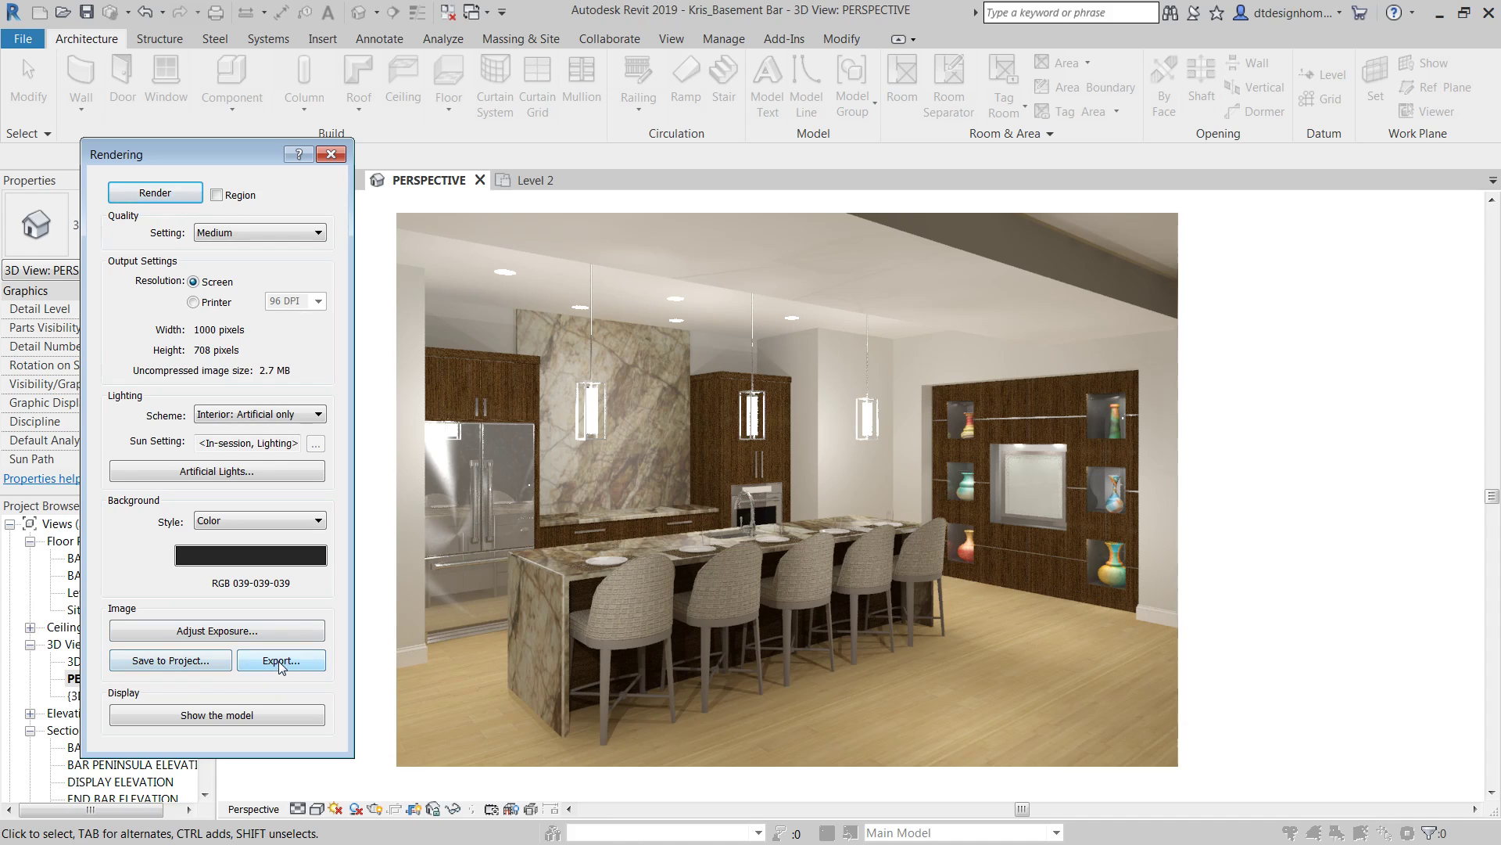
pyautogui.moveTo(998, 437)
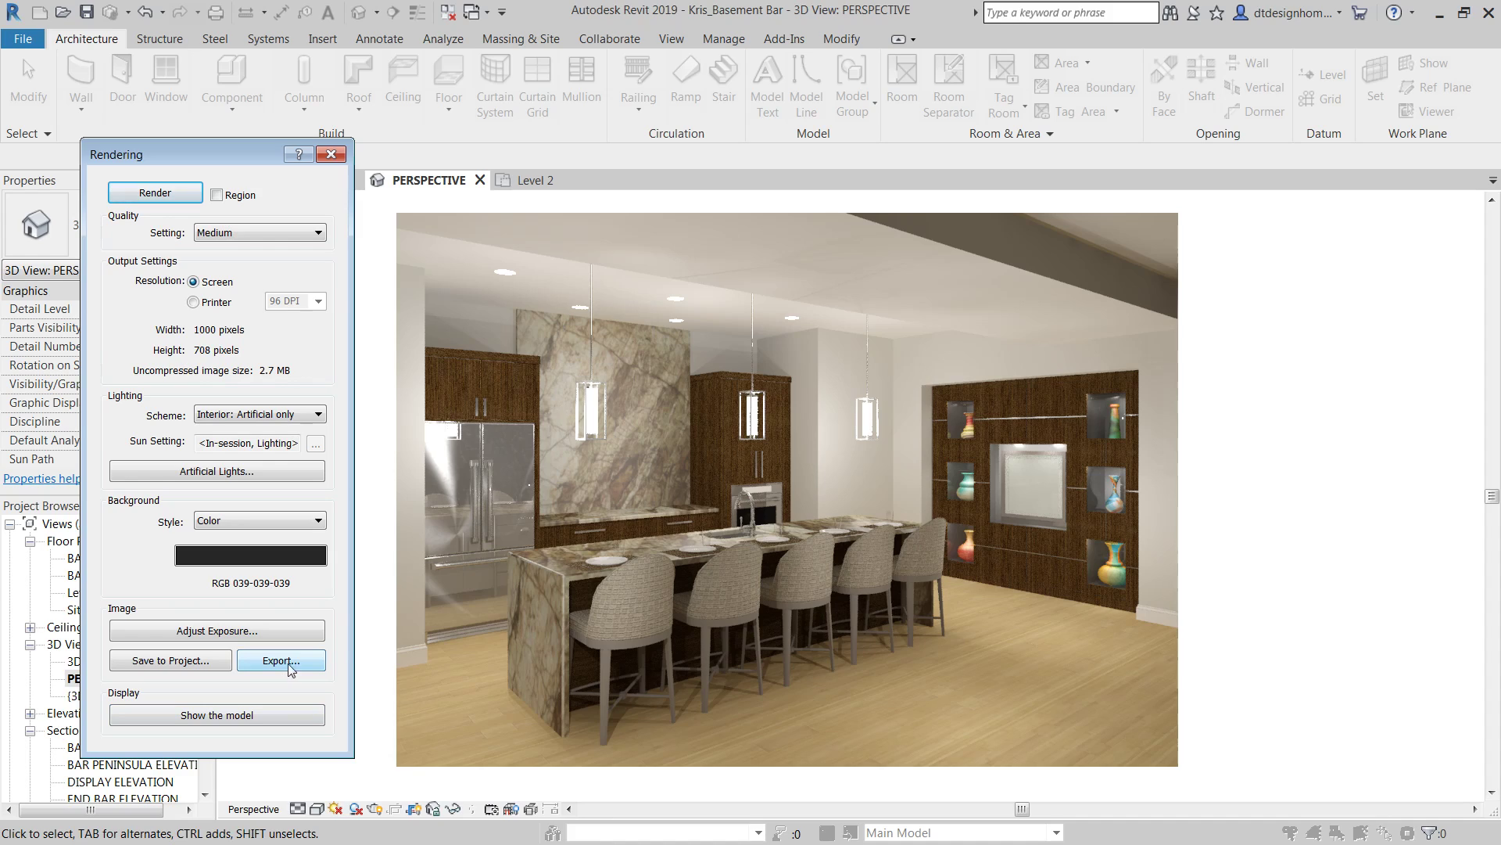
pyautogui.moveTo(214, 630)
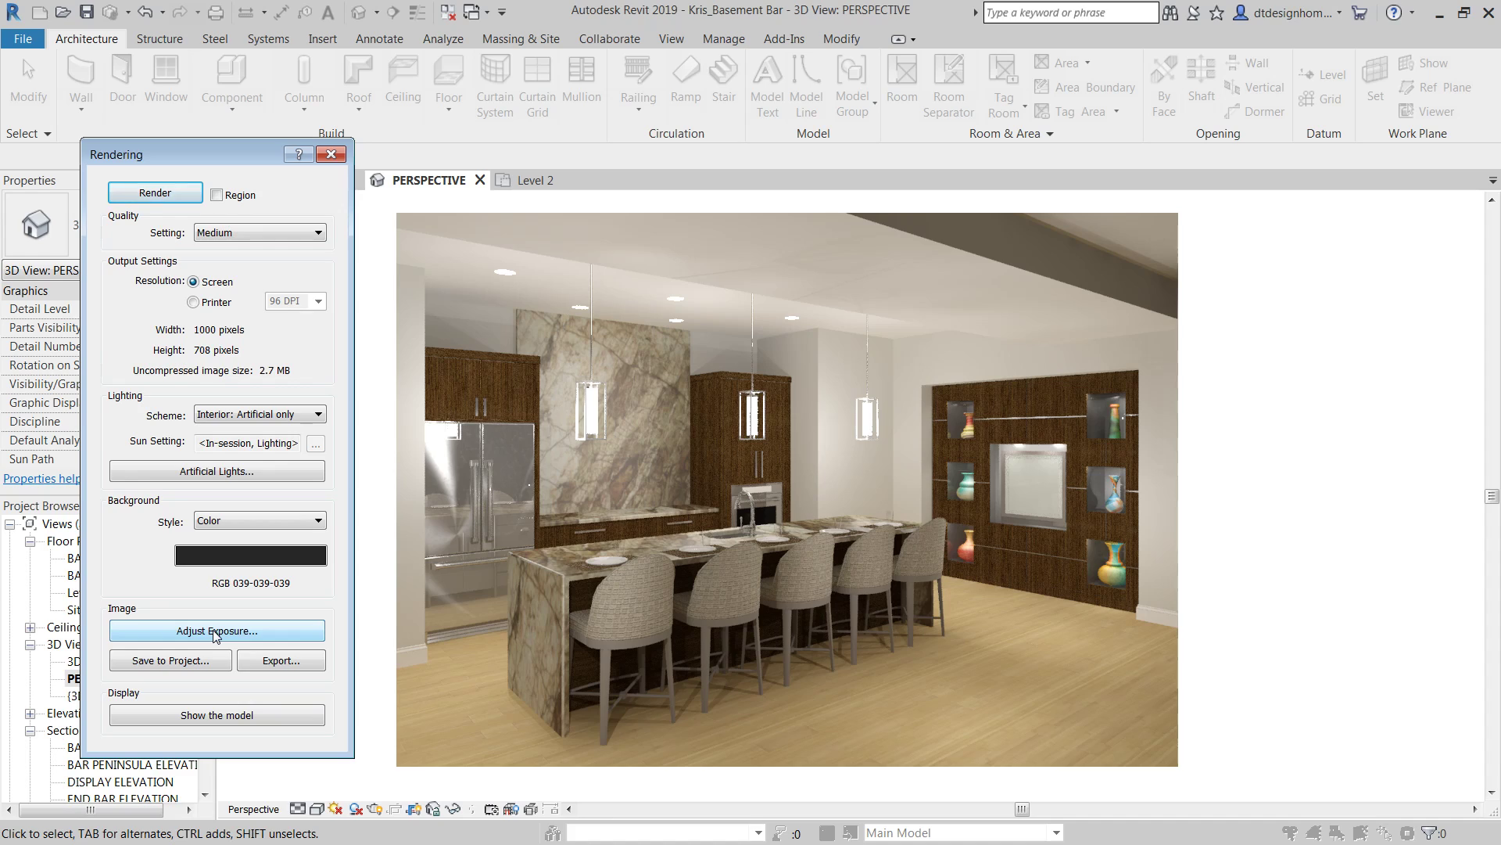
pyautogui.moveTo(1000, 574)
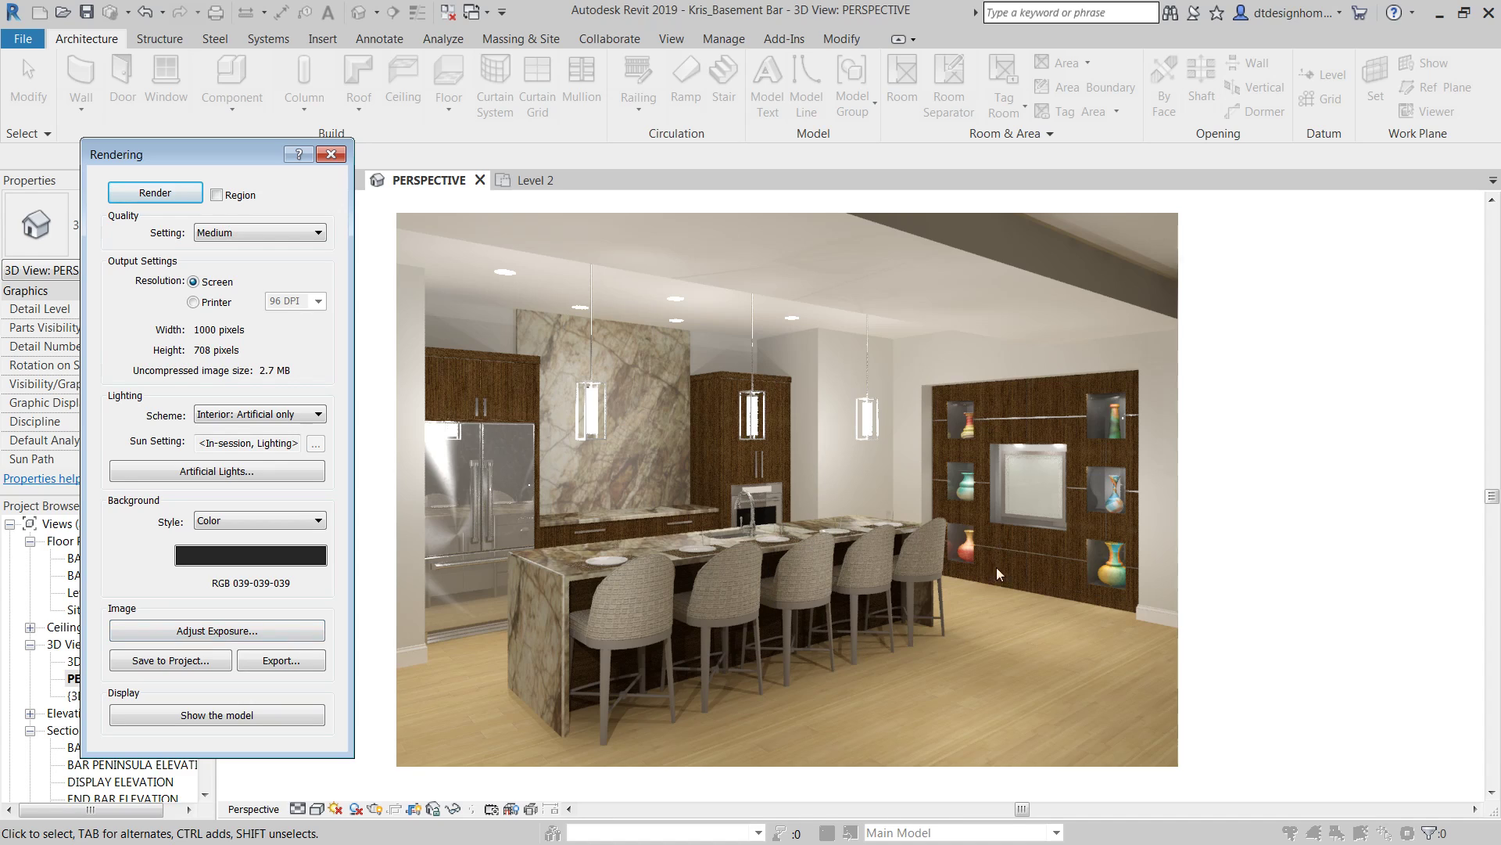
pyautogui.moveTo(216, 631)
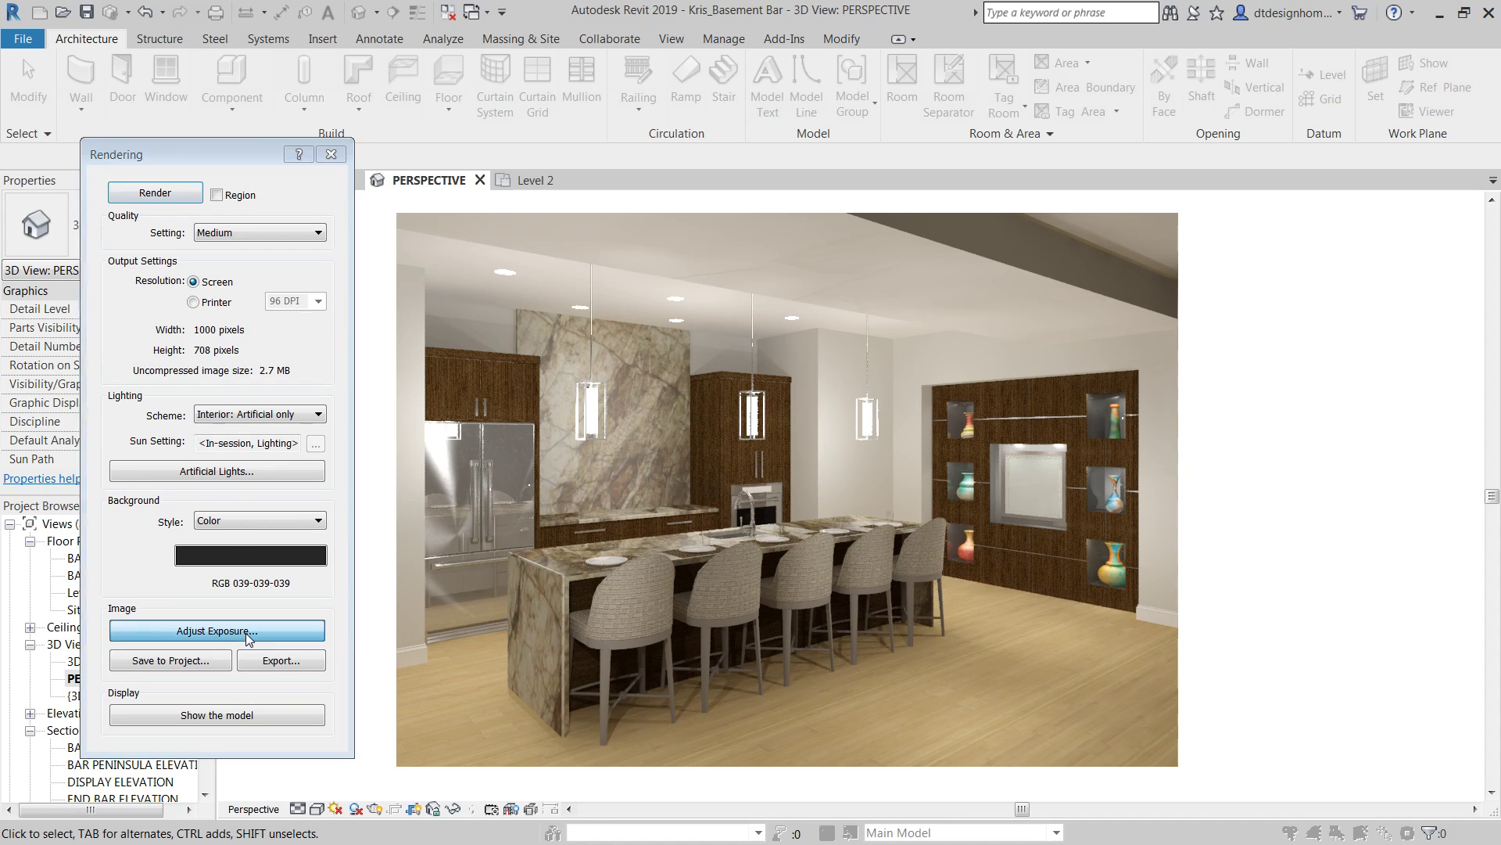
pyautogui.click(216, 630)
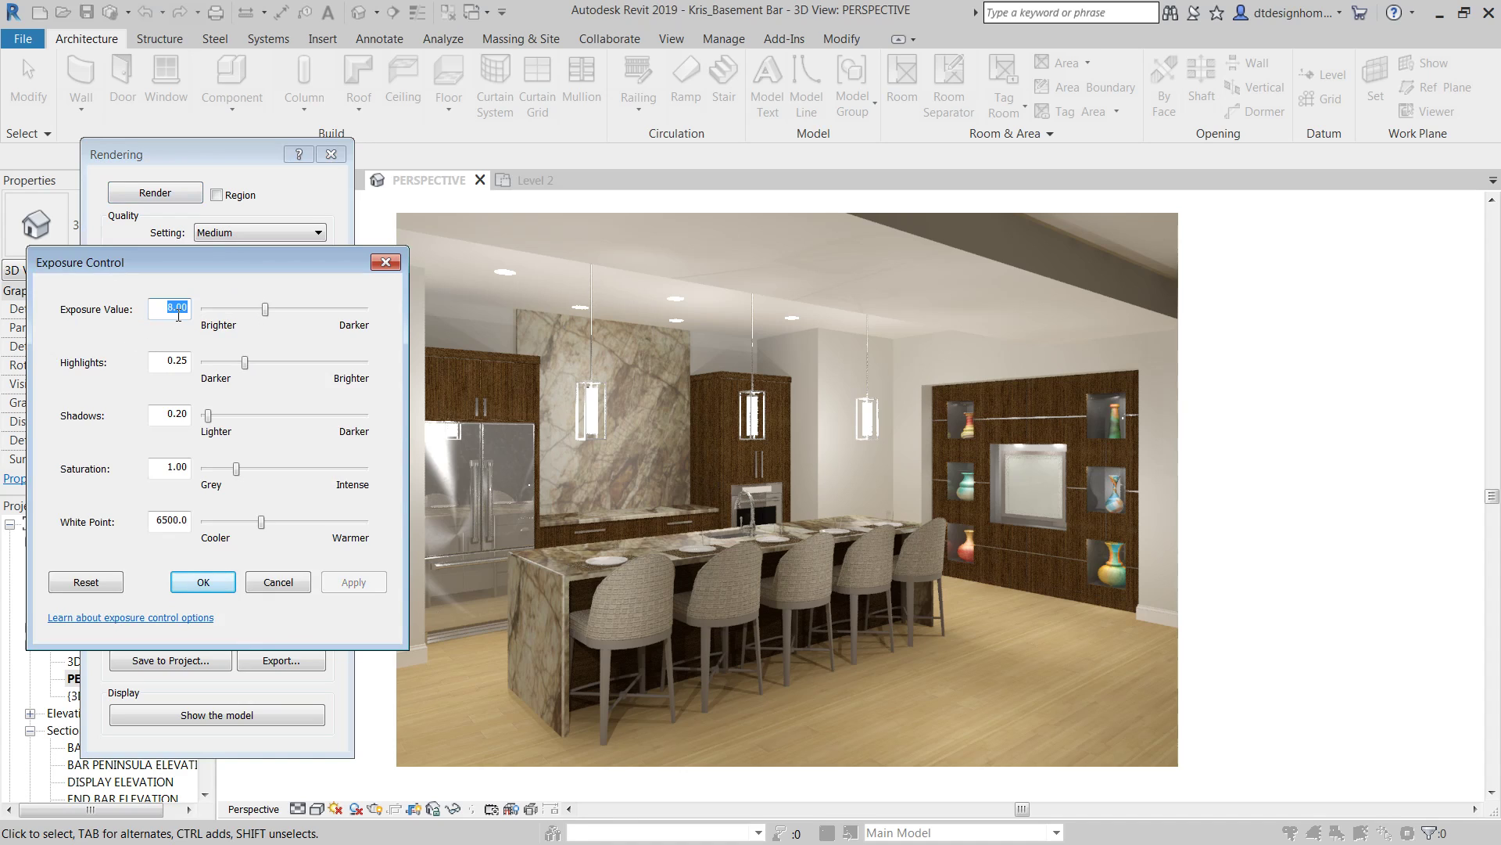
pyautogui.click(201, 582)
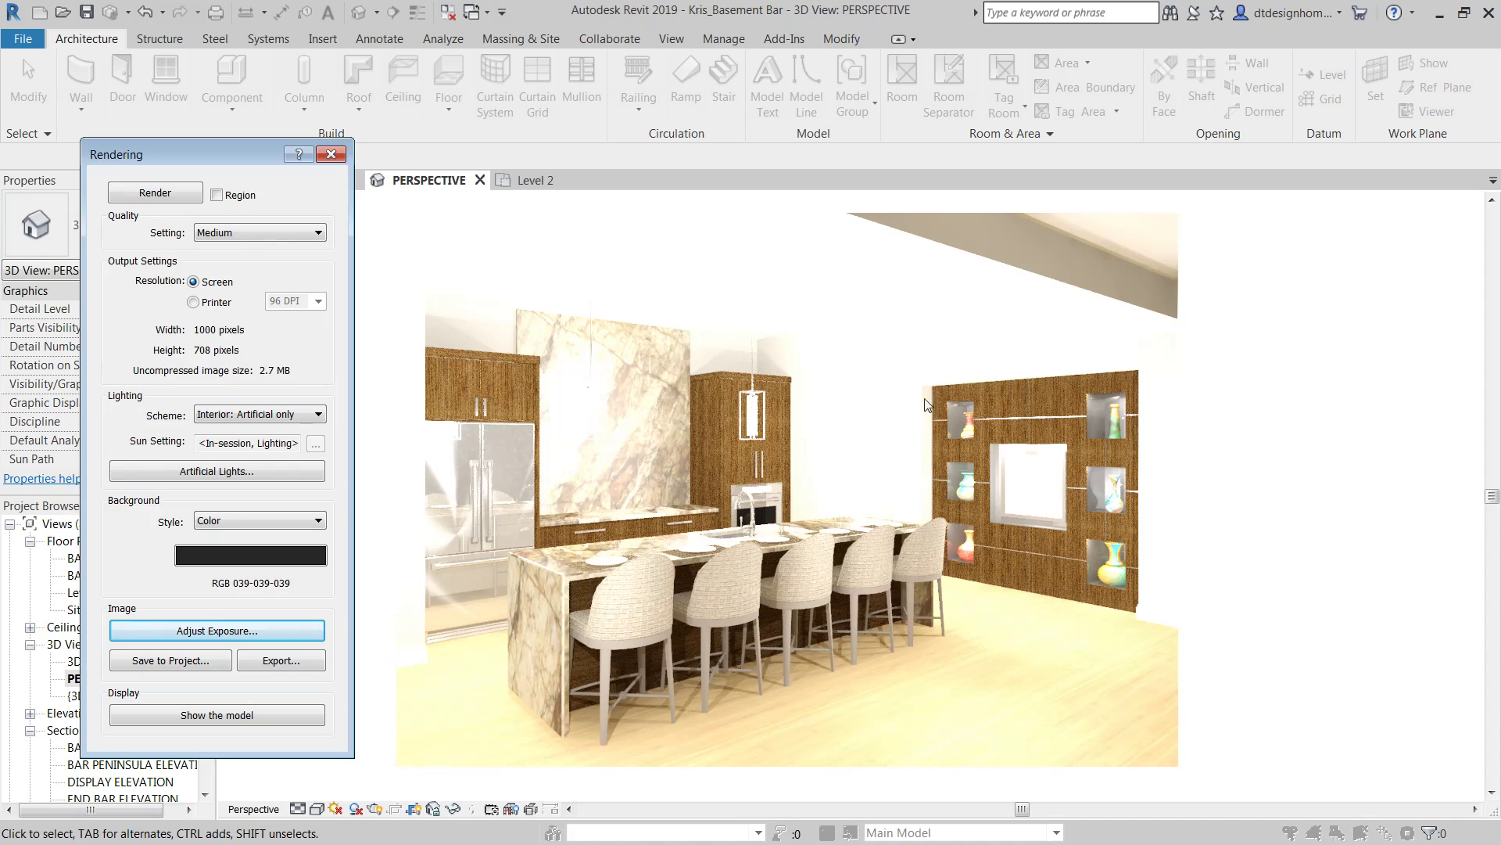
pyautogui.moveTo(783, 460)
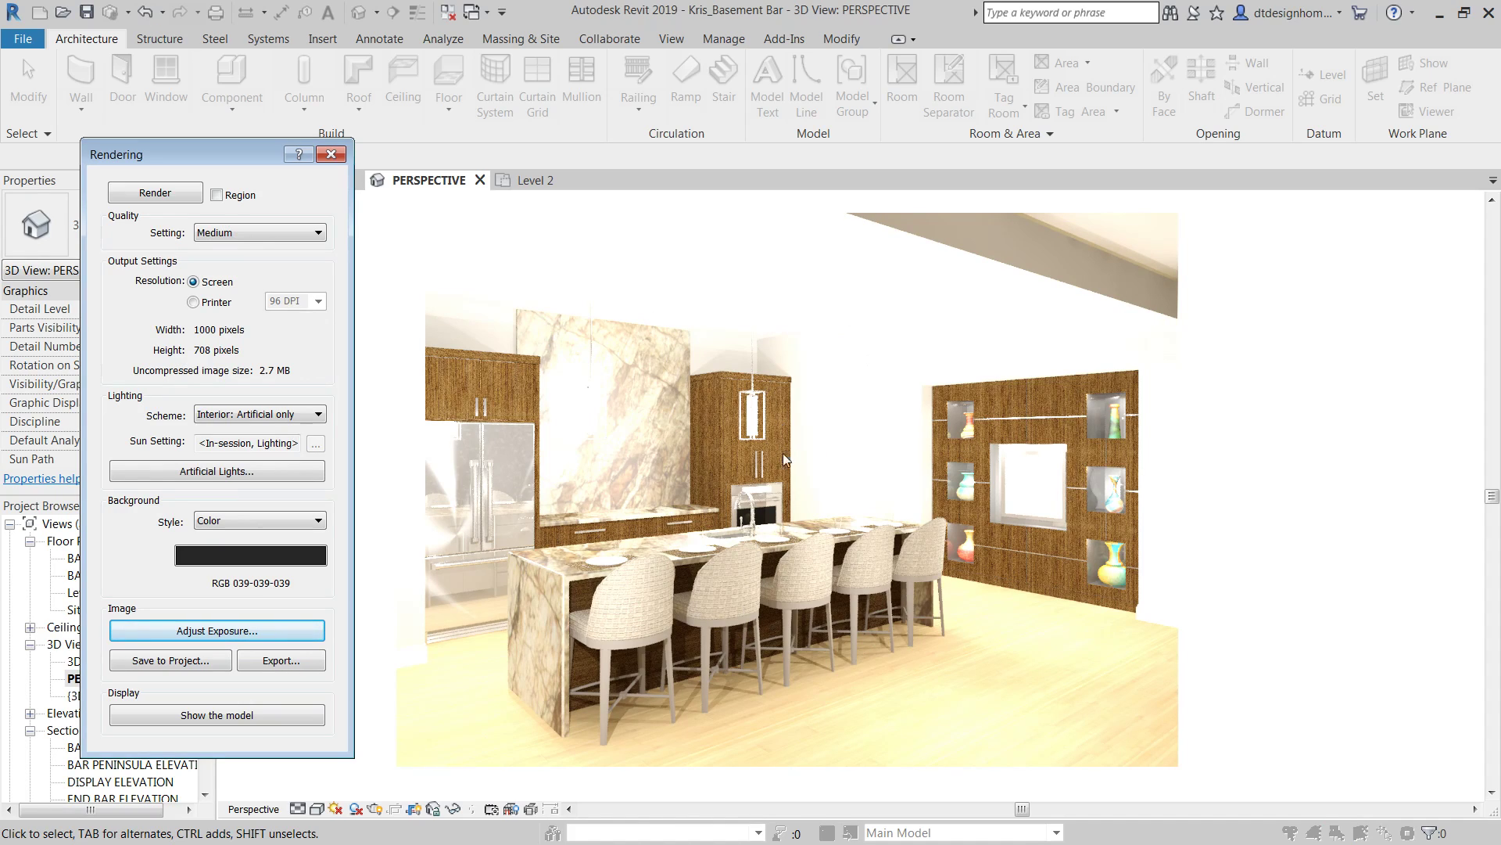
pyautogui.moveTo(950, 429)
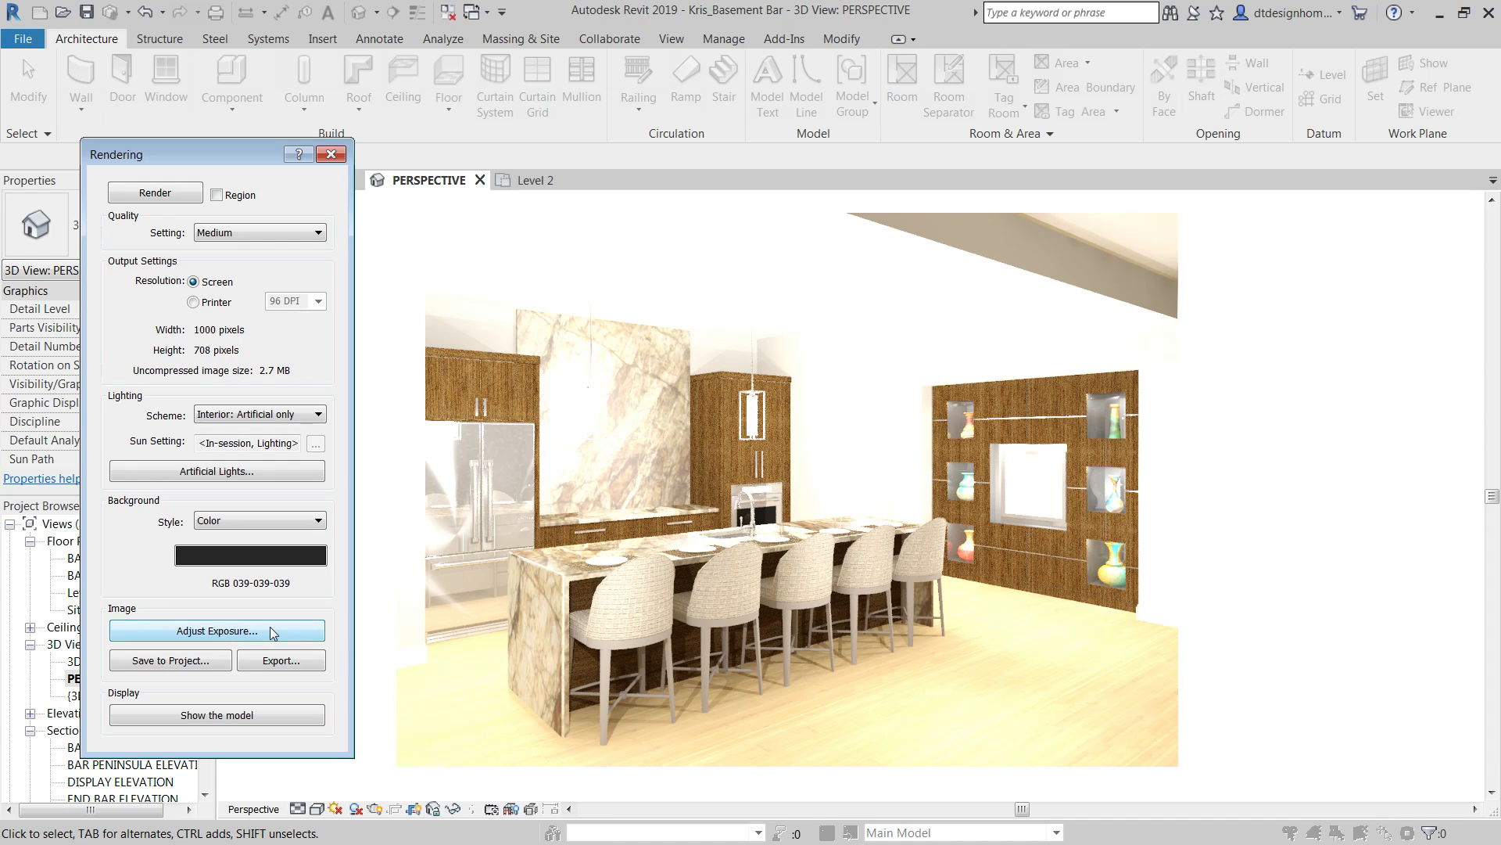
# Step: Adjust Exposure to value 8.00, highlights 0.50 and shadows 0.30 to darken the render
pyautogui.click(216, 631)
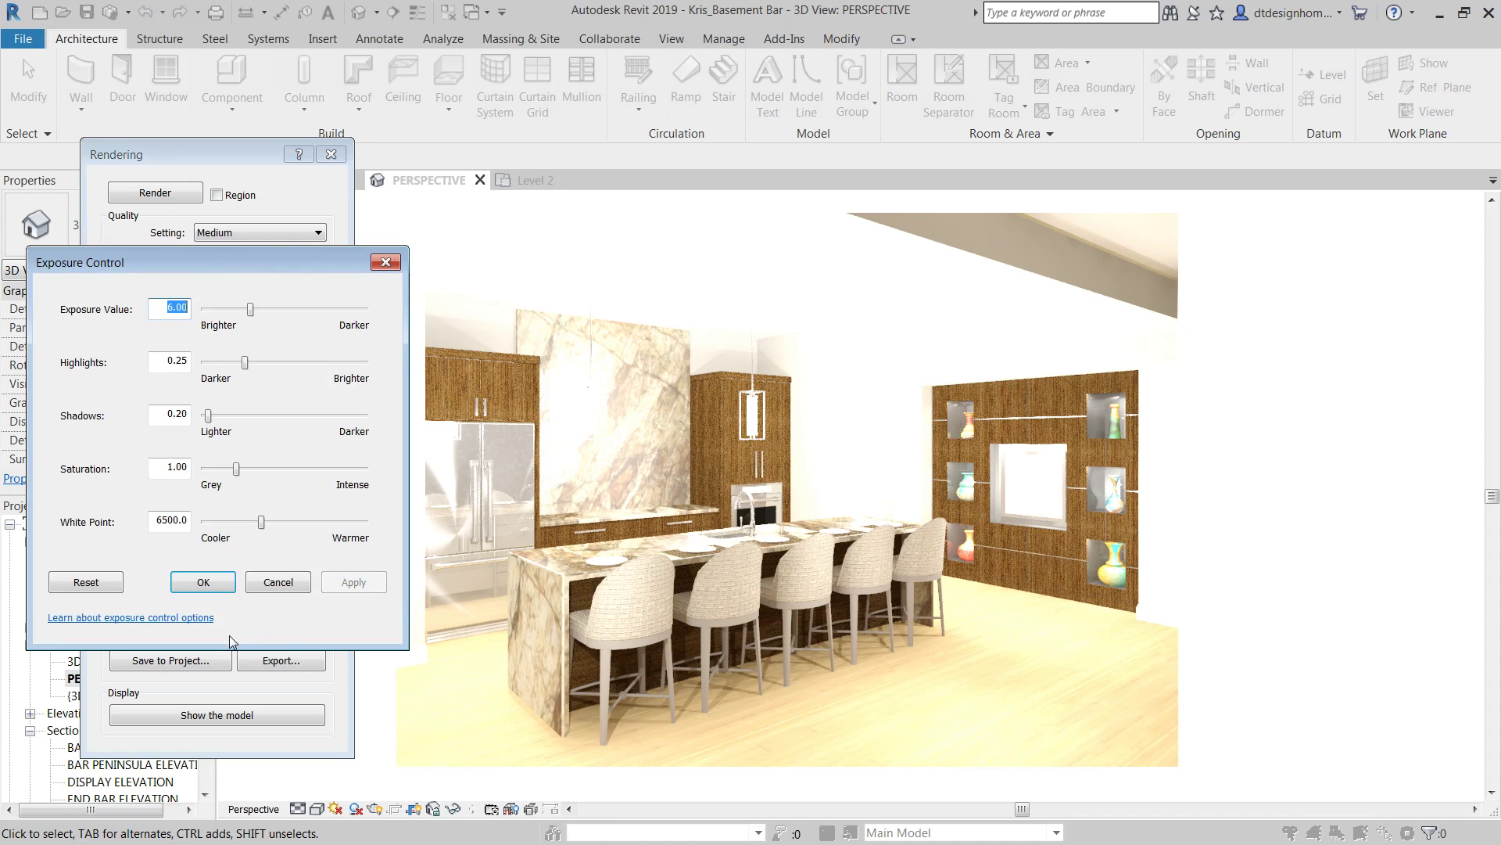
pyautogui.moveTo(196, 309)
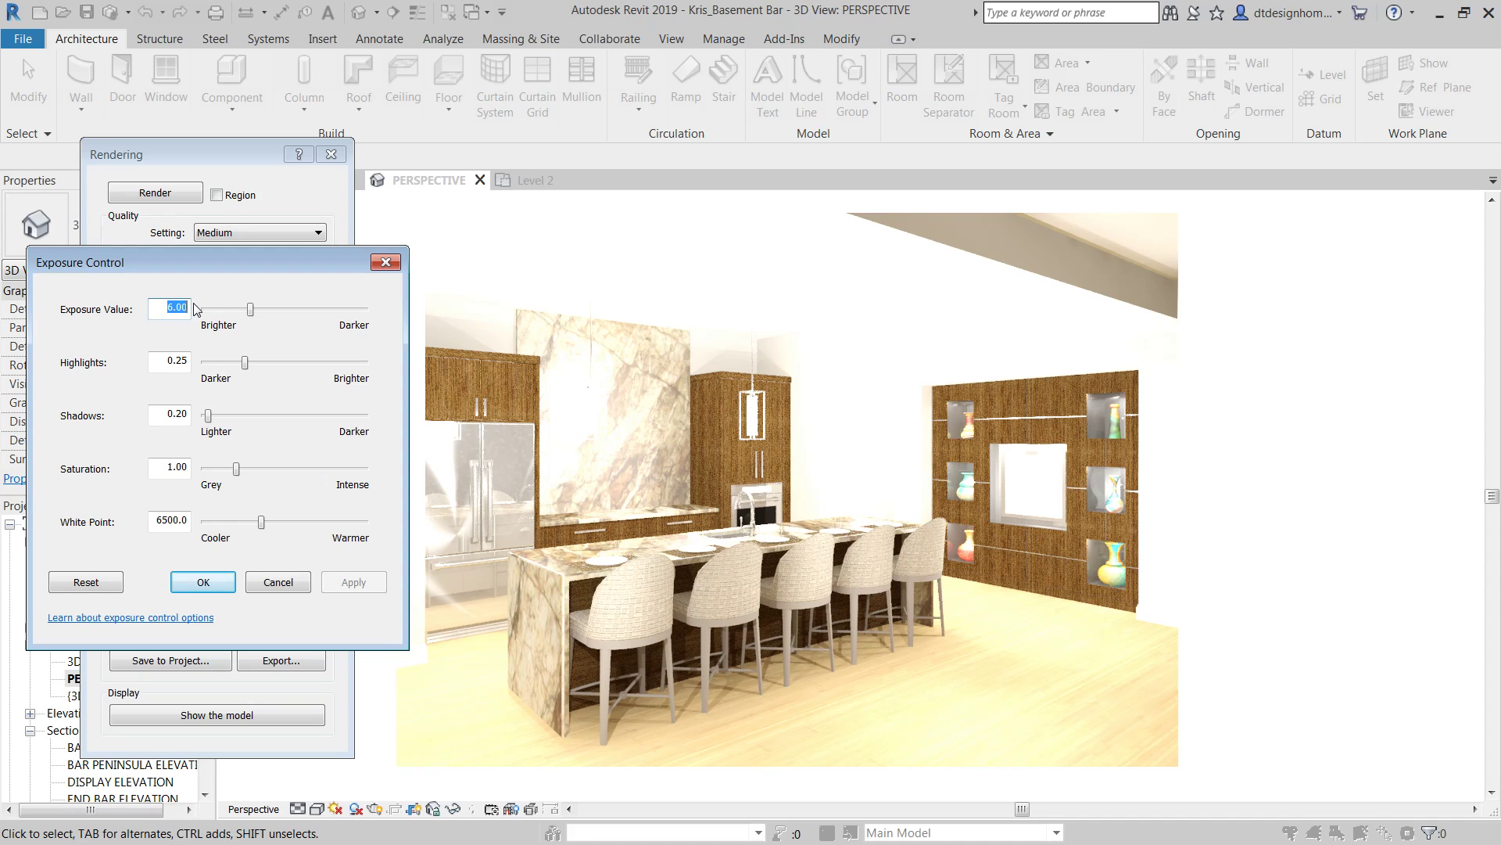
pyautogui.write('8.00')
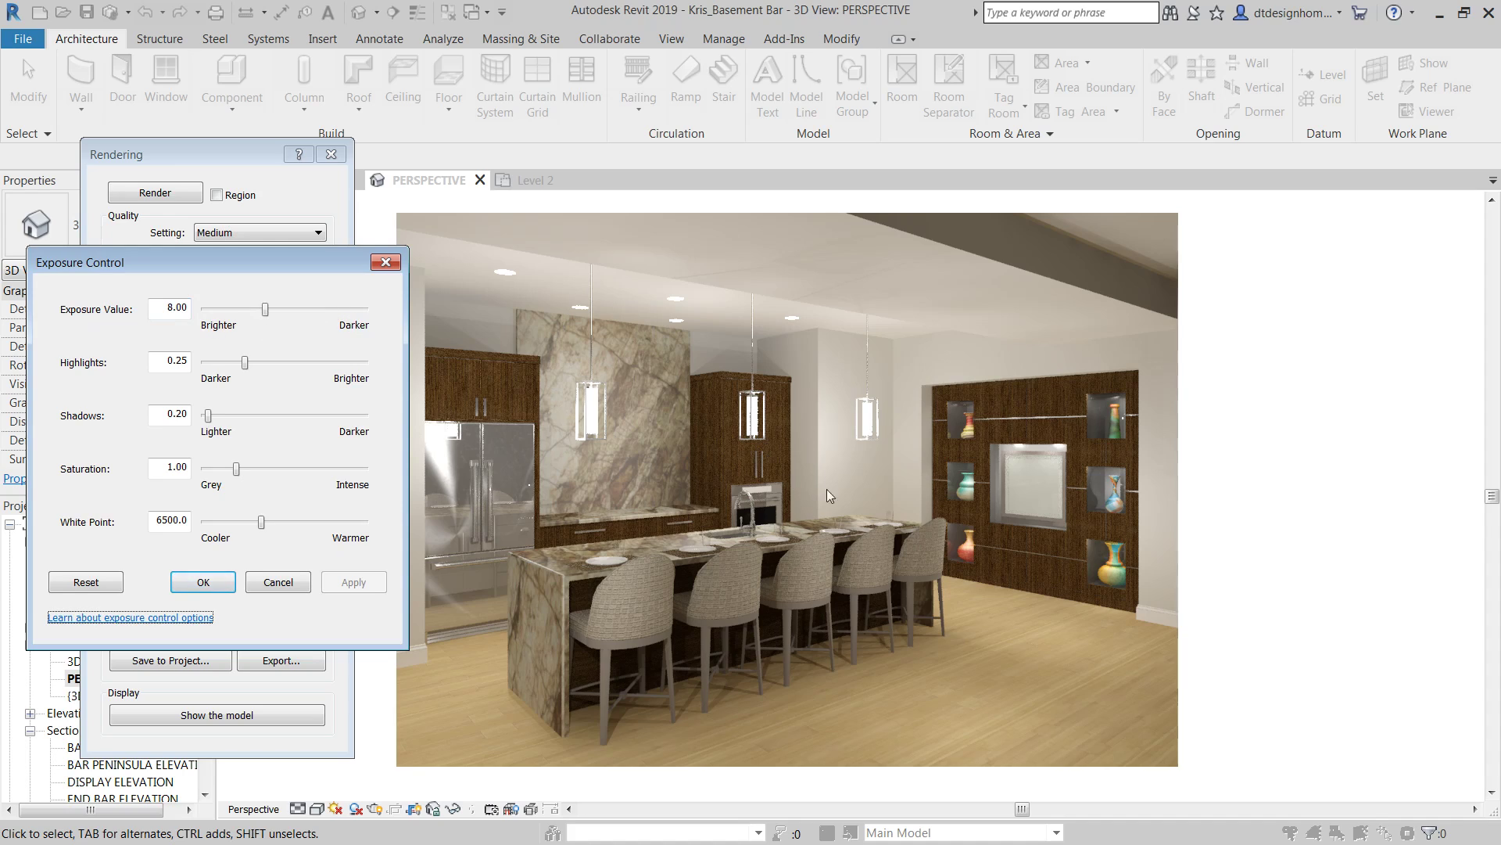
pyautogui.click(172, 361)
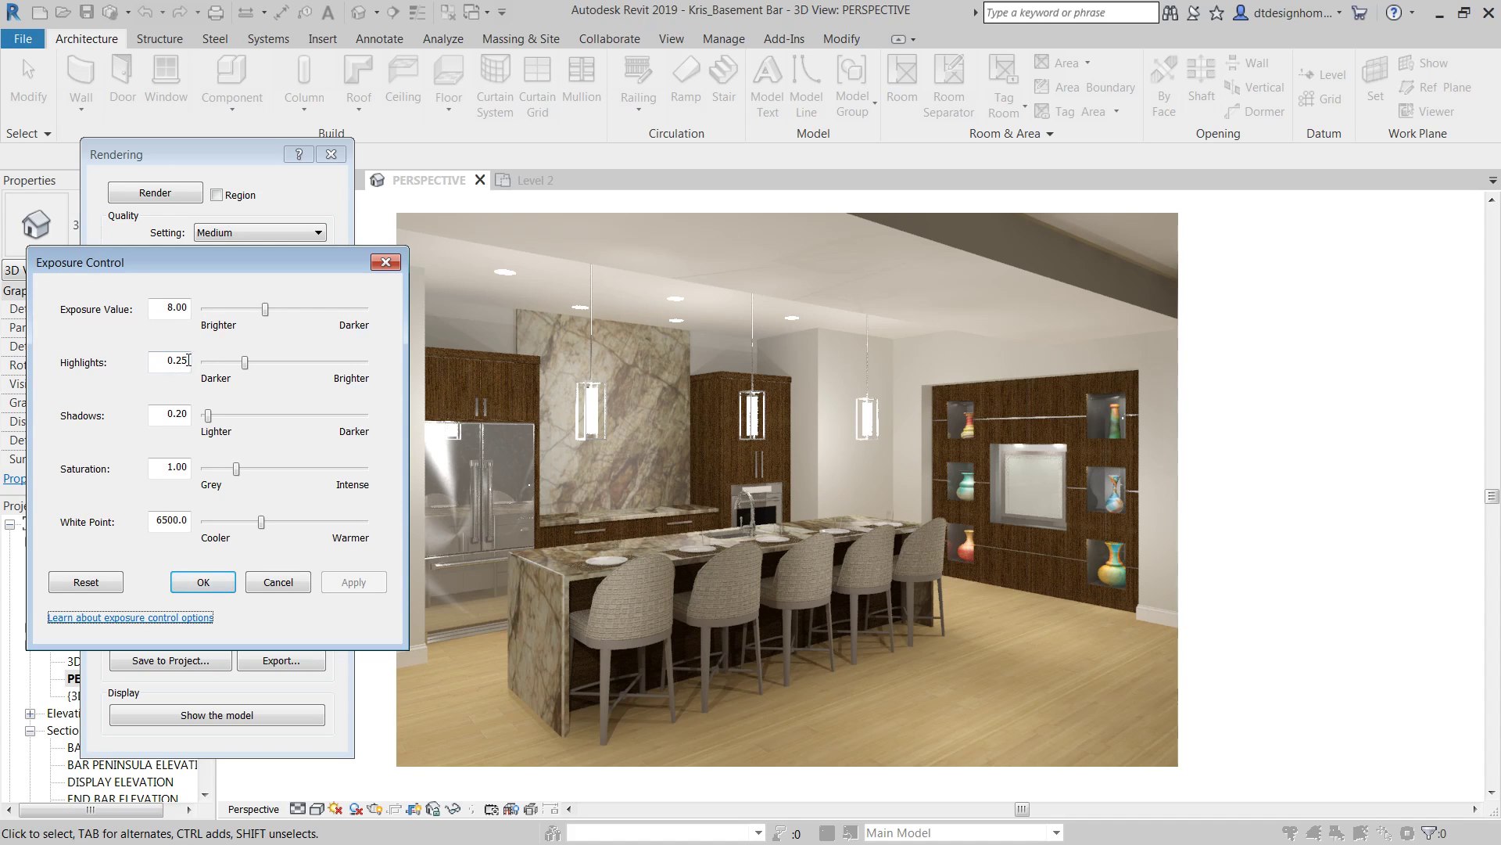
pyautogui.tripleClick(168, 361)
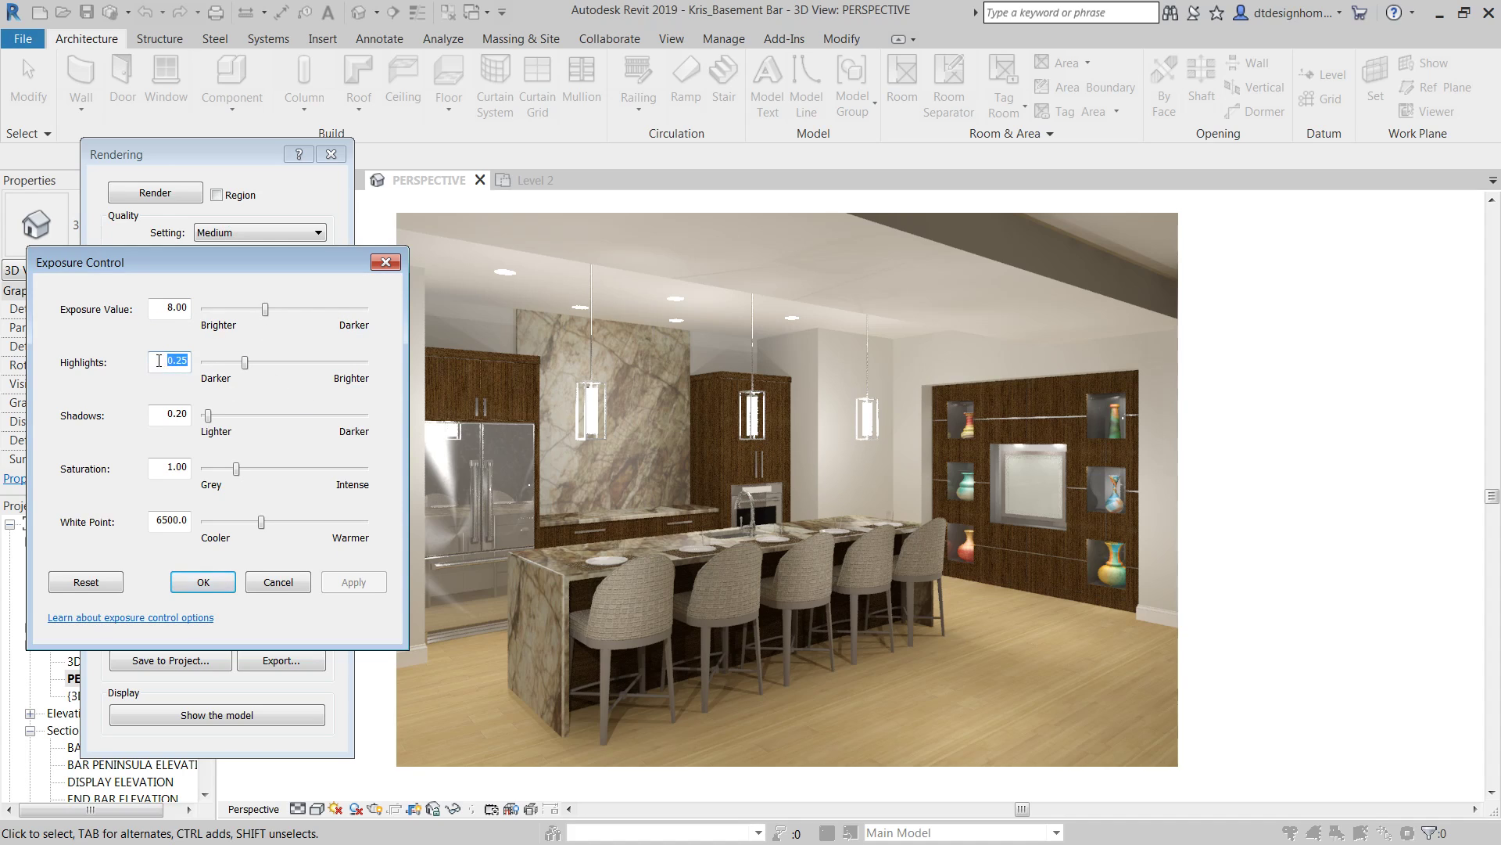
pyautogui.click(202, 582)
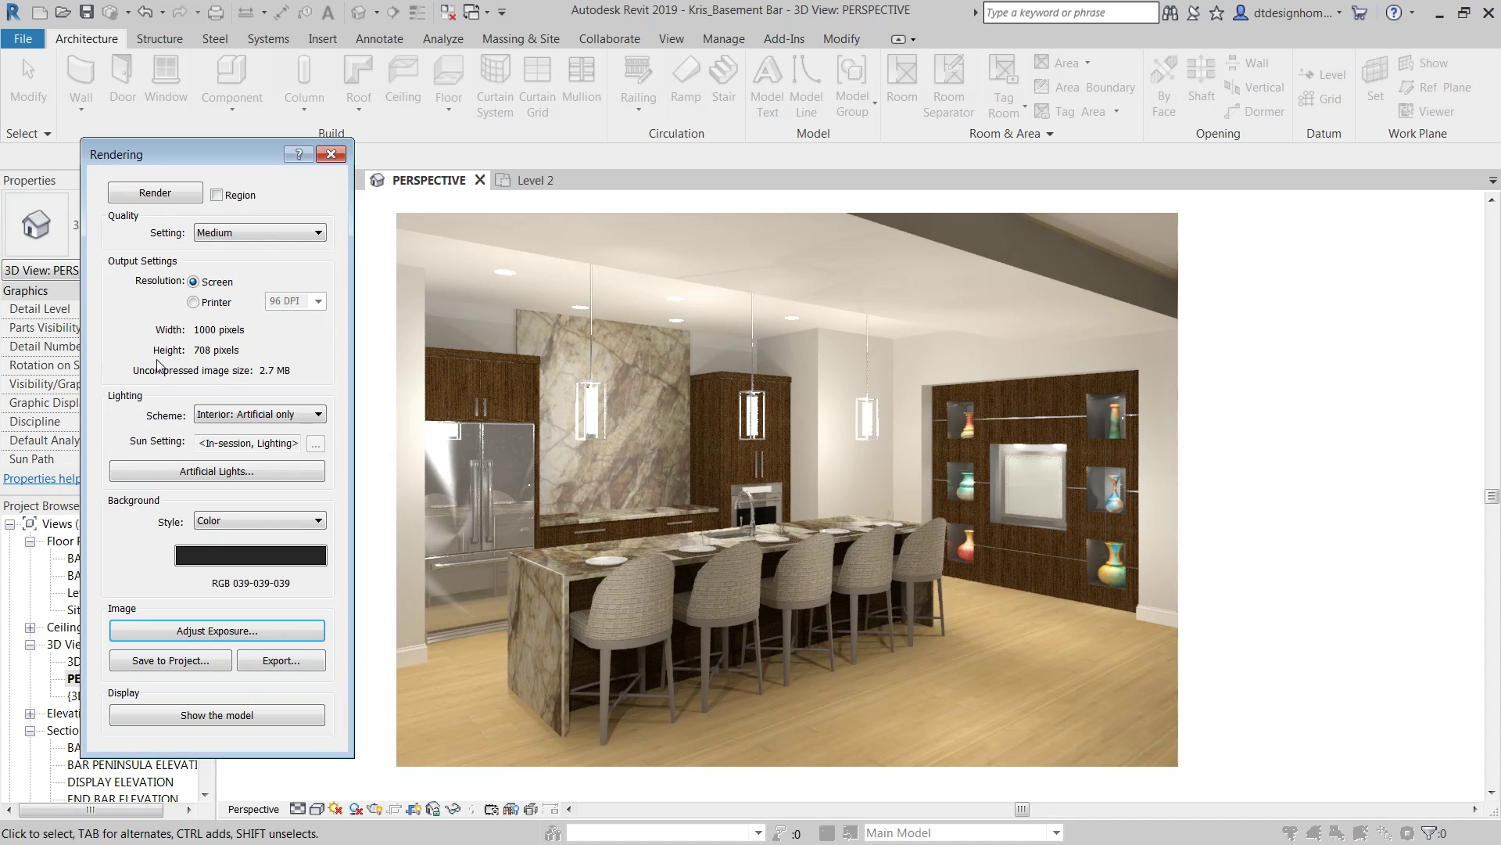
pyautogui.click(217, 630)
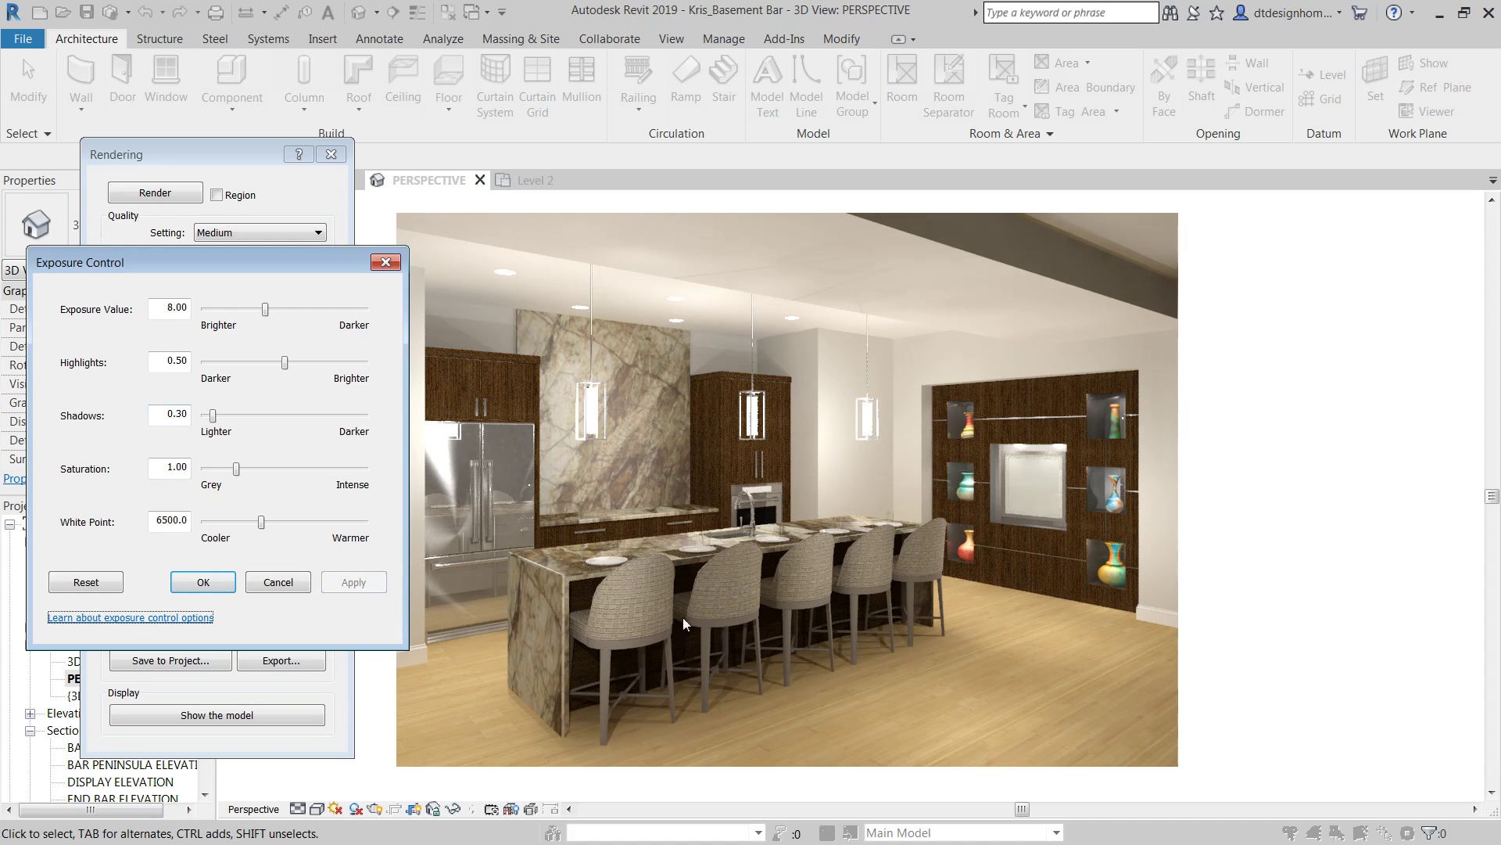
pyautogui.moveTo(655, 398)
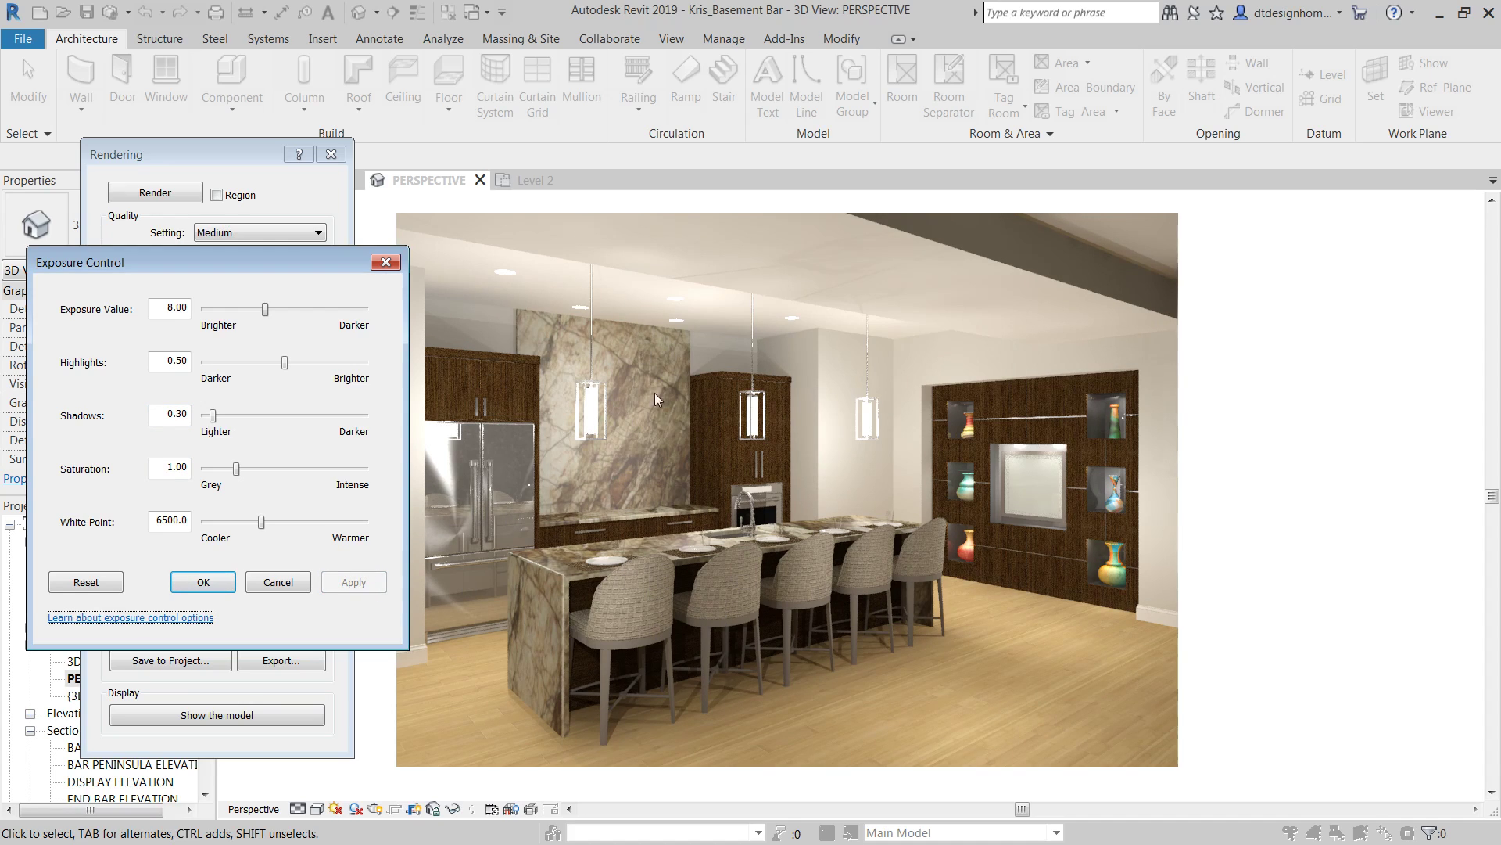
pyautogui.moveTo(275, 479)
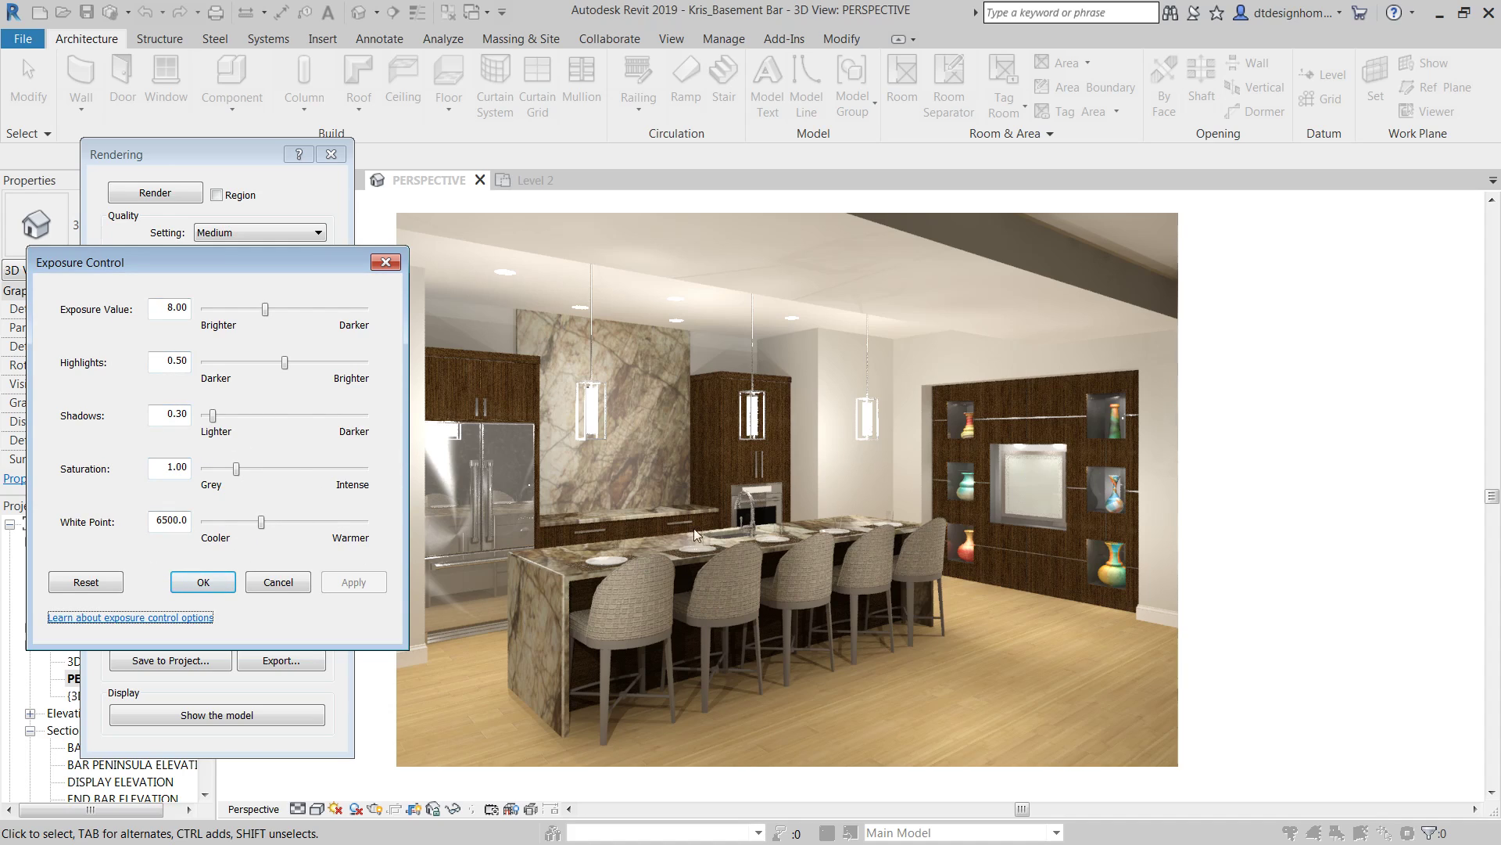
pyautogui.moveTo(139, 325)
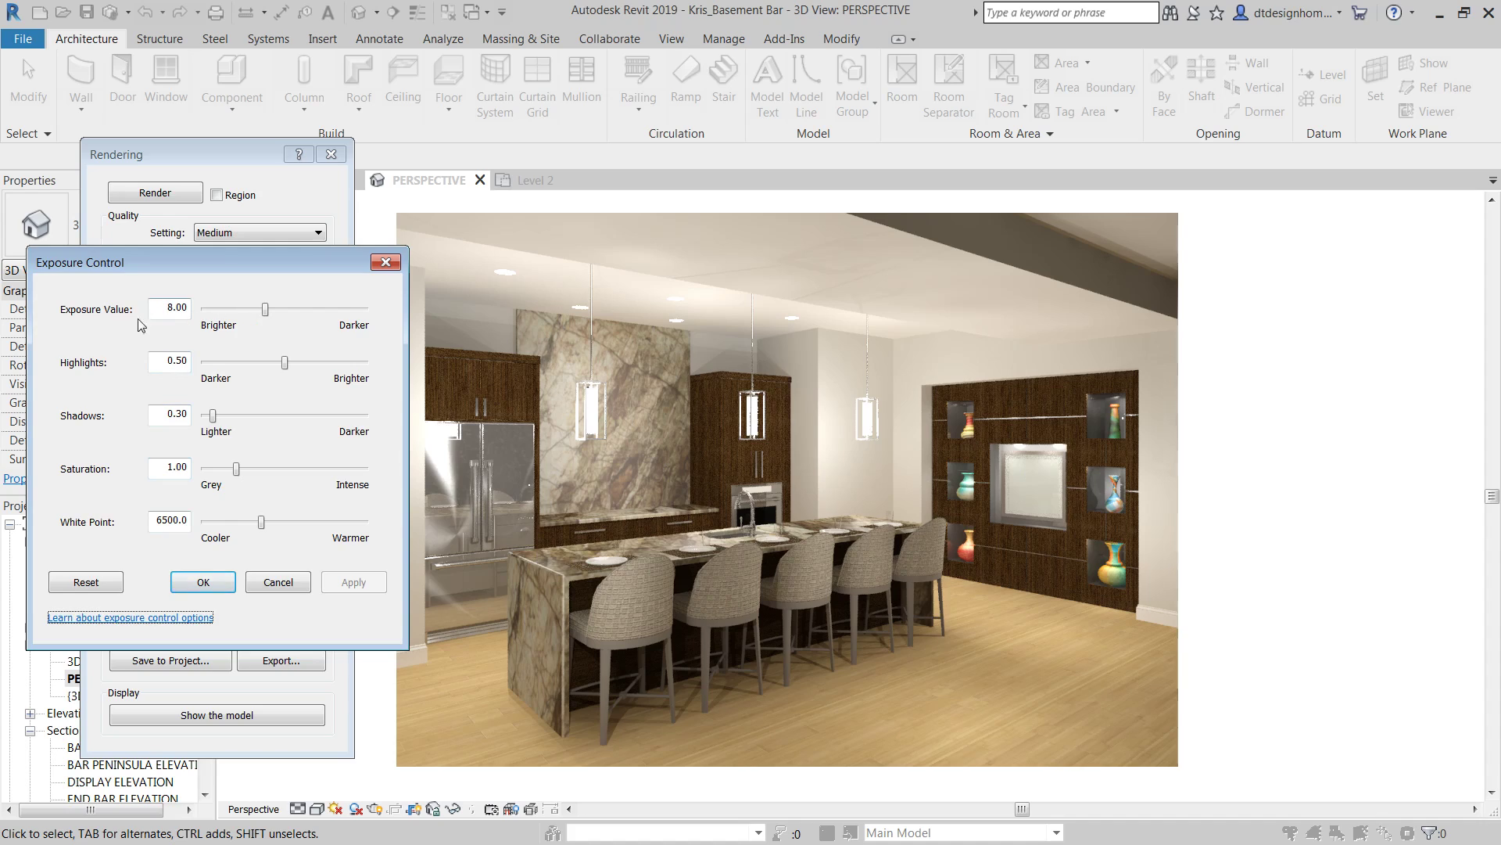
pyautogui.moveTo(171, 412)
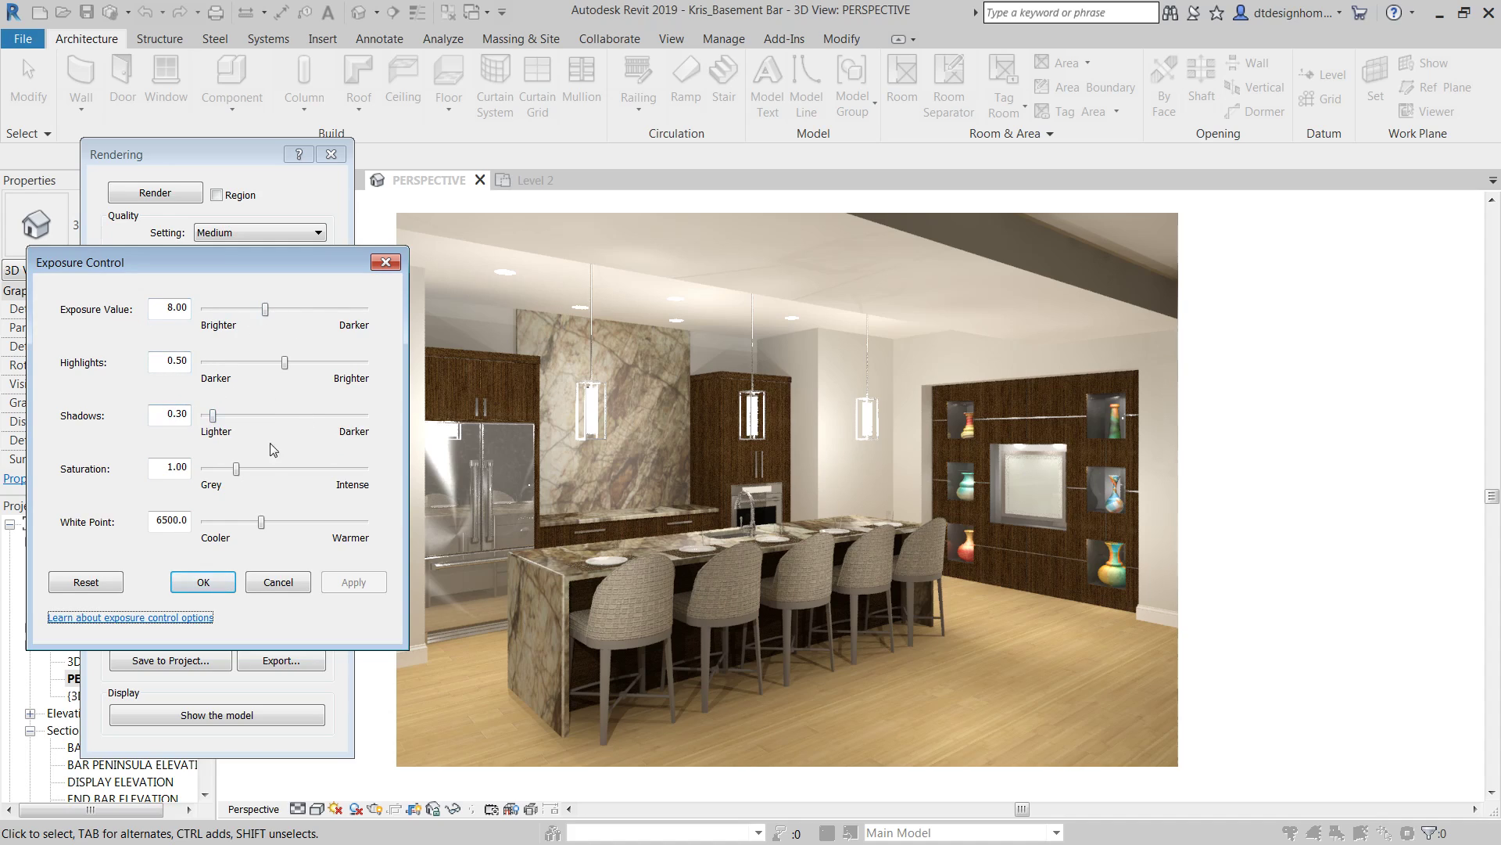
pyautogui.moveTo(252, 474)
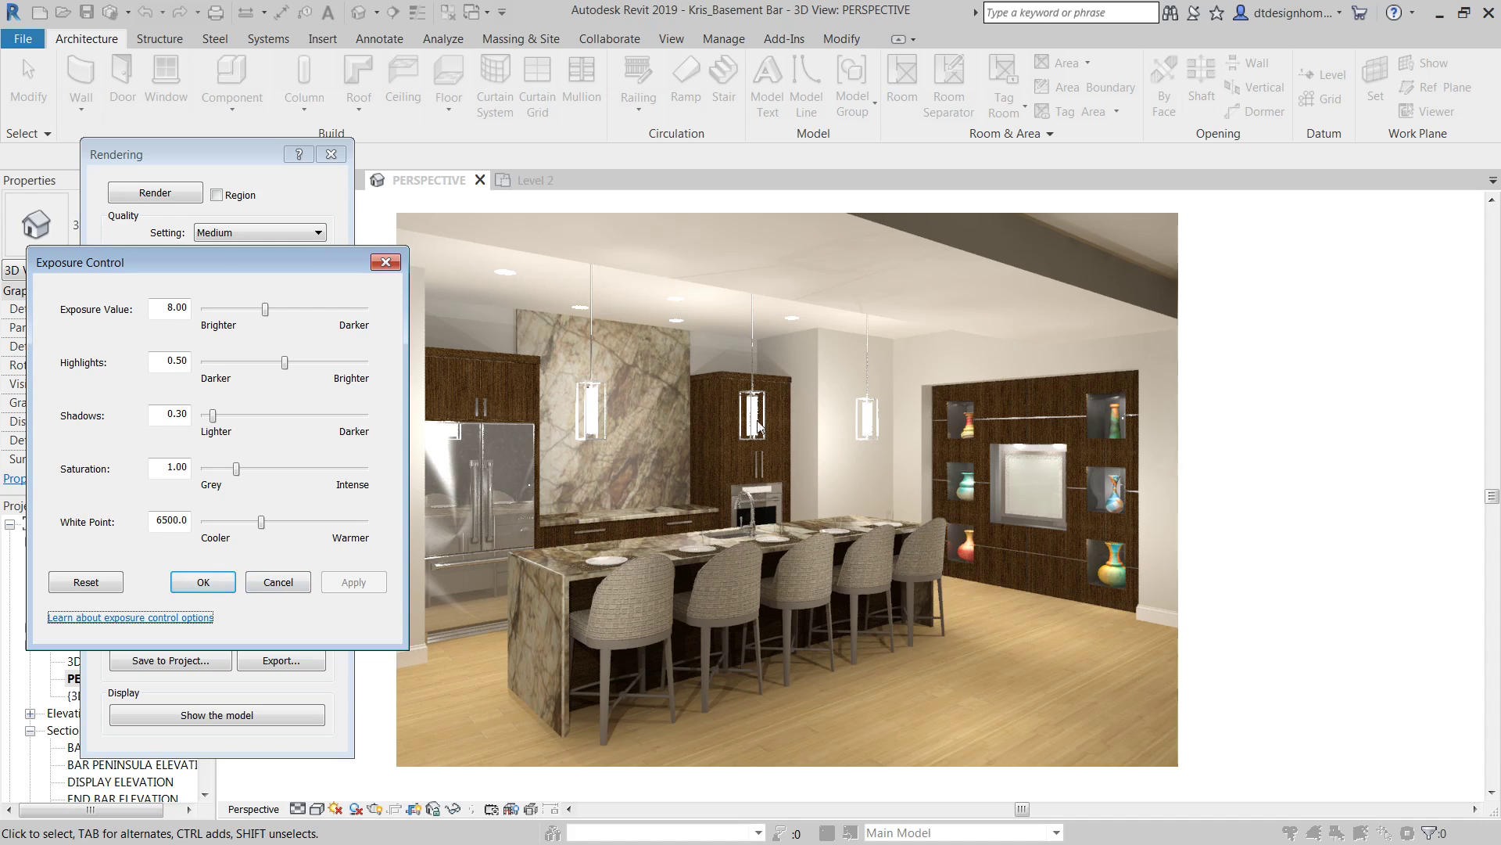
pyautogui.moveTo(787, 591)
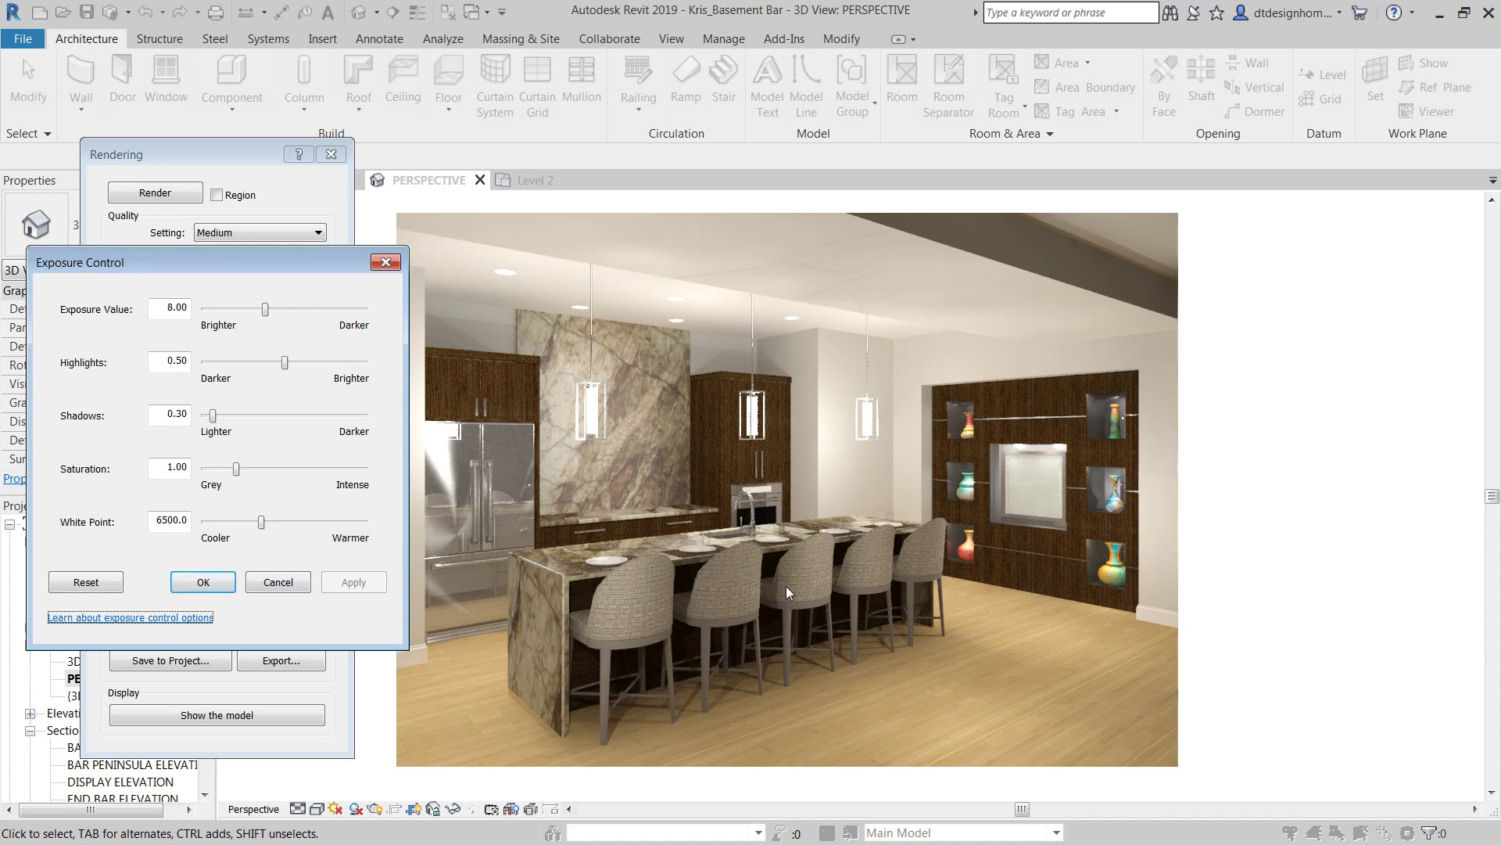
pyautogui.moveTo(852, 647)
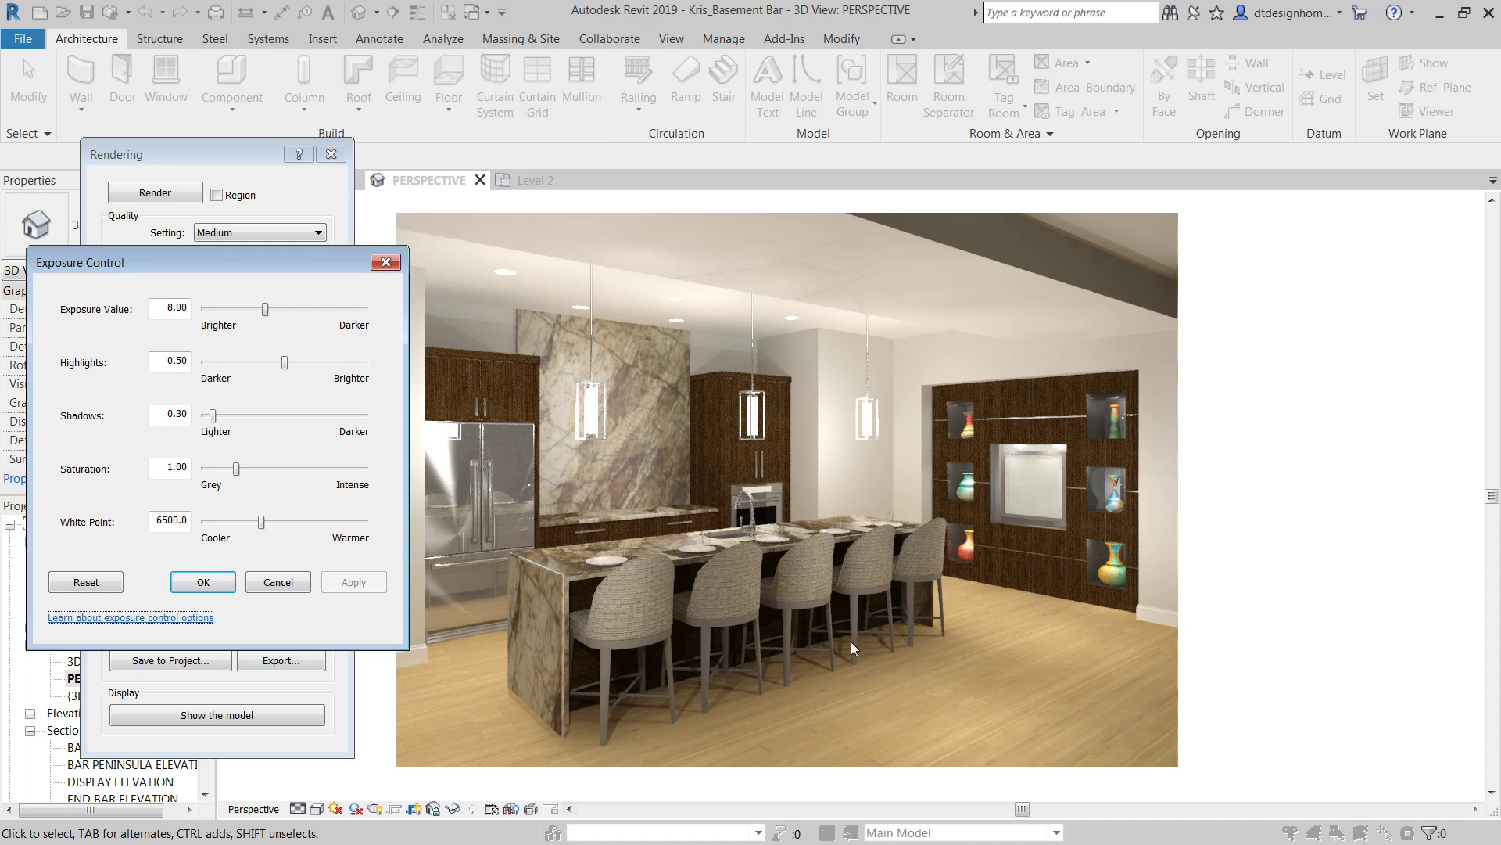
pyautogui.moveTo(1001, 630)
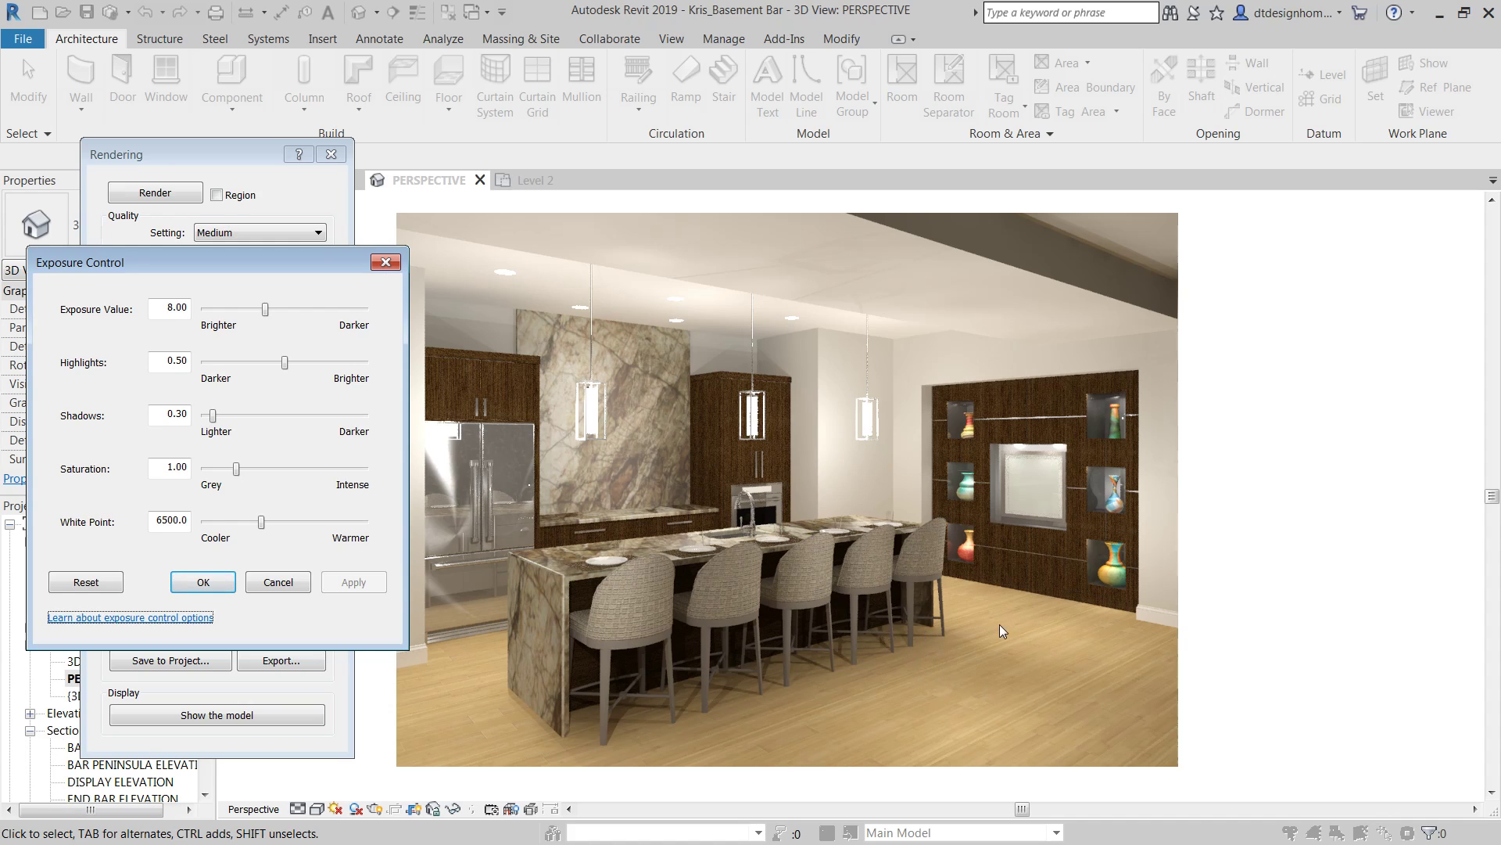
pyautogui.click(201, 582)
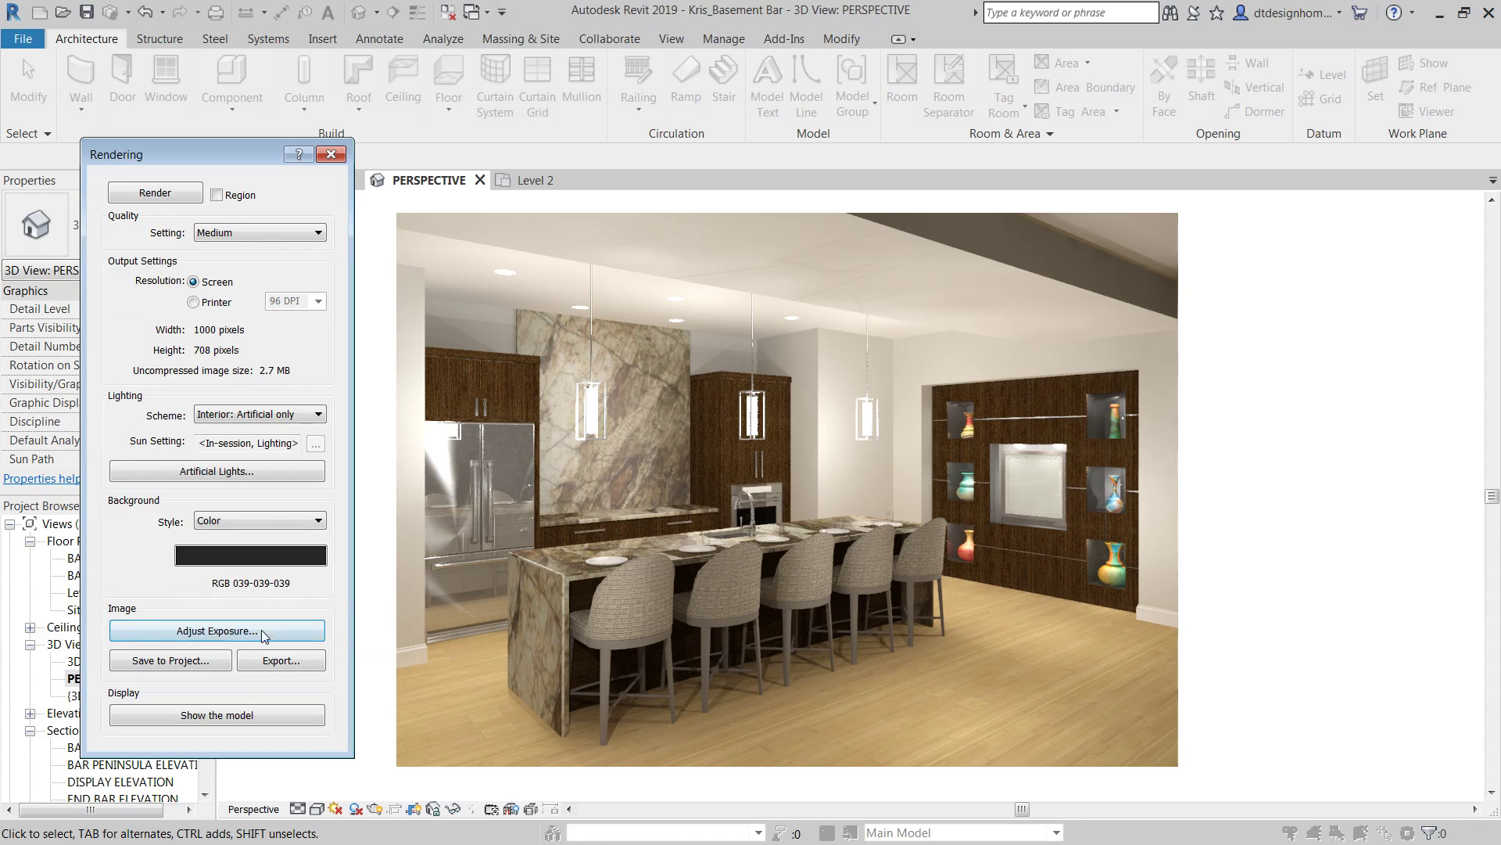
pyautogui.moveTo(290, 305)
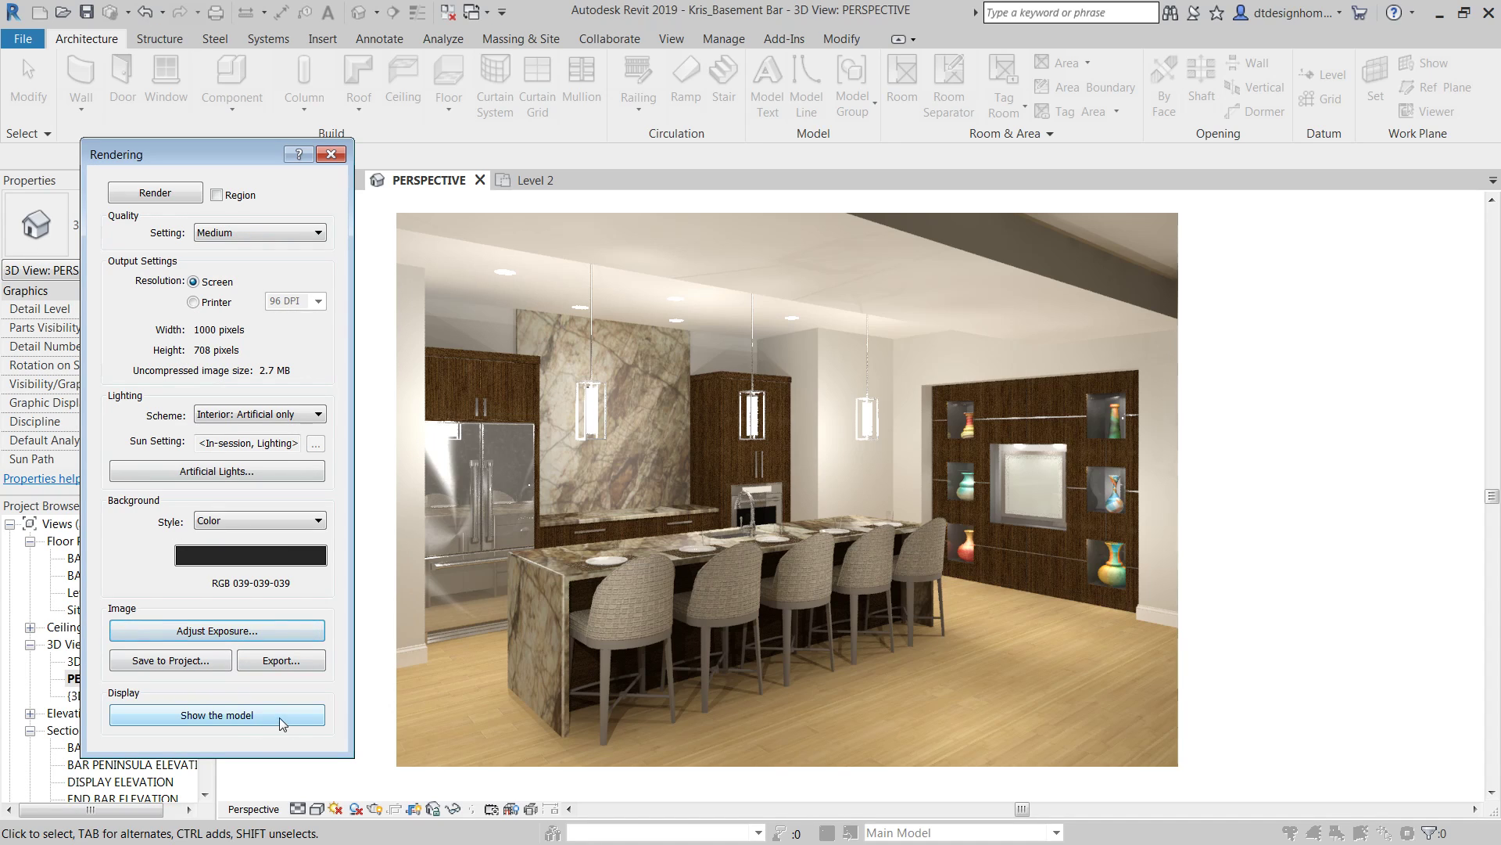
pyautogui.click(216, 715)
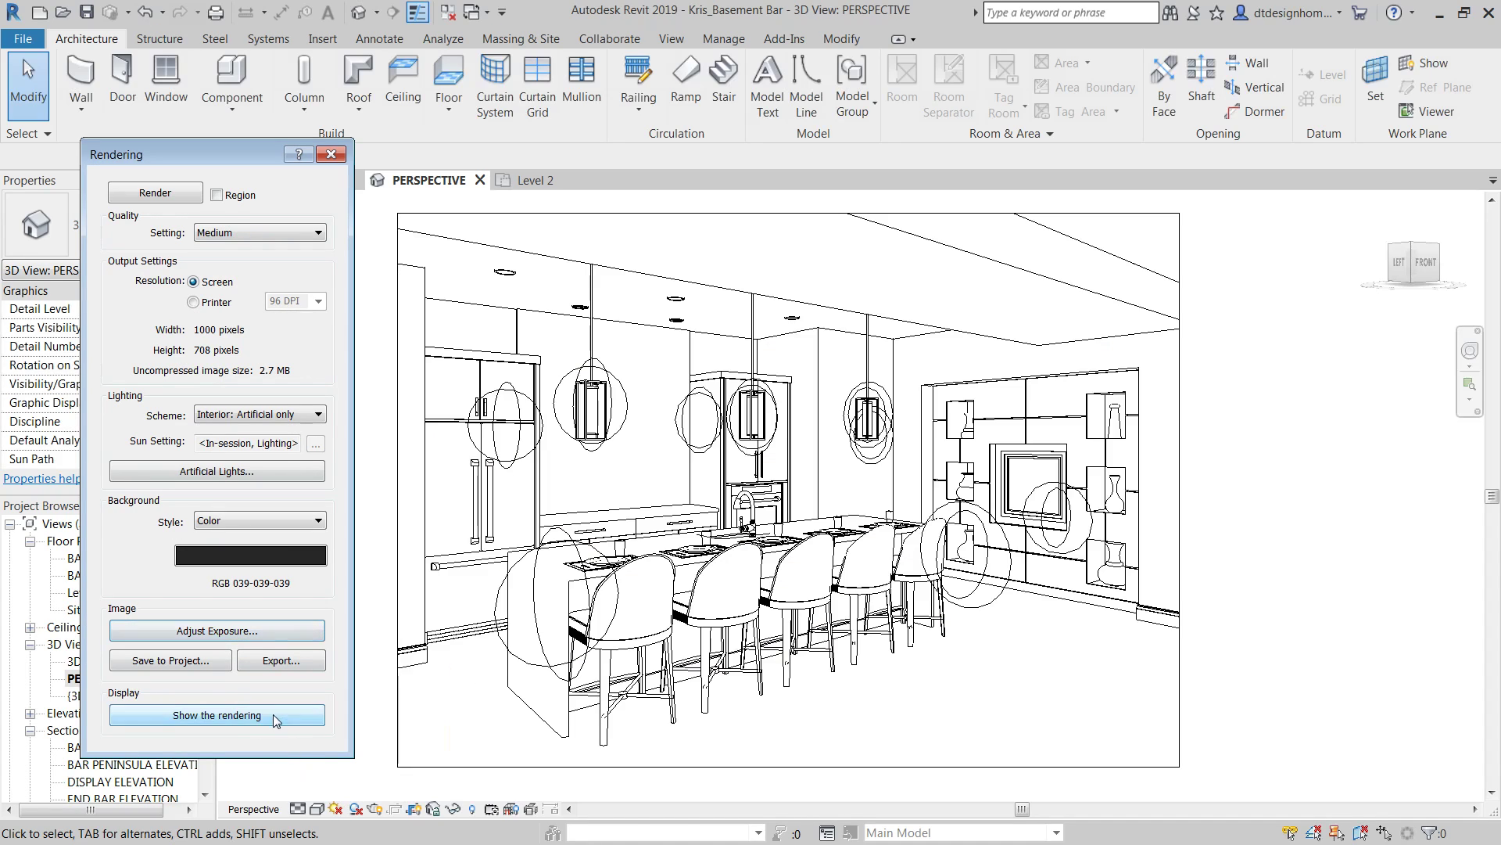
pyautogui.click(216, 714)
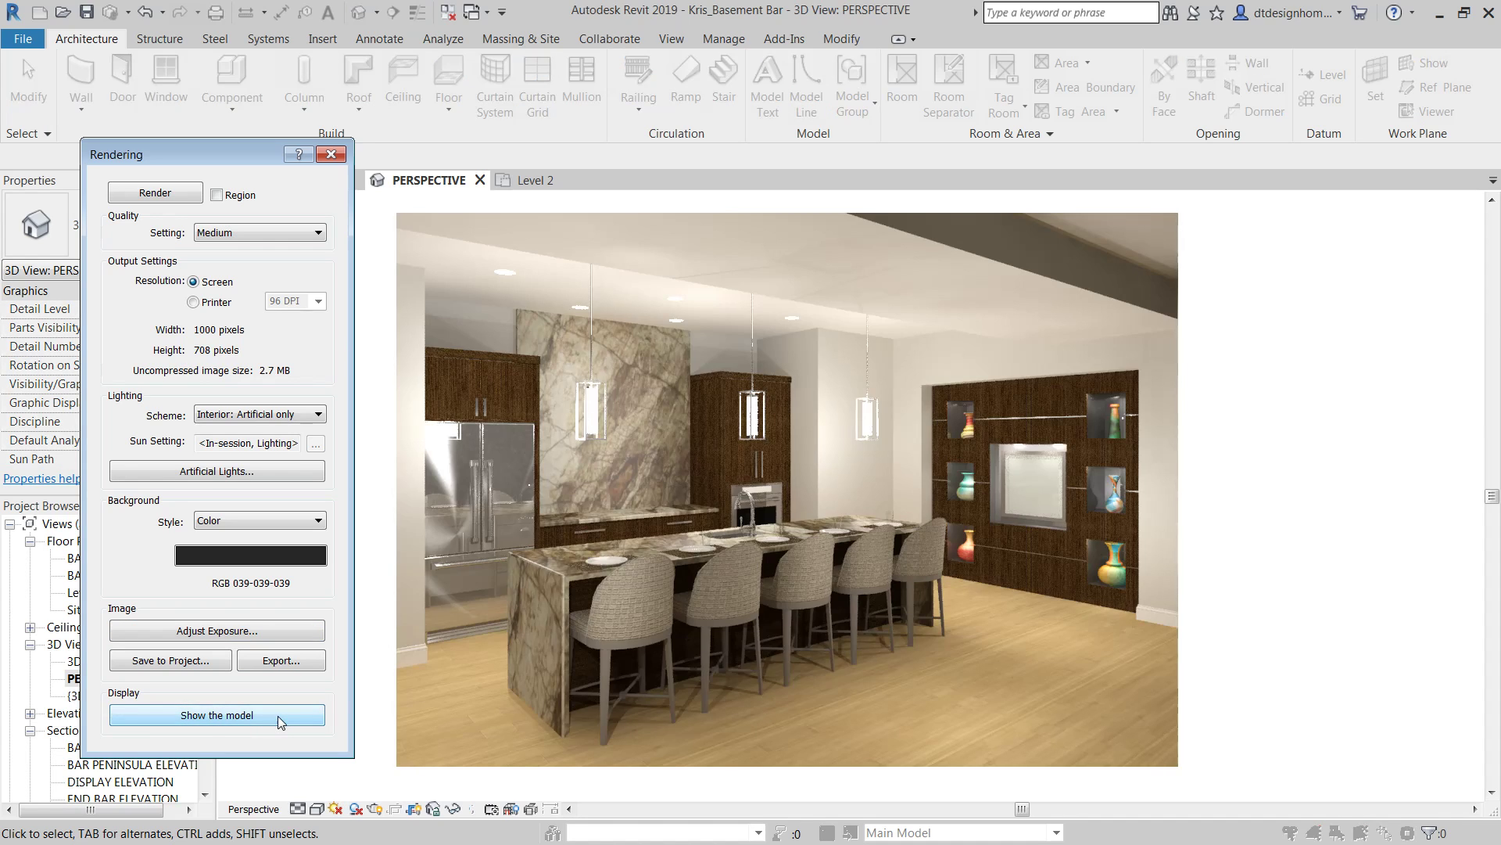
pyautogui.click(216, 715)
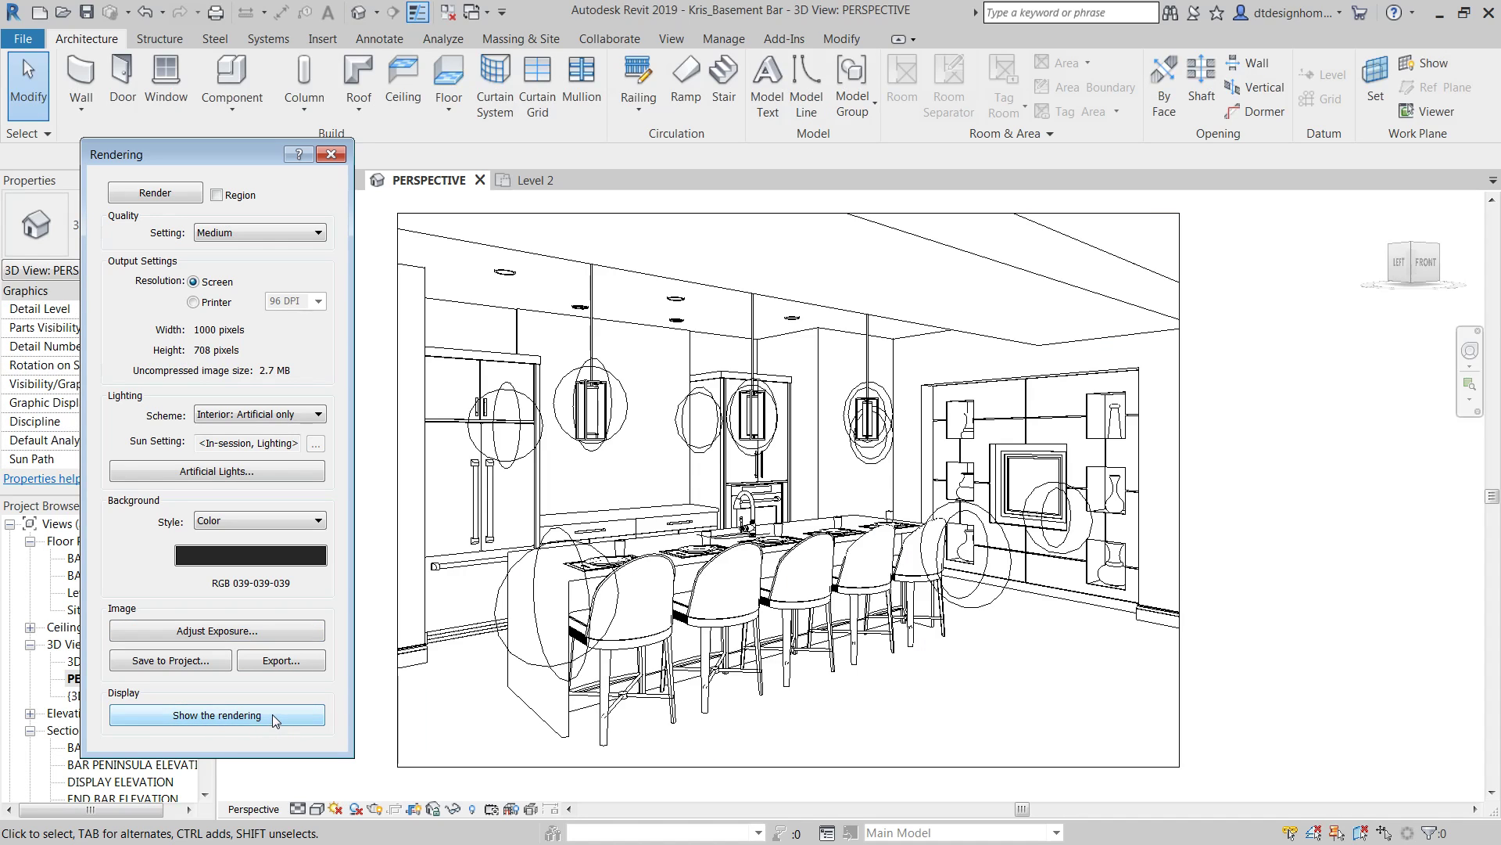
pyautogui.click(216, 715)
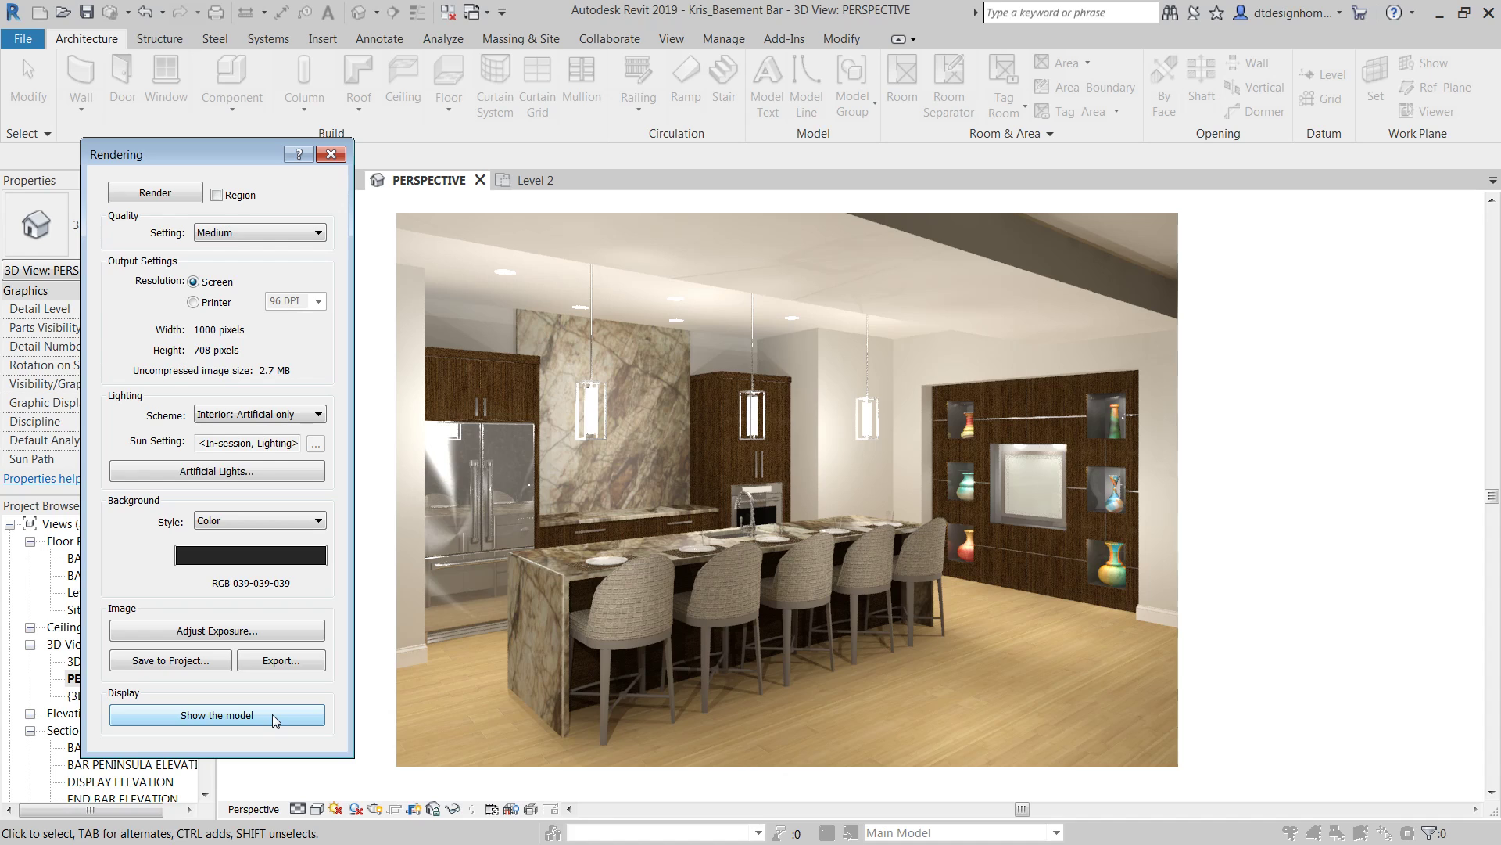
pyautogui.click(216, 715)
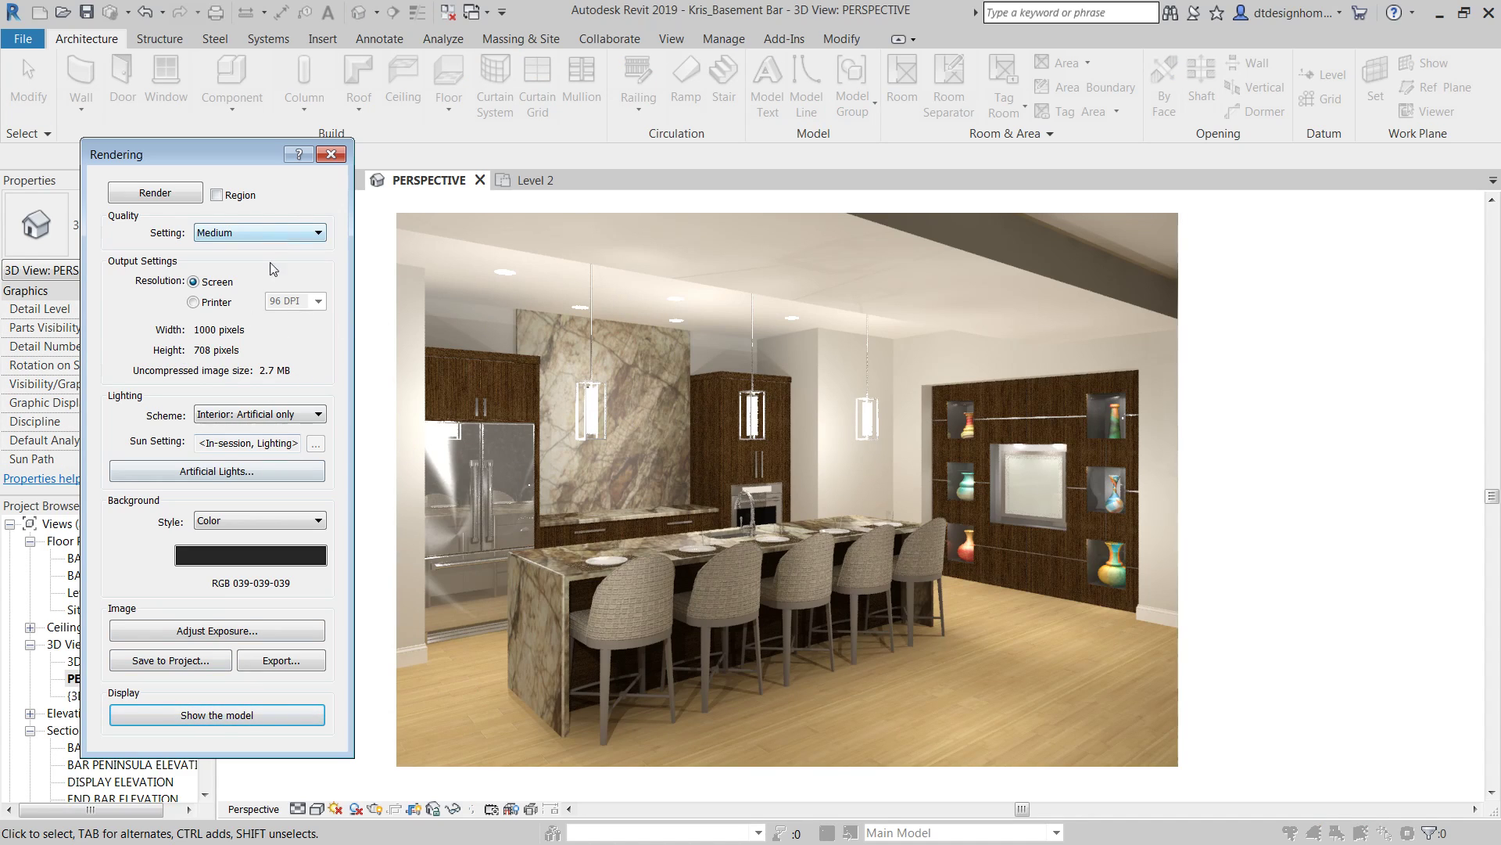
pyautogui.moveTo(908, 510)
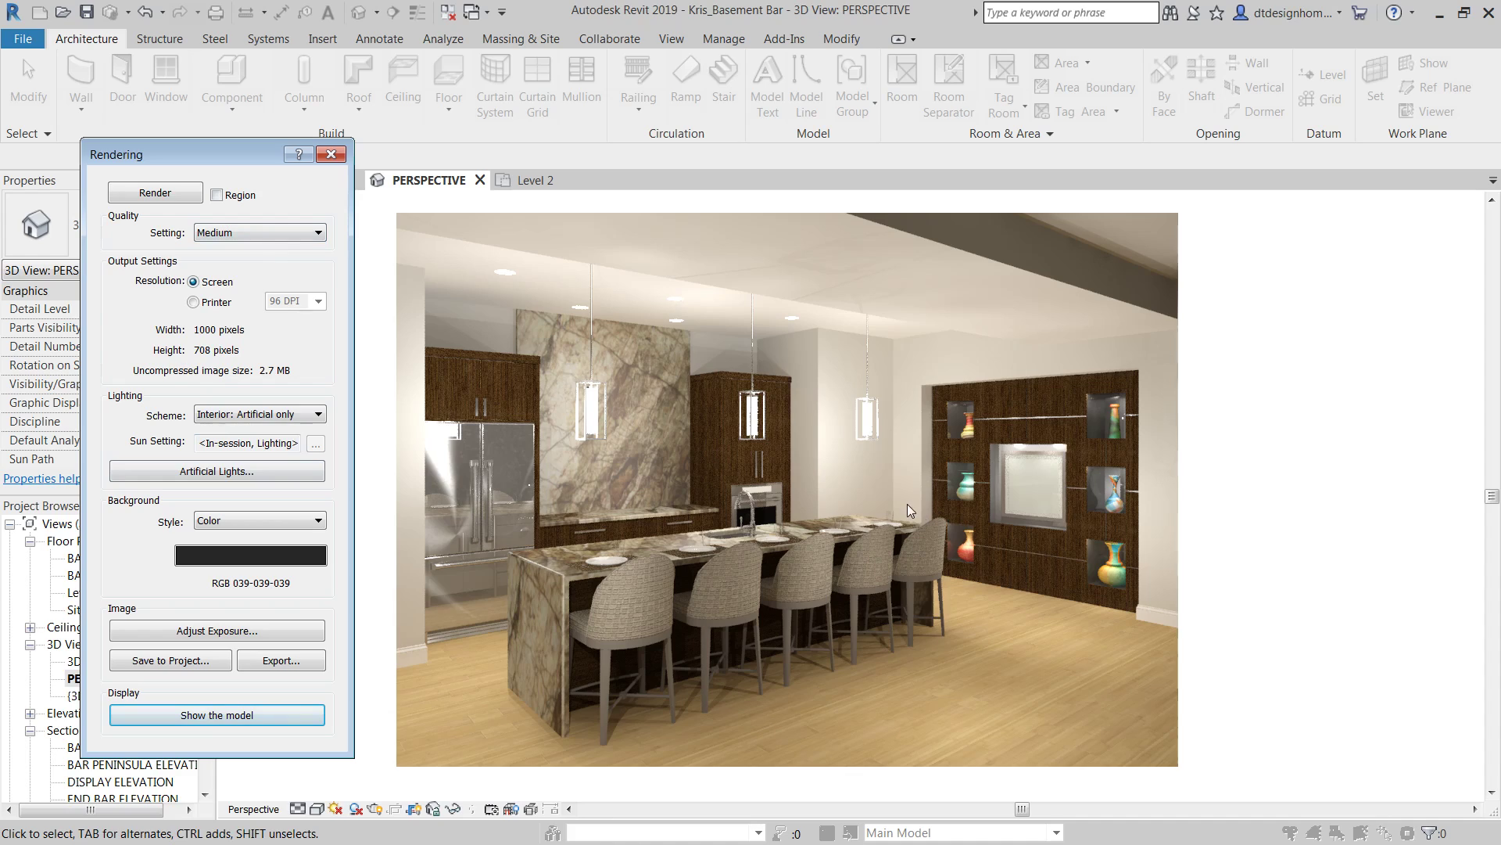
pyautogui.moveTo(657, 424)
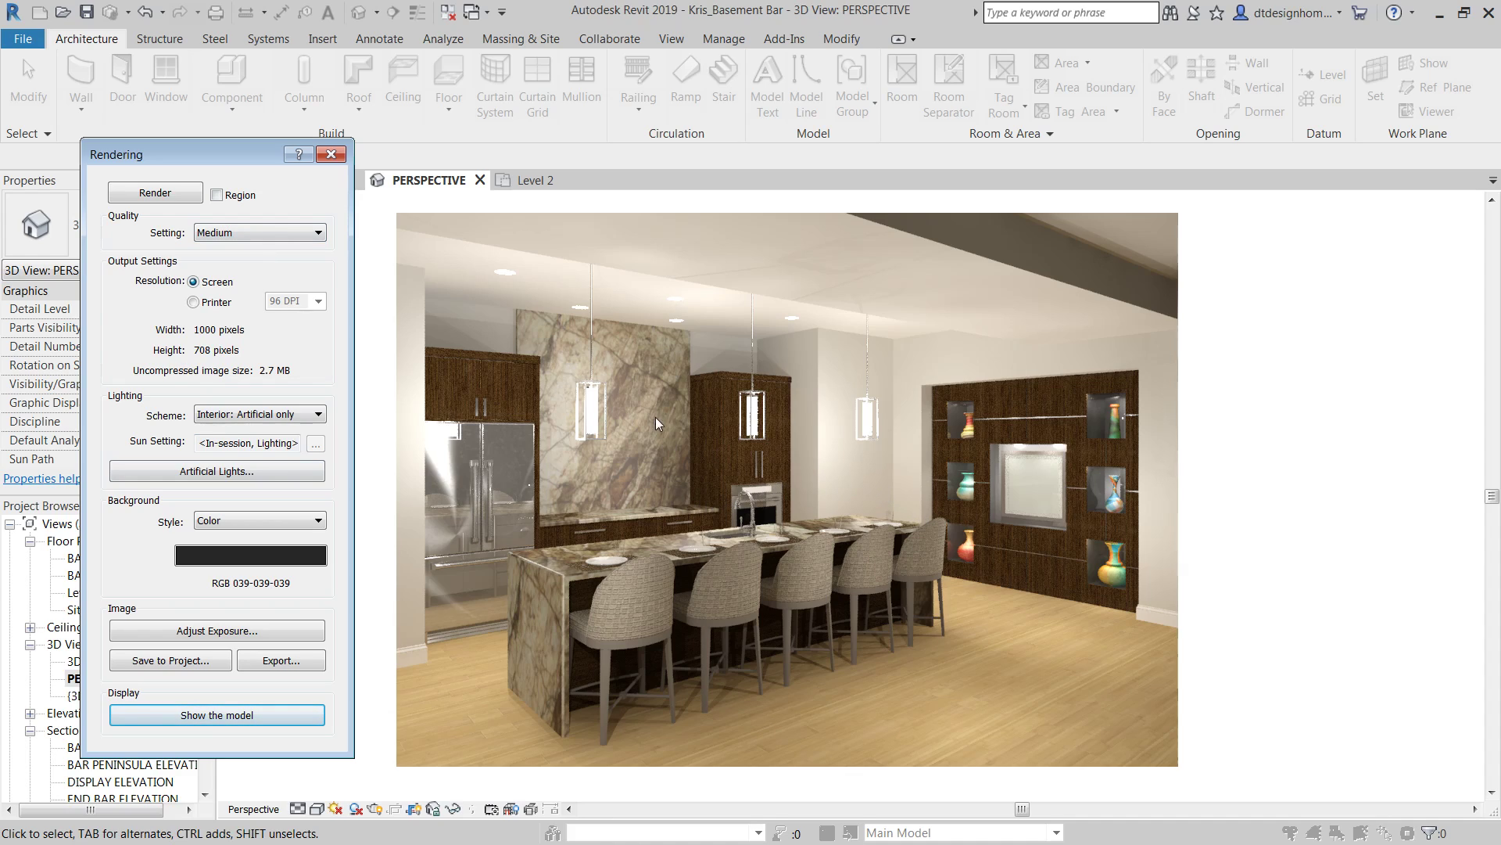
pyautogui.moveTo(783, 392)
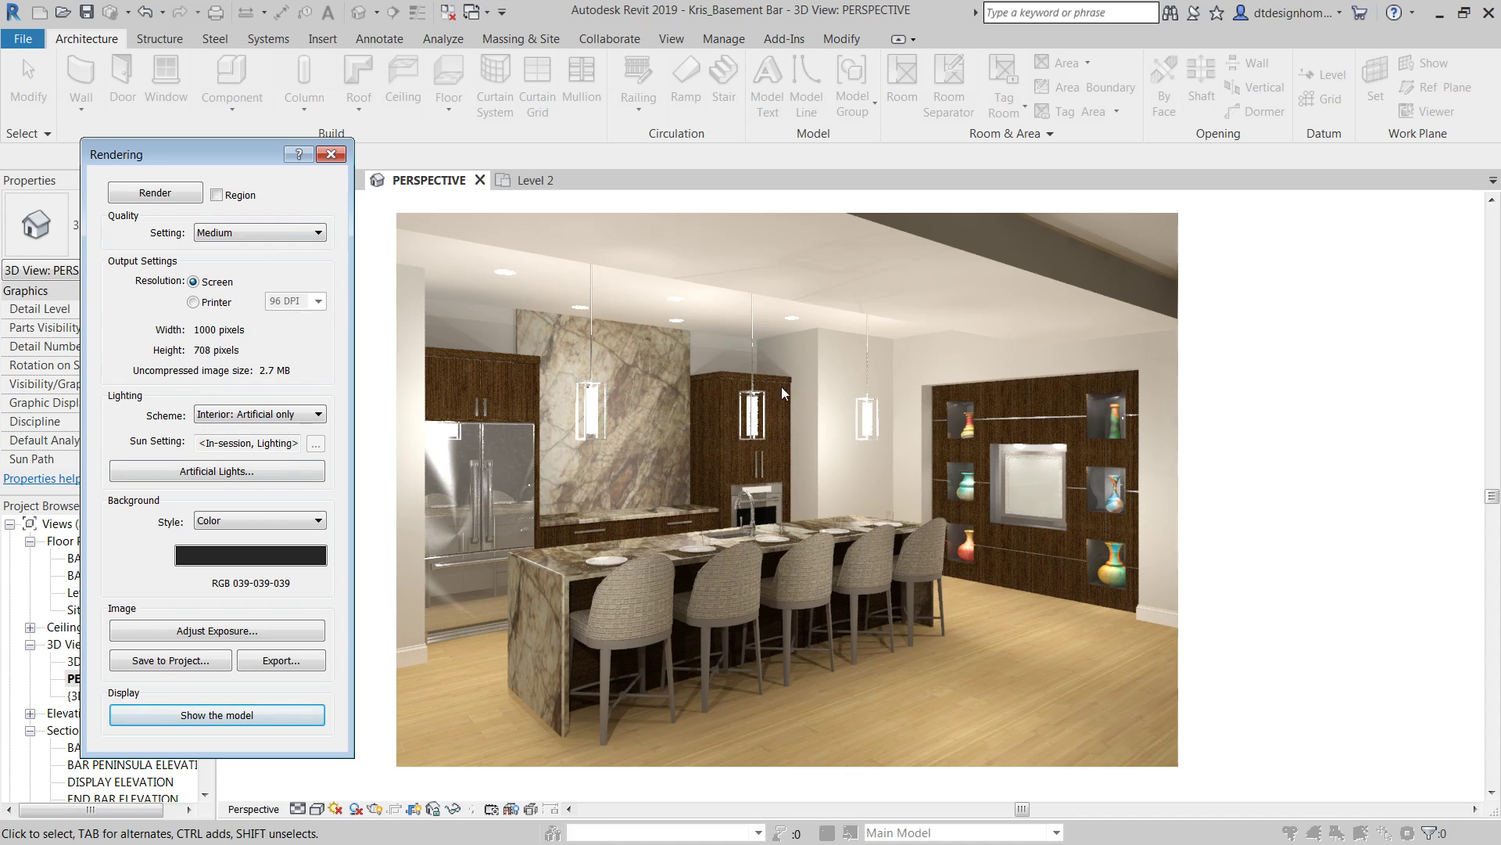
pyautogui.moveTo(712, 391)
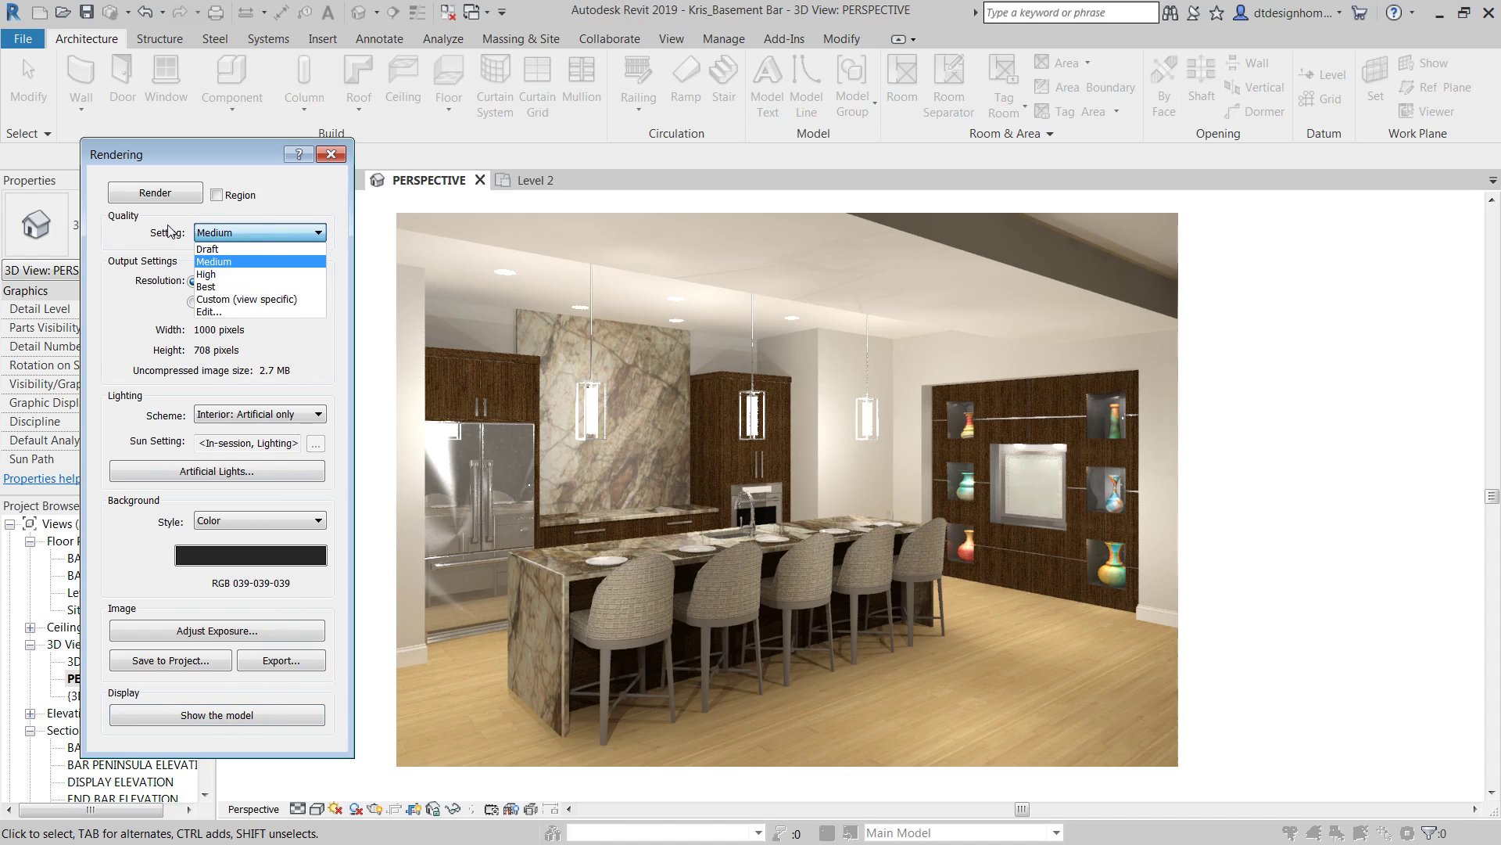
pyautogui.moveTo(223, 287)
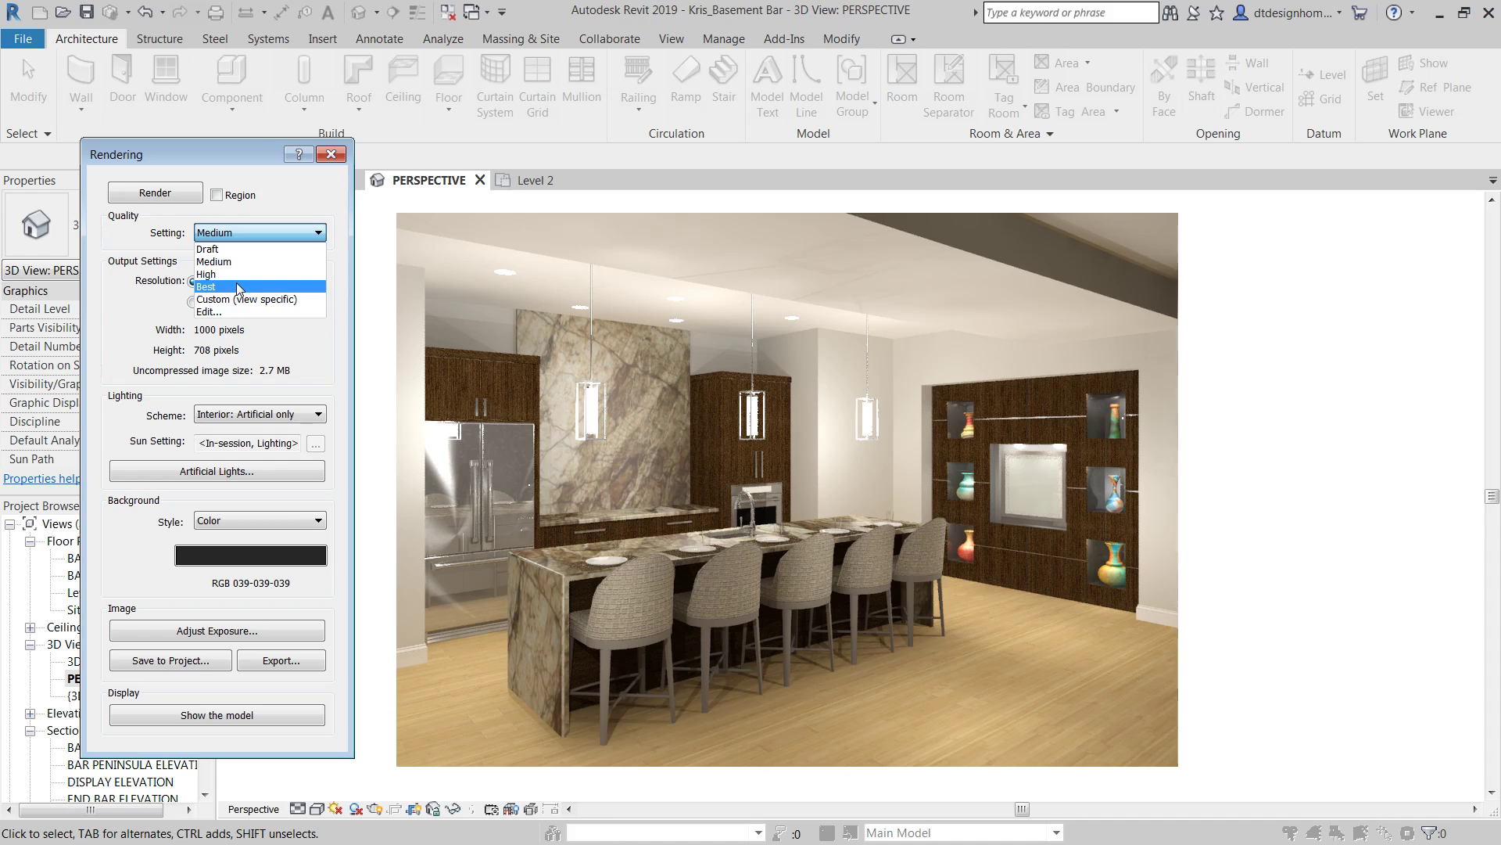
pyautogui.moveTo(247, 275)
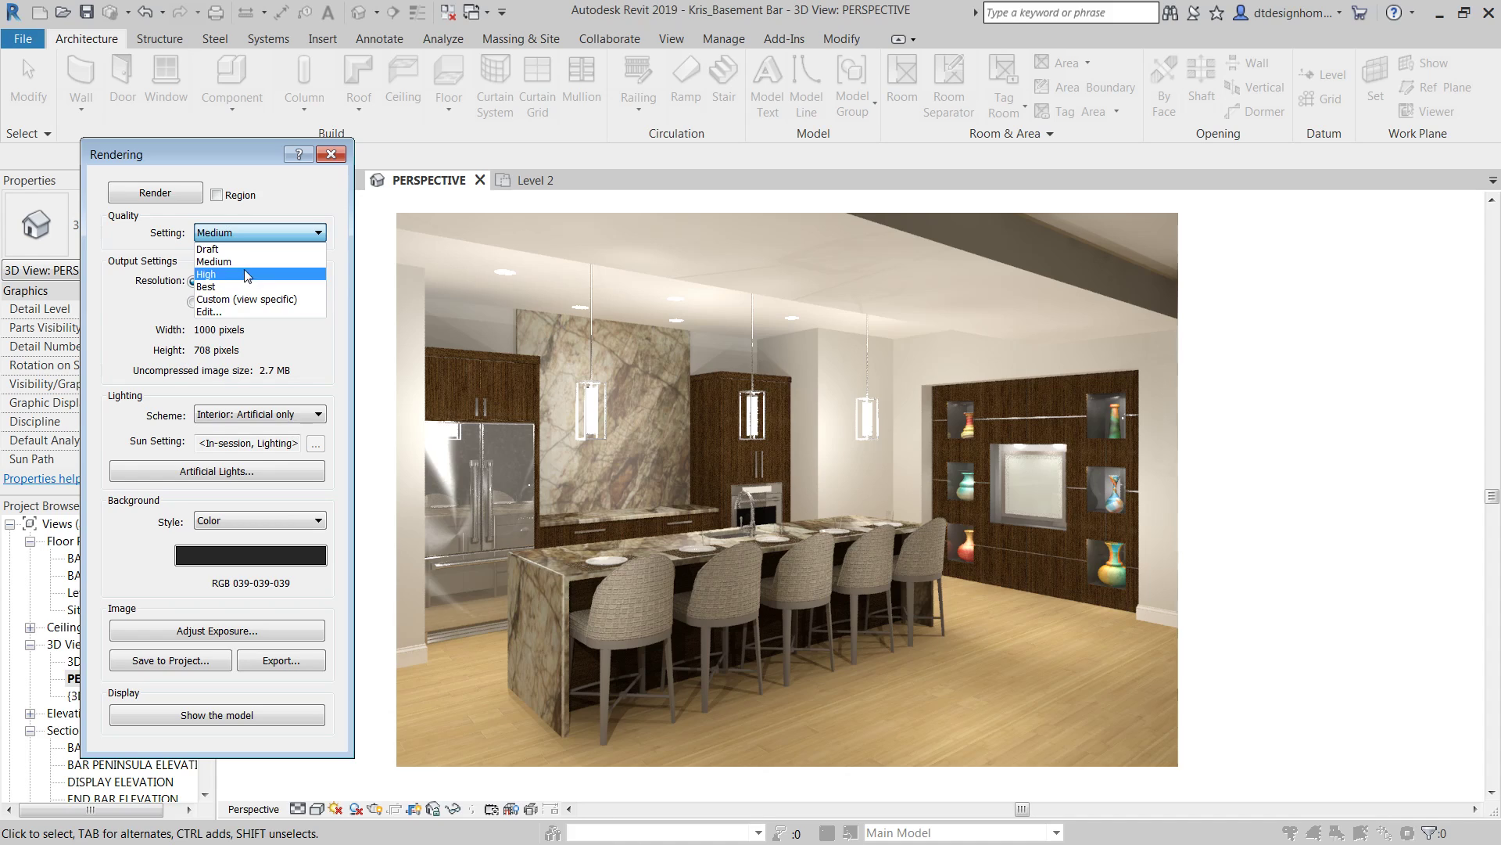
pyautogui.moveTo(257, 248)
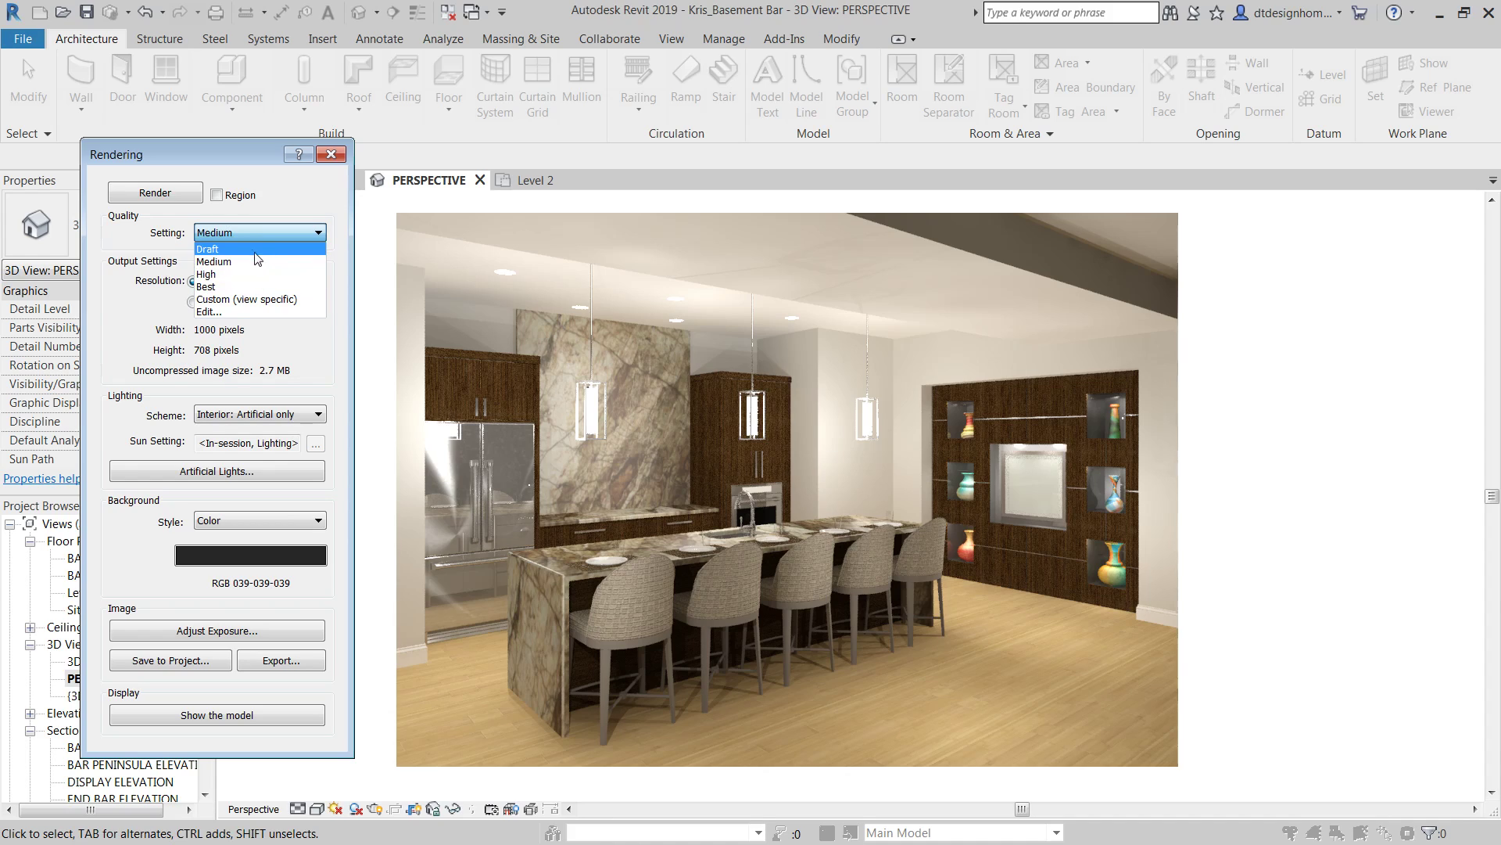
pyautogui.moveTo(238, 260)
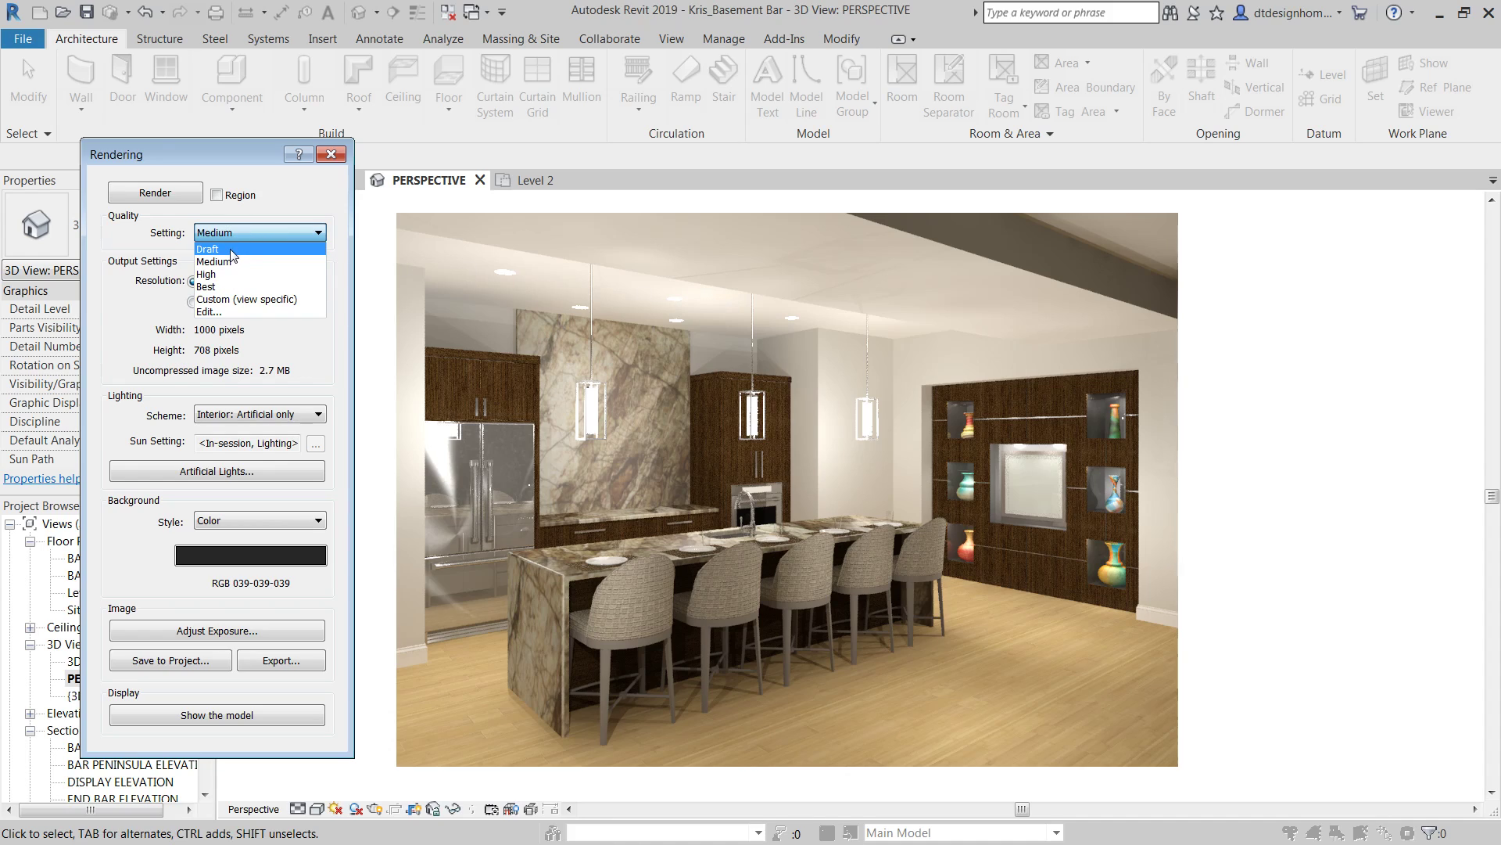
pyautogui.moveTo(253, 261)
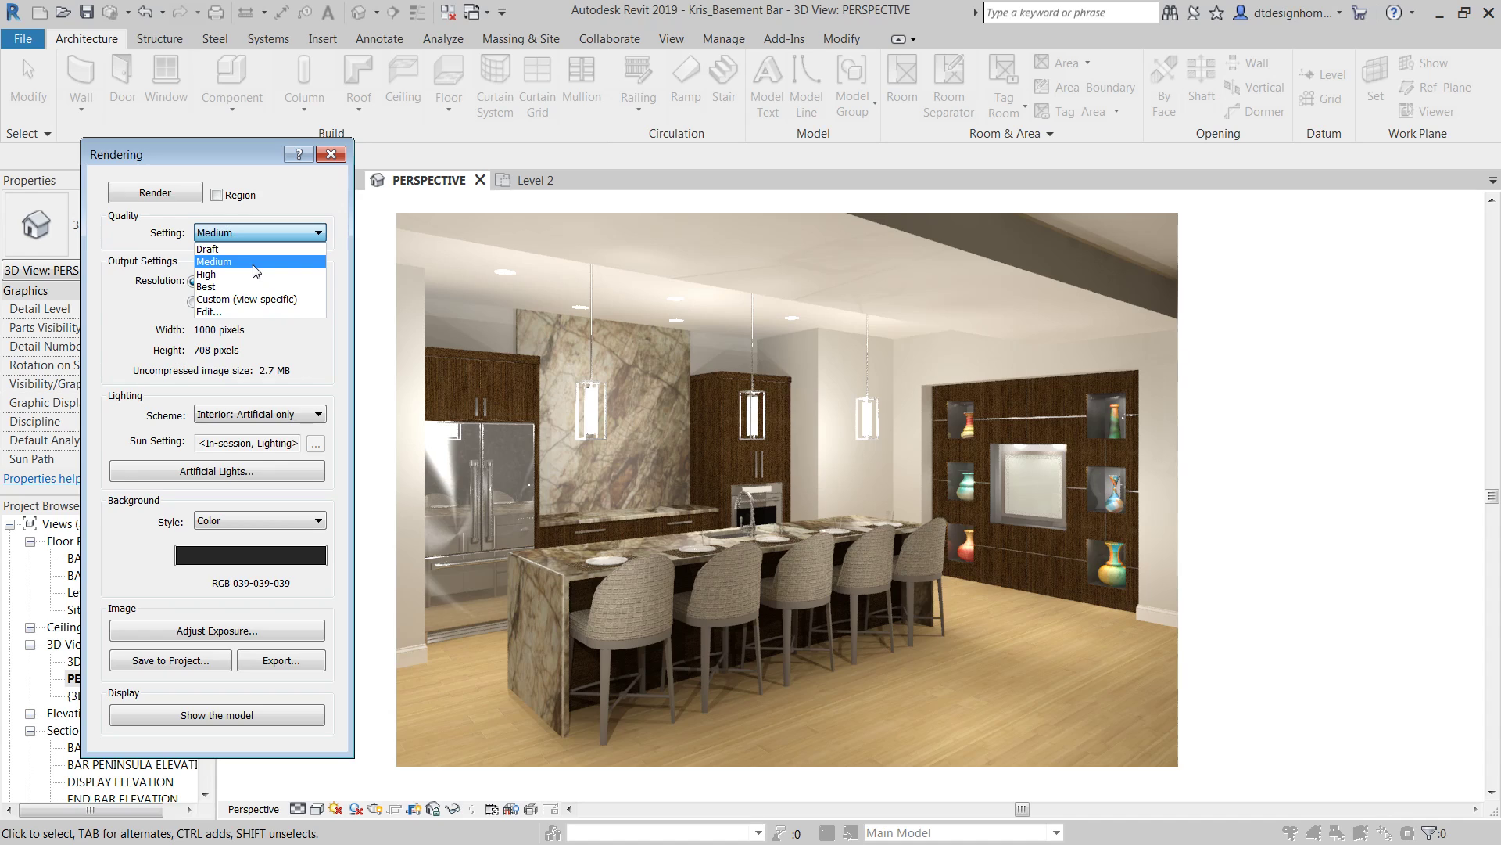
pyautogui.moveTo(245, 299)
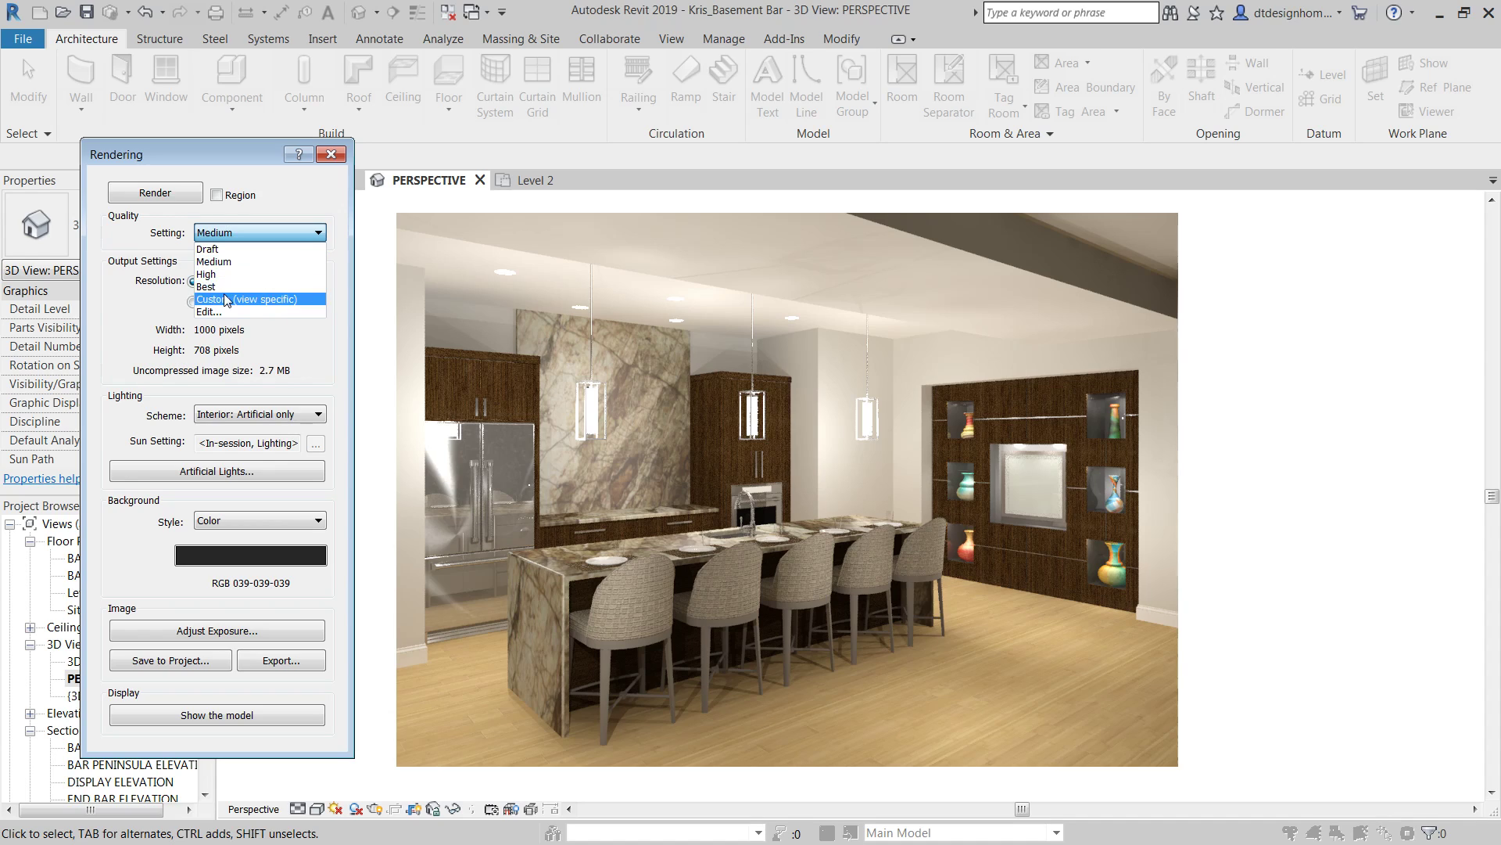
# Step: Choose Edit… as the Quality Setting to bring up Rendering Quality Settings
pyautogui.click(208, 313)
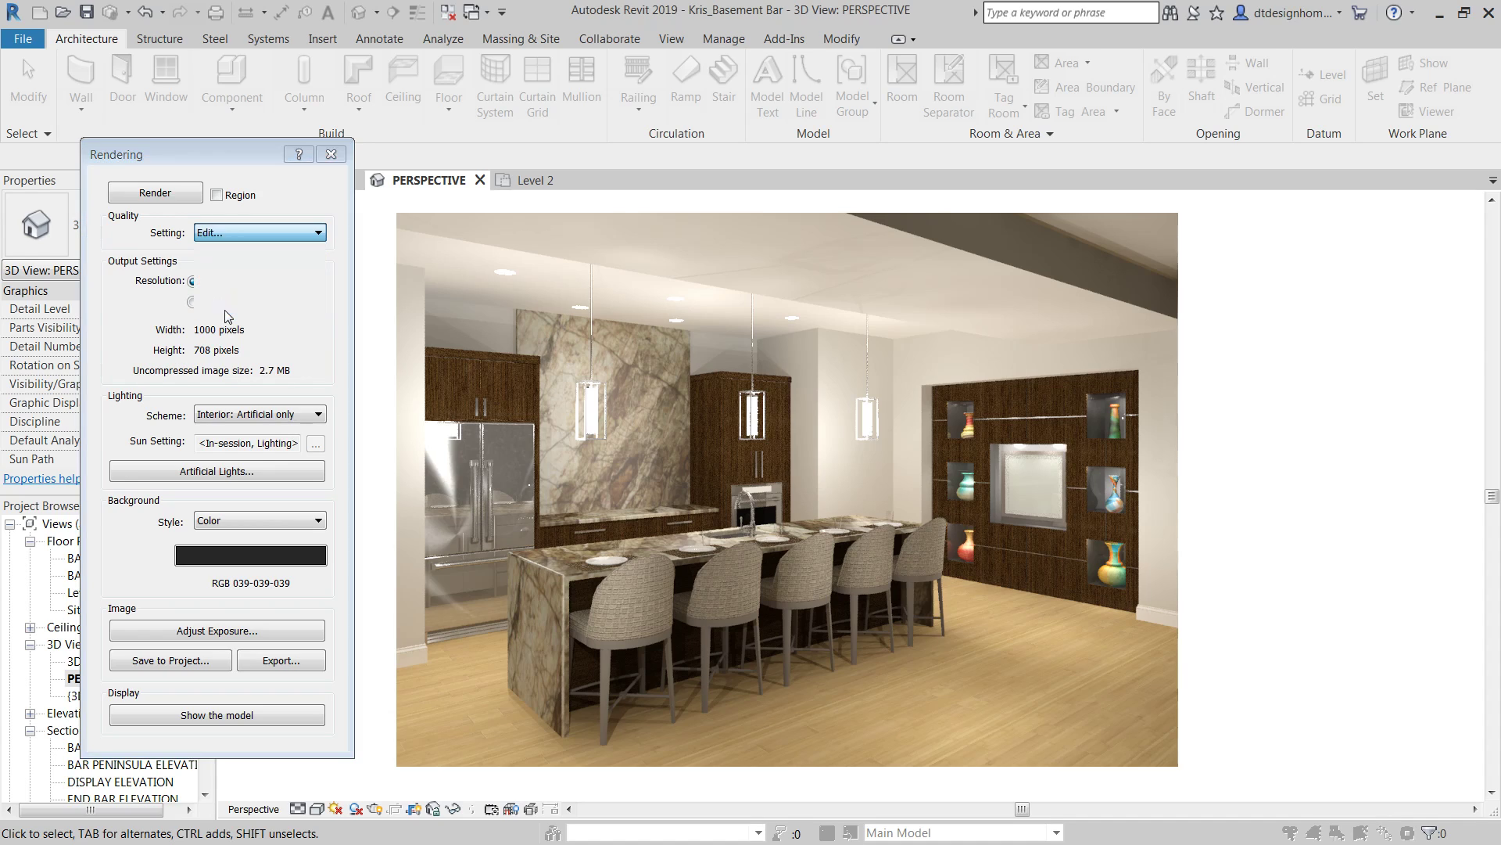
# Step: Copy the High preset to a Custom (view specific) quality with advanced accuracy, level 10
pyautogui.click(260, 233)
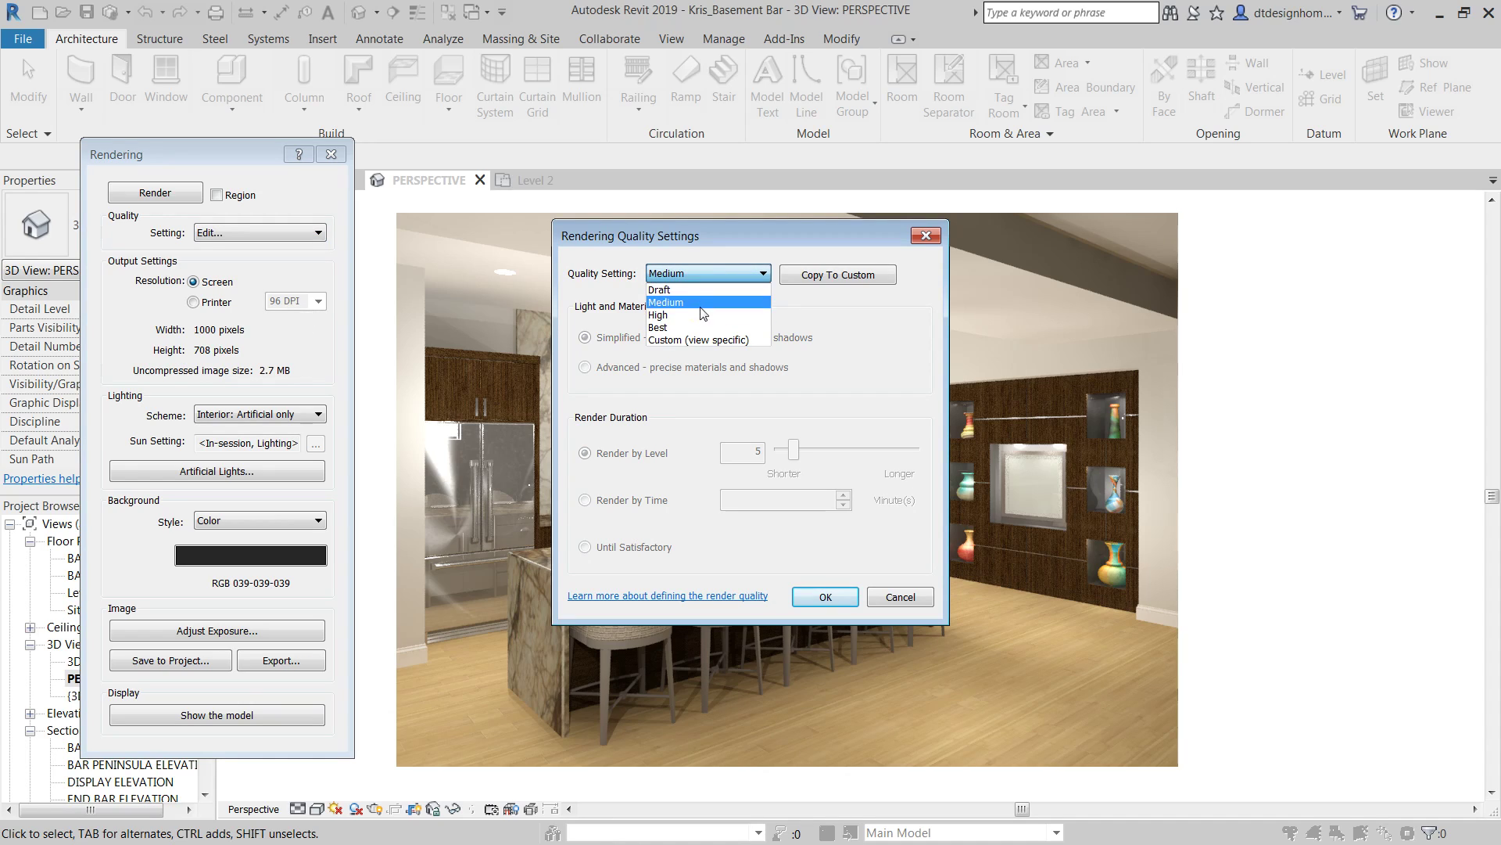
pyautogui.moveTo(700, 305)
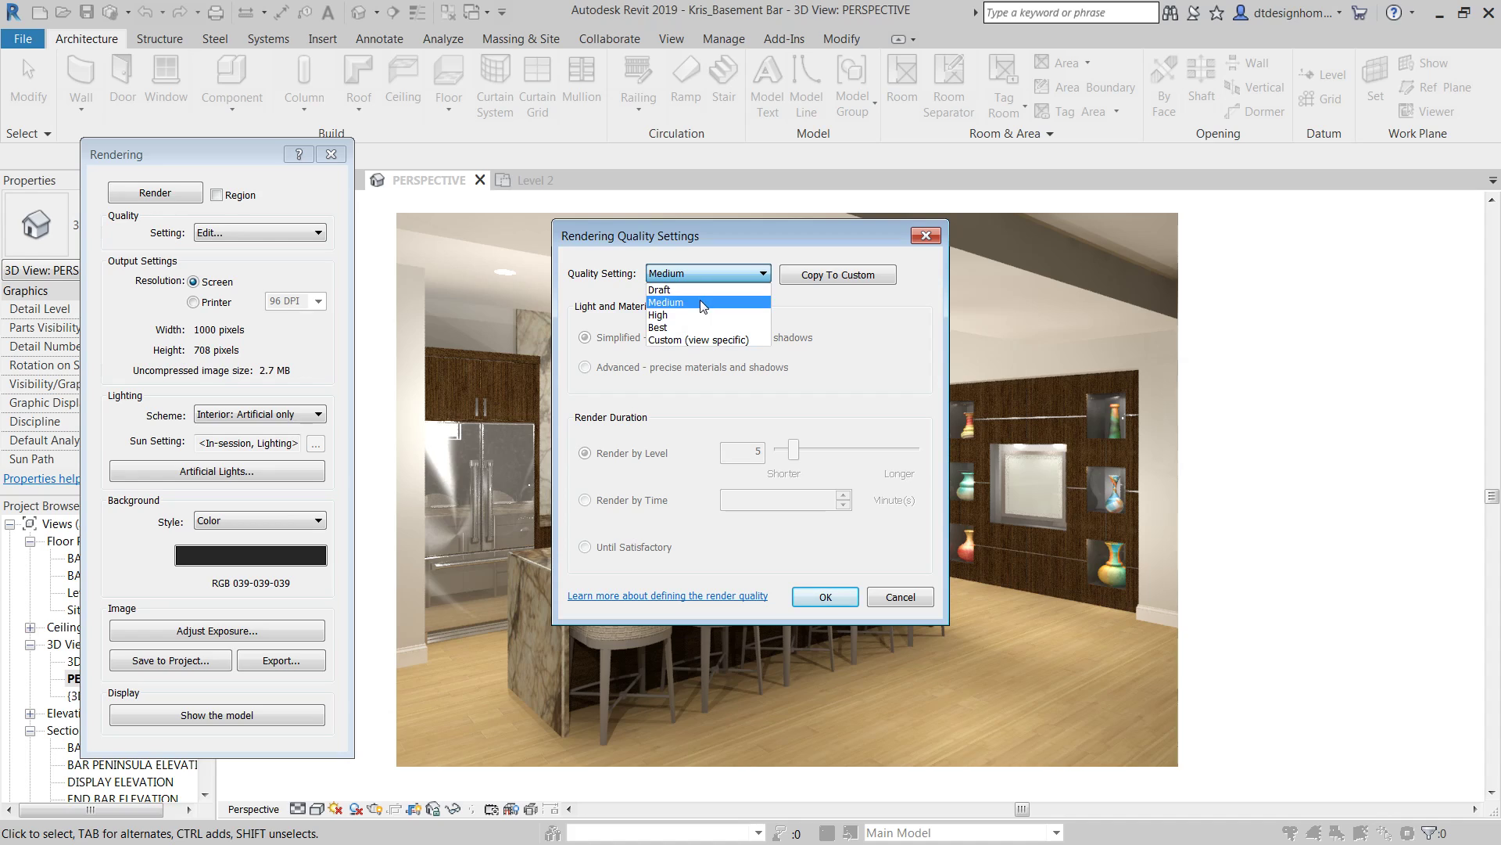
pyautogui.moveTo(677, 316)
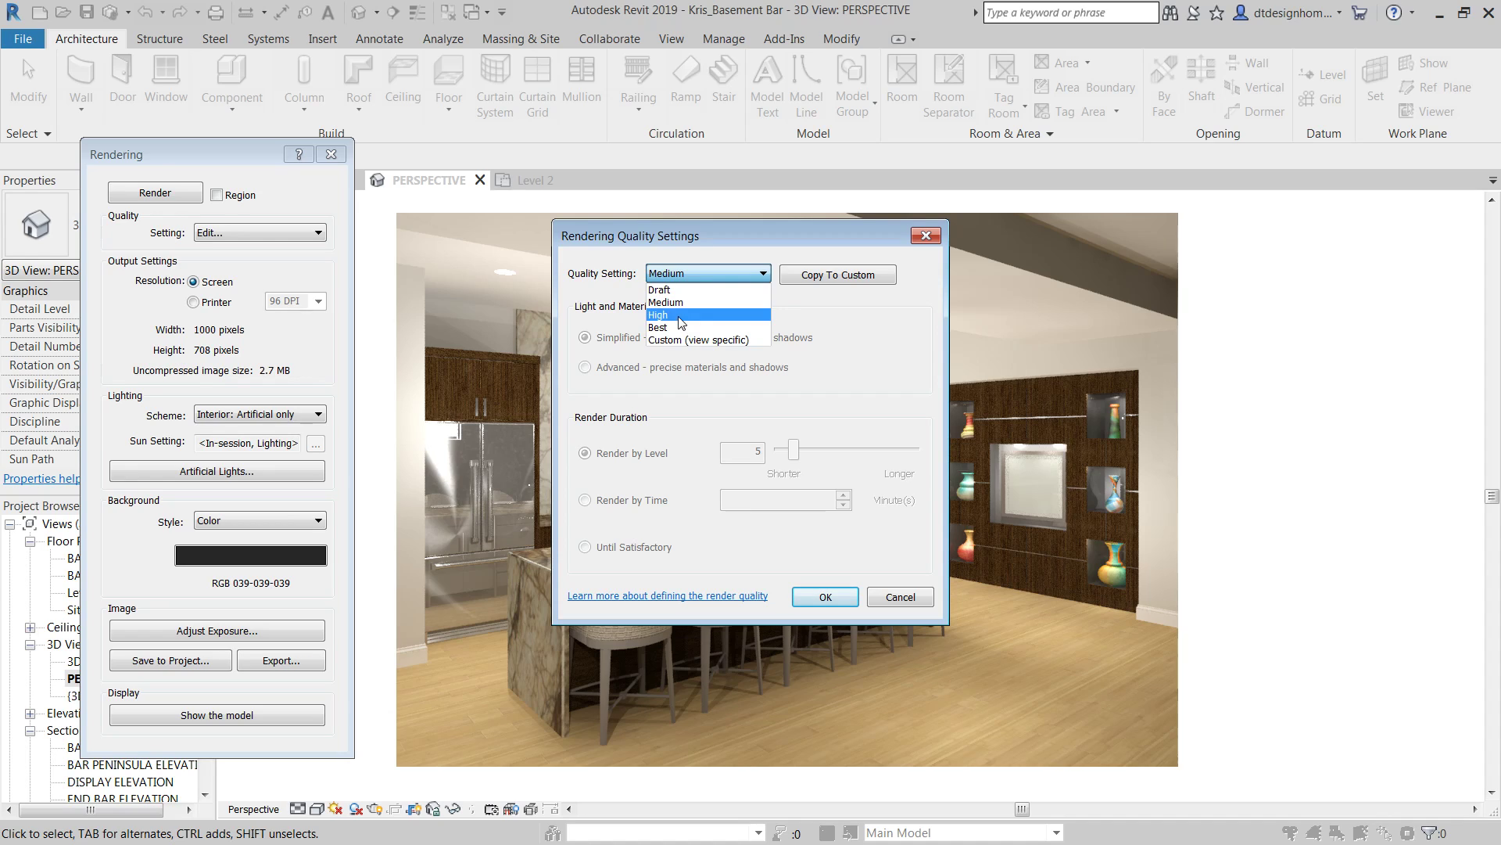
pyautogui.click(658, 314)
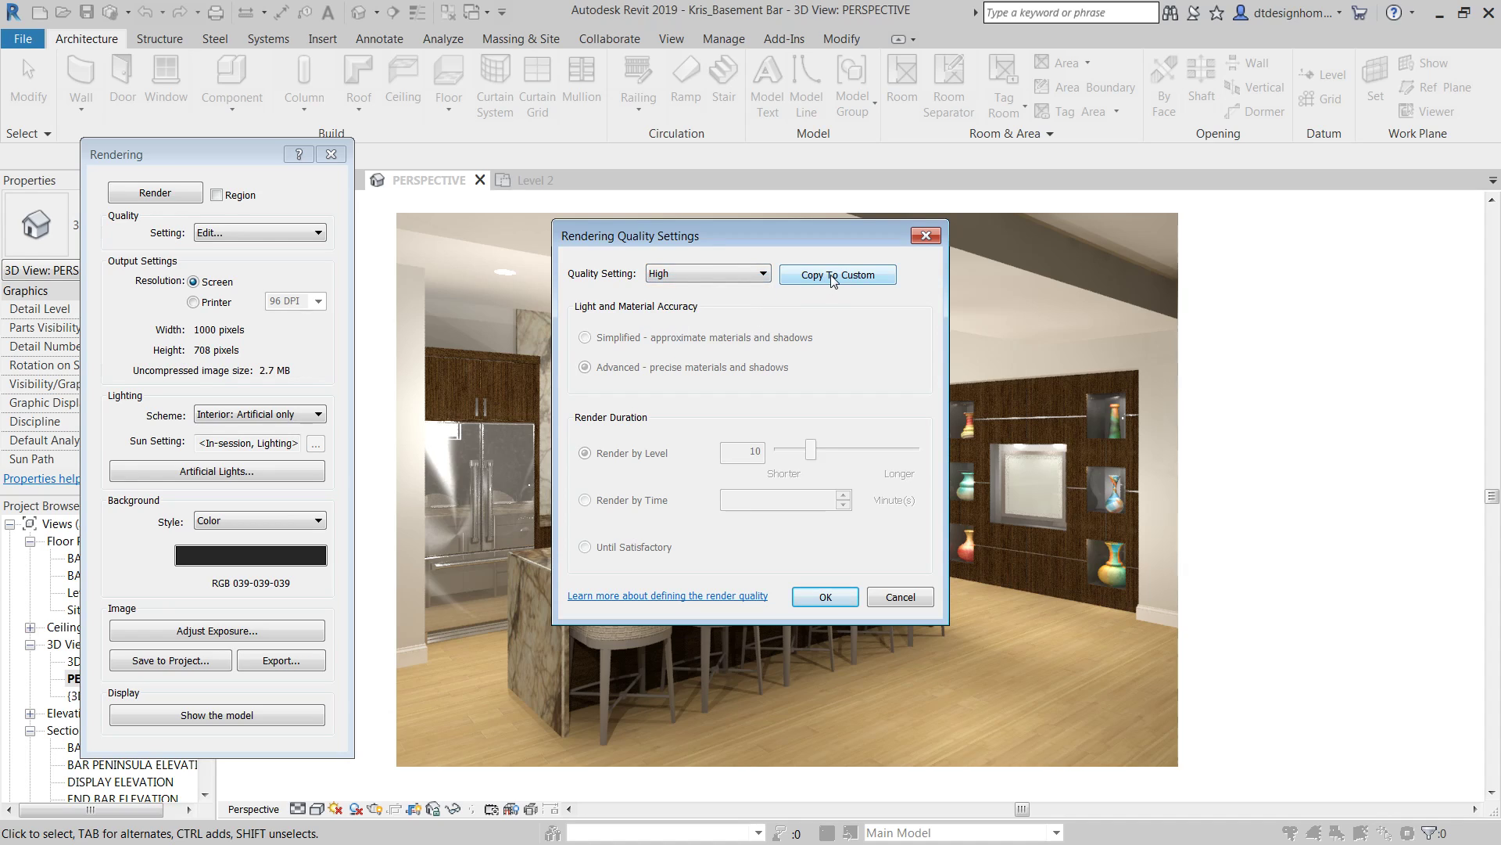
pyautogui.click(835, 275)
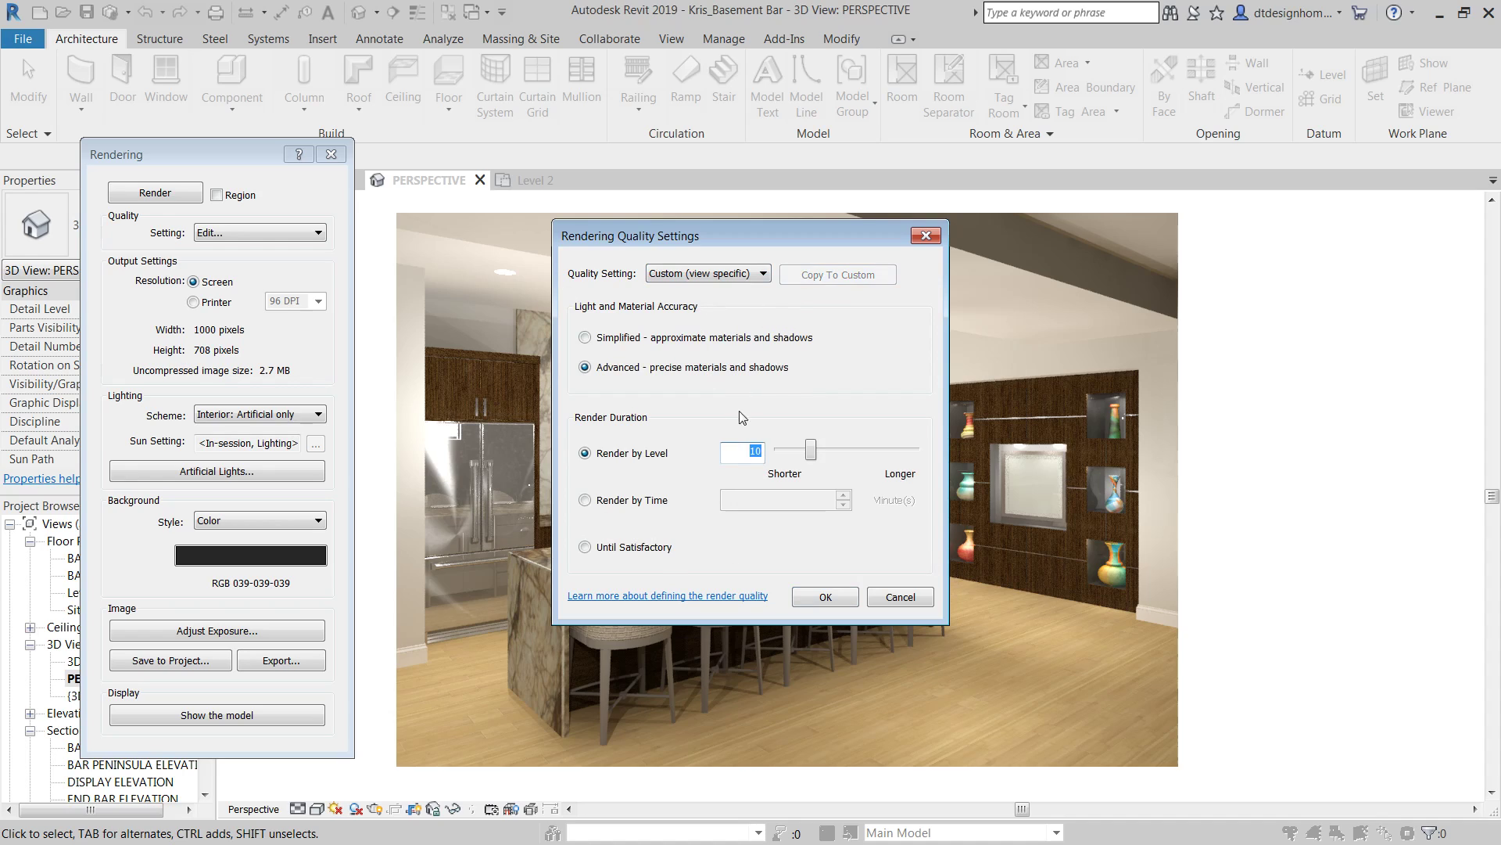
pyautogui.moveTo(785, 400)
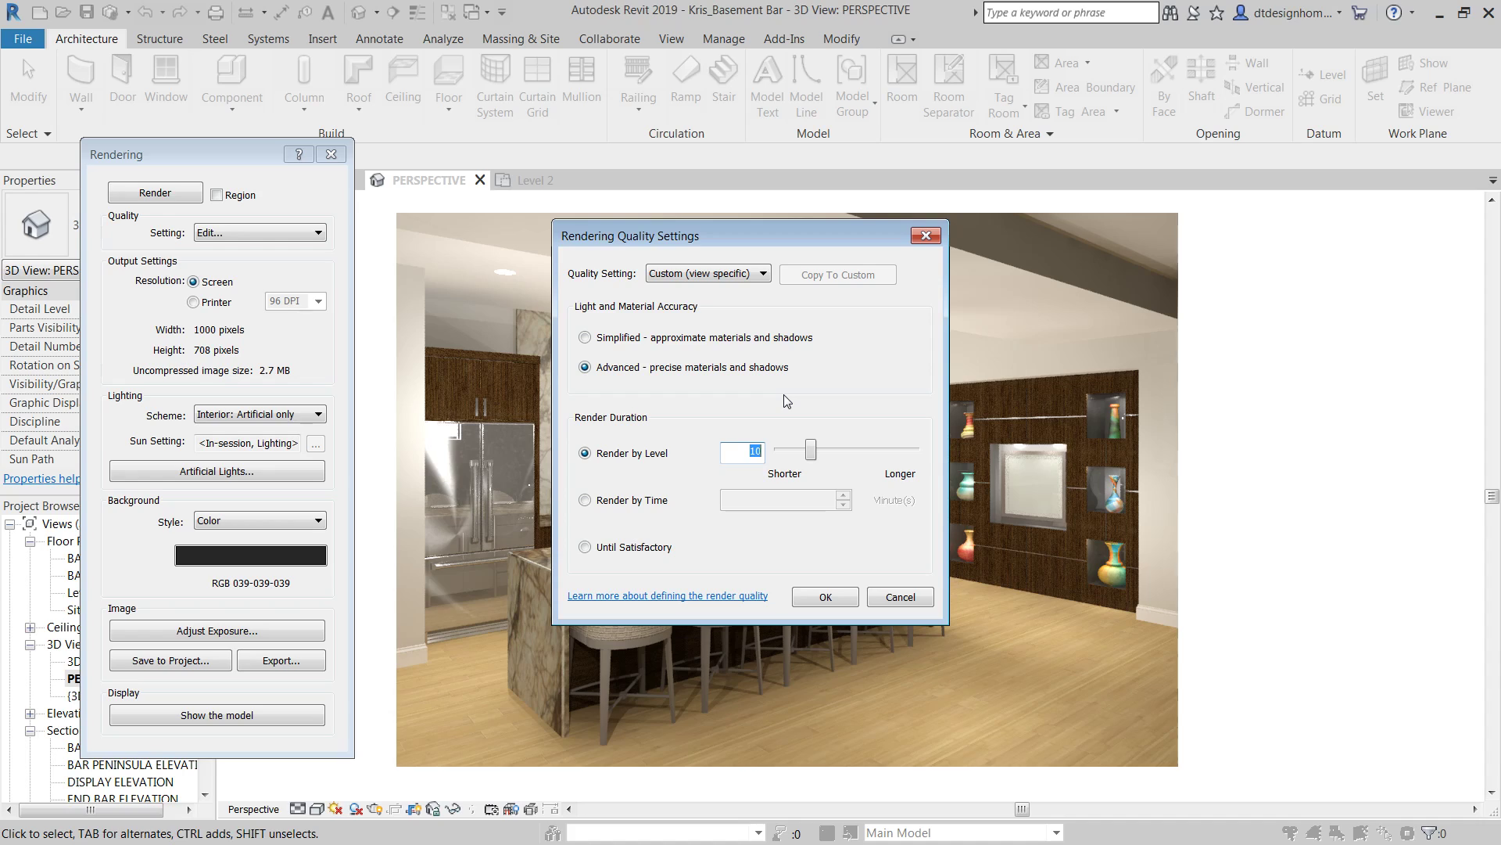
pyautogui.moveTo(1053, 555)
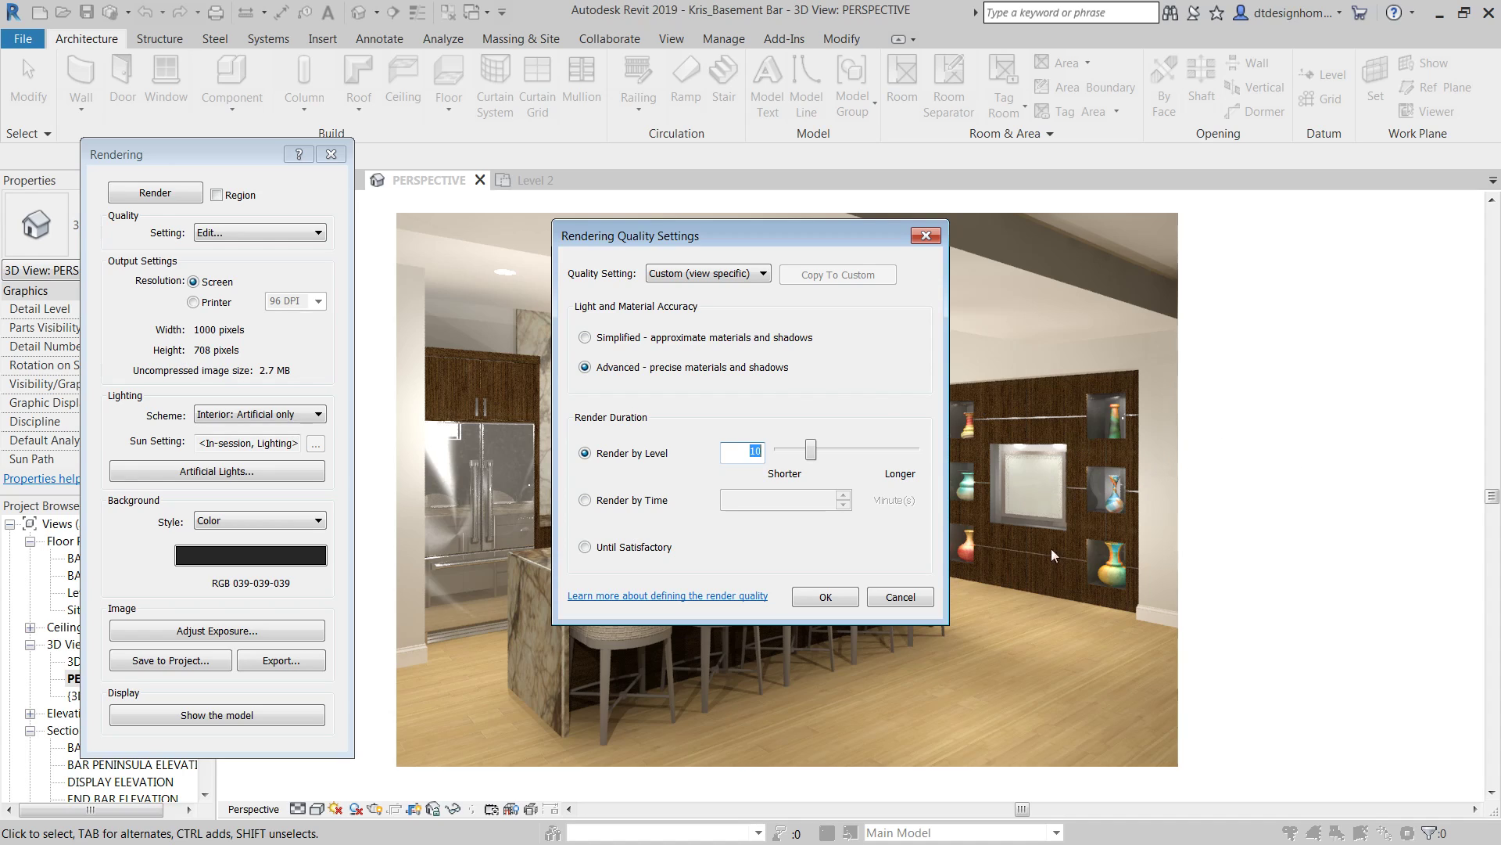
pyautogui.moveTo(675, 736)
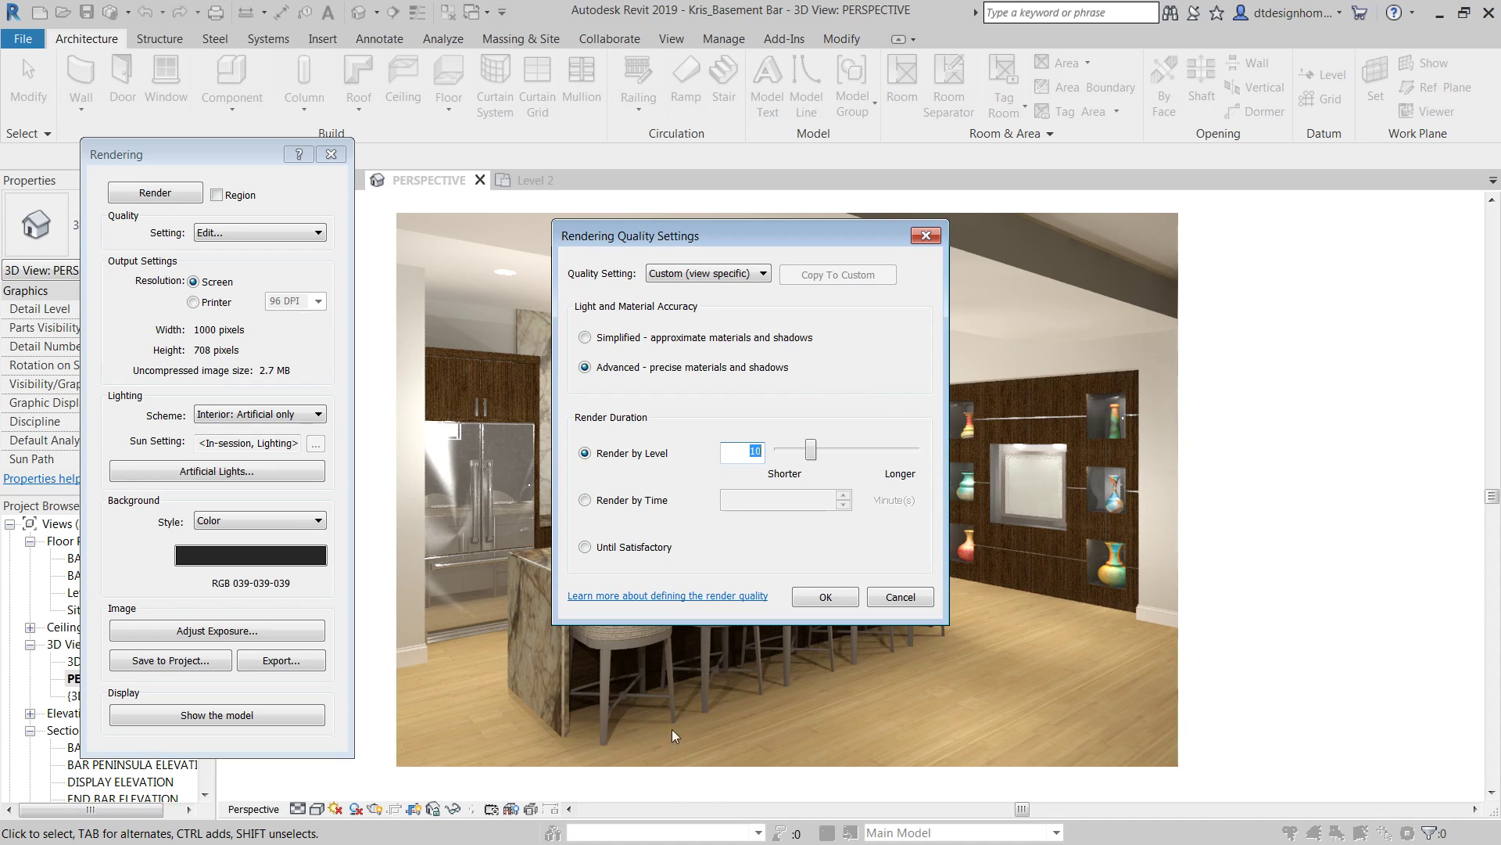
pyautogui.moveTo(684, 413)
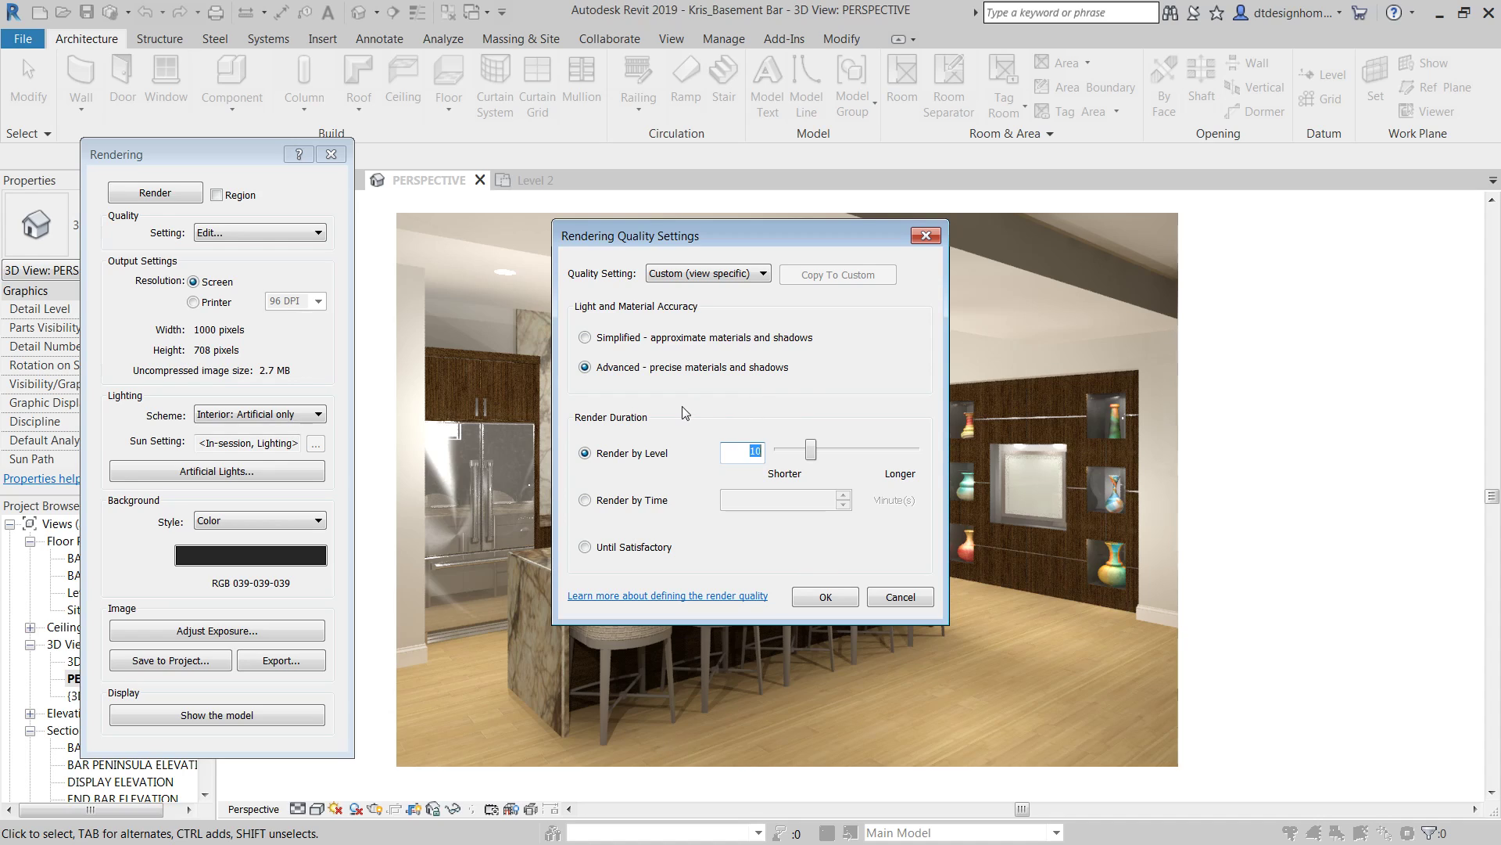
pyautogui.moveTo(1023, 505)
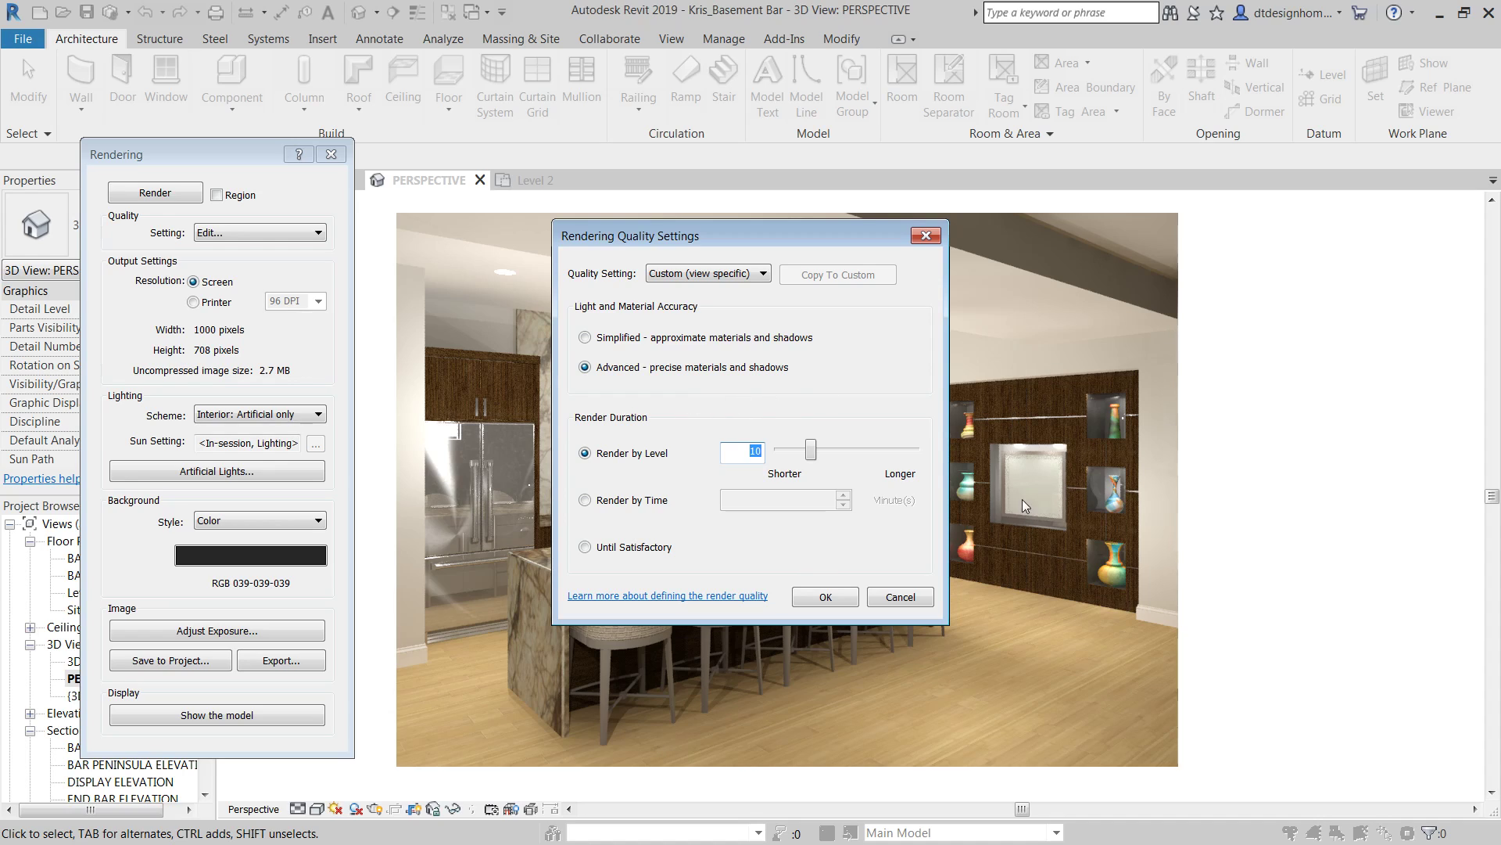
pyautogui.moveTo(1029, 476)
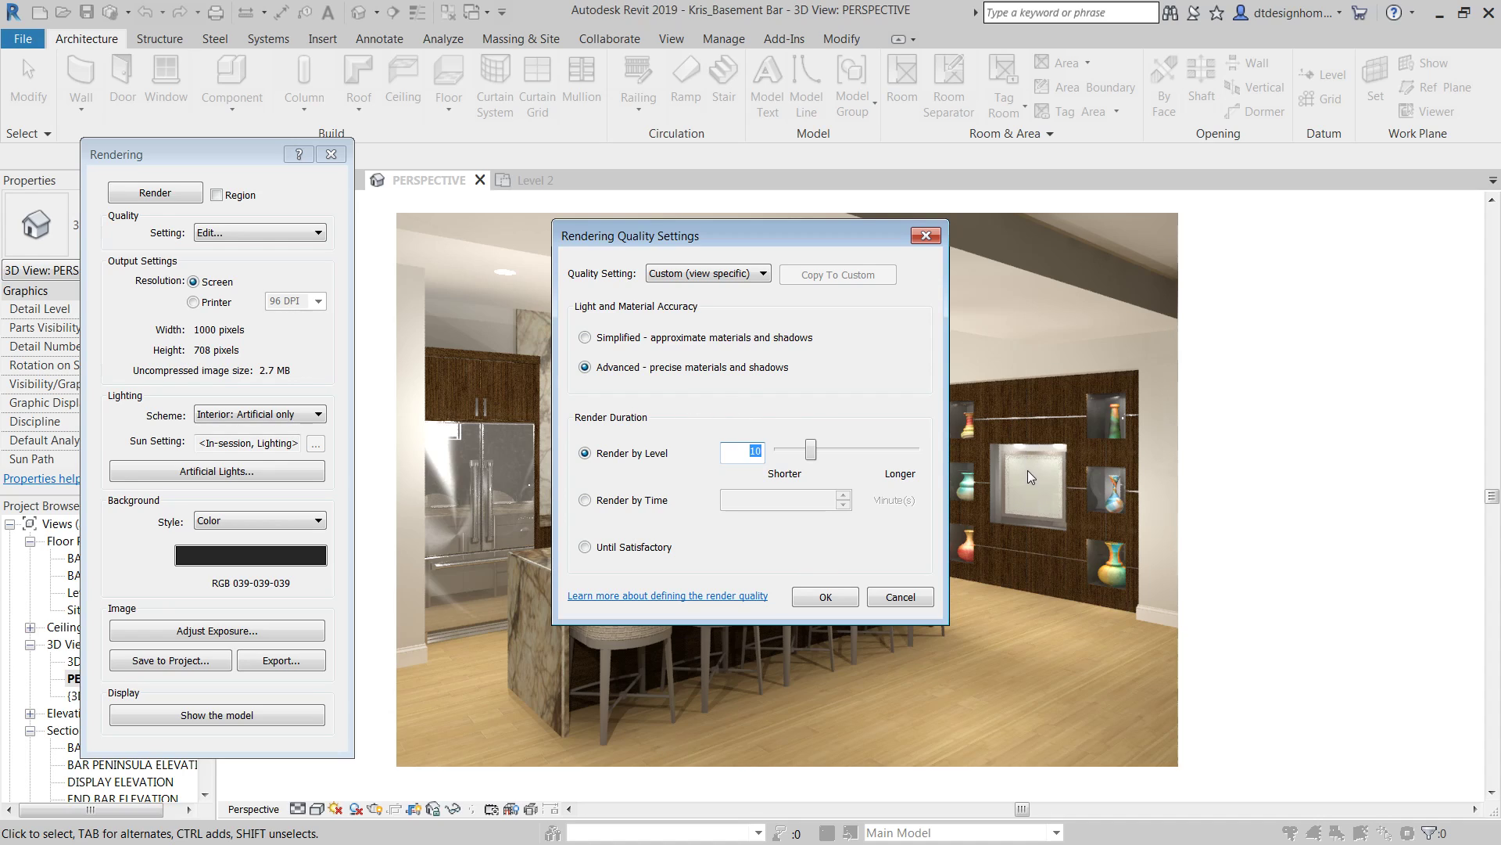
pyautogui.moveTo(1018, 396)
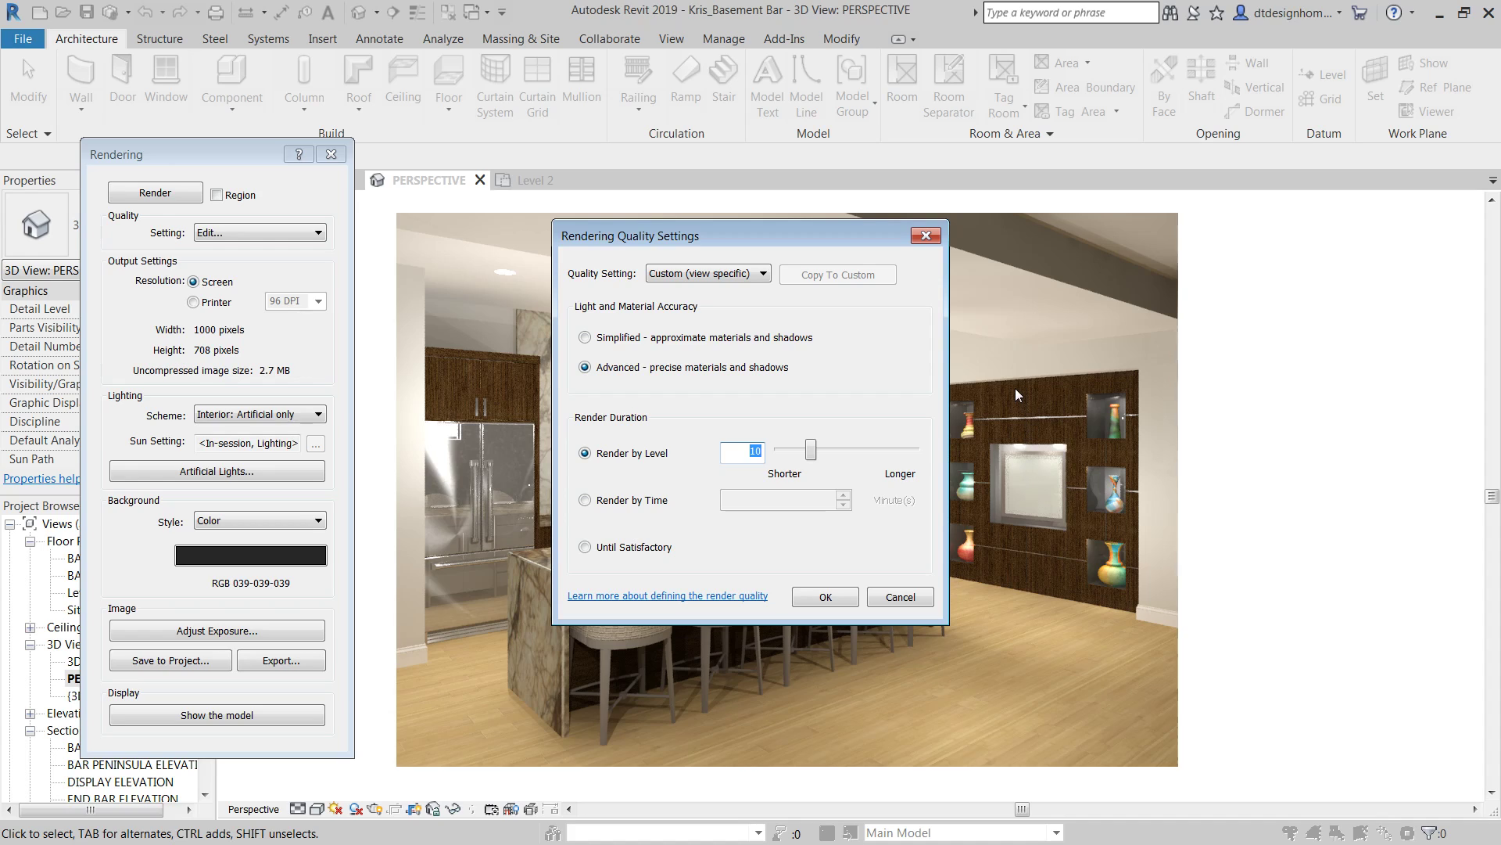
pyautogui.click(707, 274)
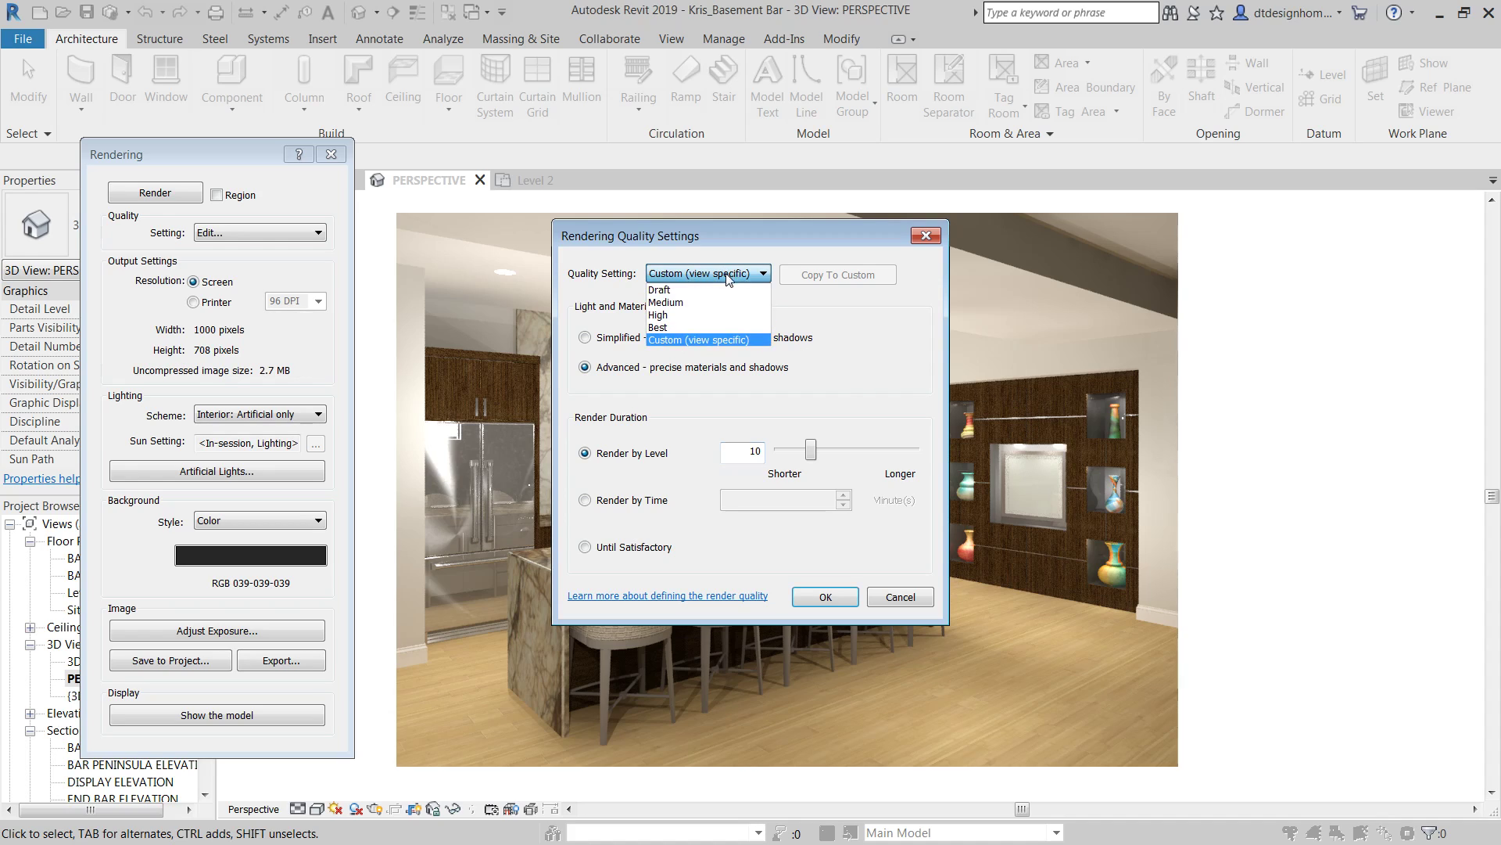
pyautogui.moveTo(698, 302)
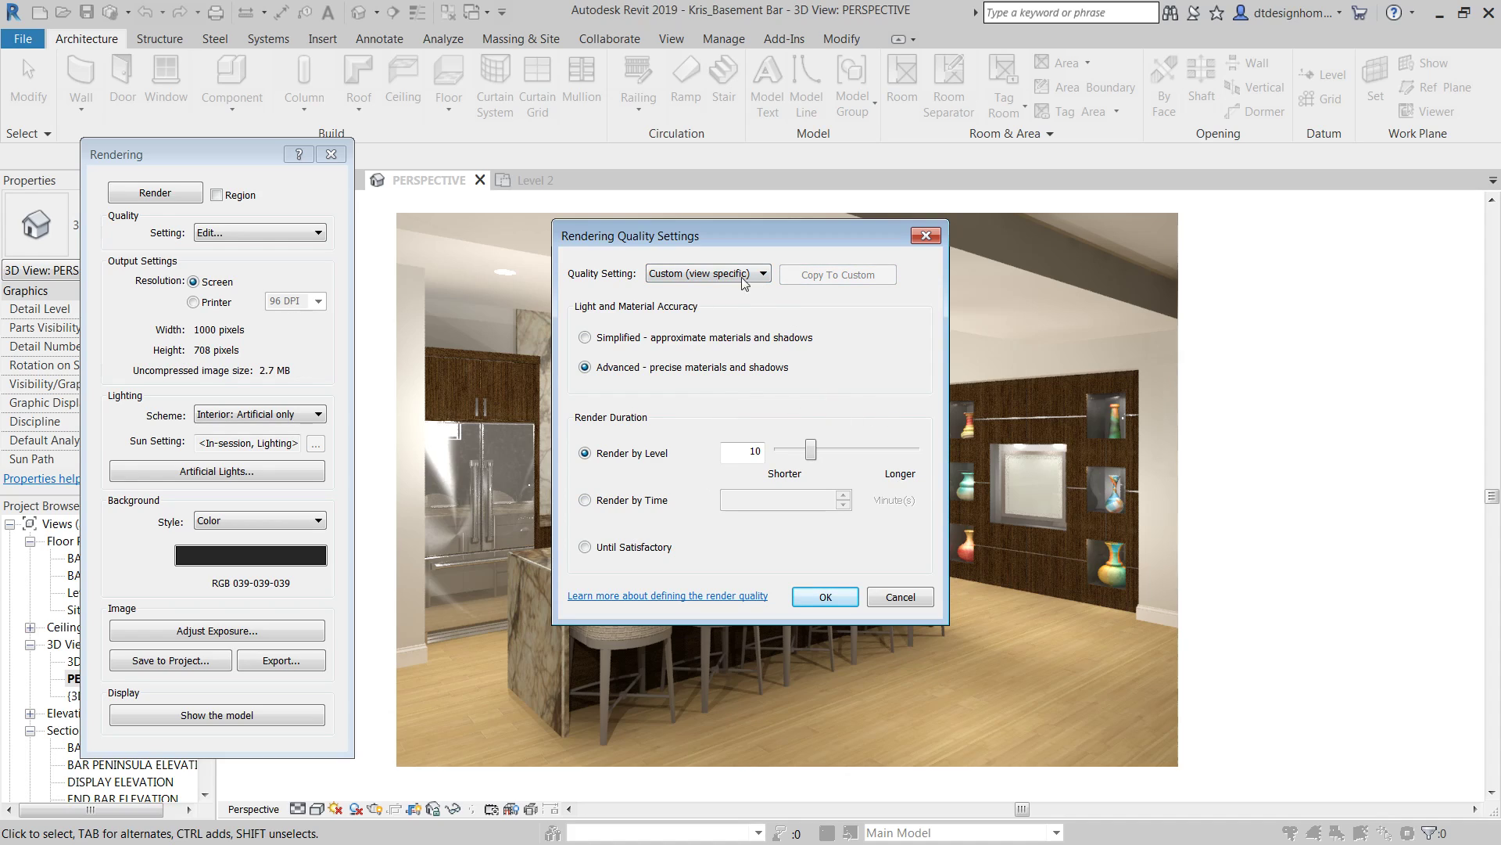
pyautogui.moveTo(749, 434)
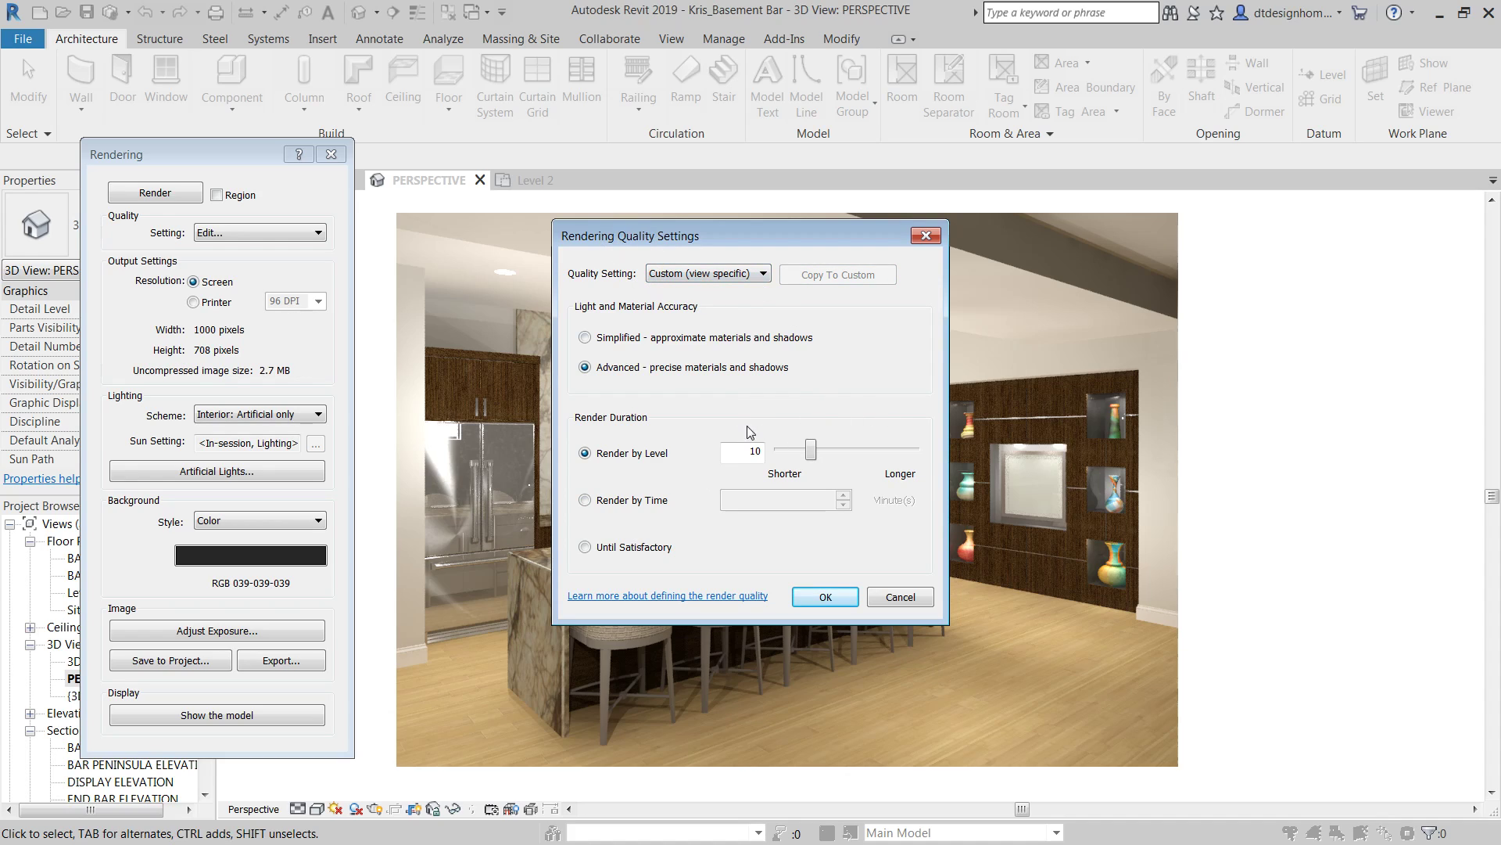
pyautogui.moveTo(1041, 555)
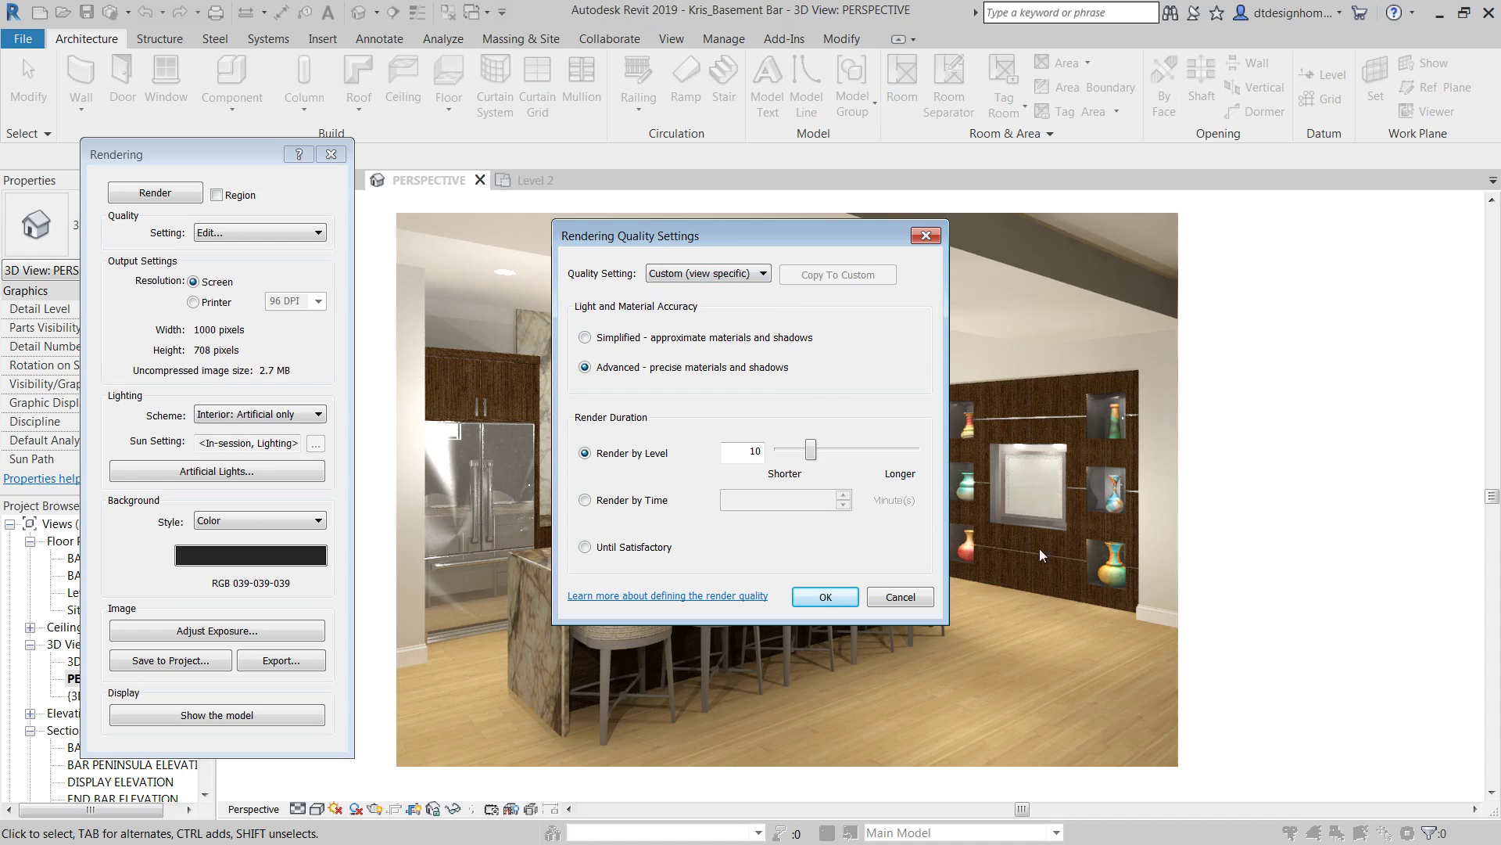
pyautogui.moveTo(766, 413)
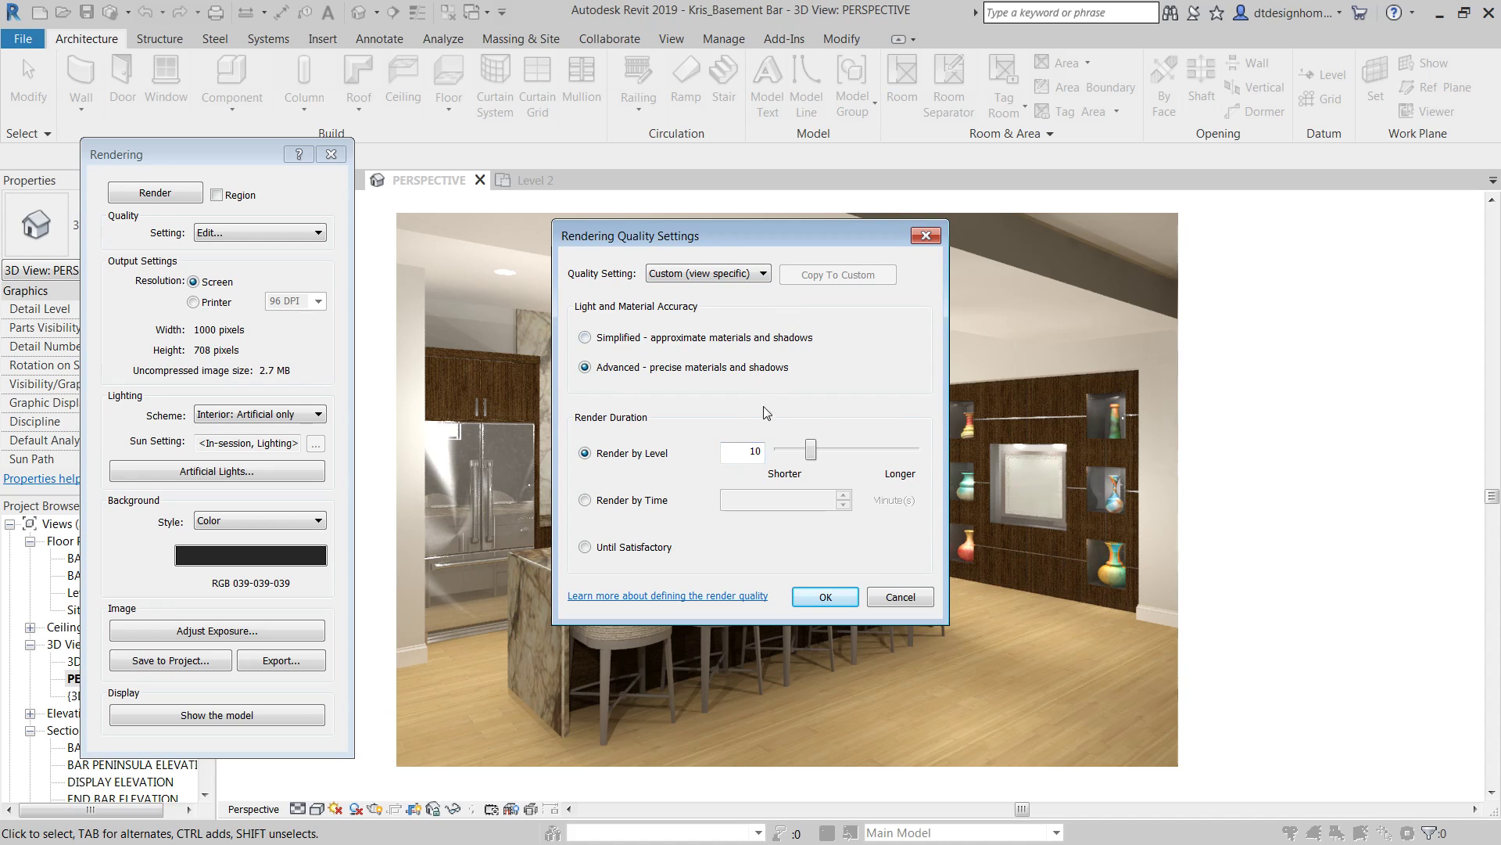
pyautogui.moveTo(992, 386)
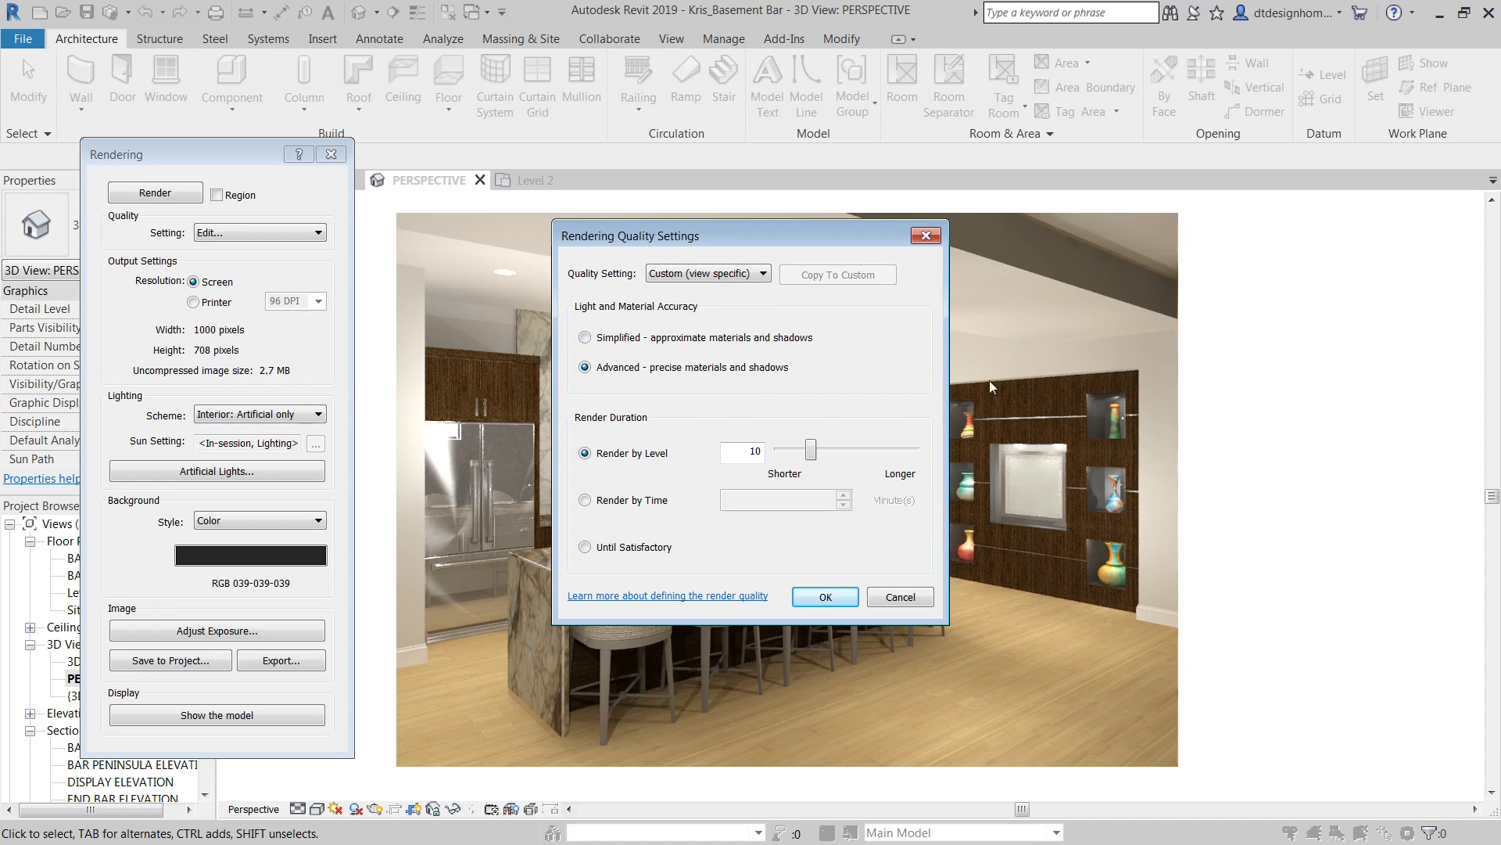
pyautogui.moveTo(1070, 180)
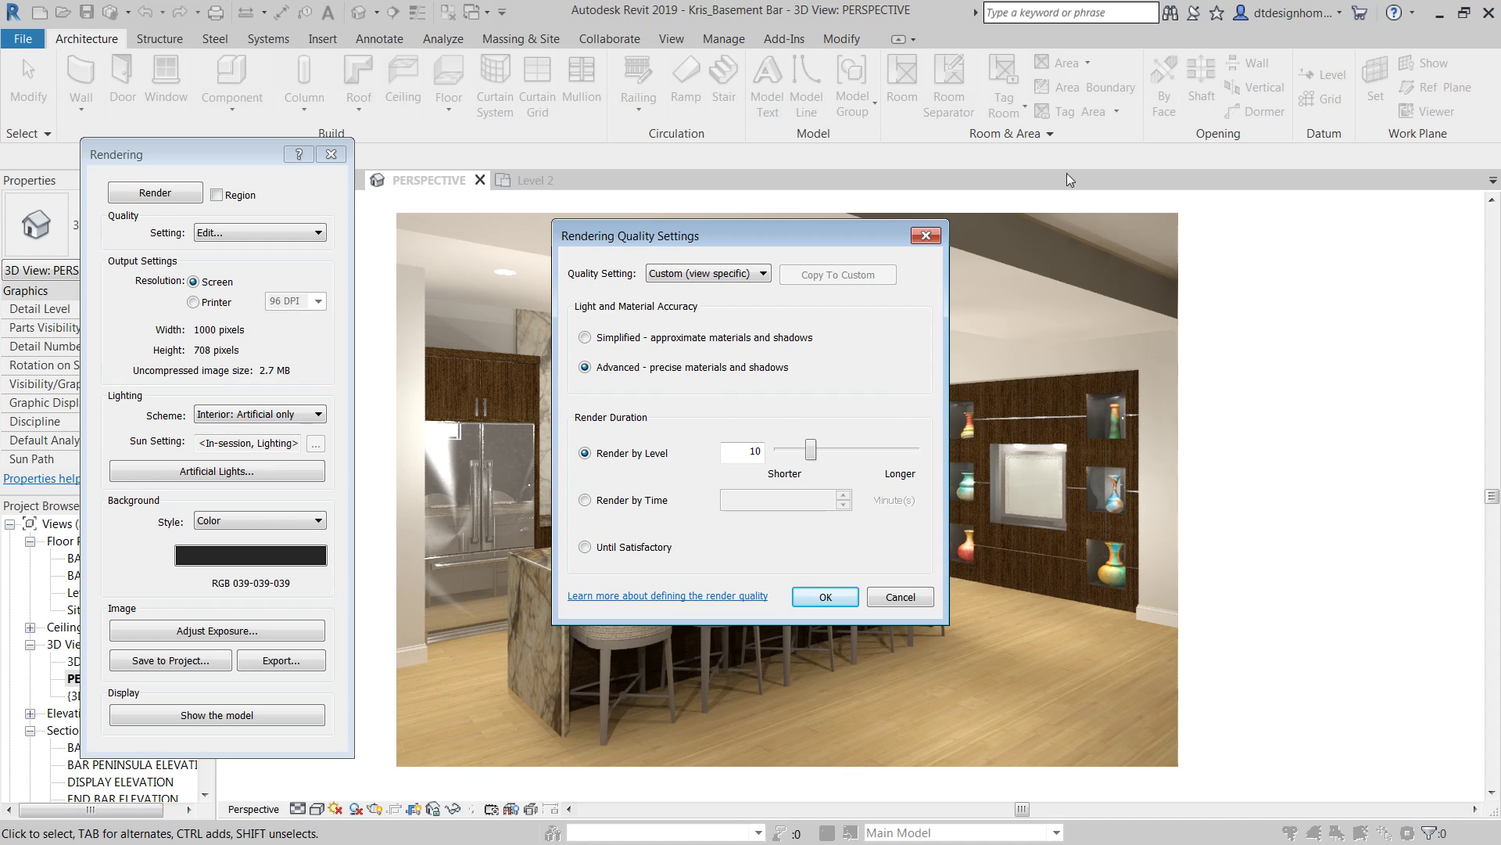
pyautogui.moveTo(776, 555)
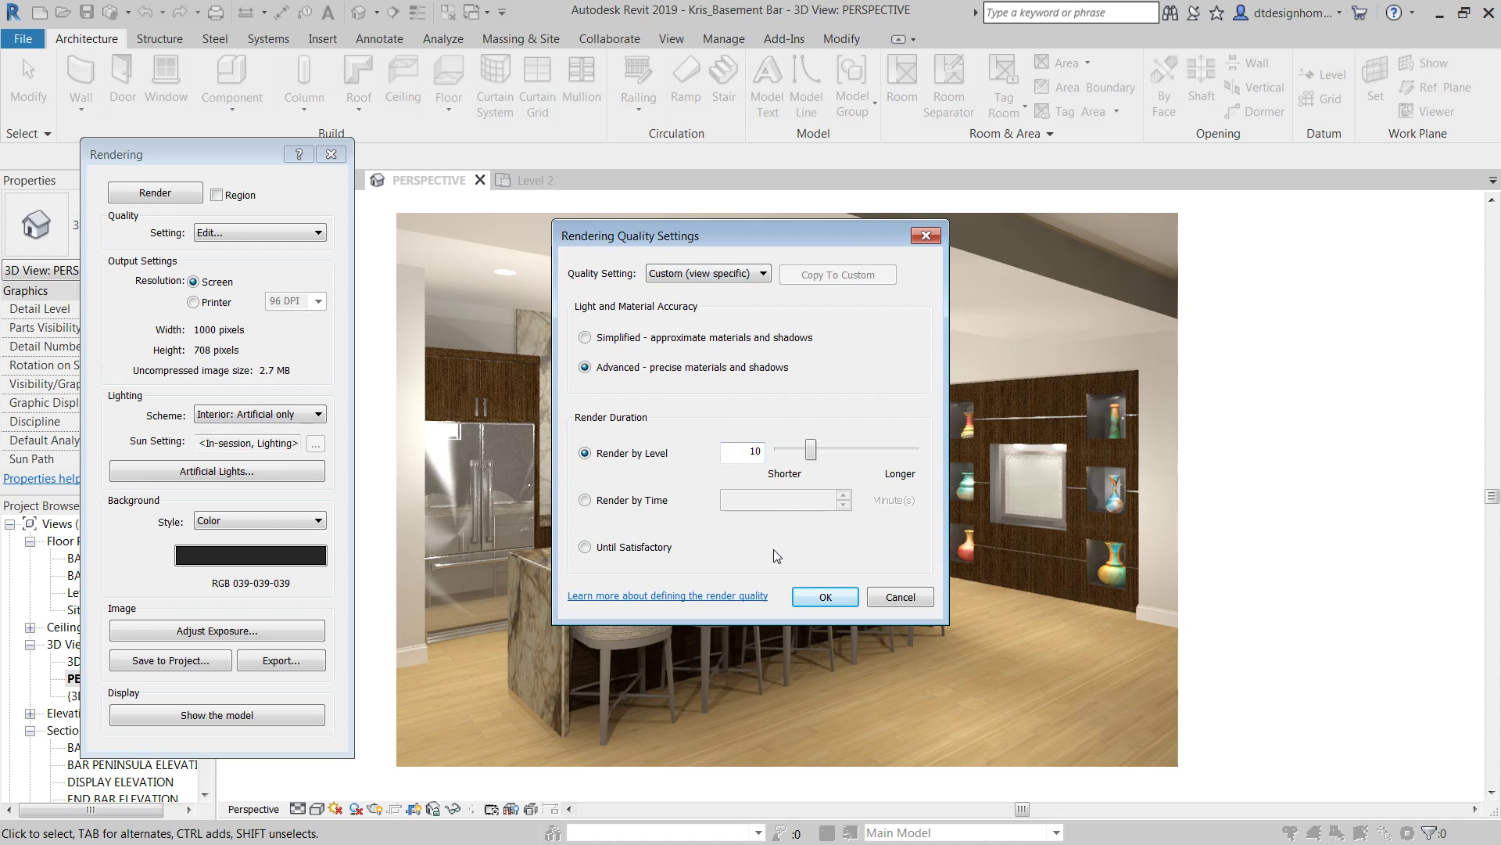
pyautogui.moveTo(828, 403)
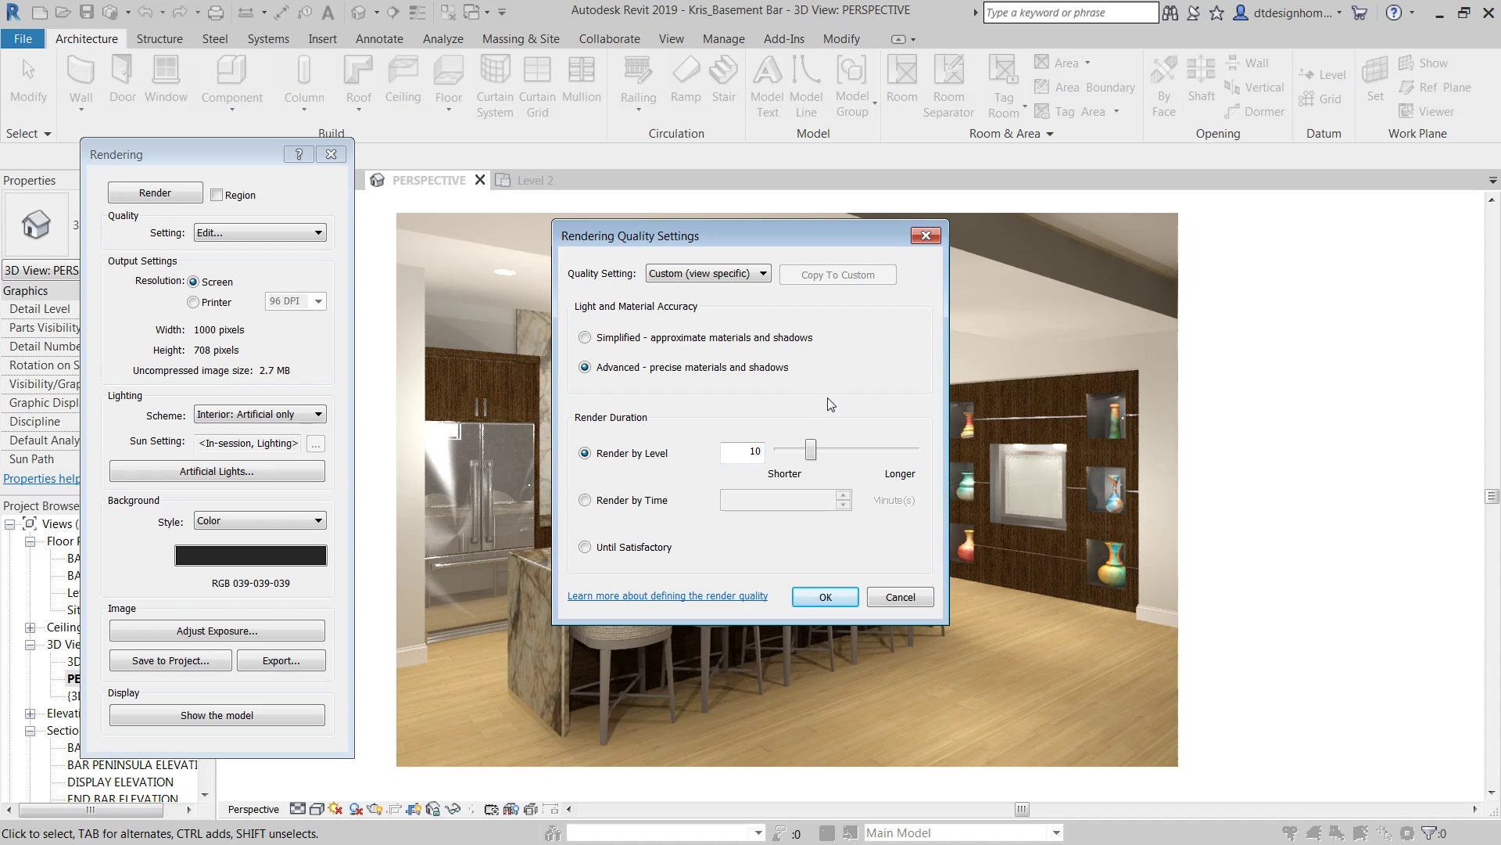
pyautogui.moveTo(713, 434)
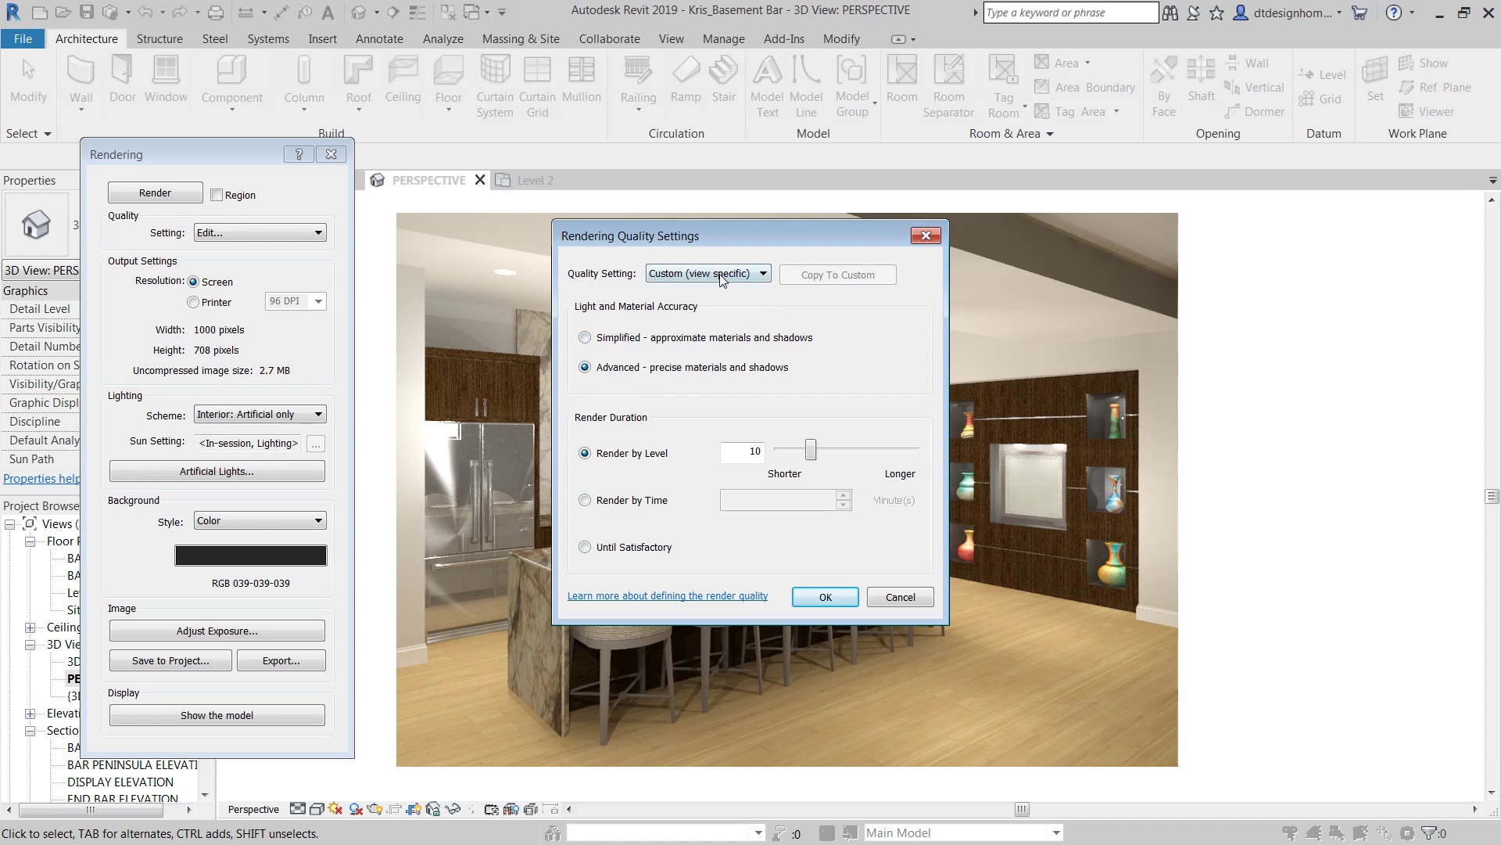
# Step: Compare Medium and High presets, then keep Custom with Advanced materials and shadows
pyautogui.click(707, 274)
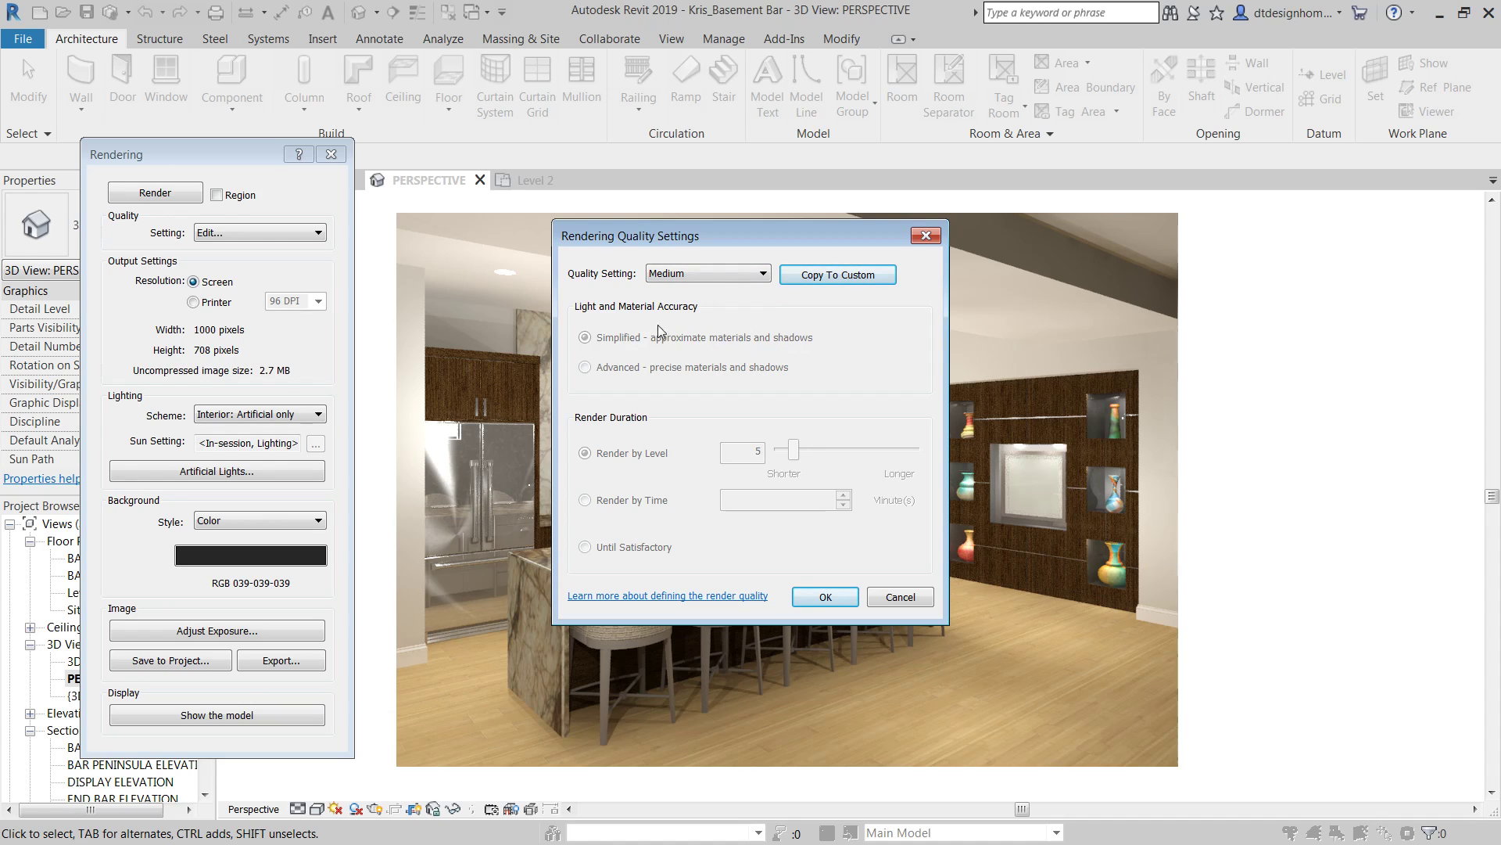
pyautogui.click(707, 273)
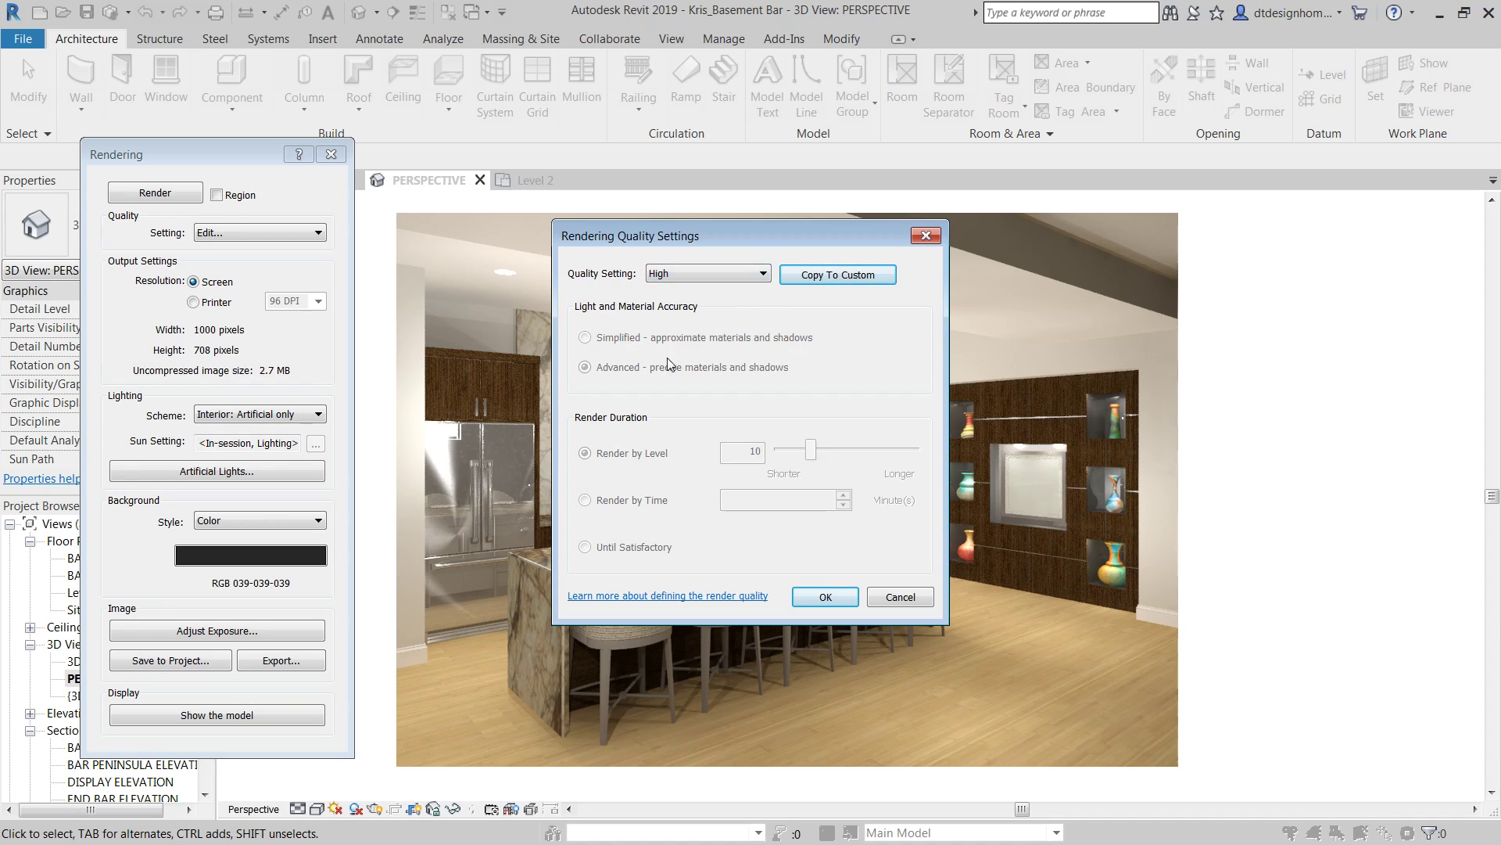
pyautogui.click(584, 366)
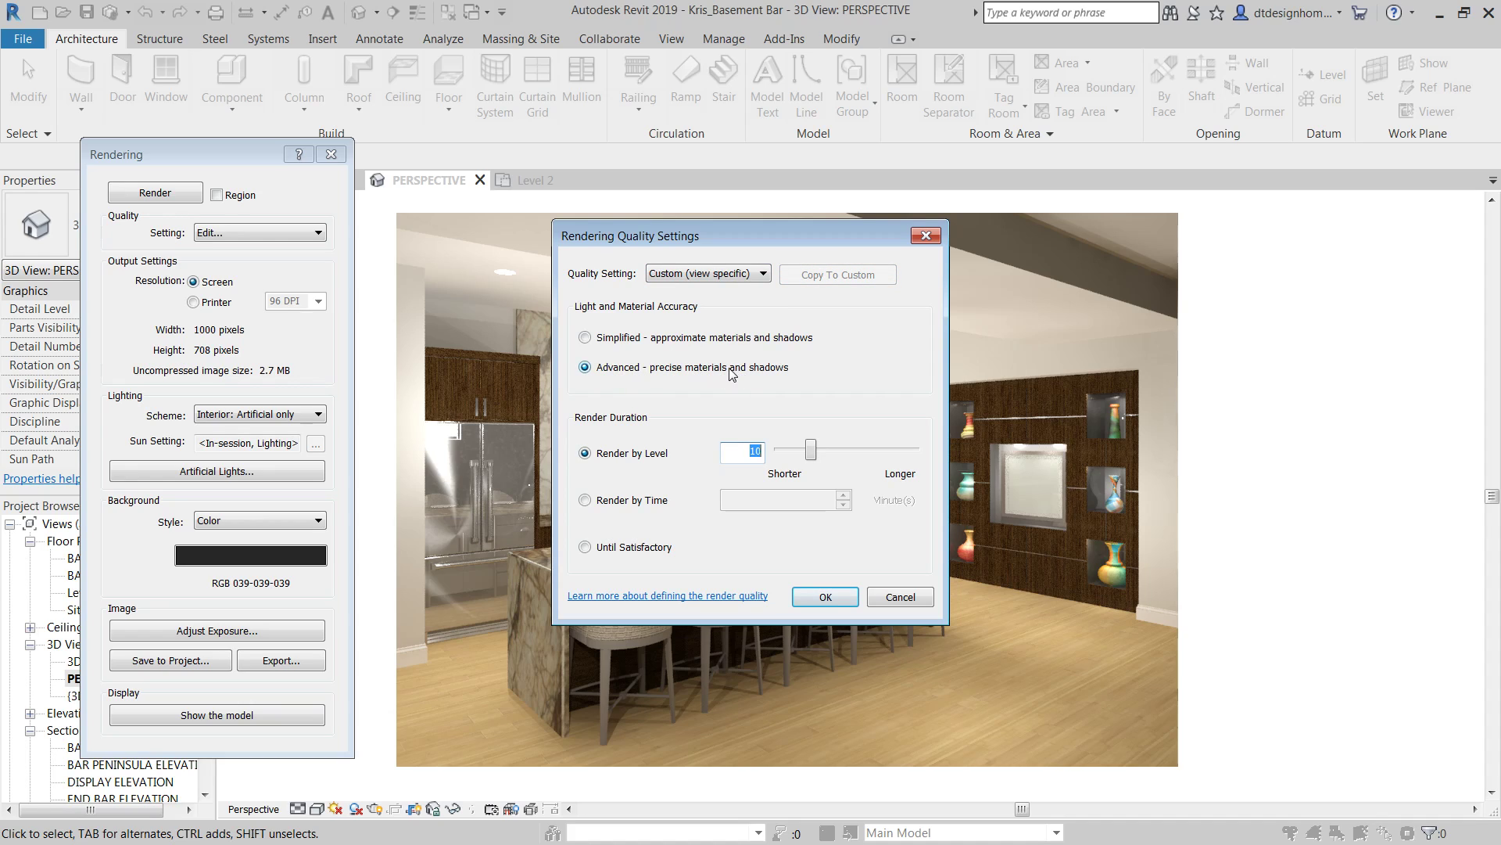
pyautogui.moveTo(766, 376)
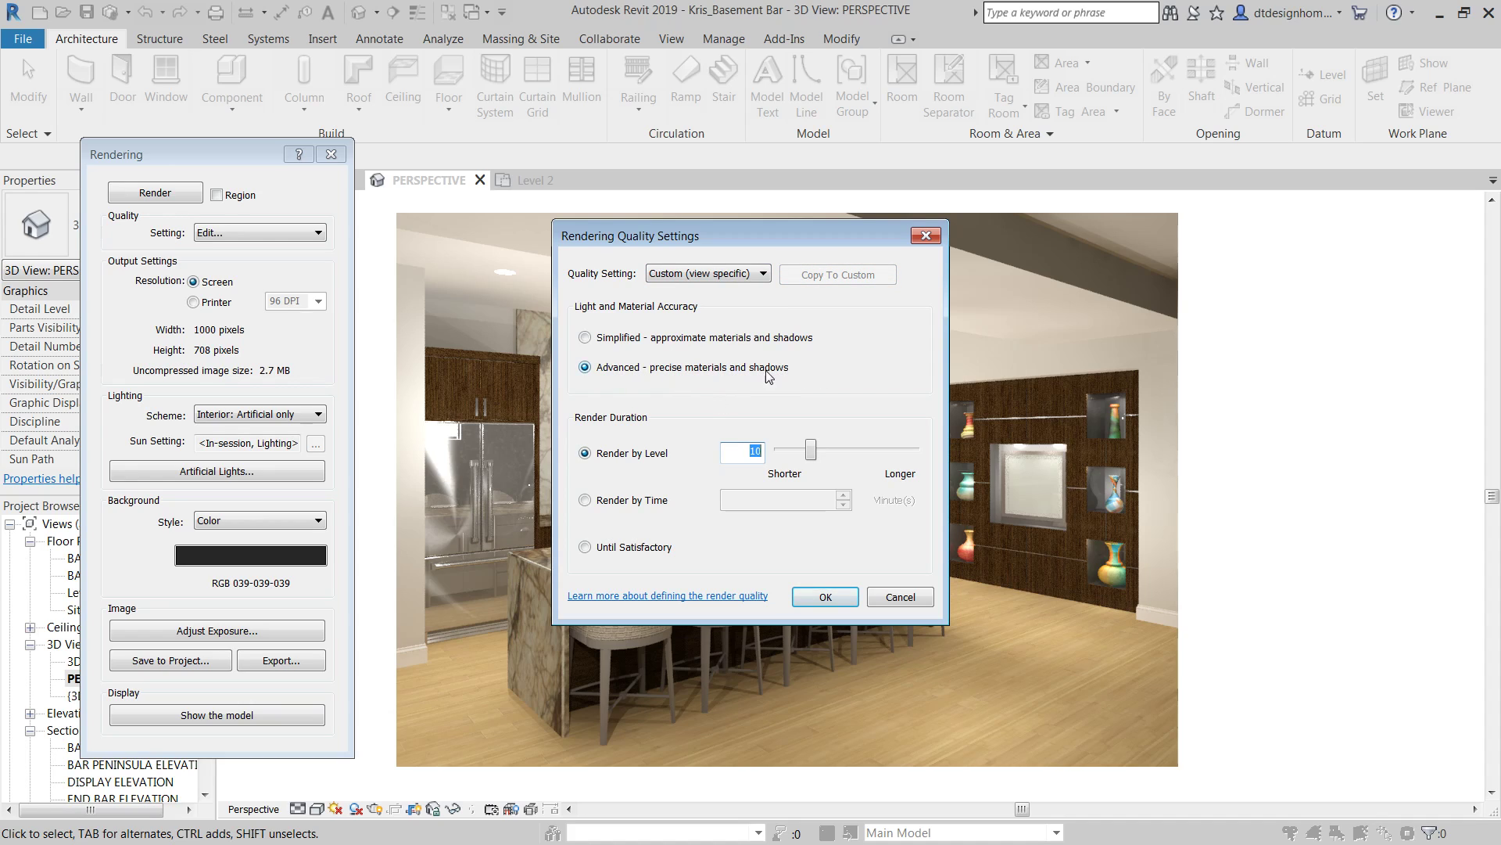
pyautogui.moveTo(724, 372)
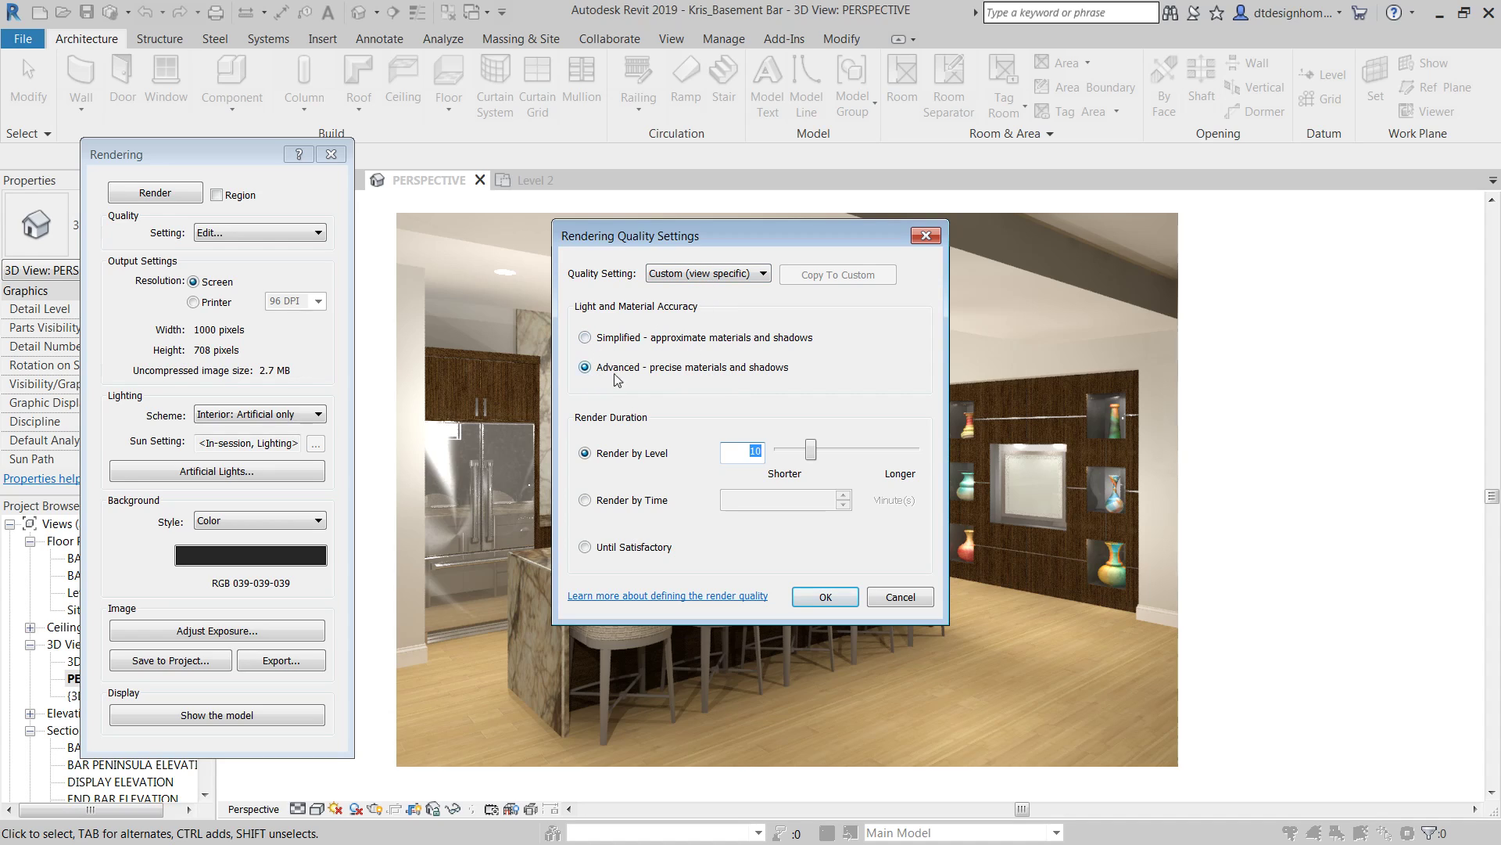
pyautogui.moveTo(799, 344)
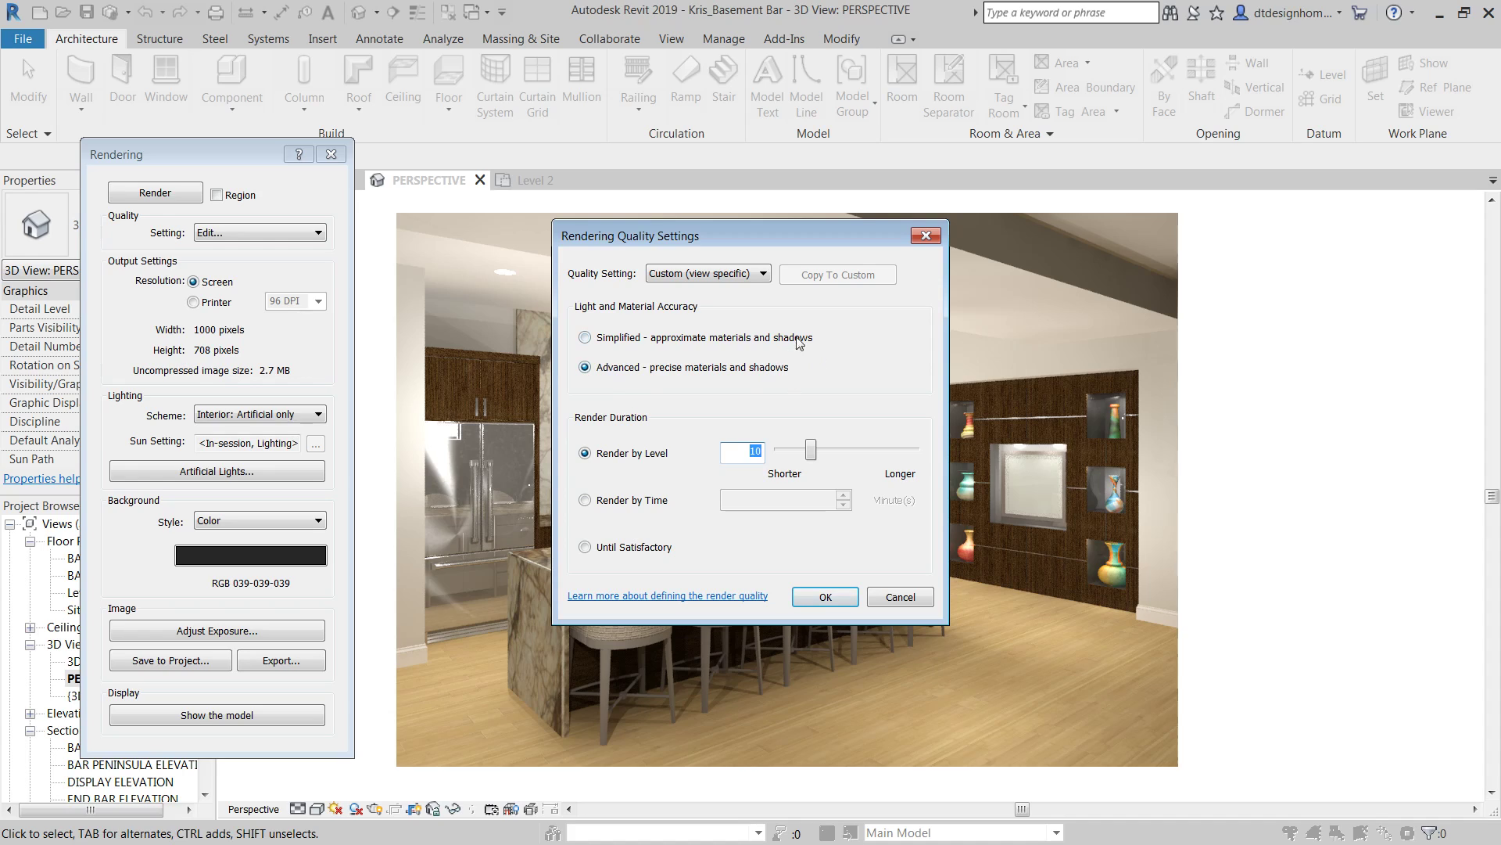
pyautogui.moveTo(816, 357)
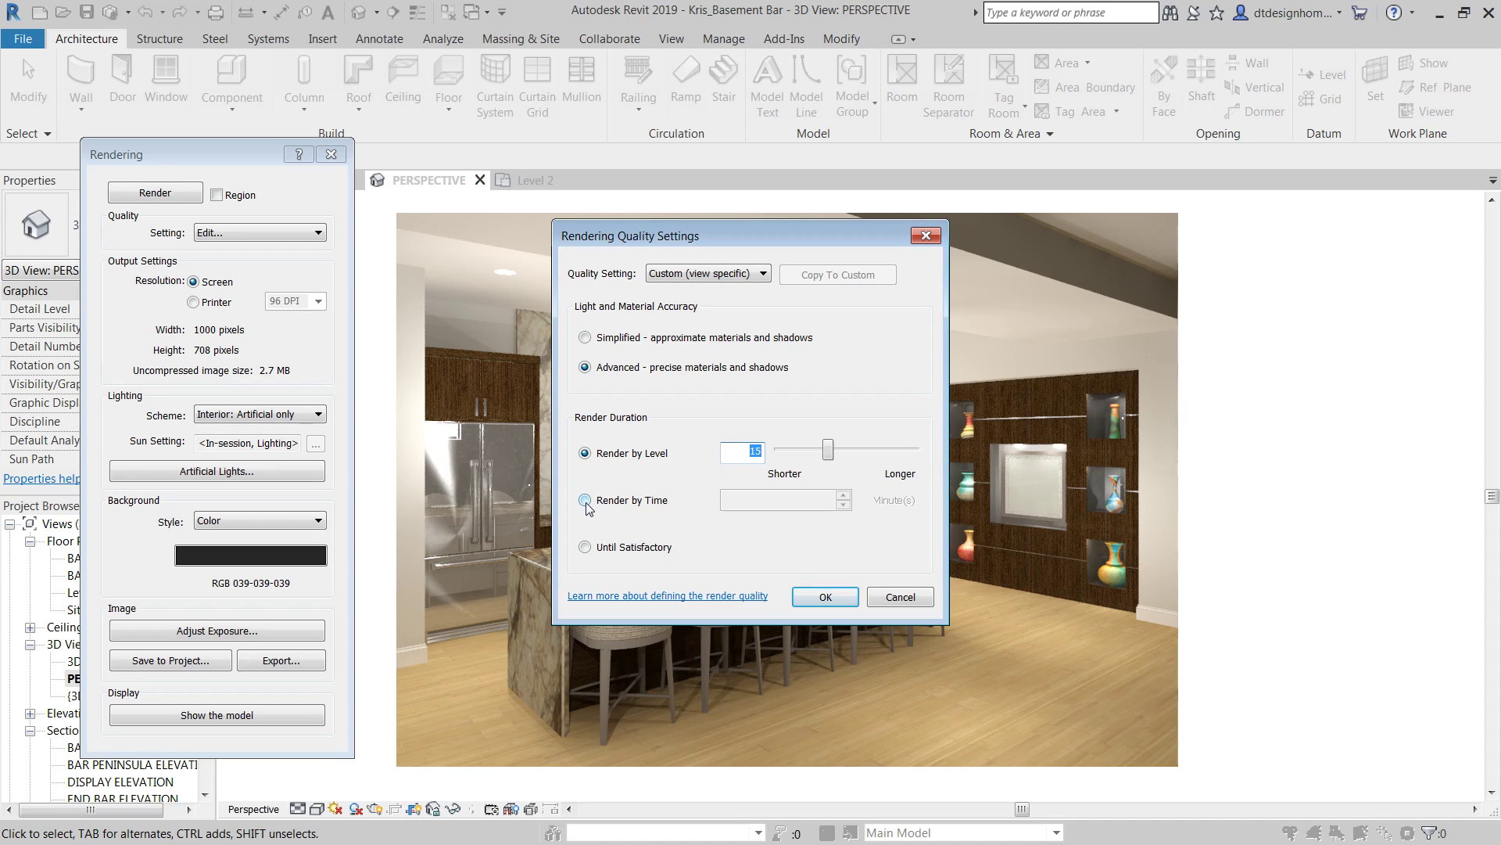
# Step: Switch the custom quality's render duration to Render by Time in minutes
pyautogui.click(583, 500)
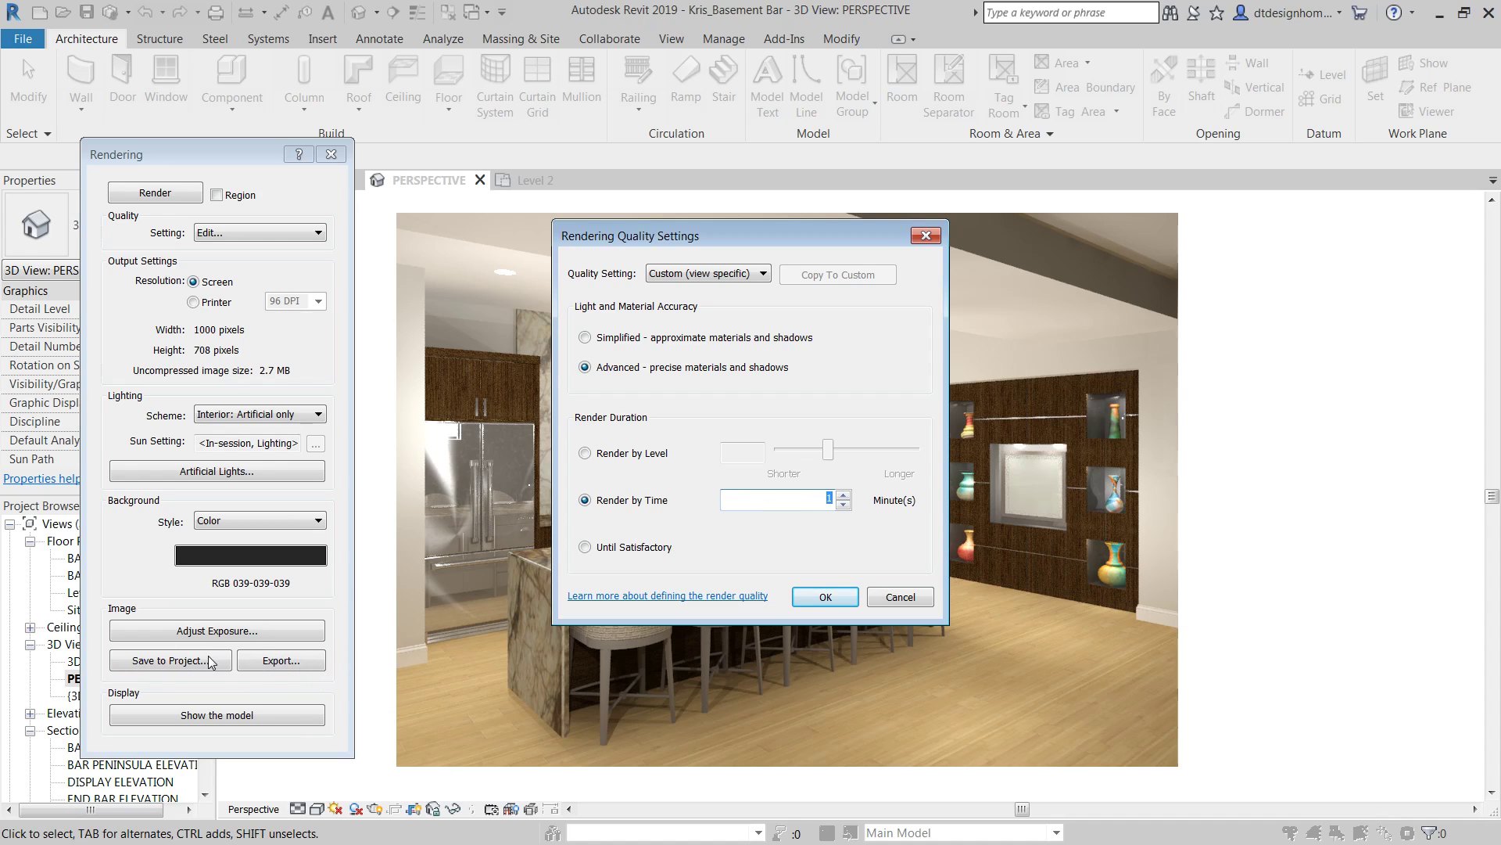
pyautogui.moveTo(233, 663)
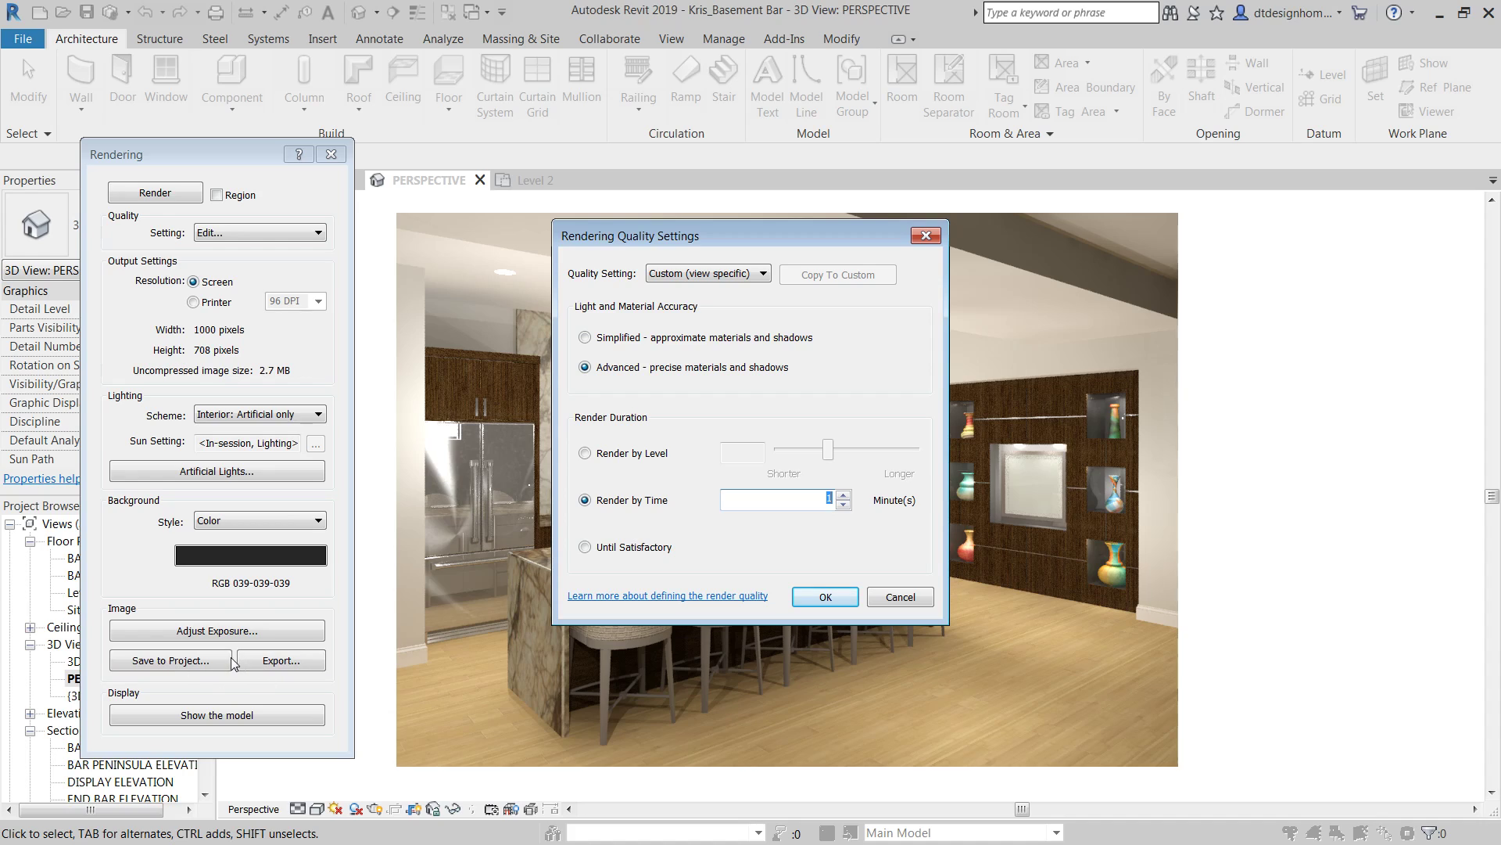
pyautogui.moveTo(943, 488)
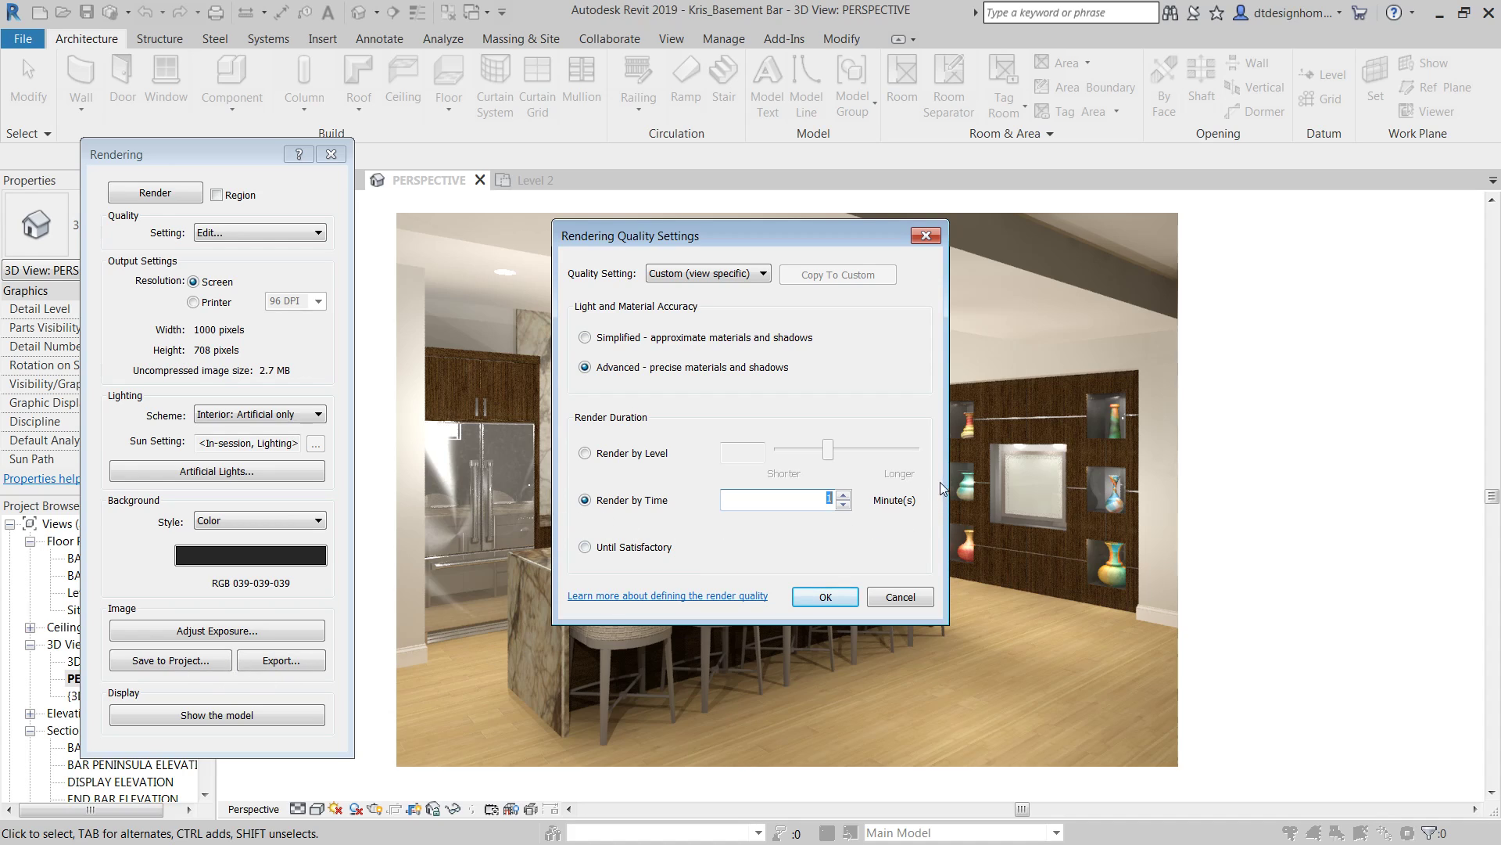
pyautogui.moveTo(485, 484)
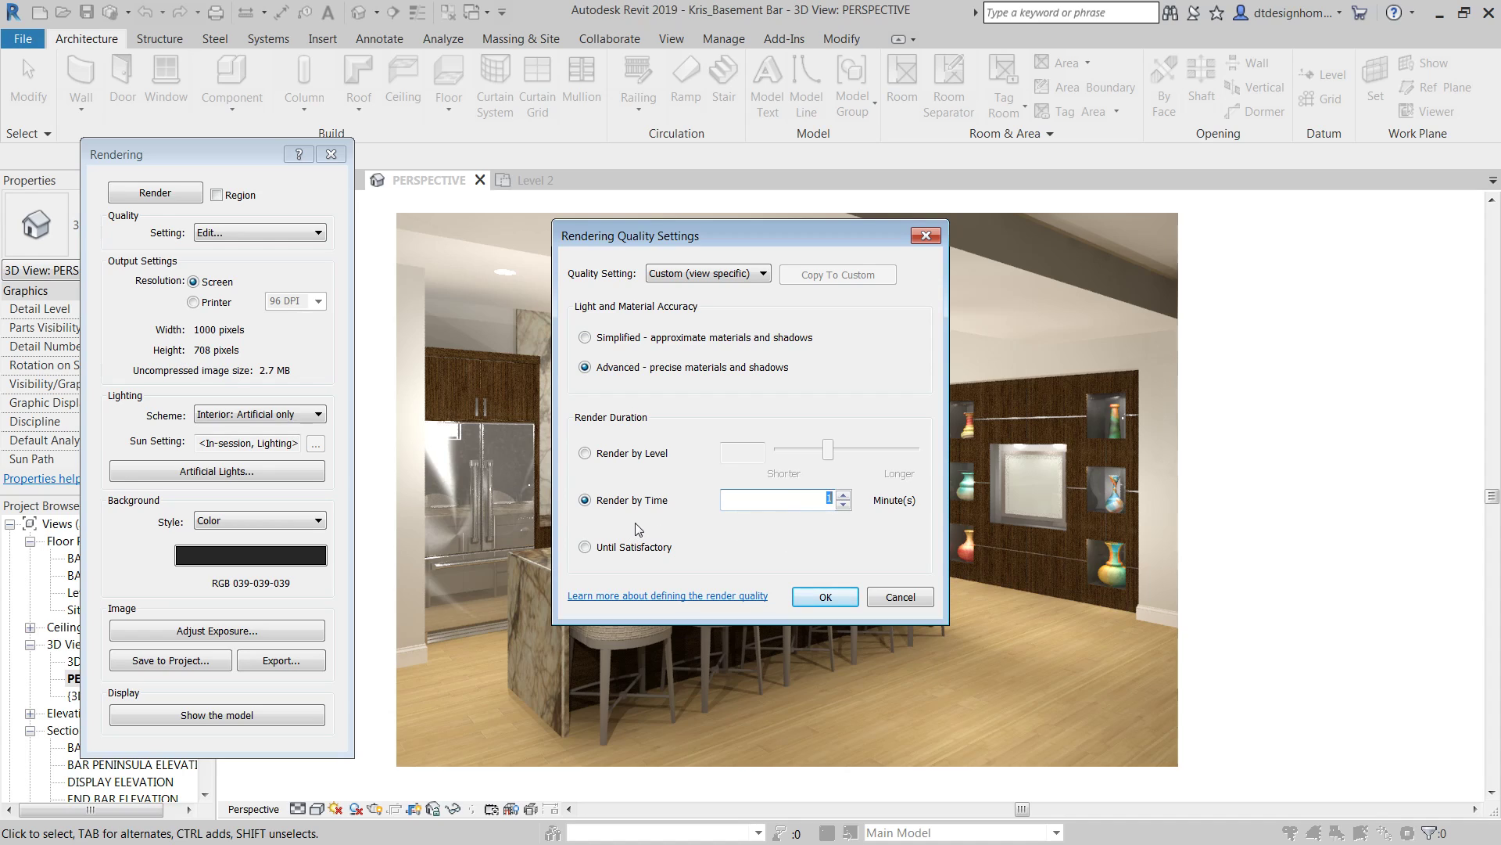
pyautogui.moveTo(774, 557)
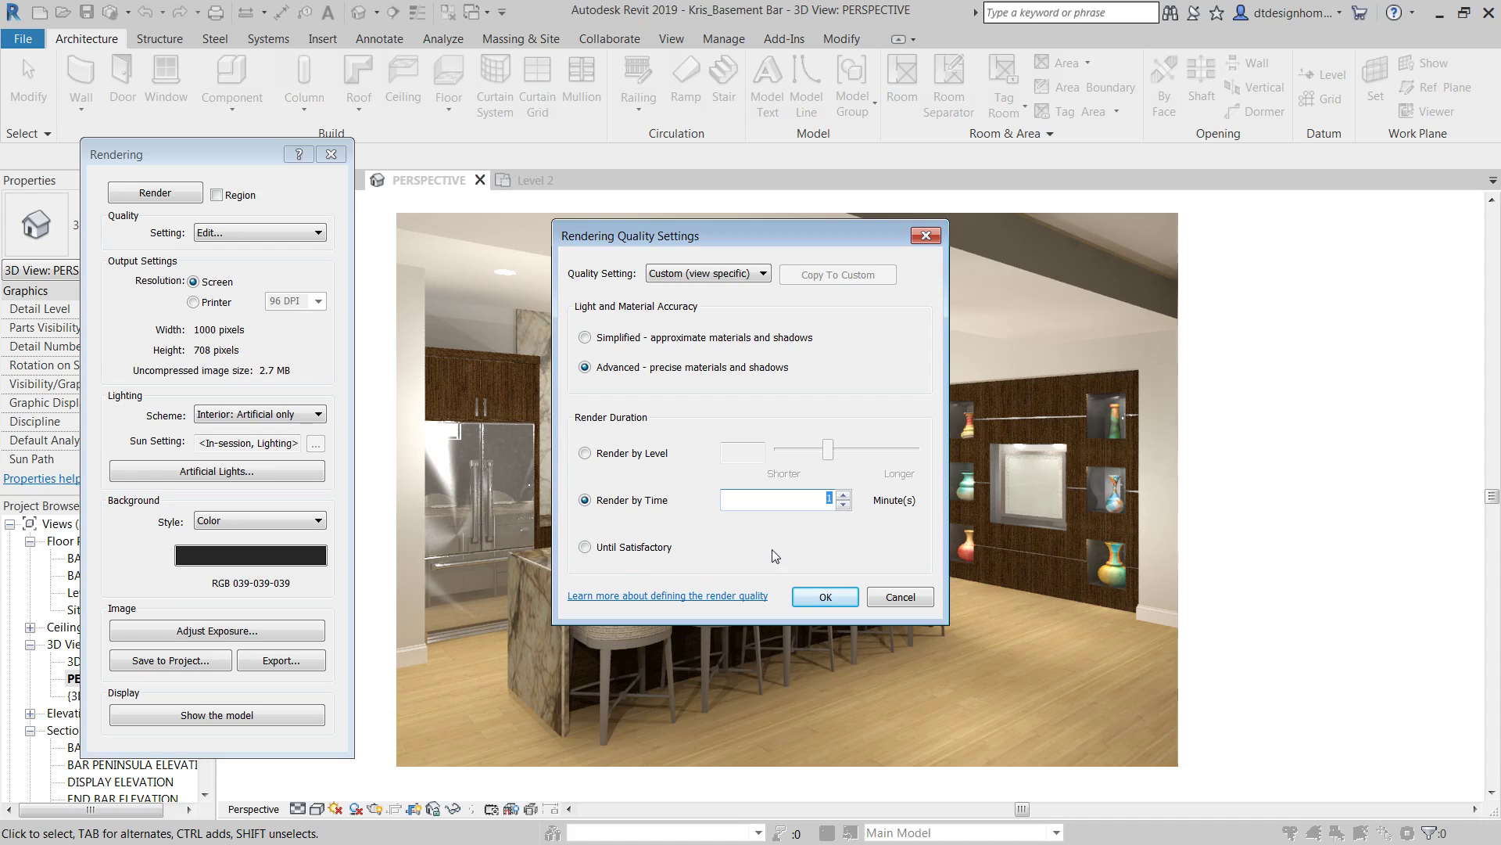
pyautogui.moveTo(637, 527)
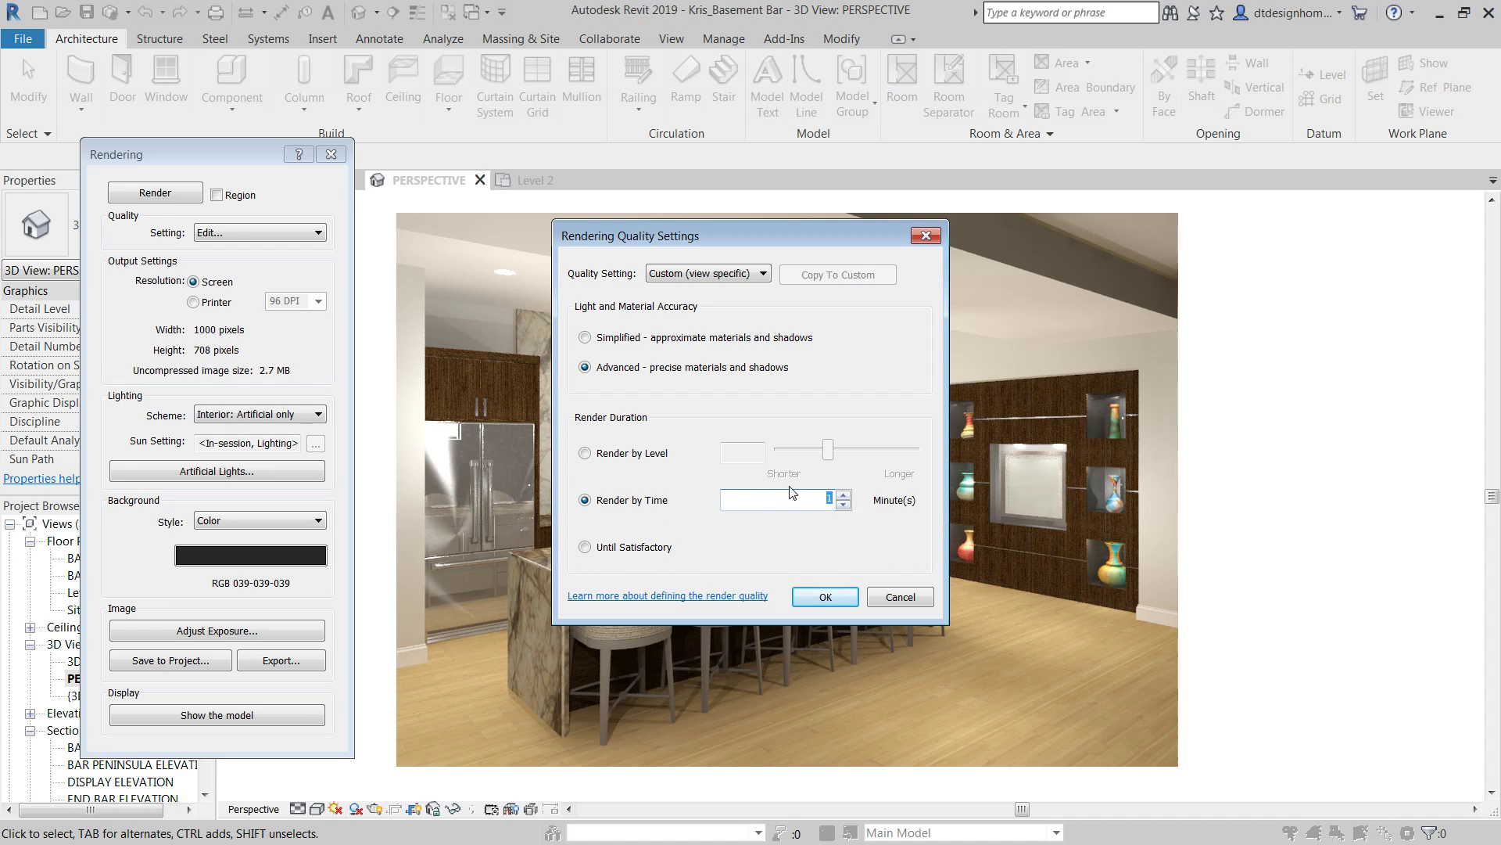
# Step: Set the custom quality's render duration to Until Satisfactory
pyautogui.click(583, 548)
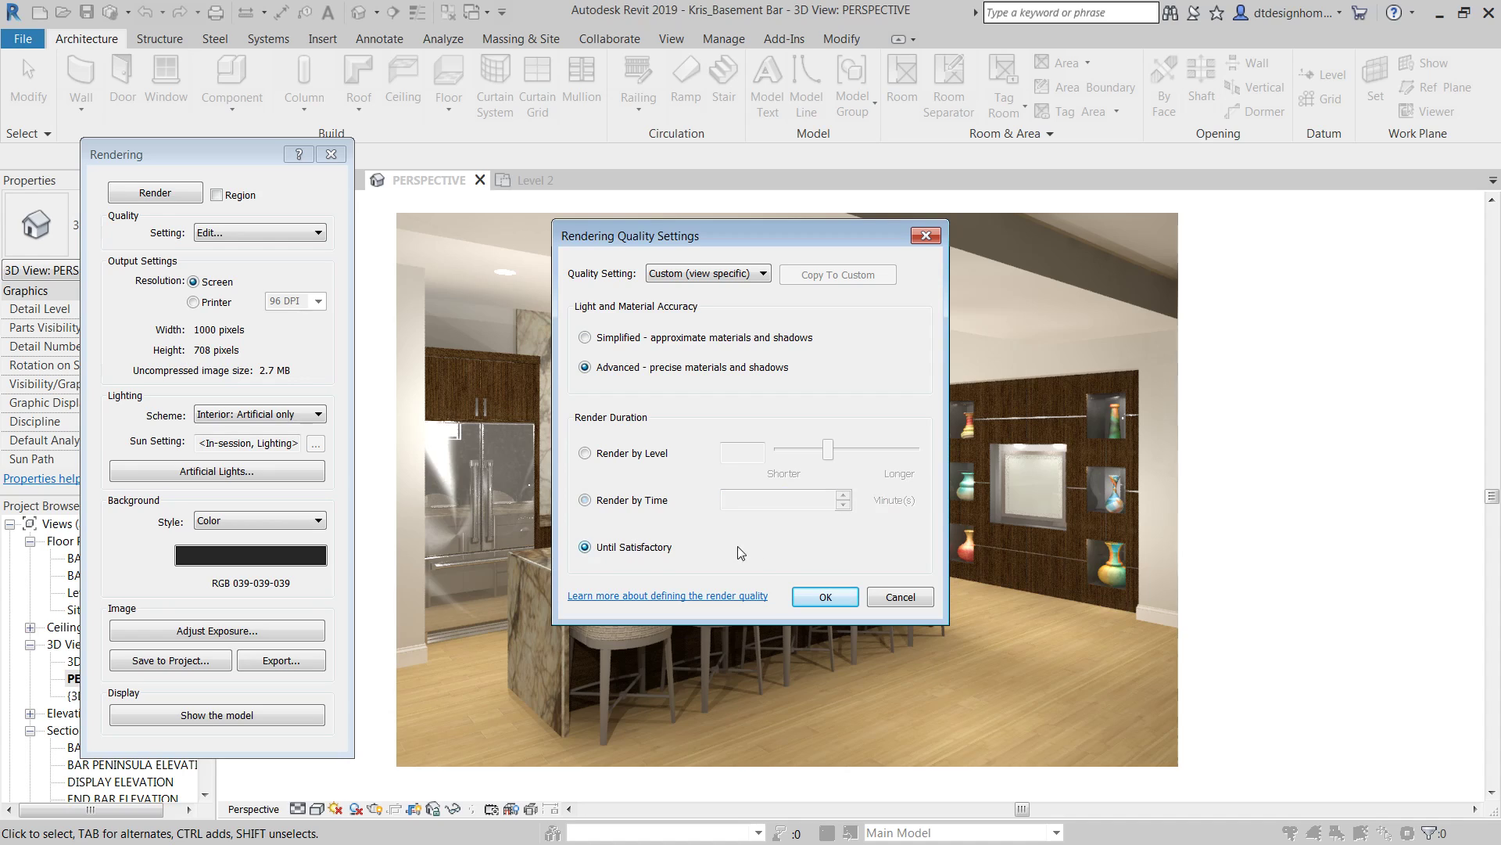
pyautogui.moveTo(749, 557)
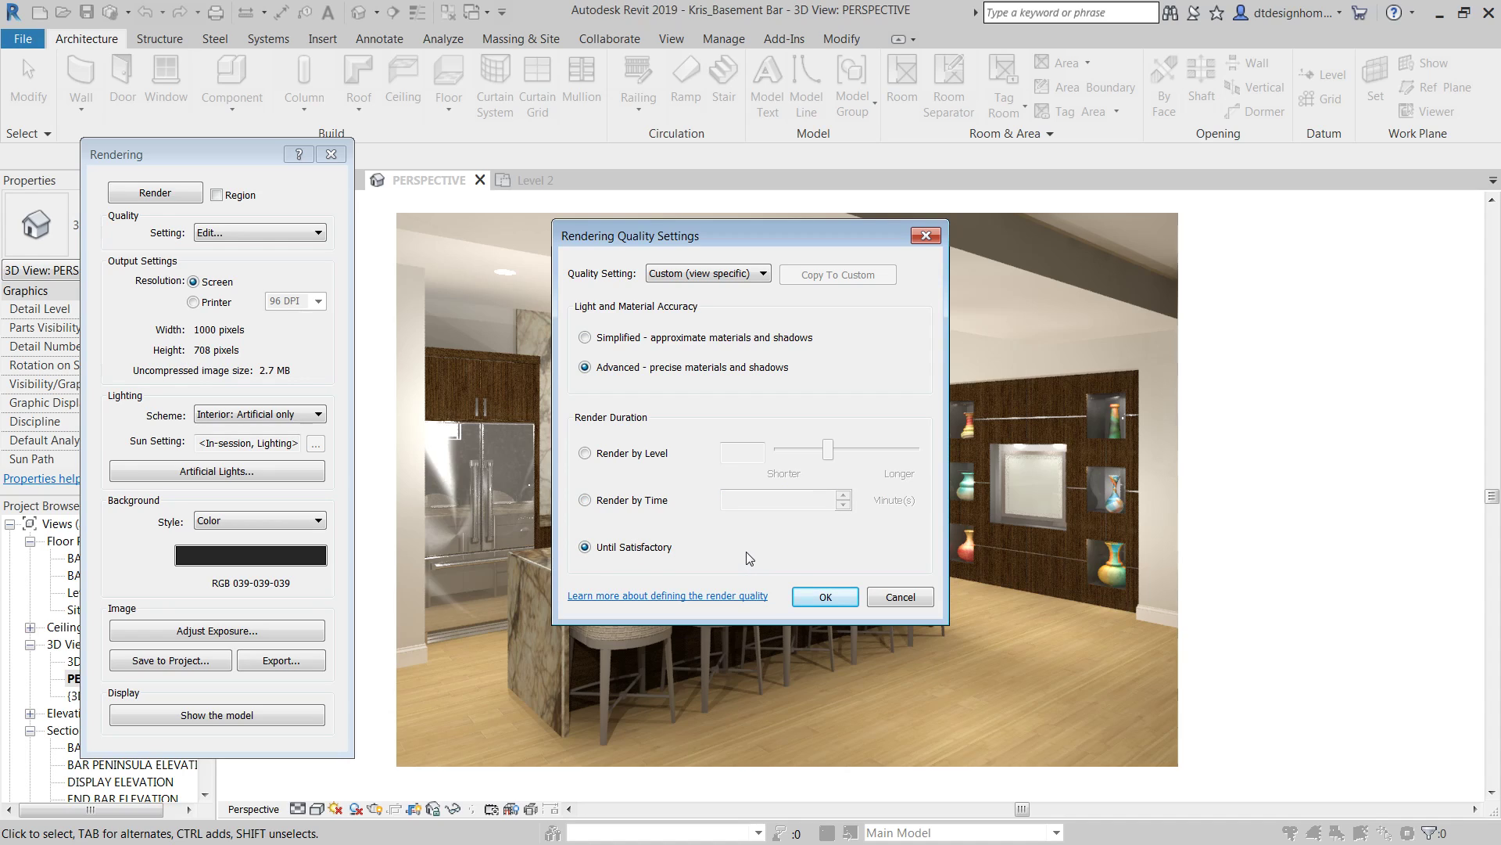
pyautogui.moveTo(831, 413)
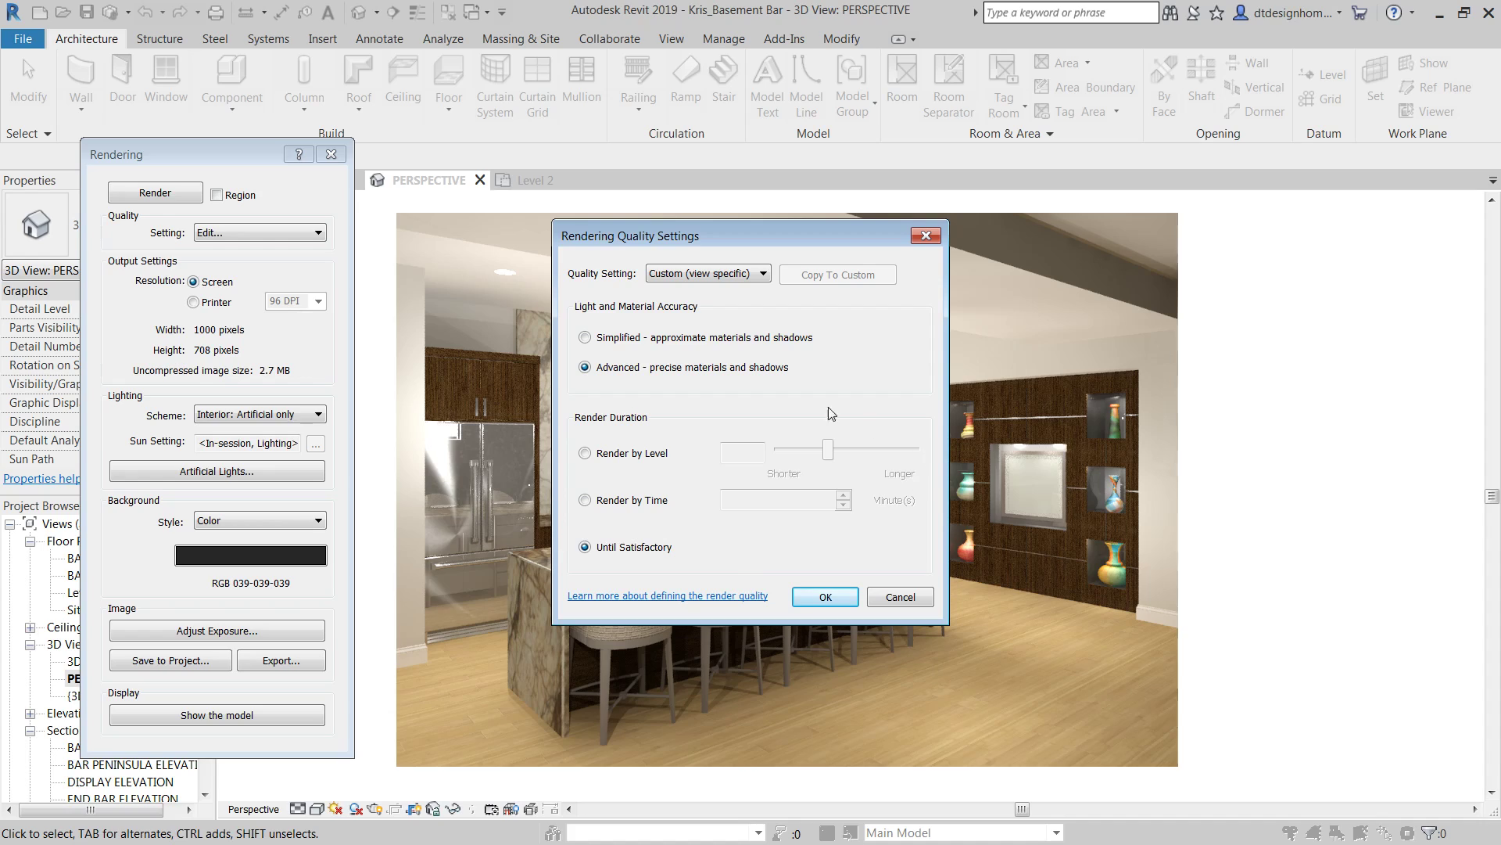
pyautogui.moveTo(1012, 338)
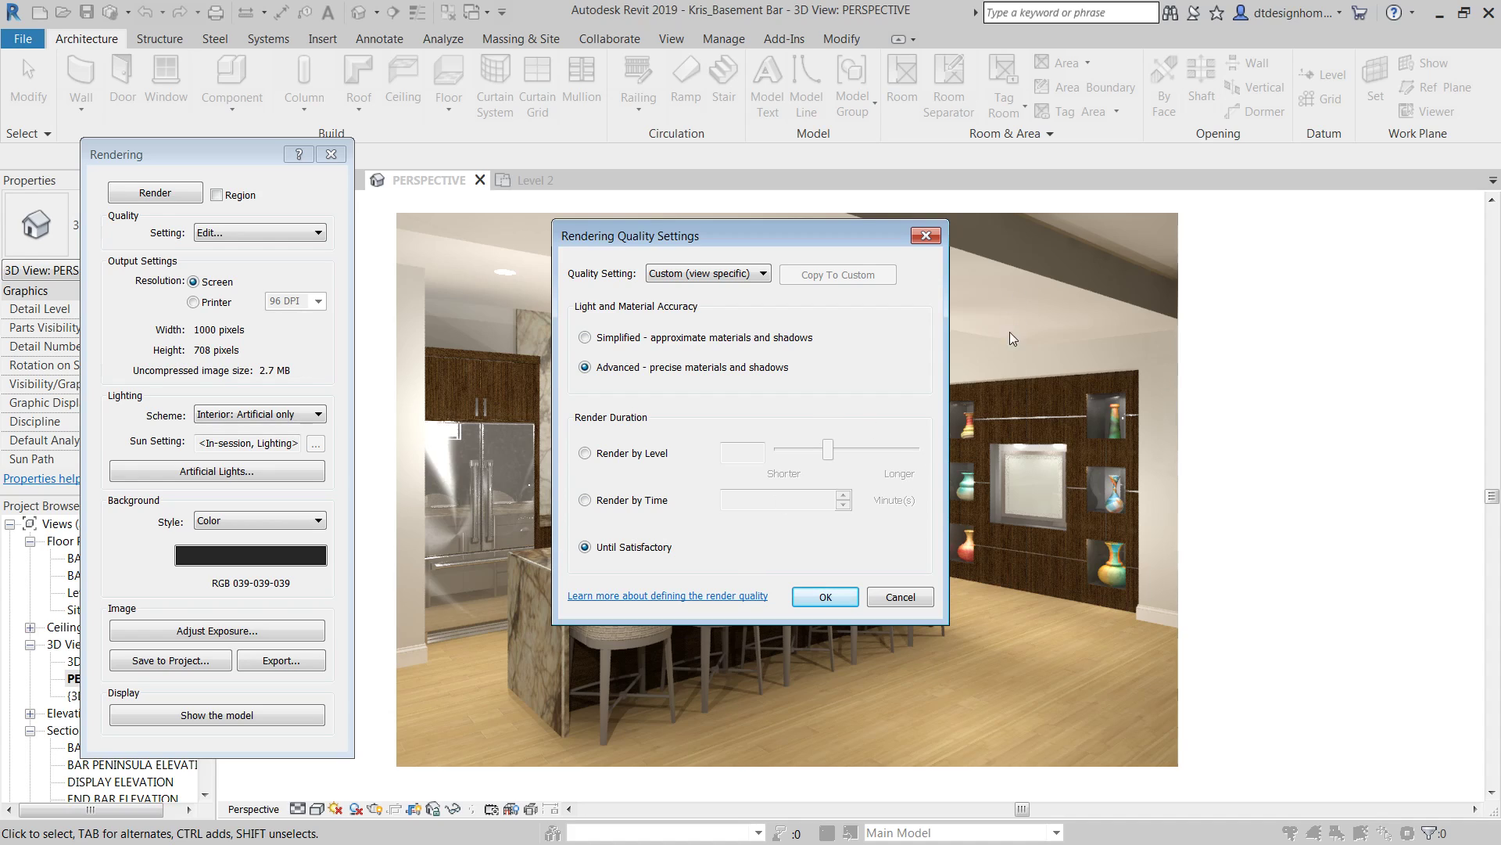
pyautogui.moveTo(280, 668)
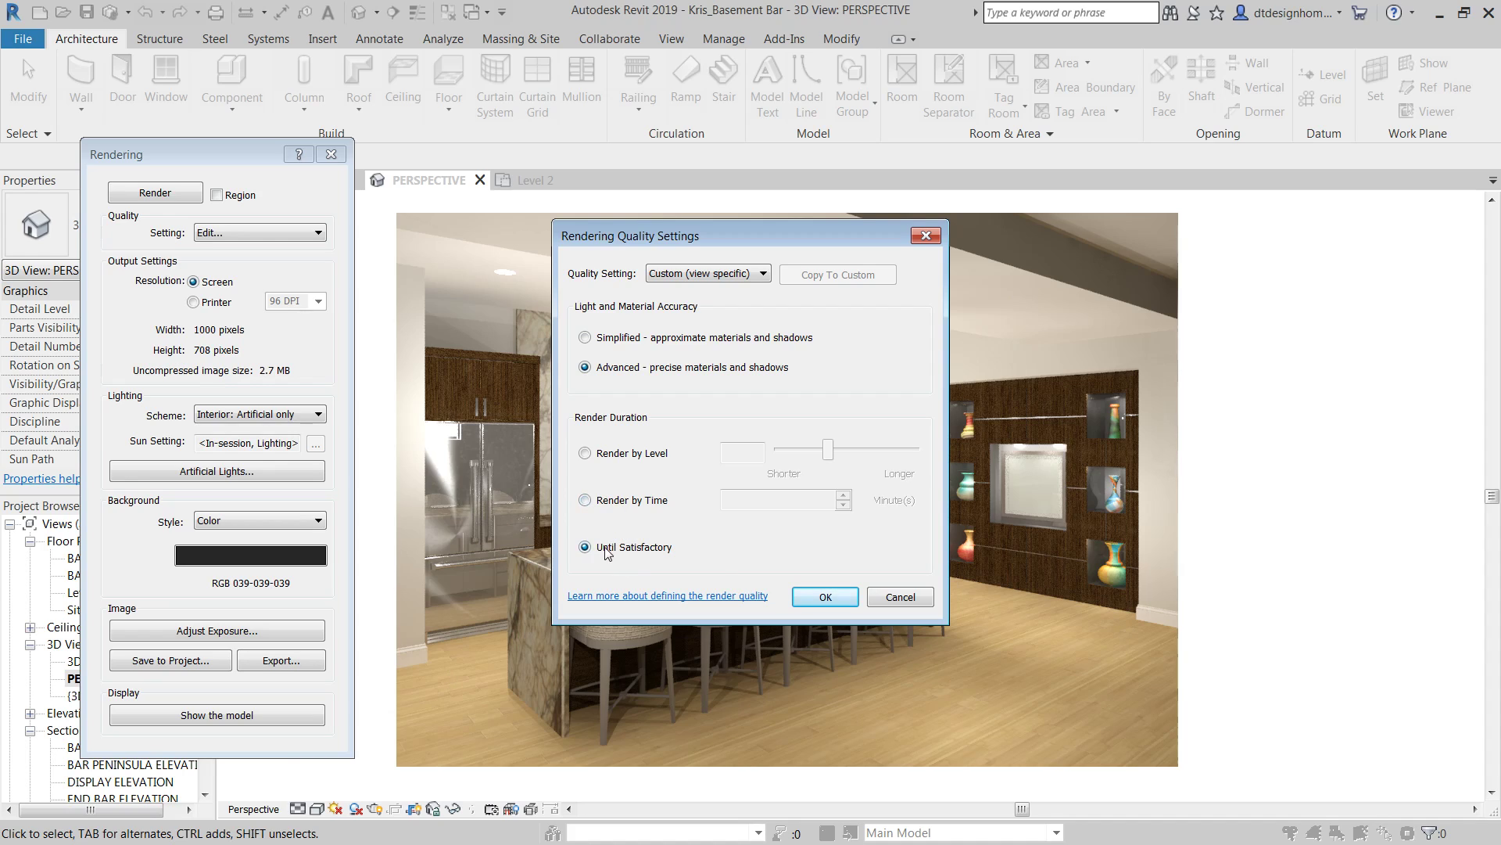
pyautogui.moveTo(731, 596)
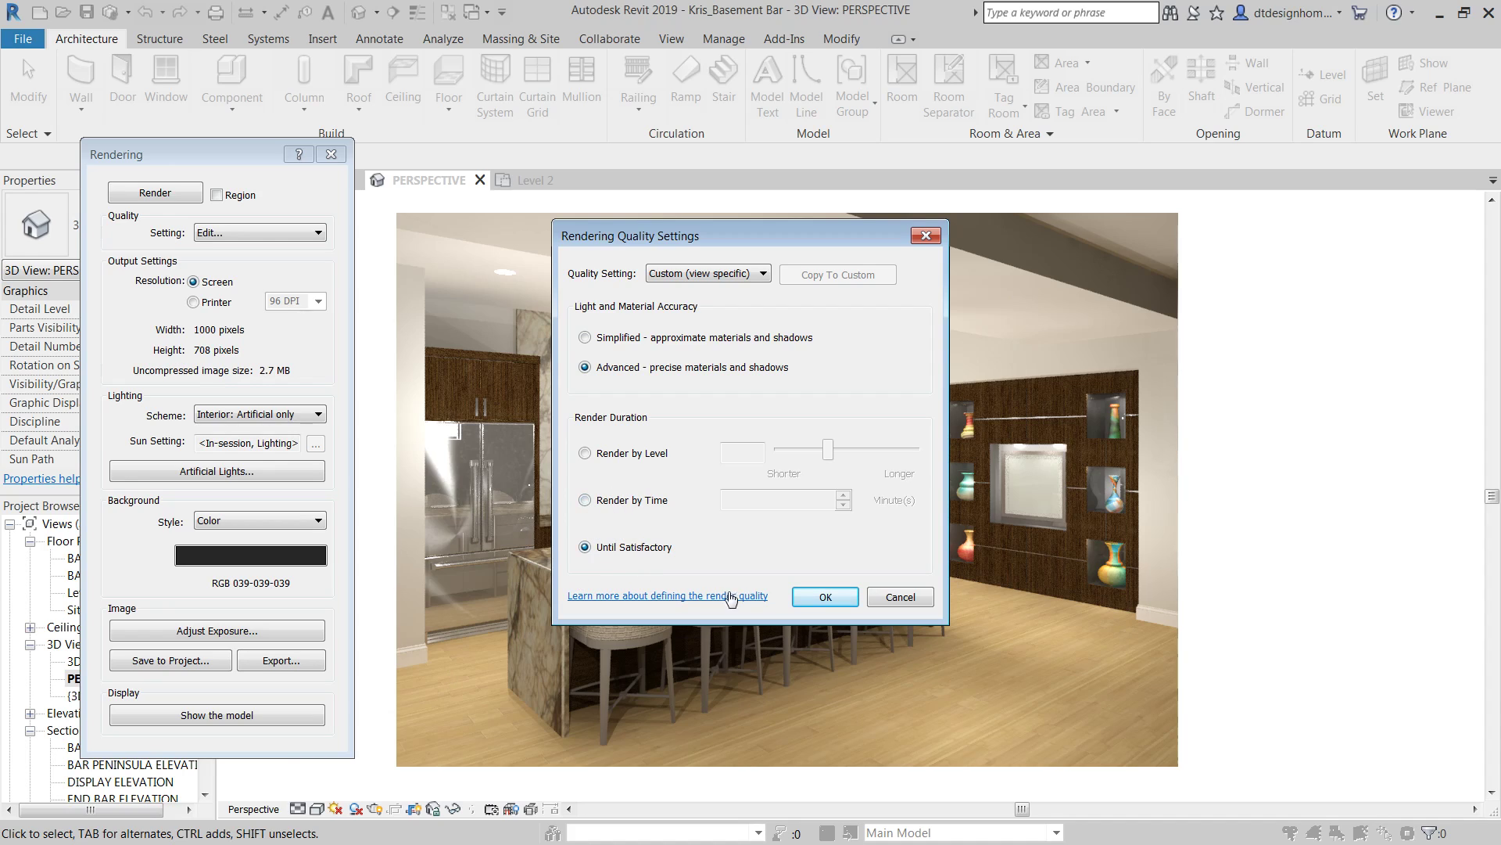
pyautogui.moveTo(550, 546)
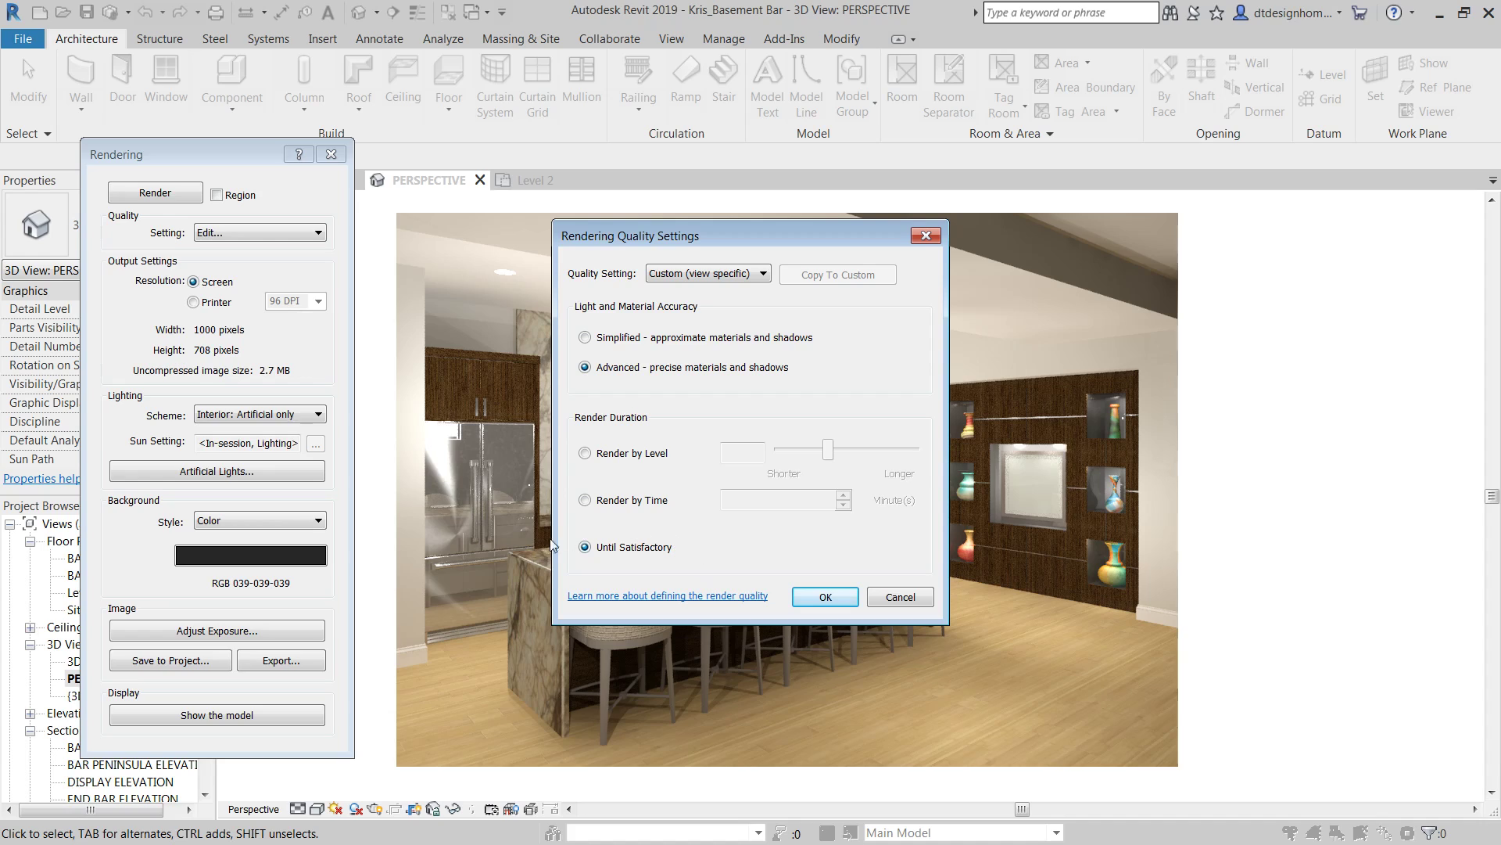
pyautogui.moveTo(571, 545)
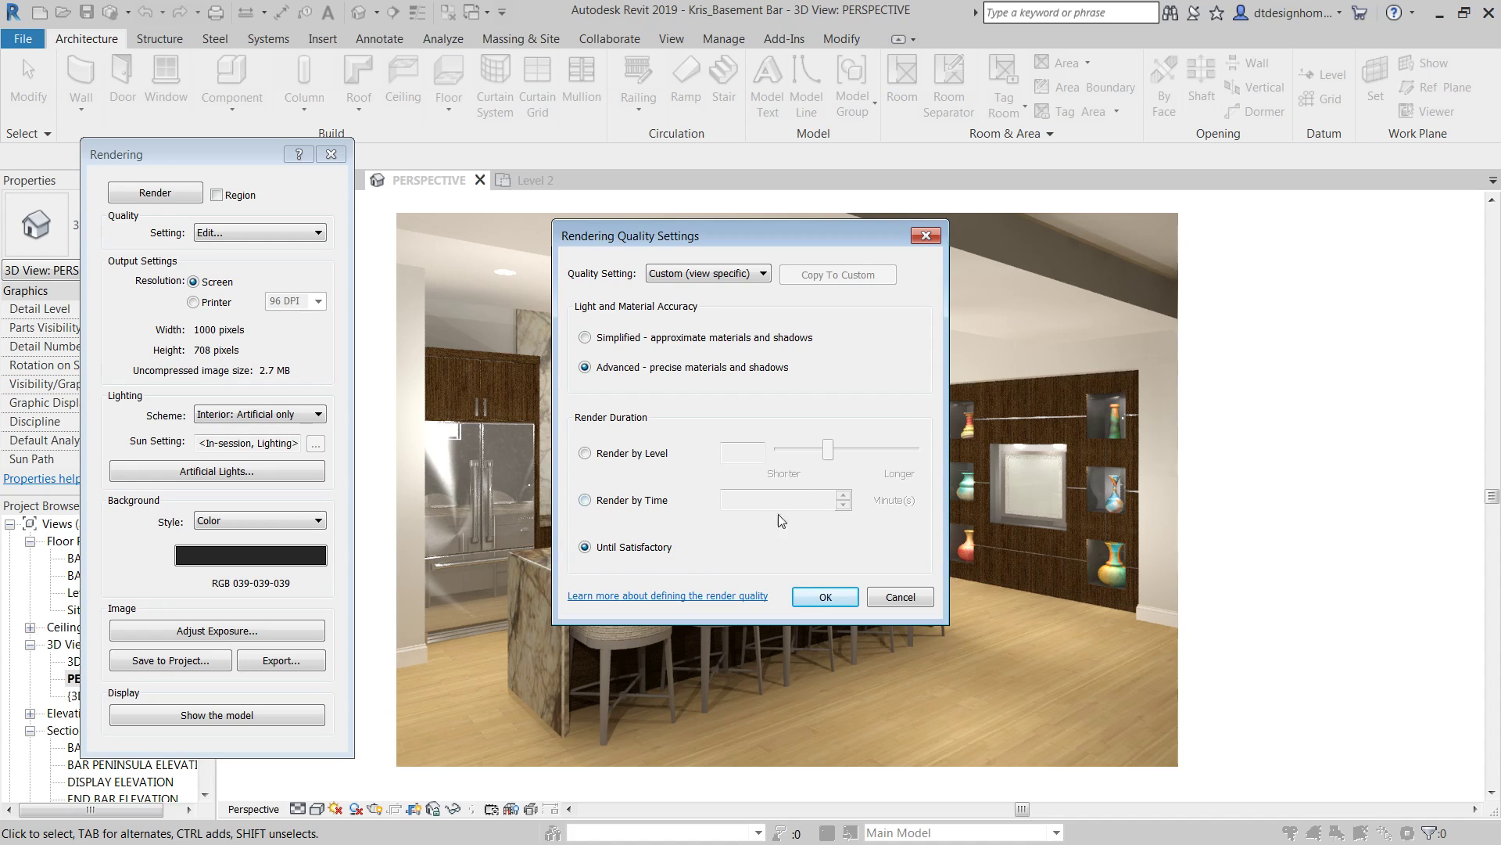
pyautogui.moveTo(872, 522)
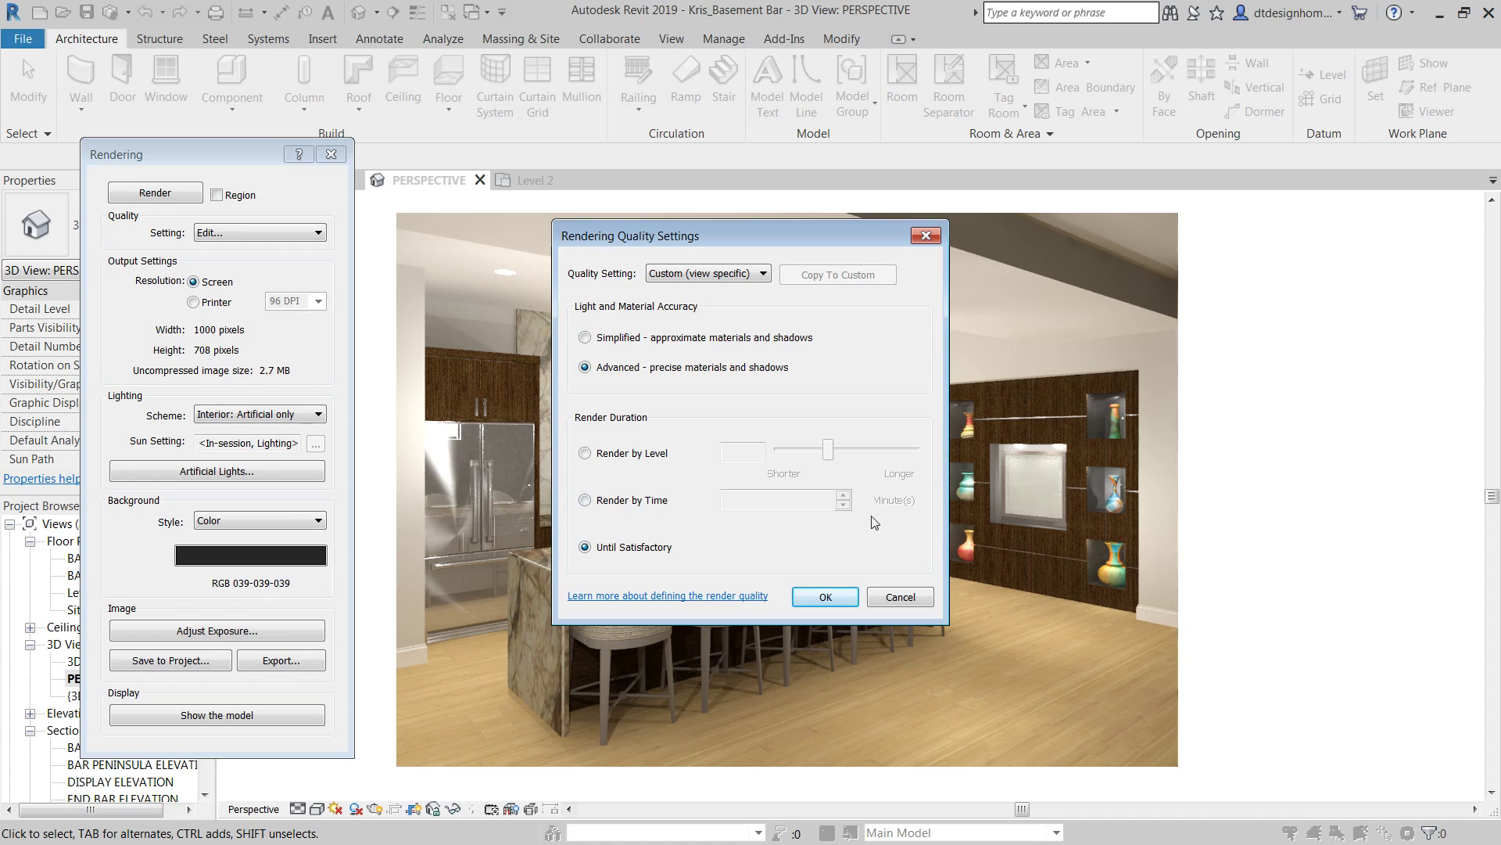
pyautogui.moveTo(603, 496)
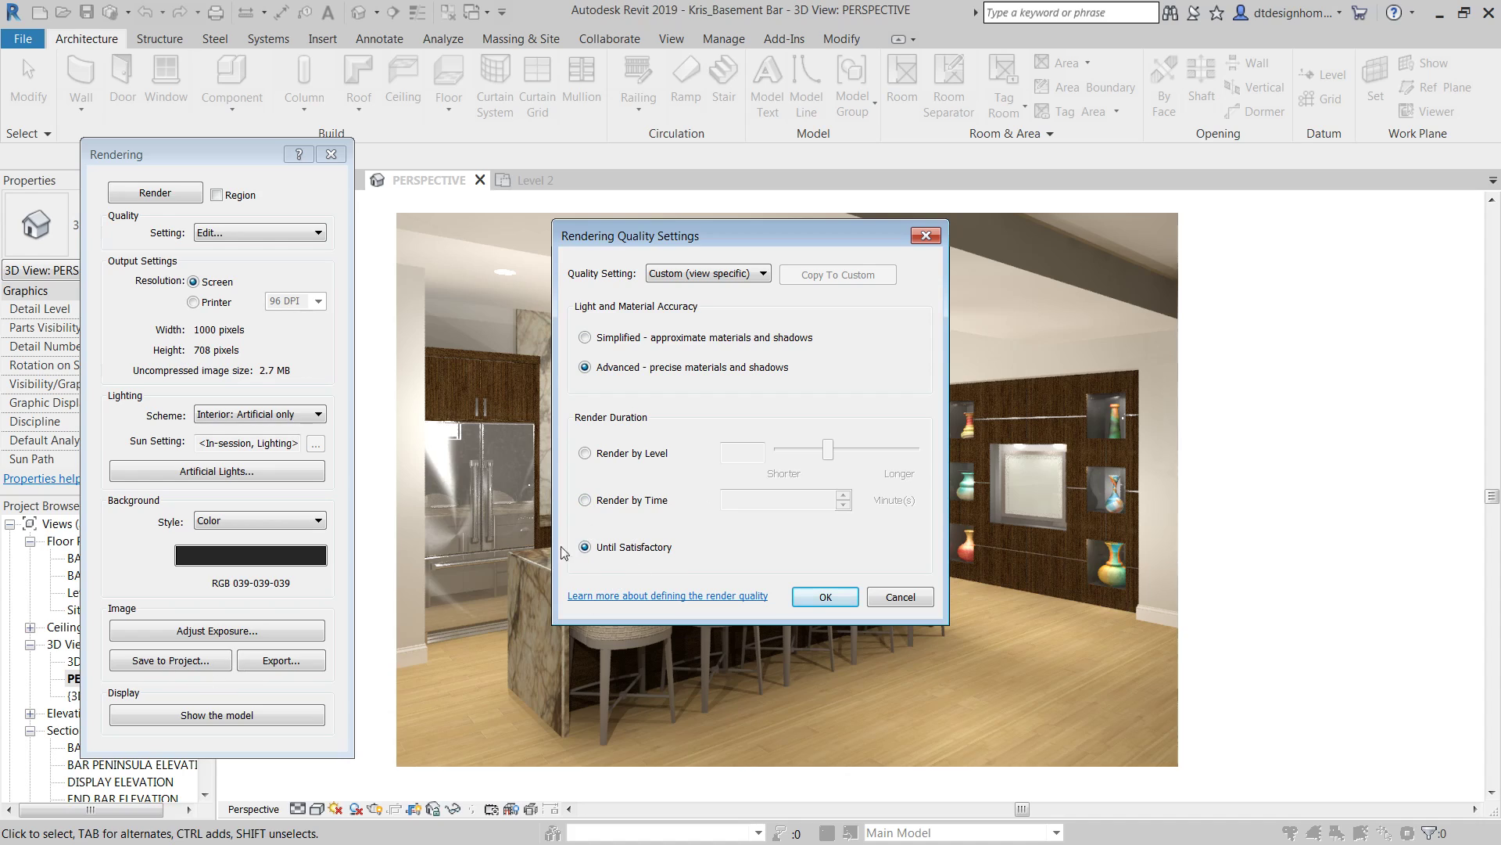
pyautogui.moveTo(824, 596)
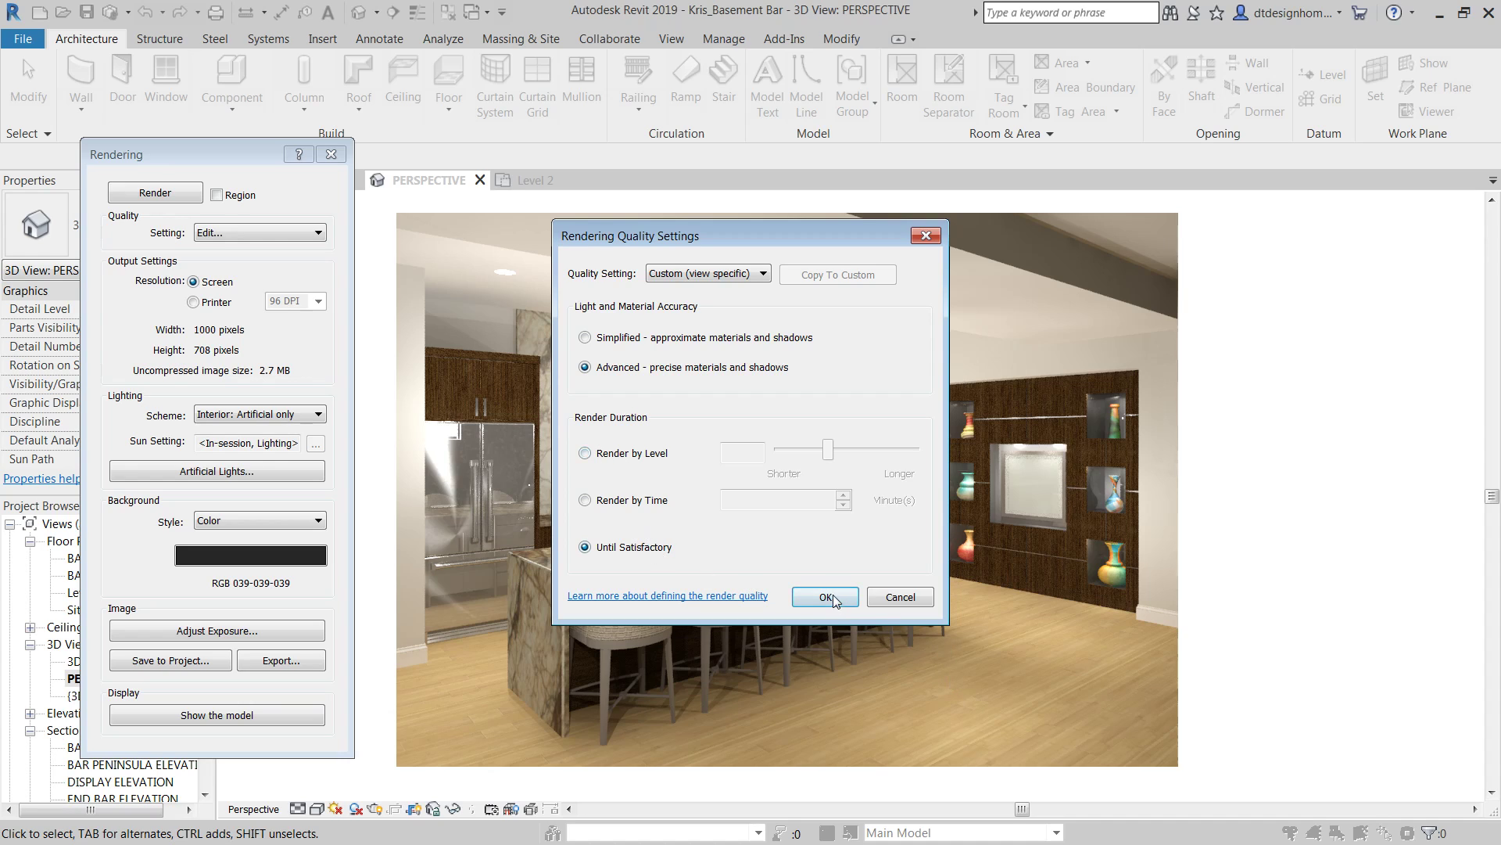
# Step: Accept the Custom (view specific) quality and start rendering the bar perspective
pyautogui.click(824, 596)
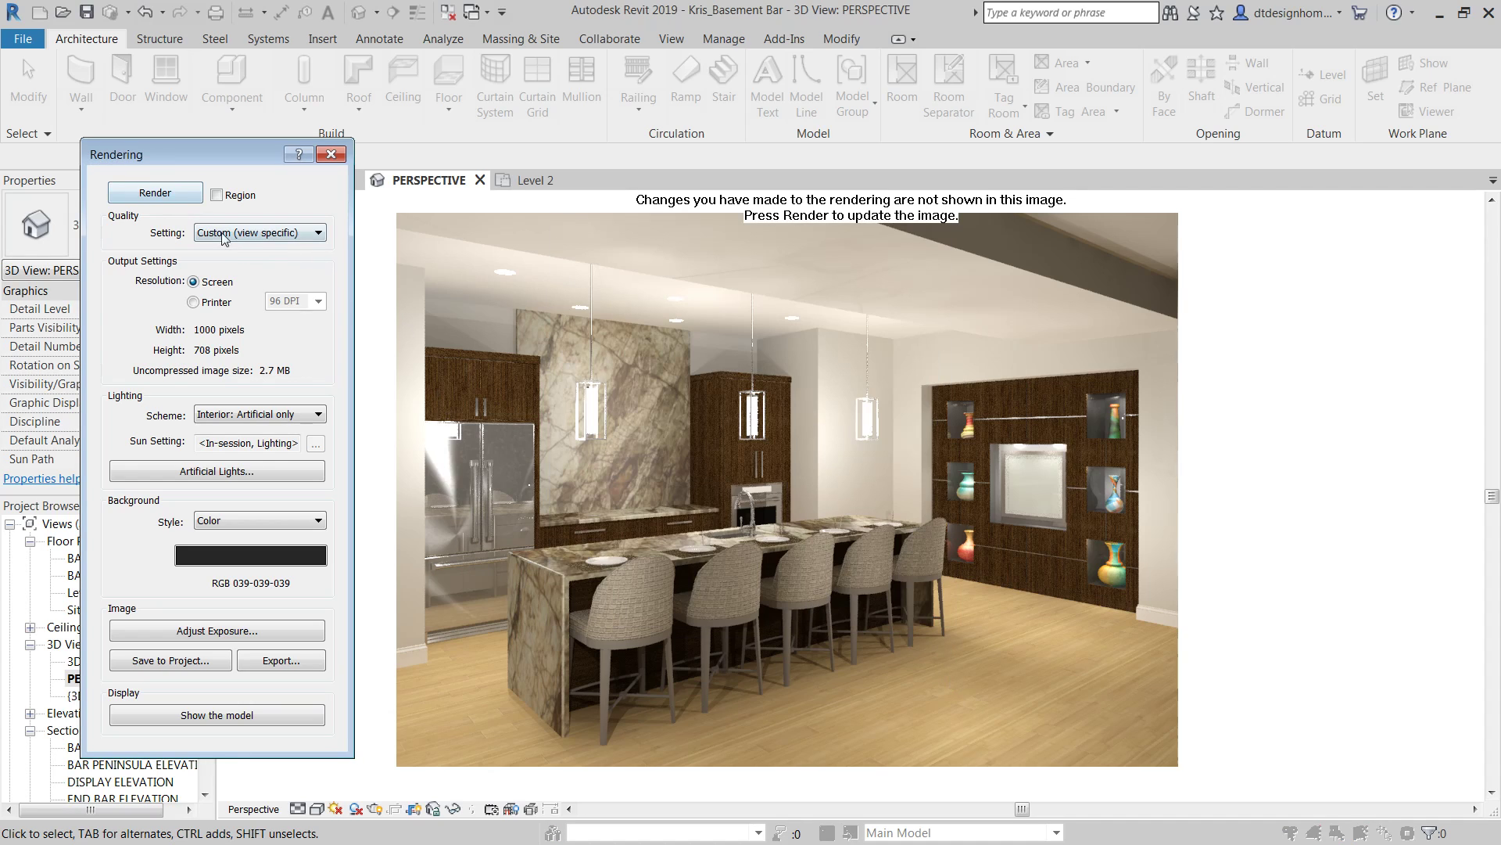
pyautogui.click(216, 715)
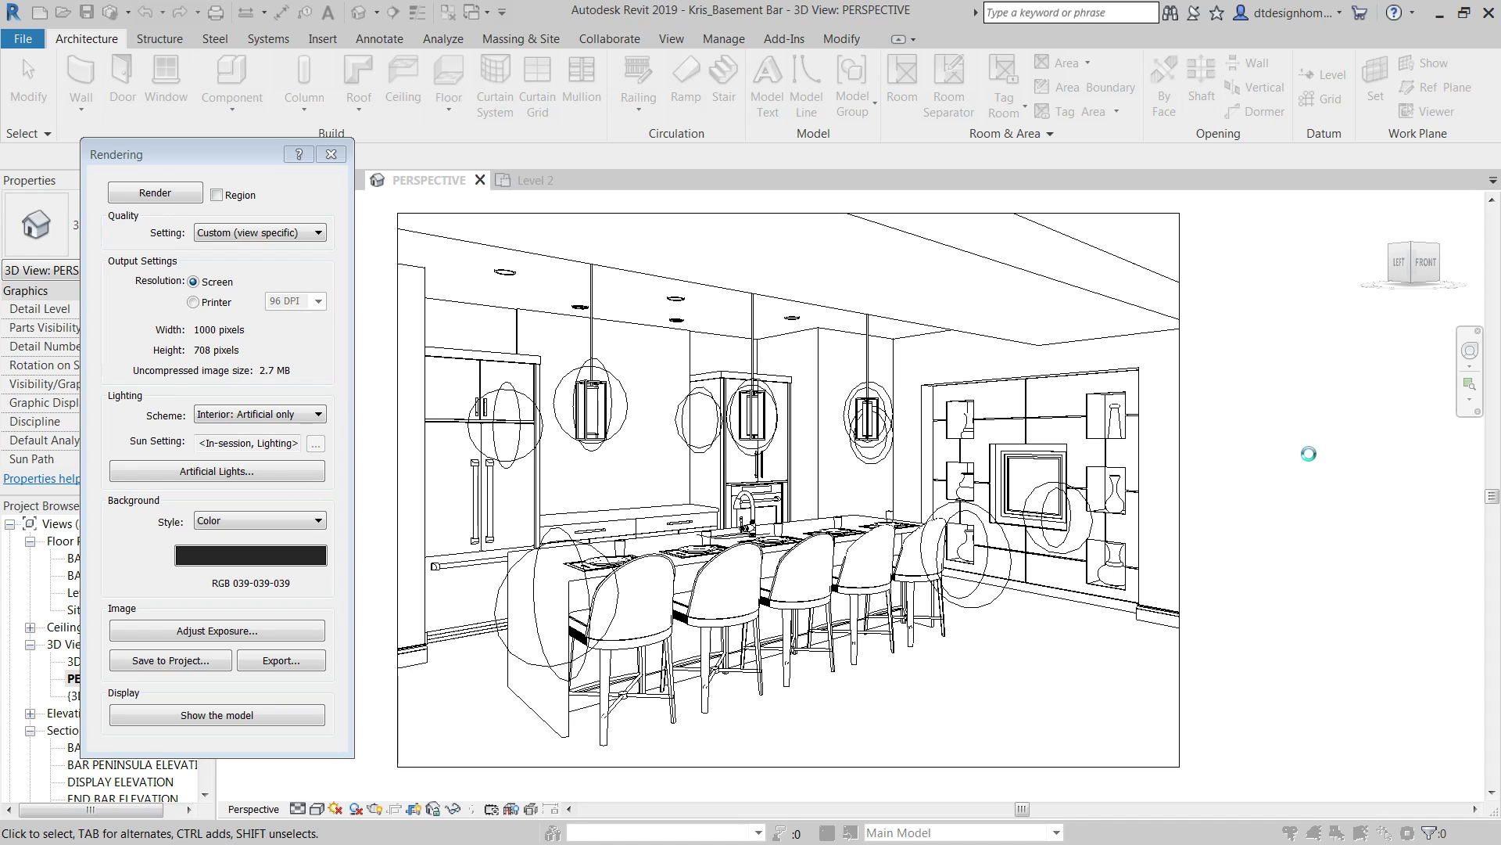
pyautogui.click(155, 192)
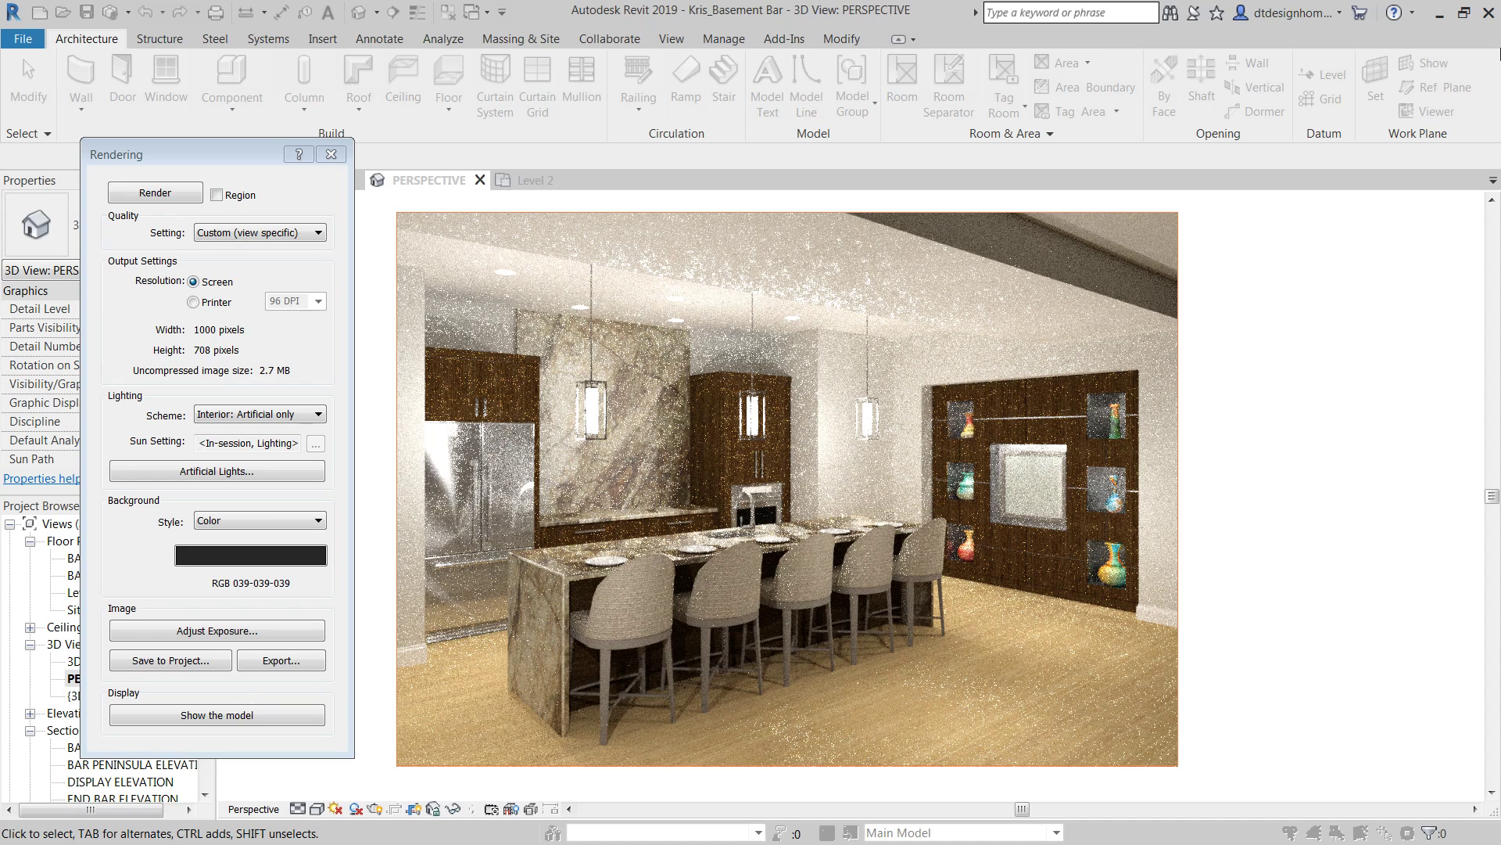
# Step: Show Rendering Progress while the bar render refines toward level 8
pyautogui.click(155, 192)
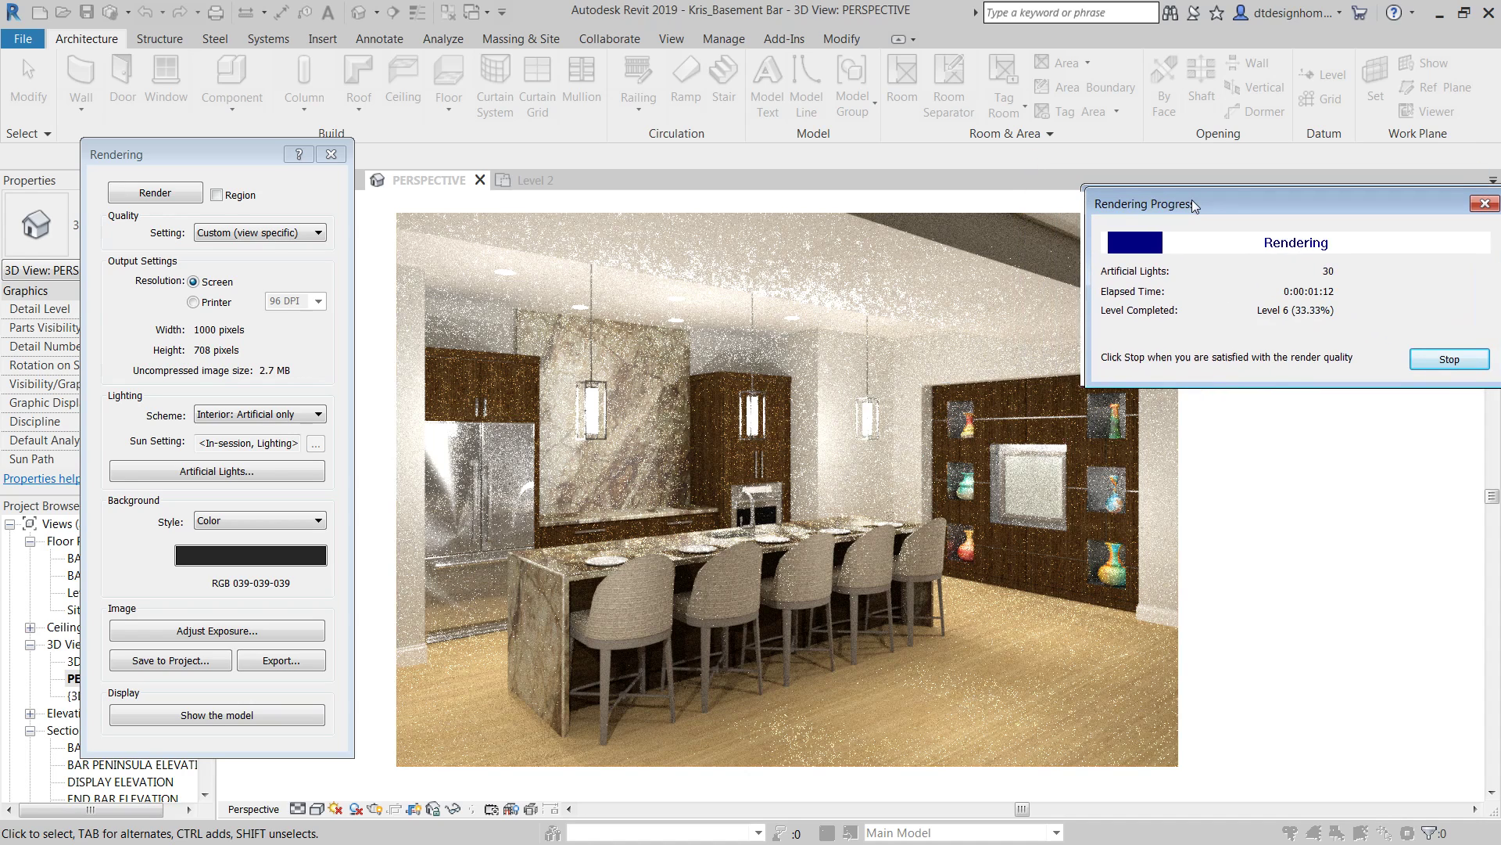
pyautogui.moveTo(791, 336)
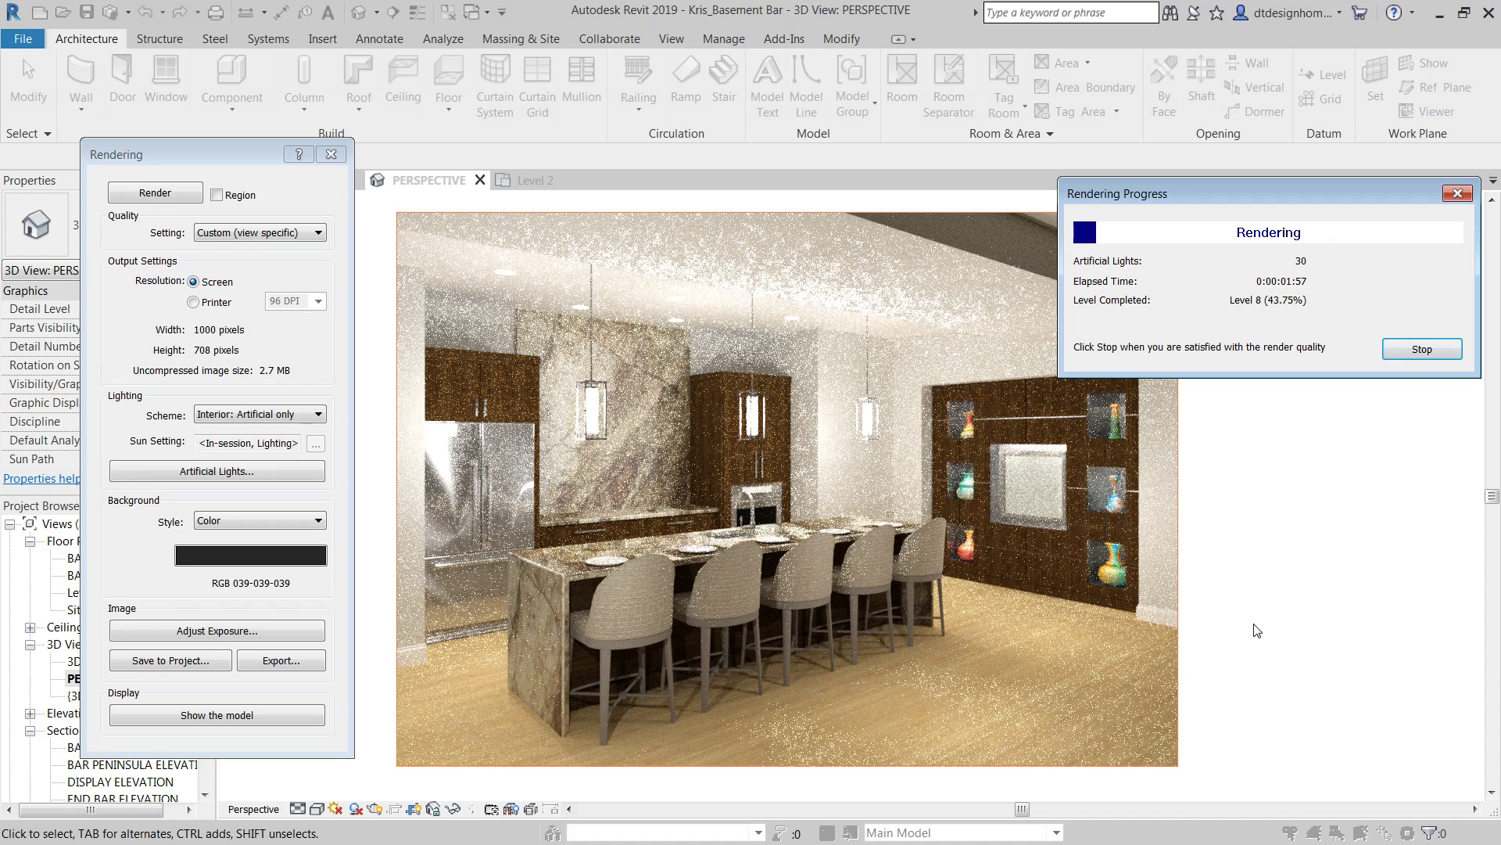
# Step: Stop the until-satisfactory render partway, leaving the grainy bar image on screen
pyautogui.click(1422, 347)
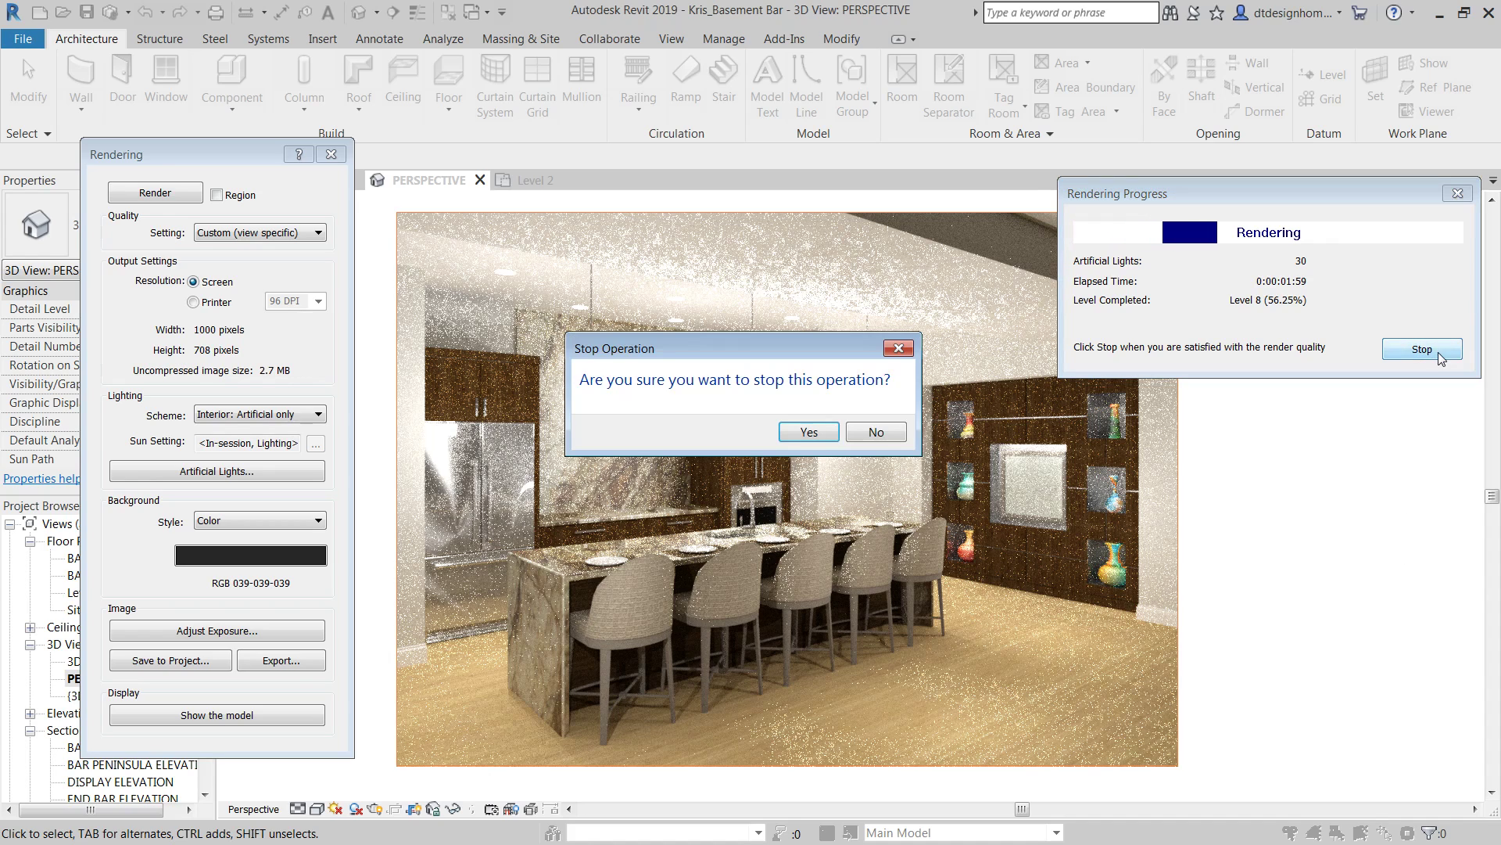
pyautogui.click(807, 431)
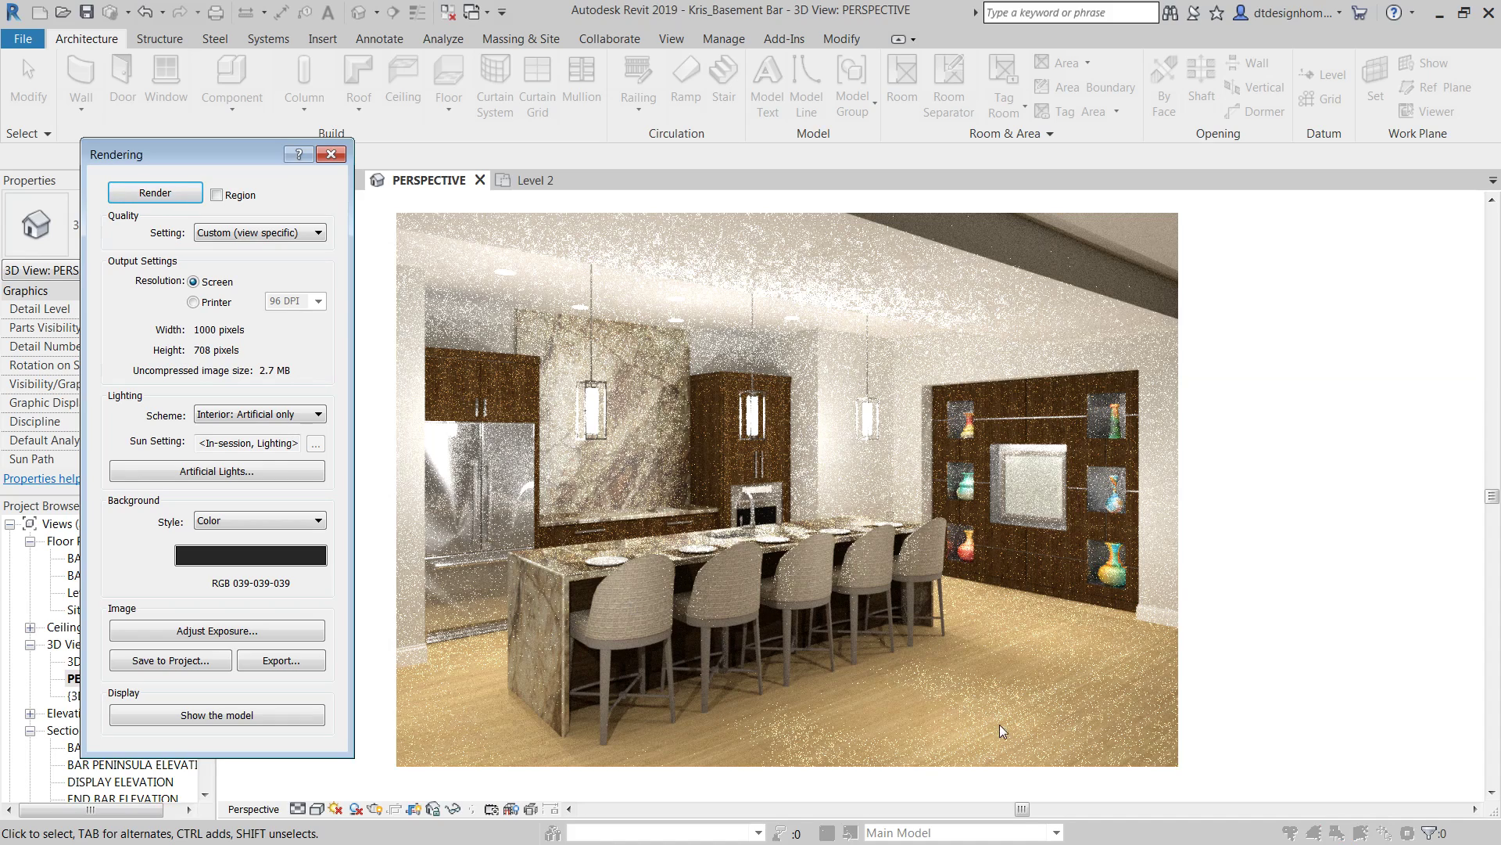
pyautogui.moveTo(1358, 446)
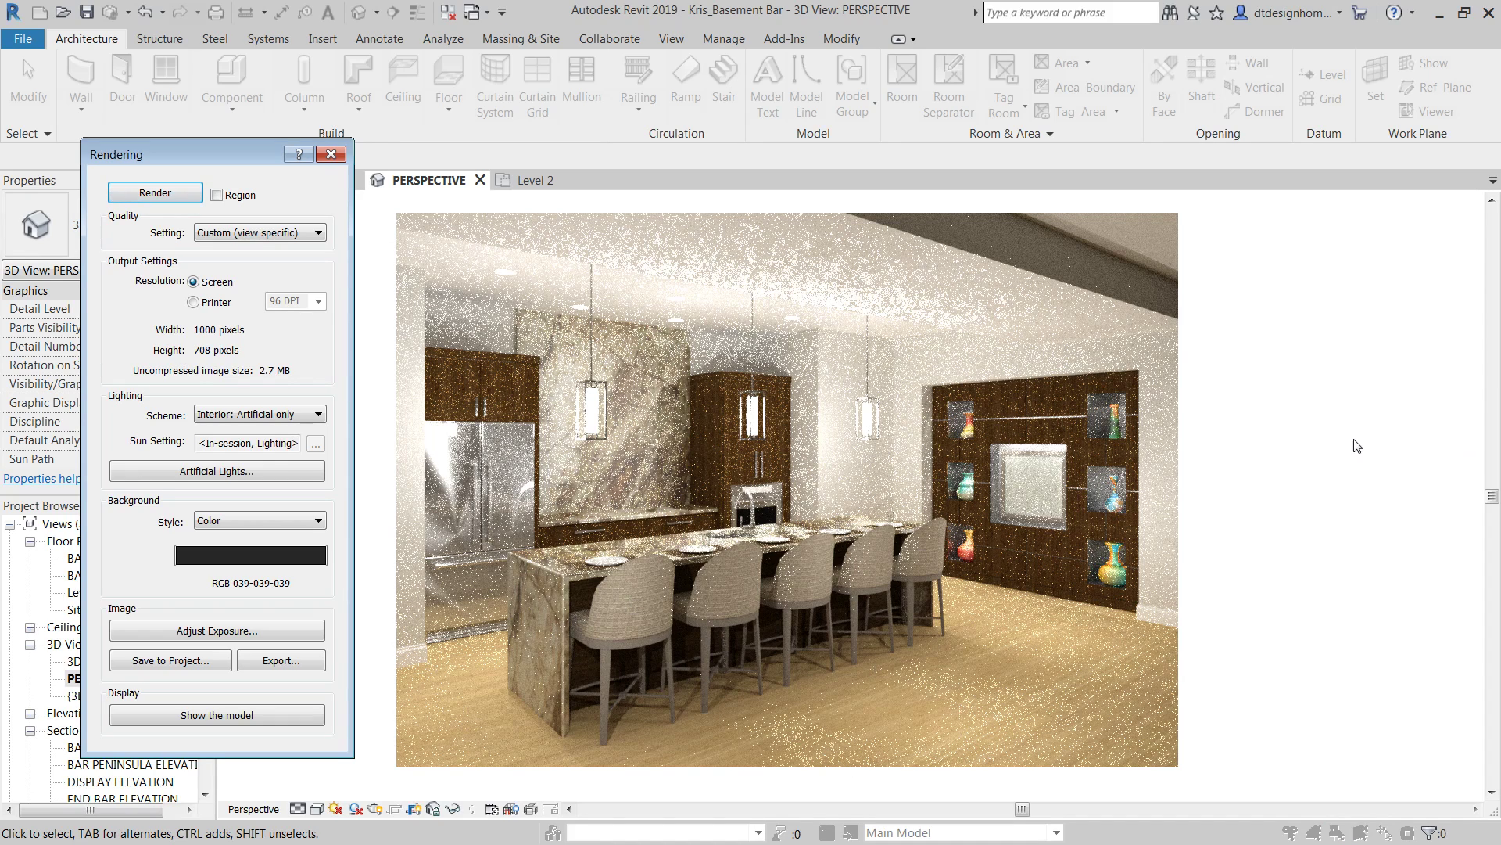